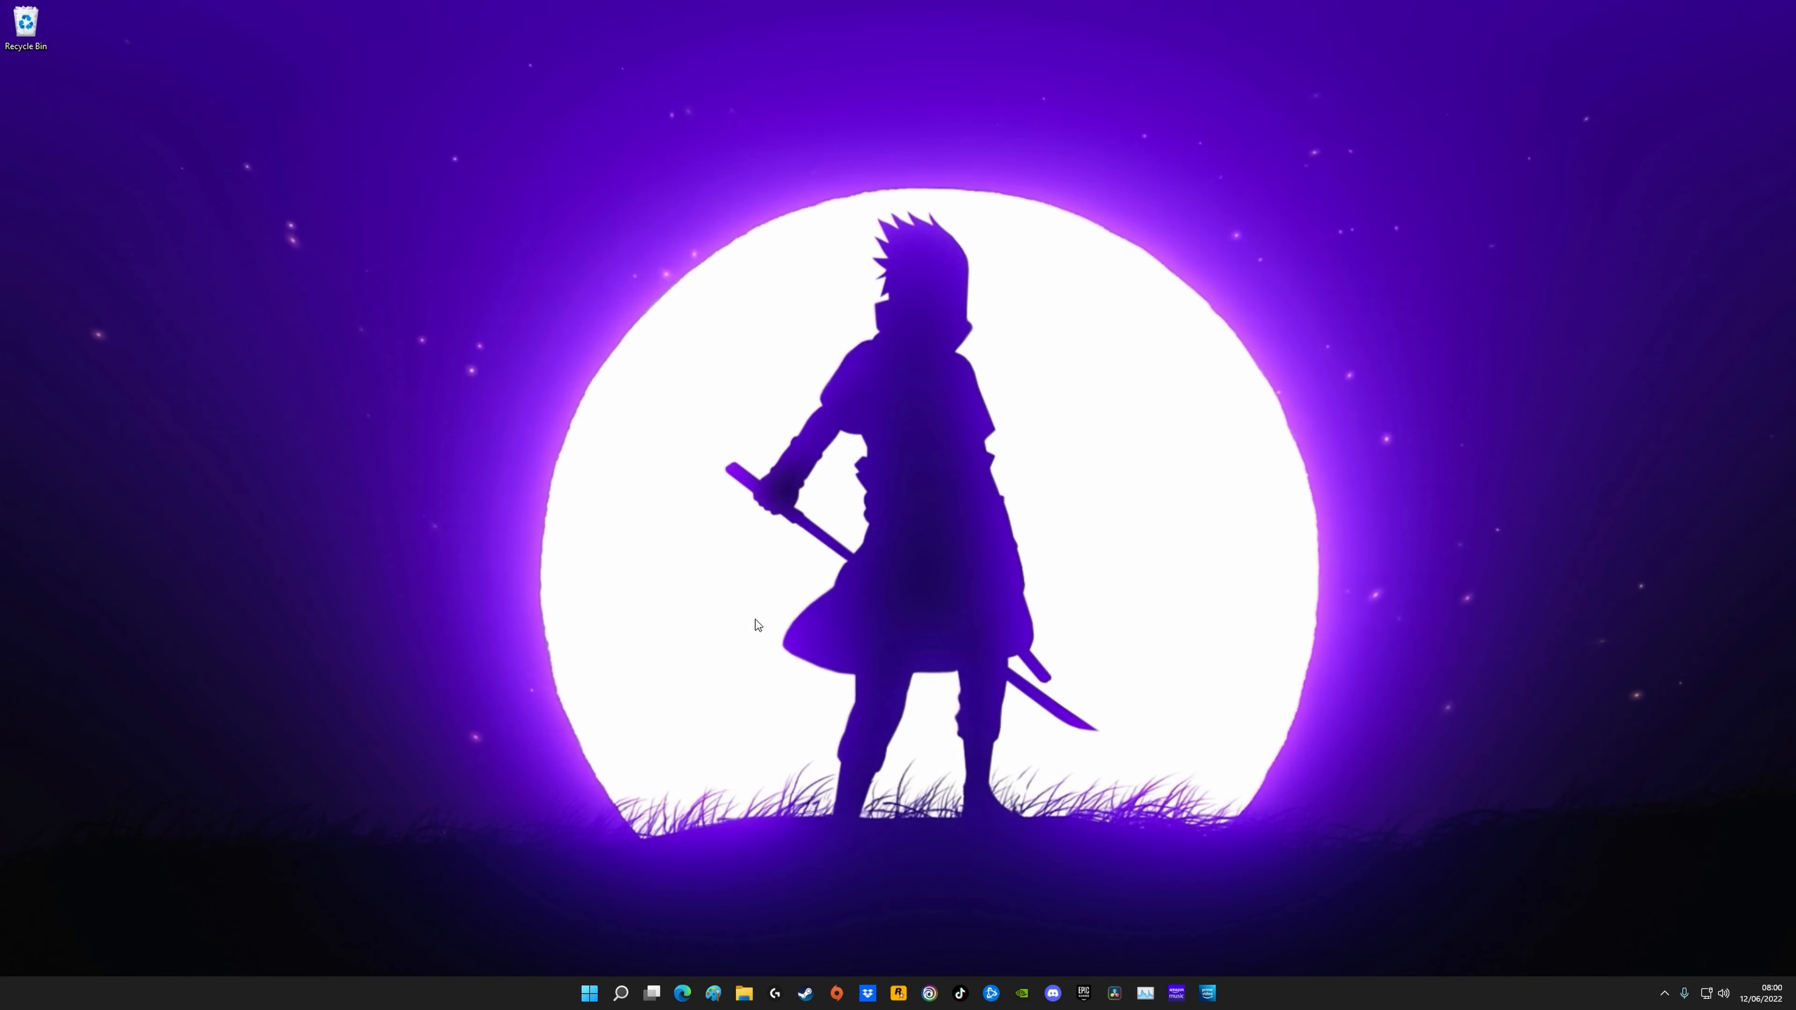
Step: Launch Settings from the Start menu and search "gr" for graphics settings
click(587, 994)
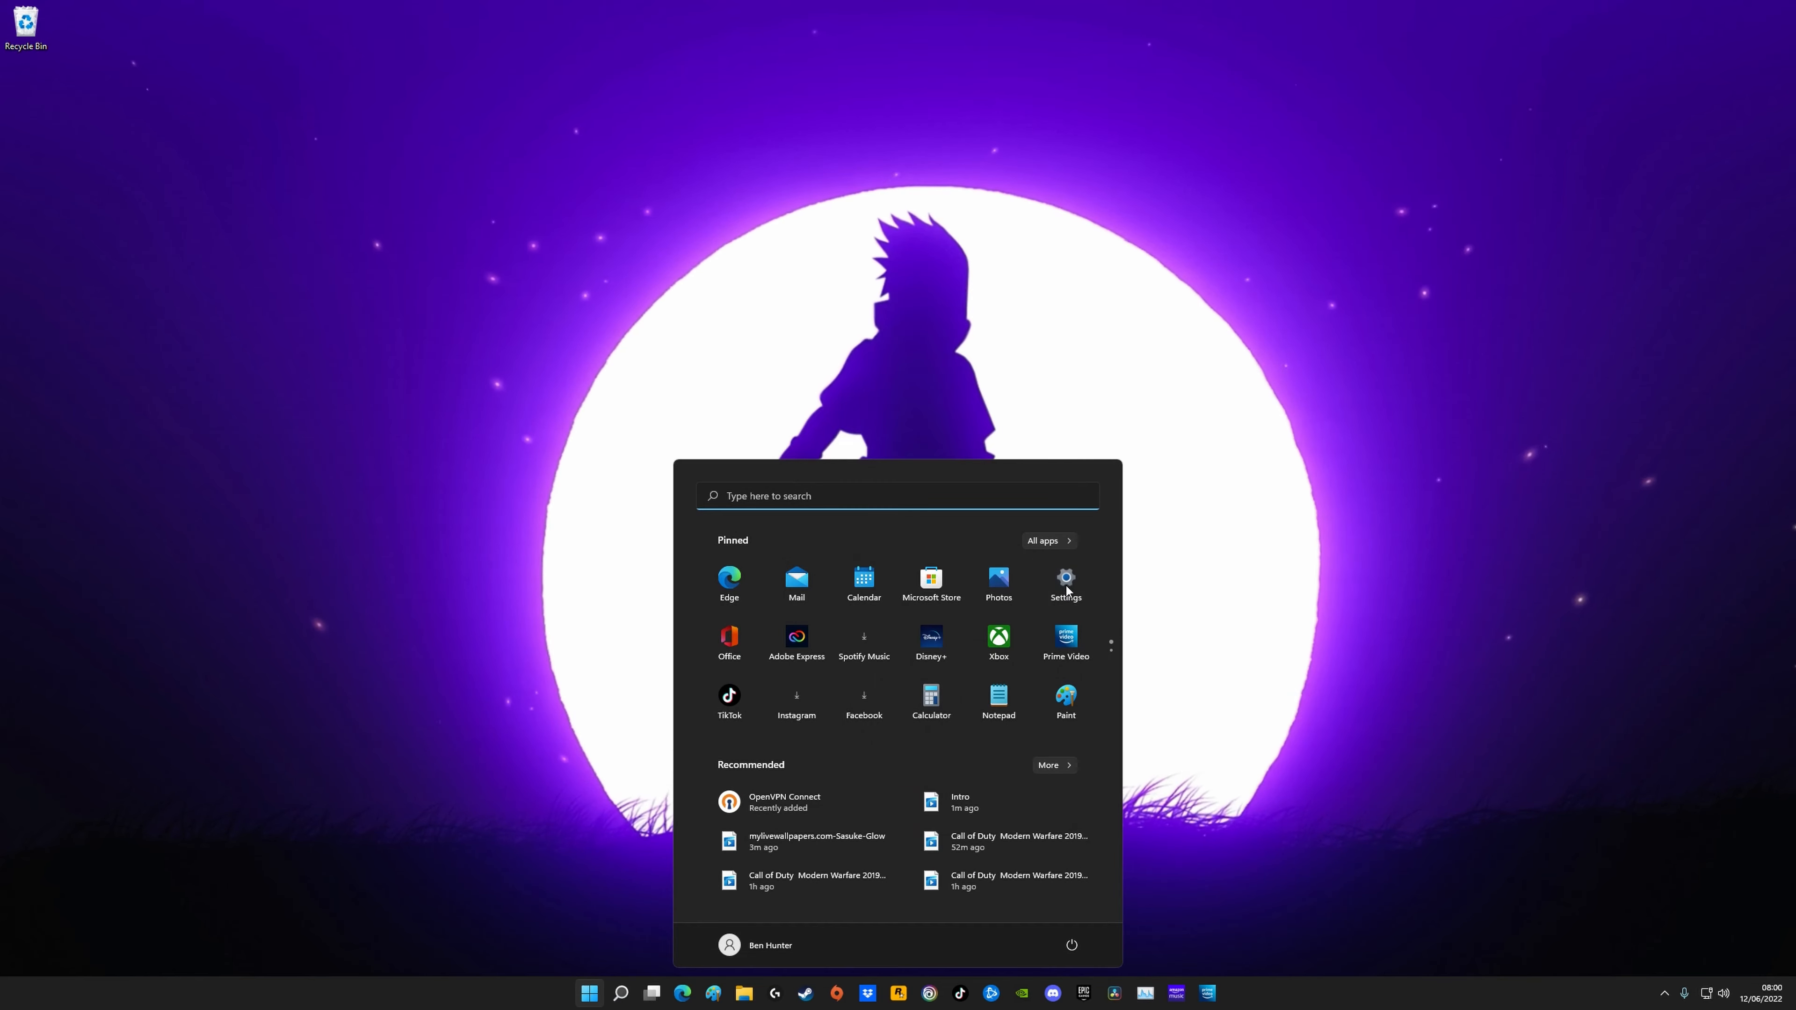
click(1064, 582)
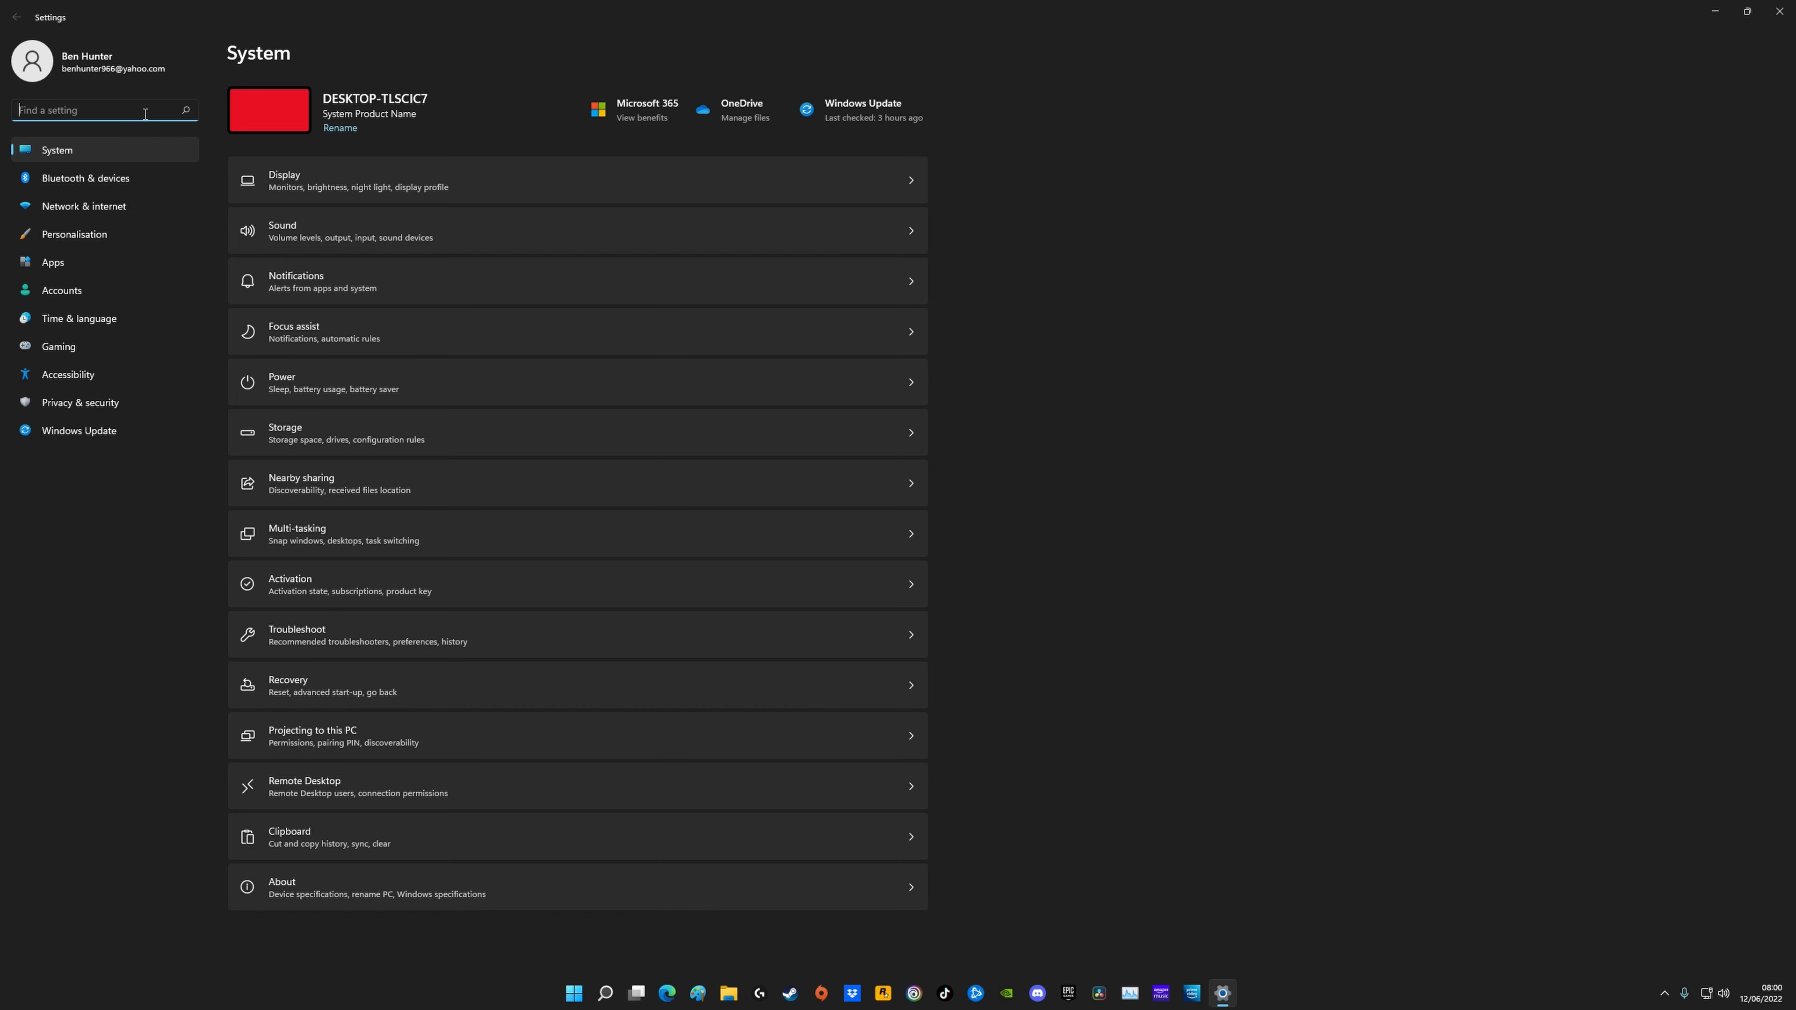
text(gr)
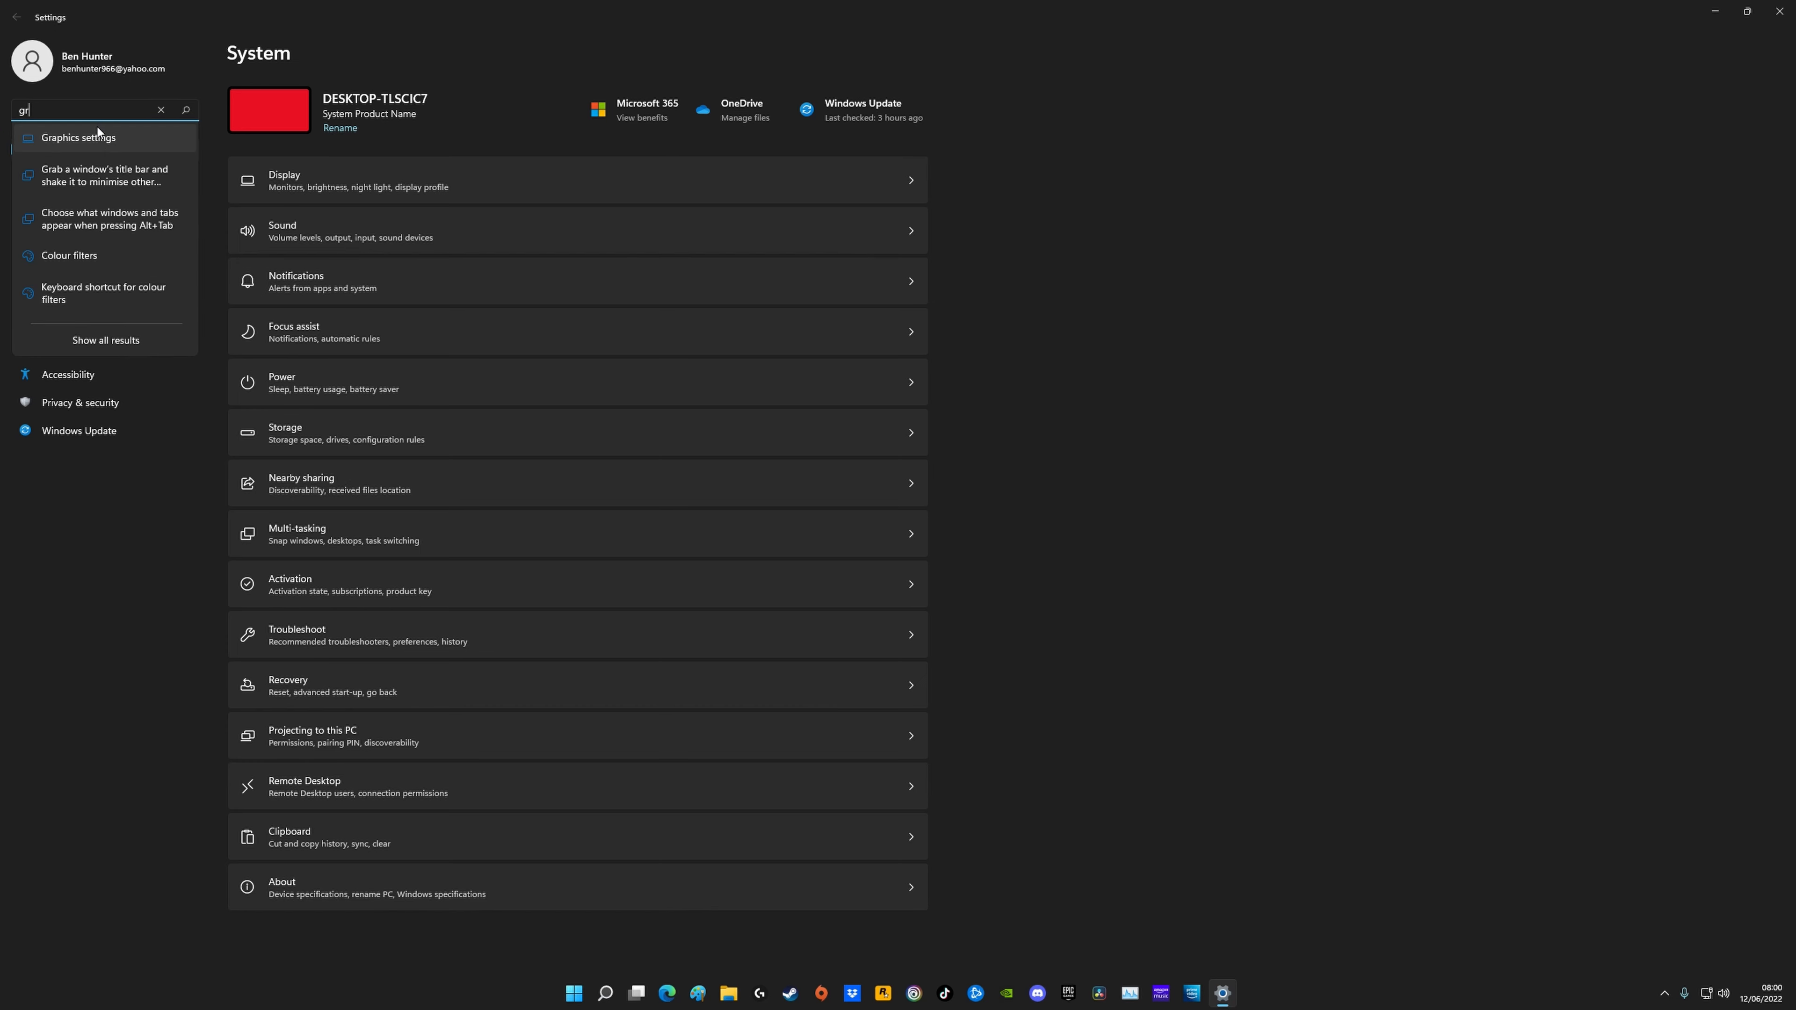
Step: Show the per-app Graphics page and scroll the app list to Call of Duty: Modern Warfare
click(78, 137)
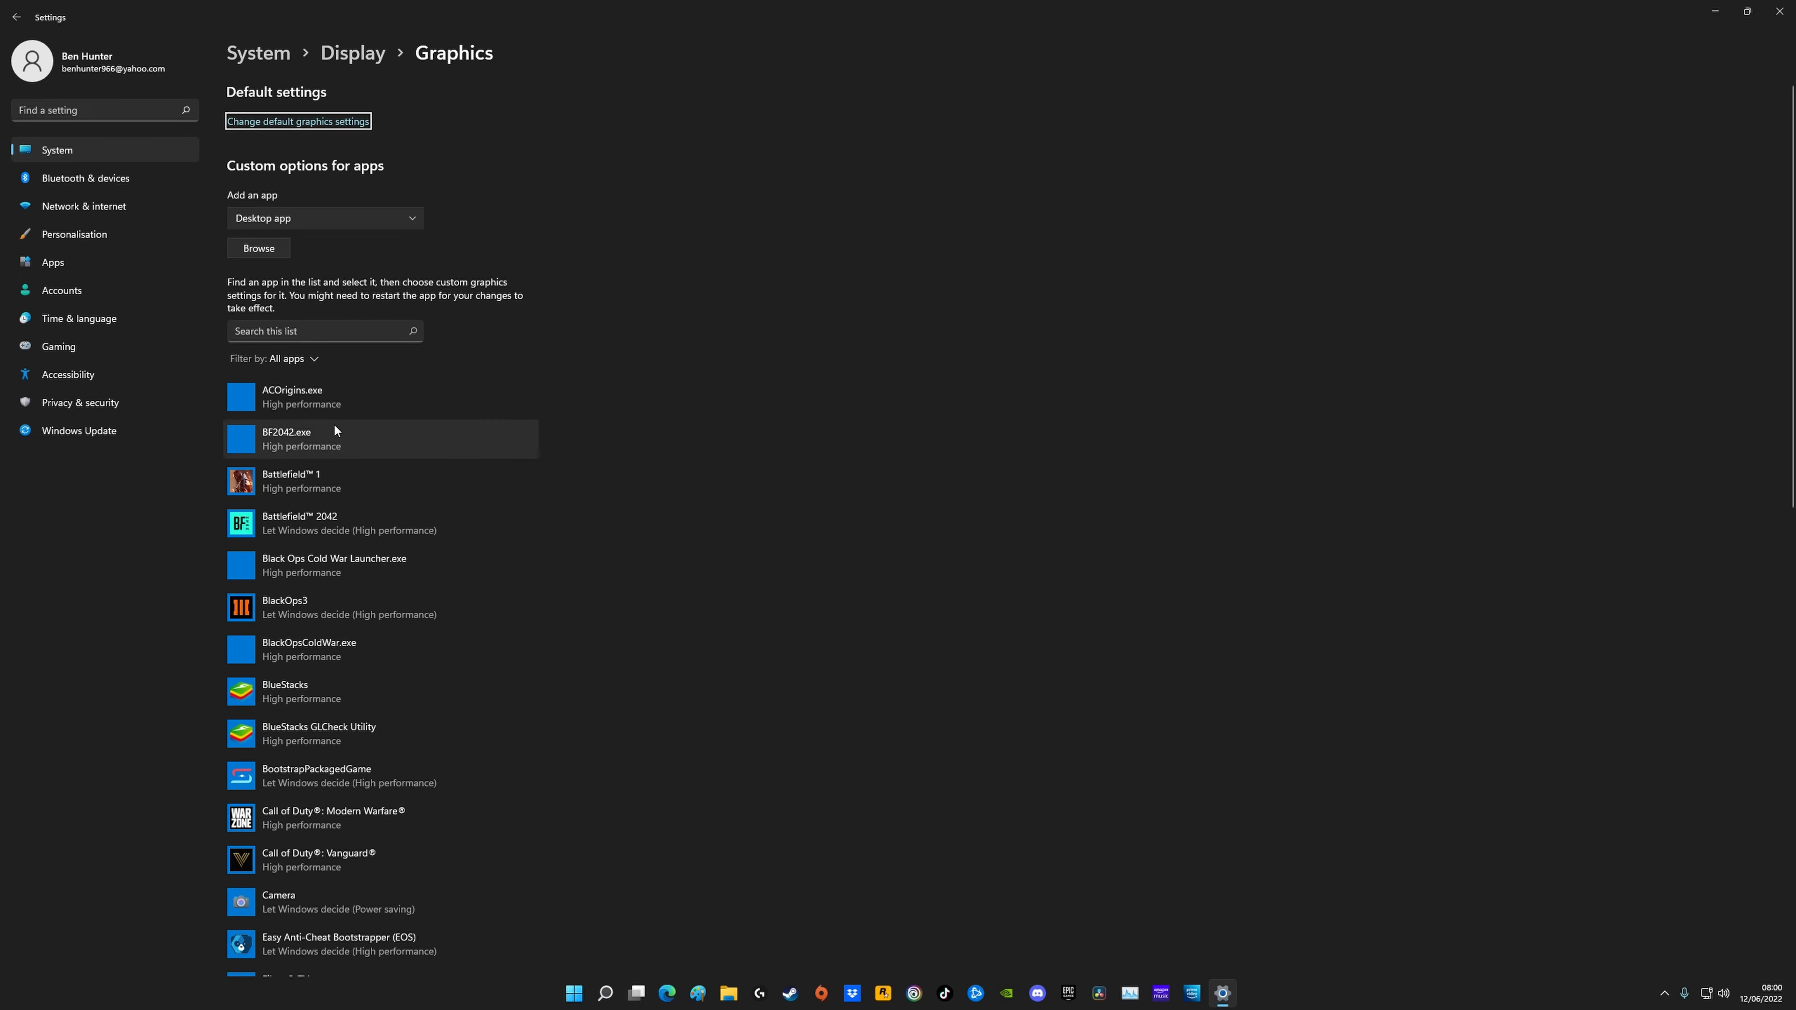
scroll(down, 3)
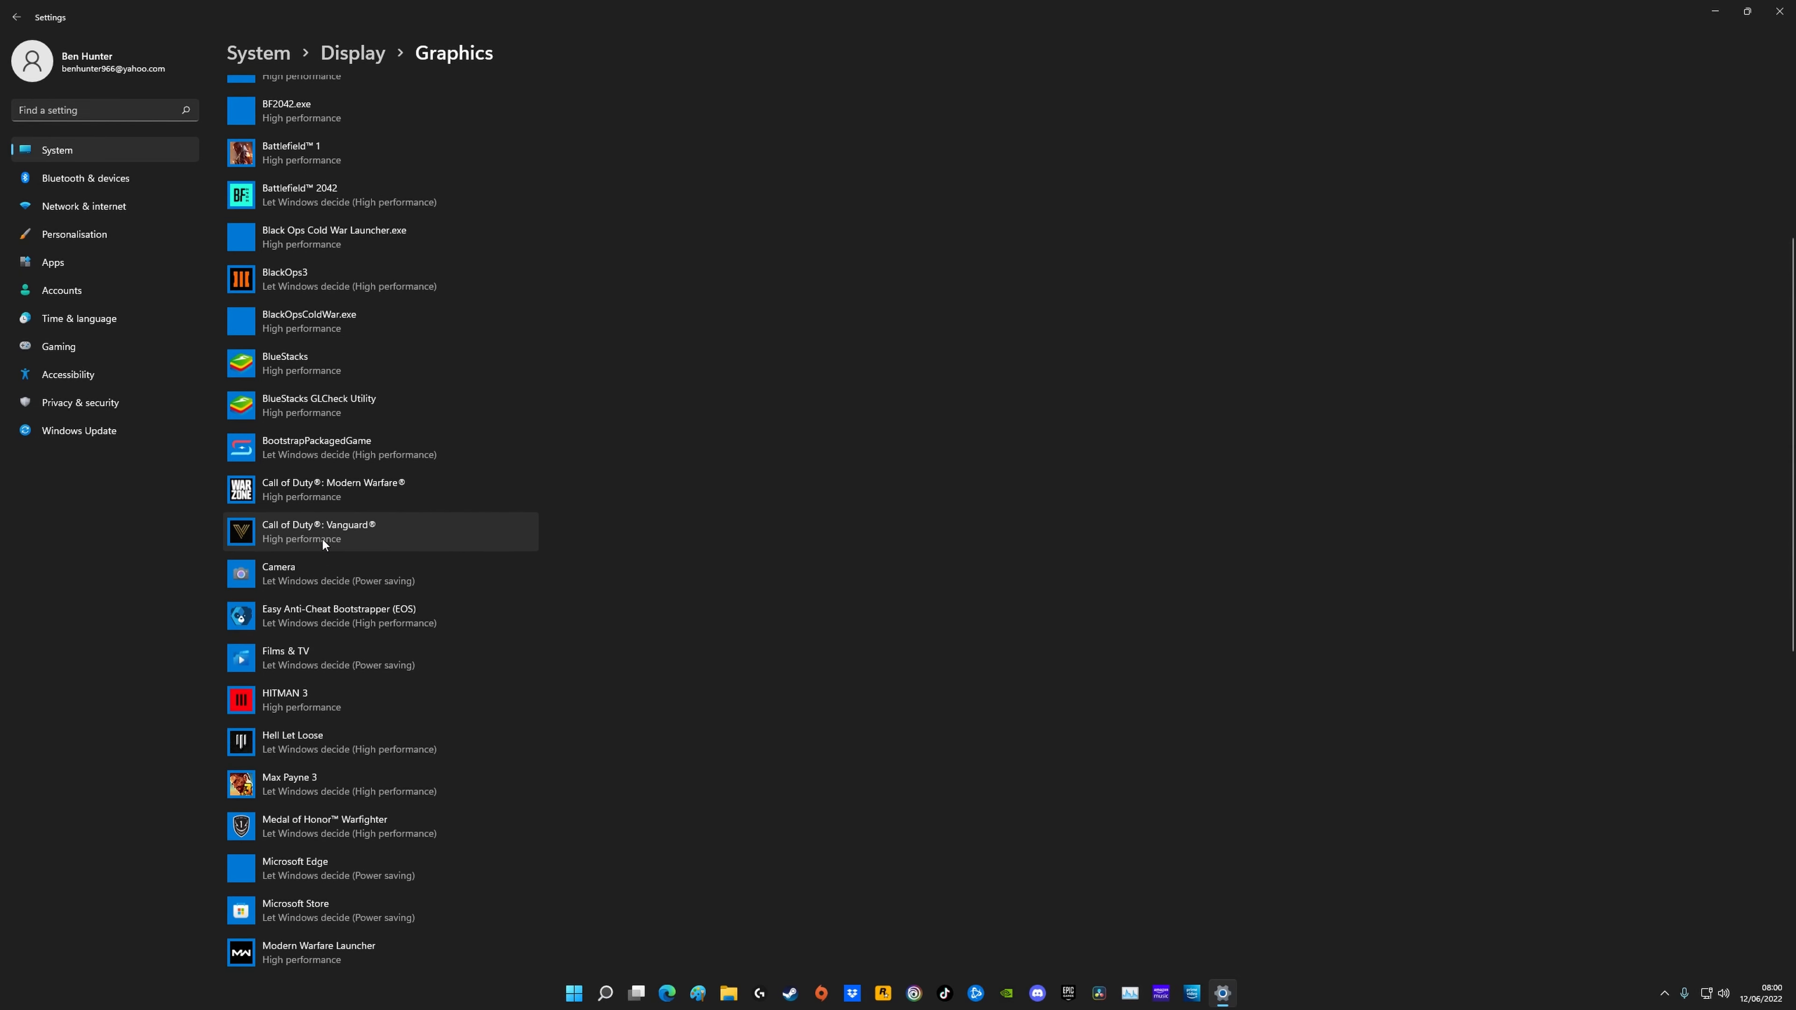
scroll(up, 3)
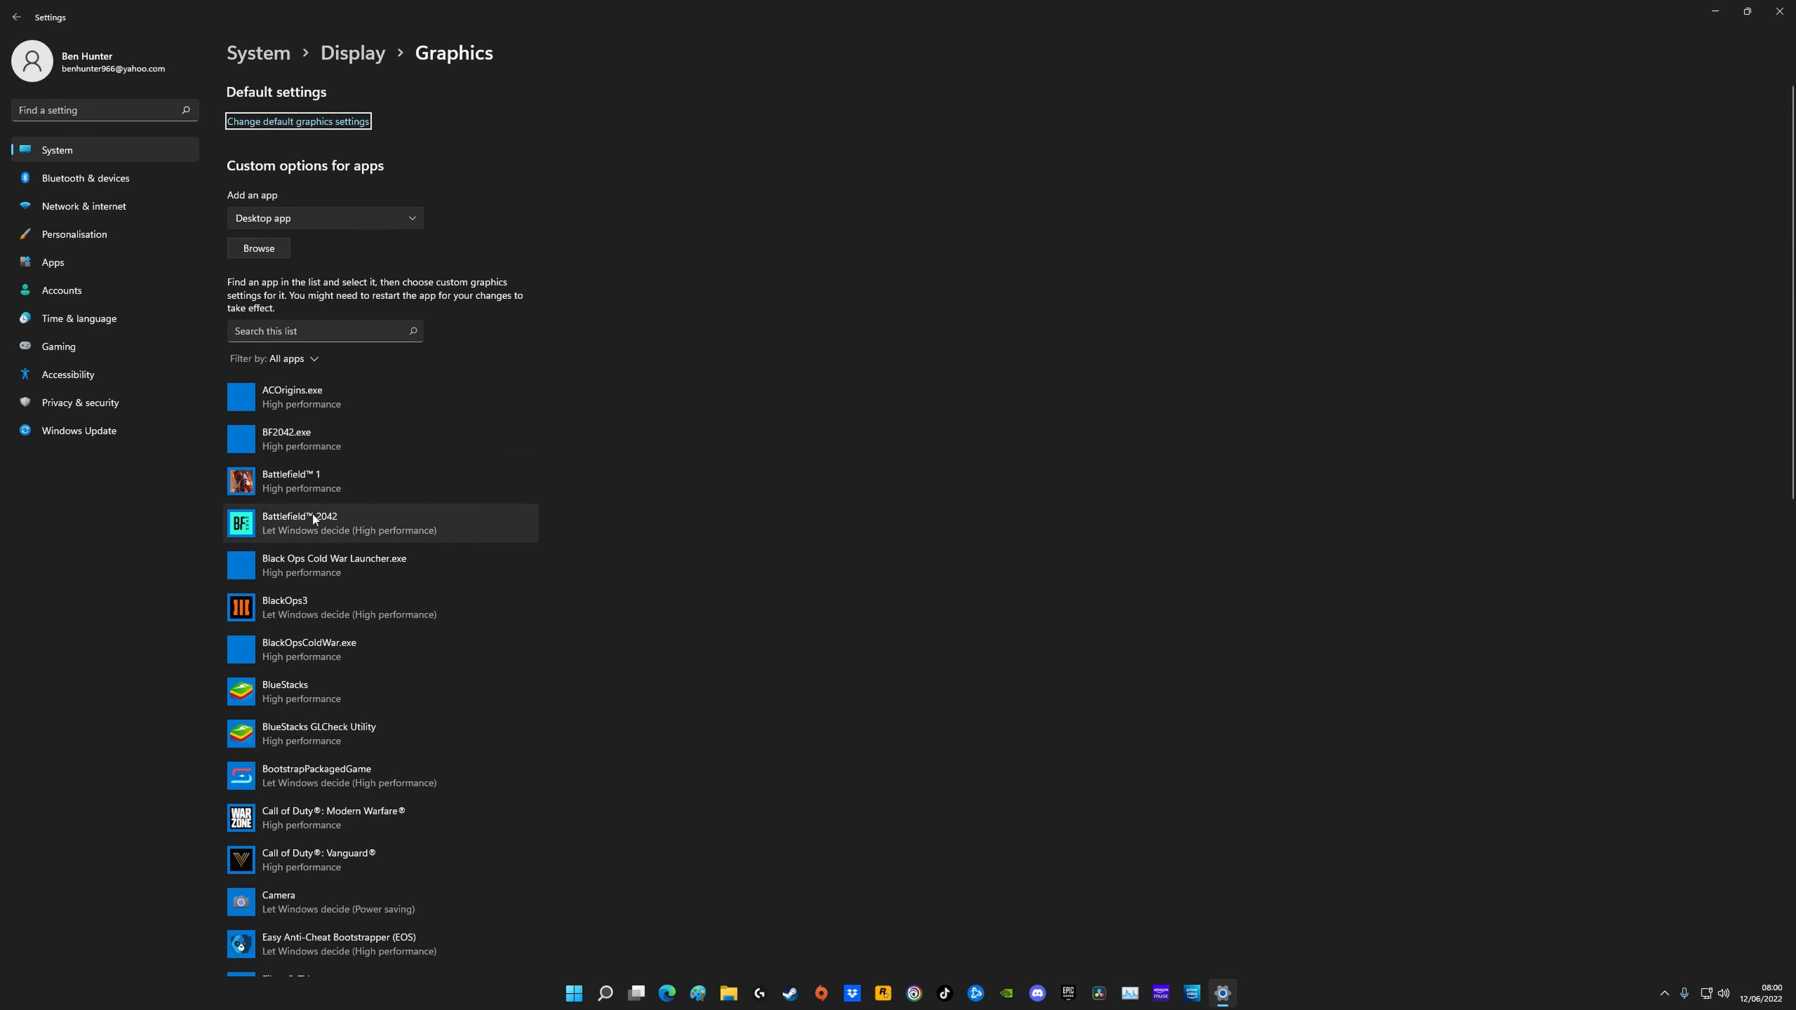
scroll(down, 3)
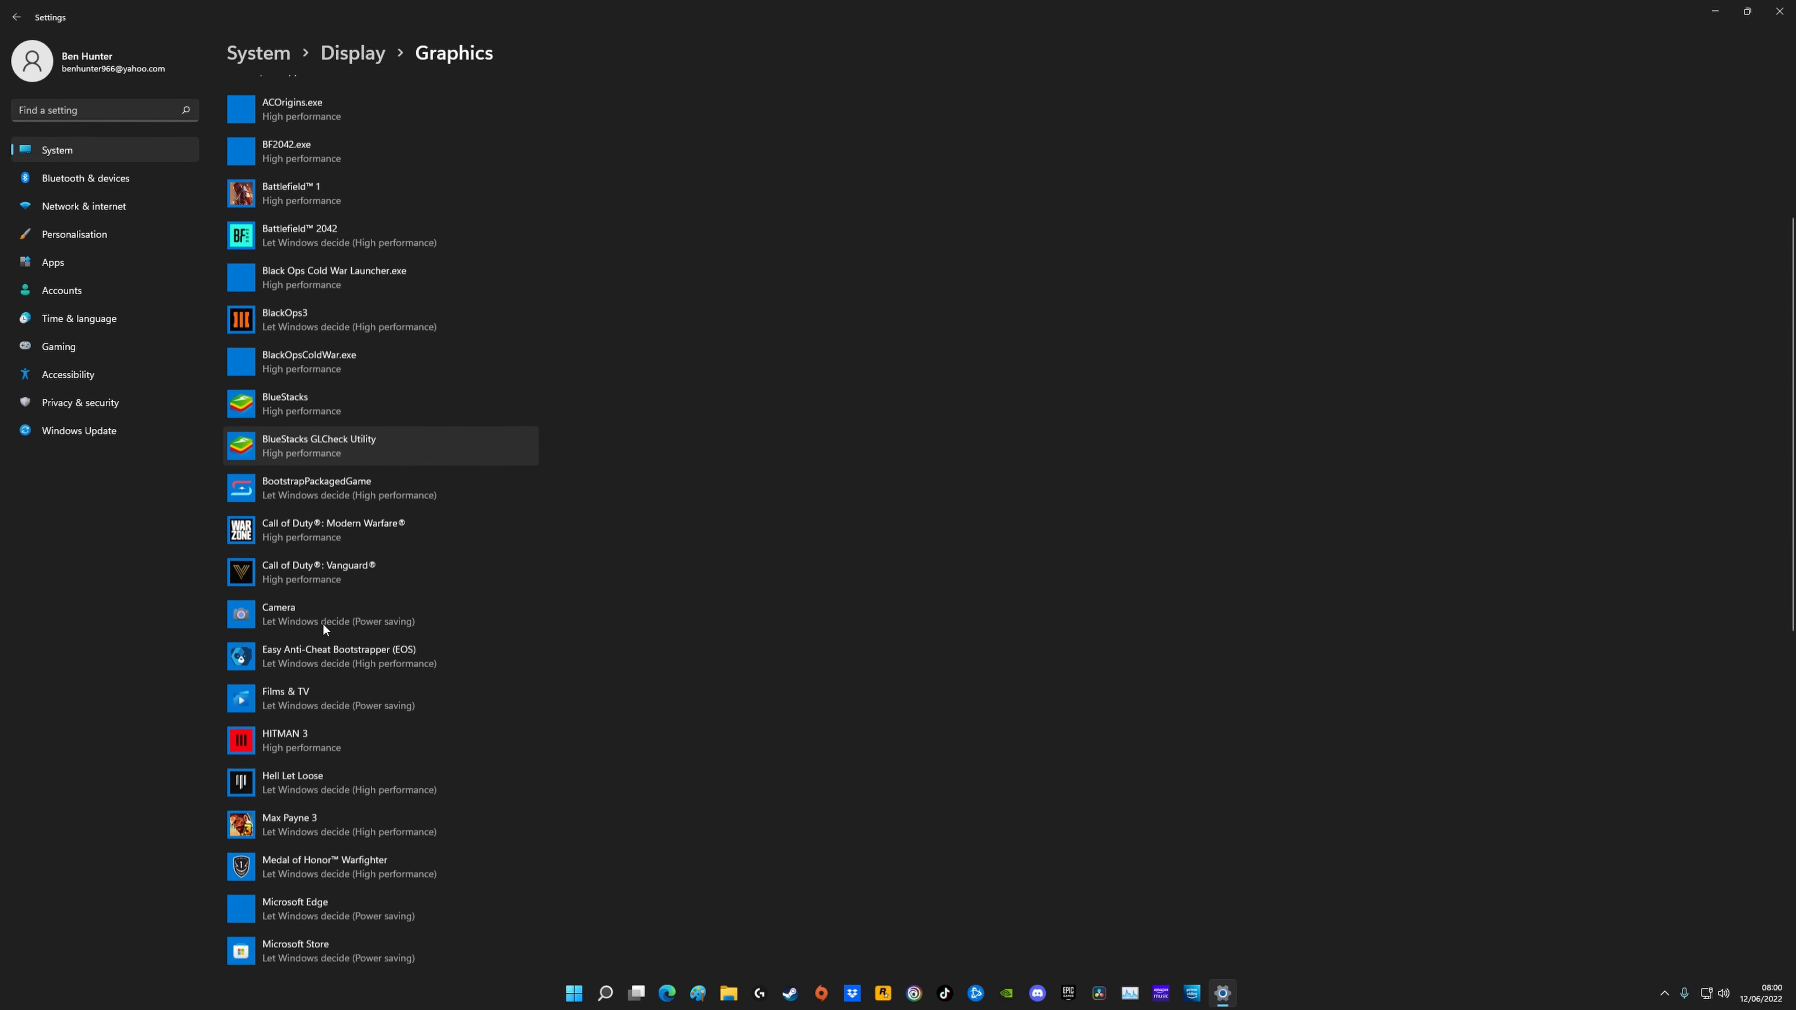
scroll(down, 3)
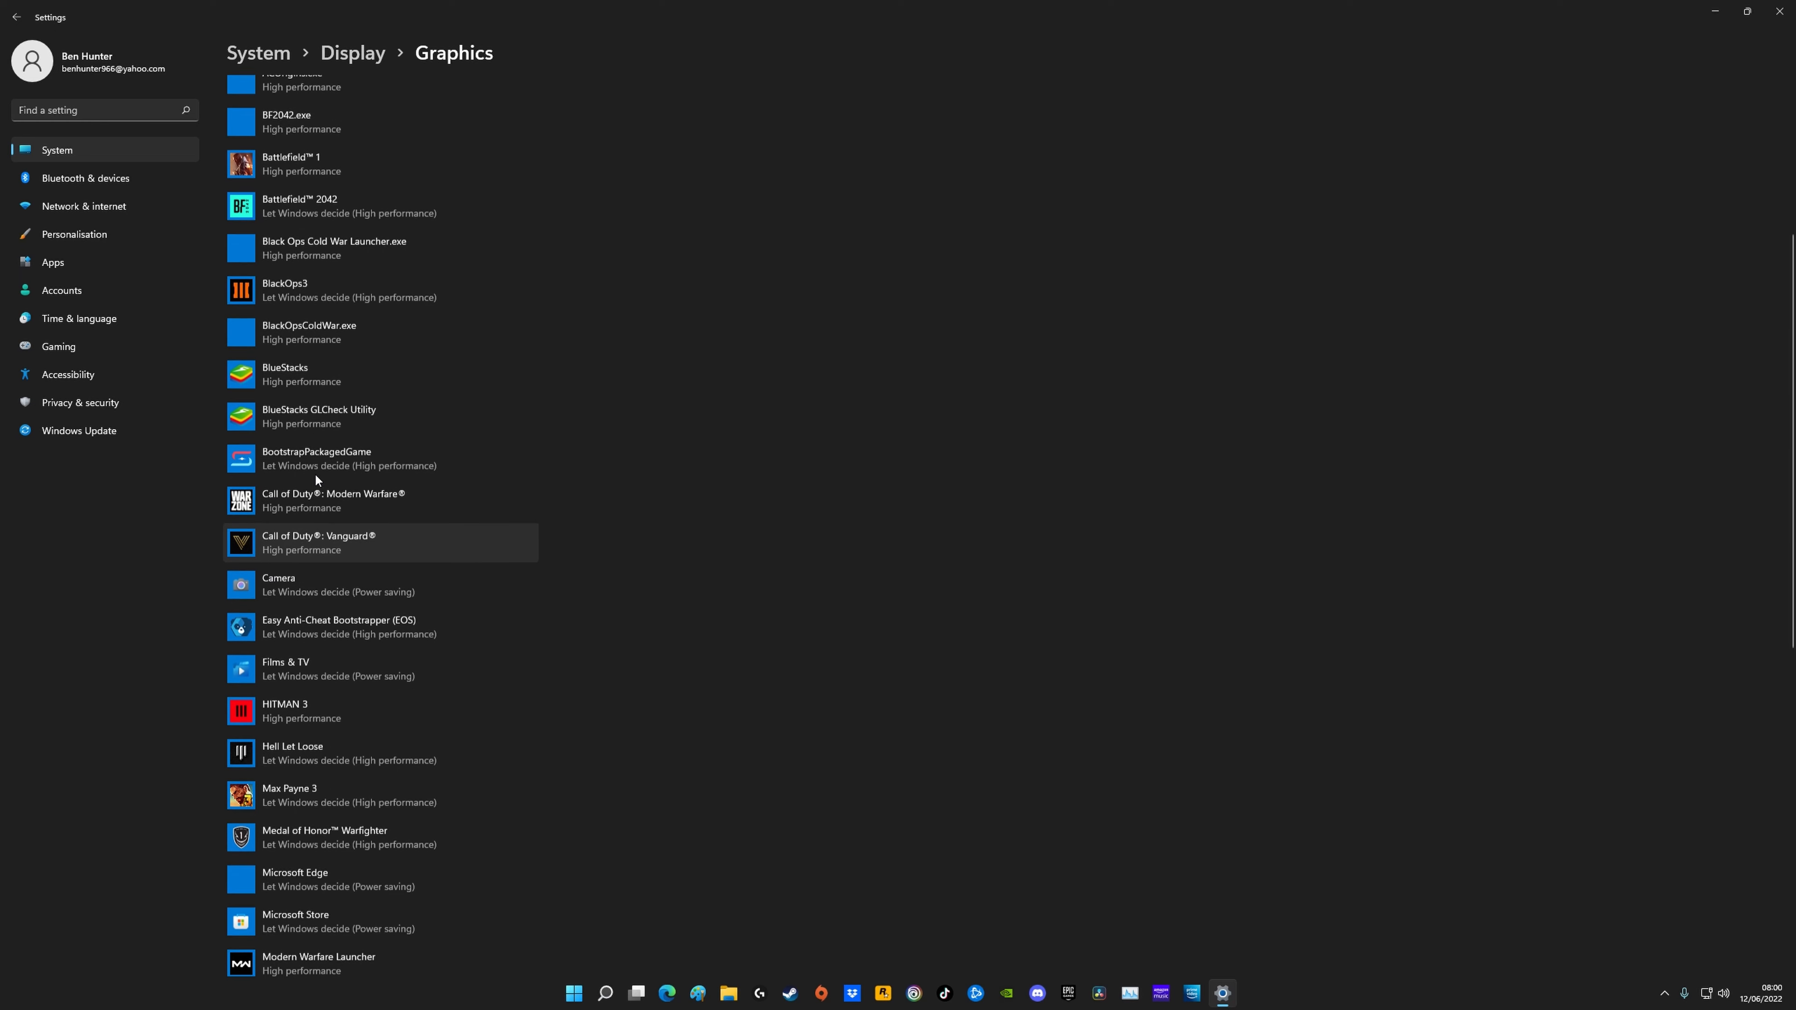
scroll(up, 3)
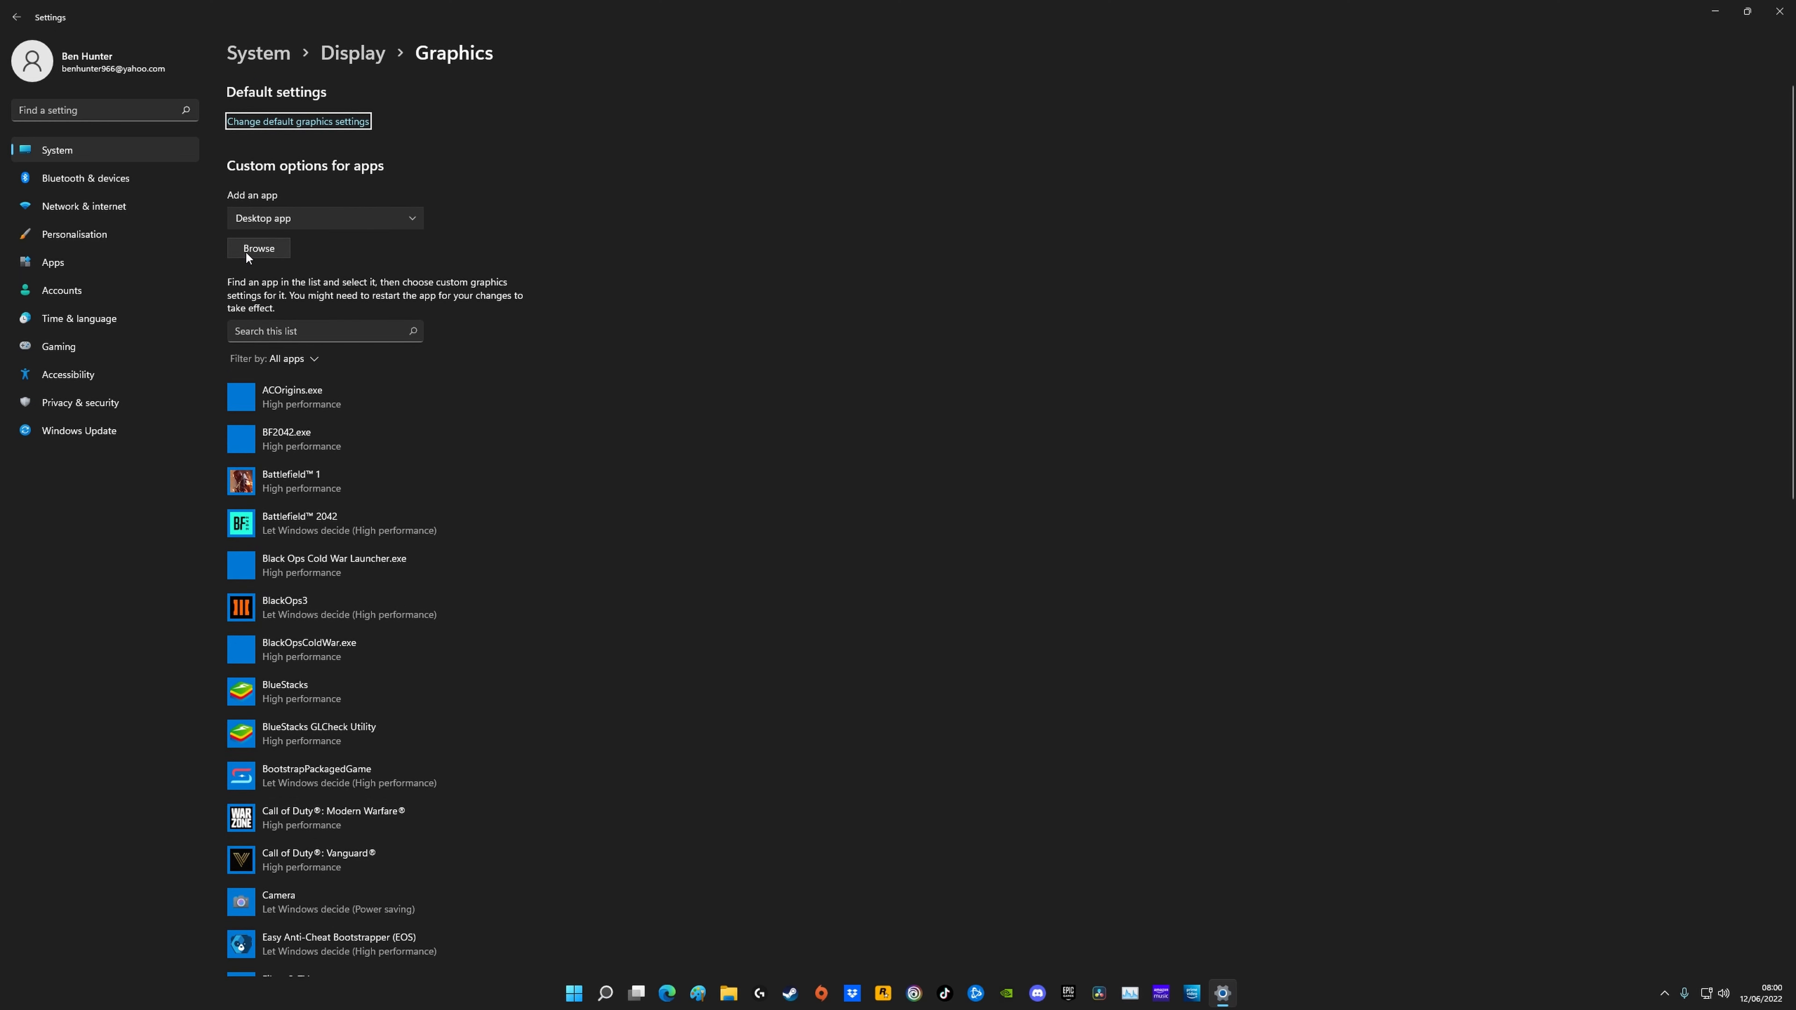
mouse_move(324, 547)
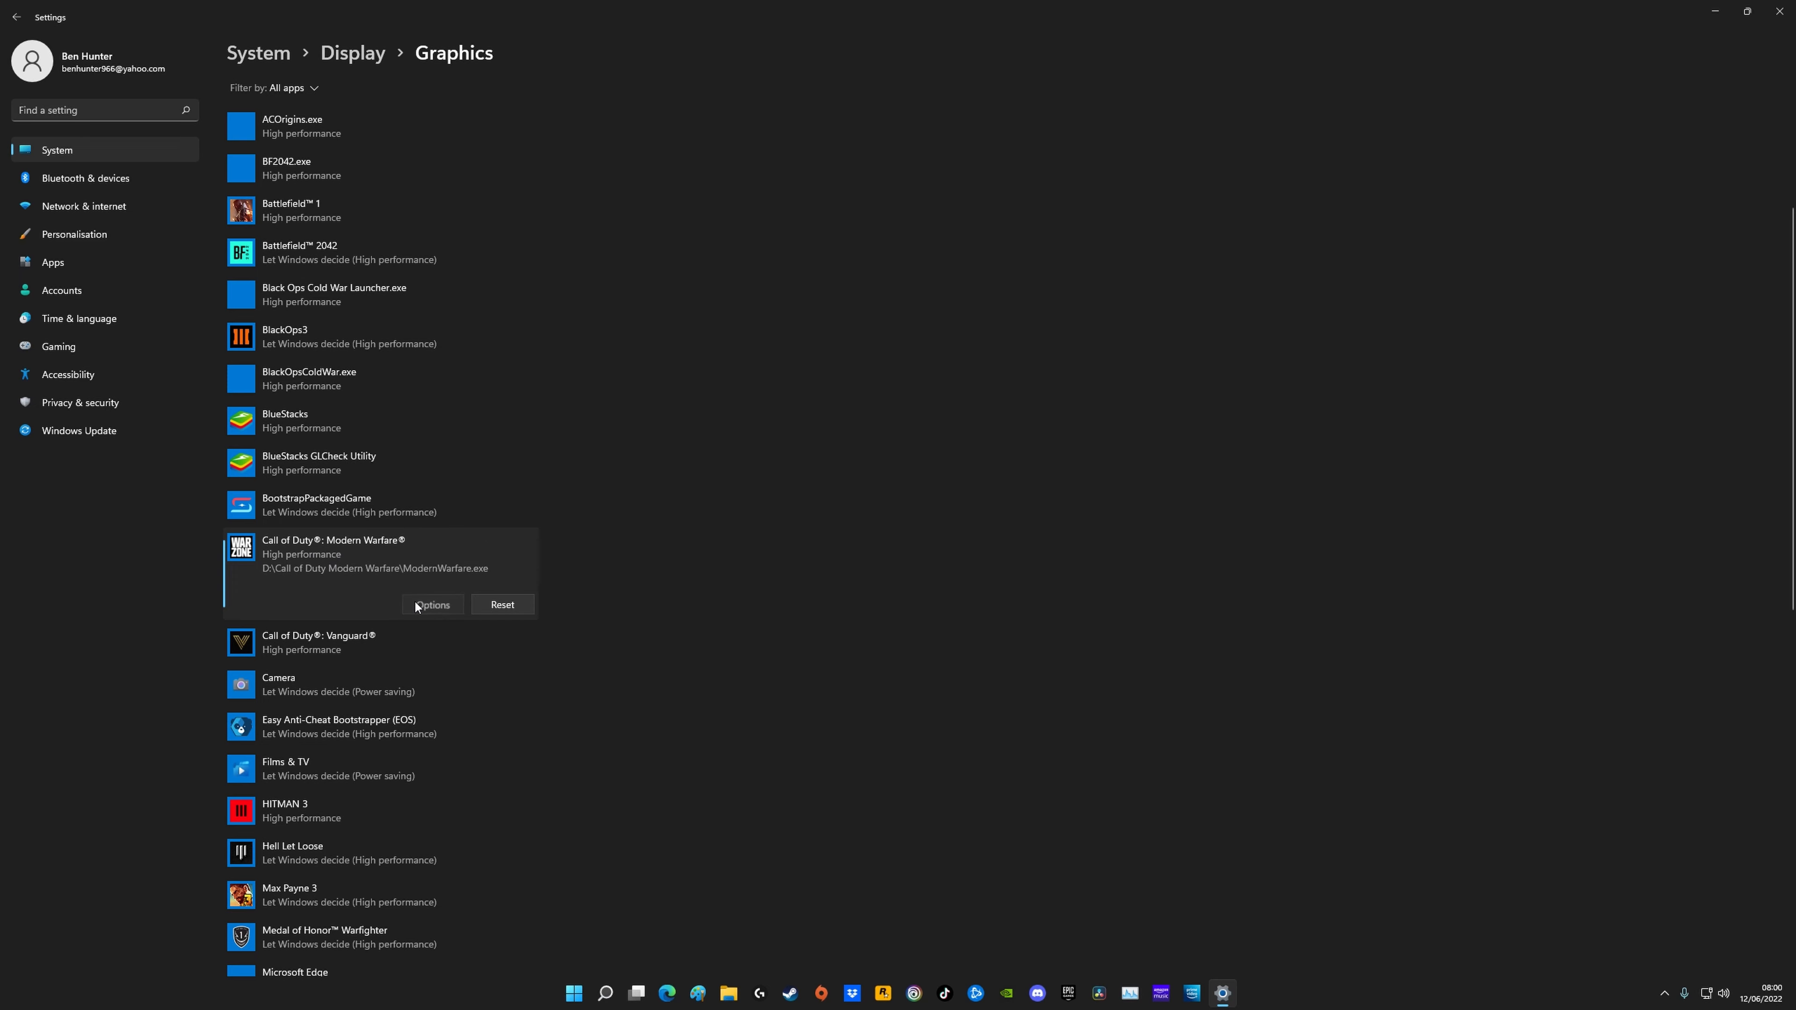
Step: Bring up Modern Warfare's graphics preference, already set to High performance
click(432, 604)
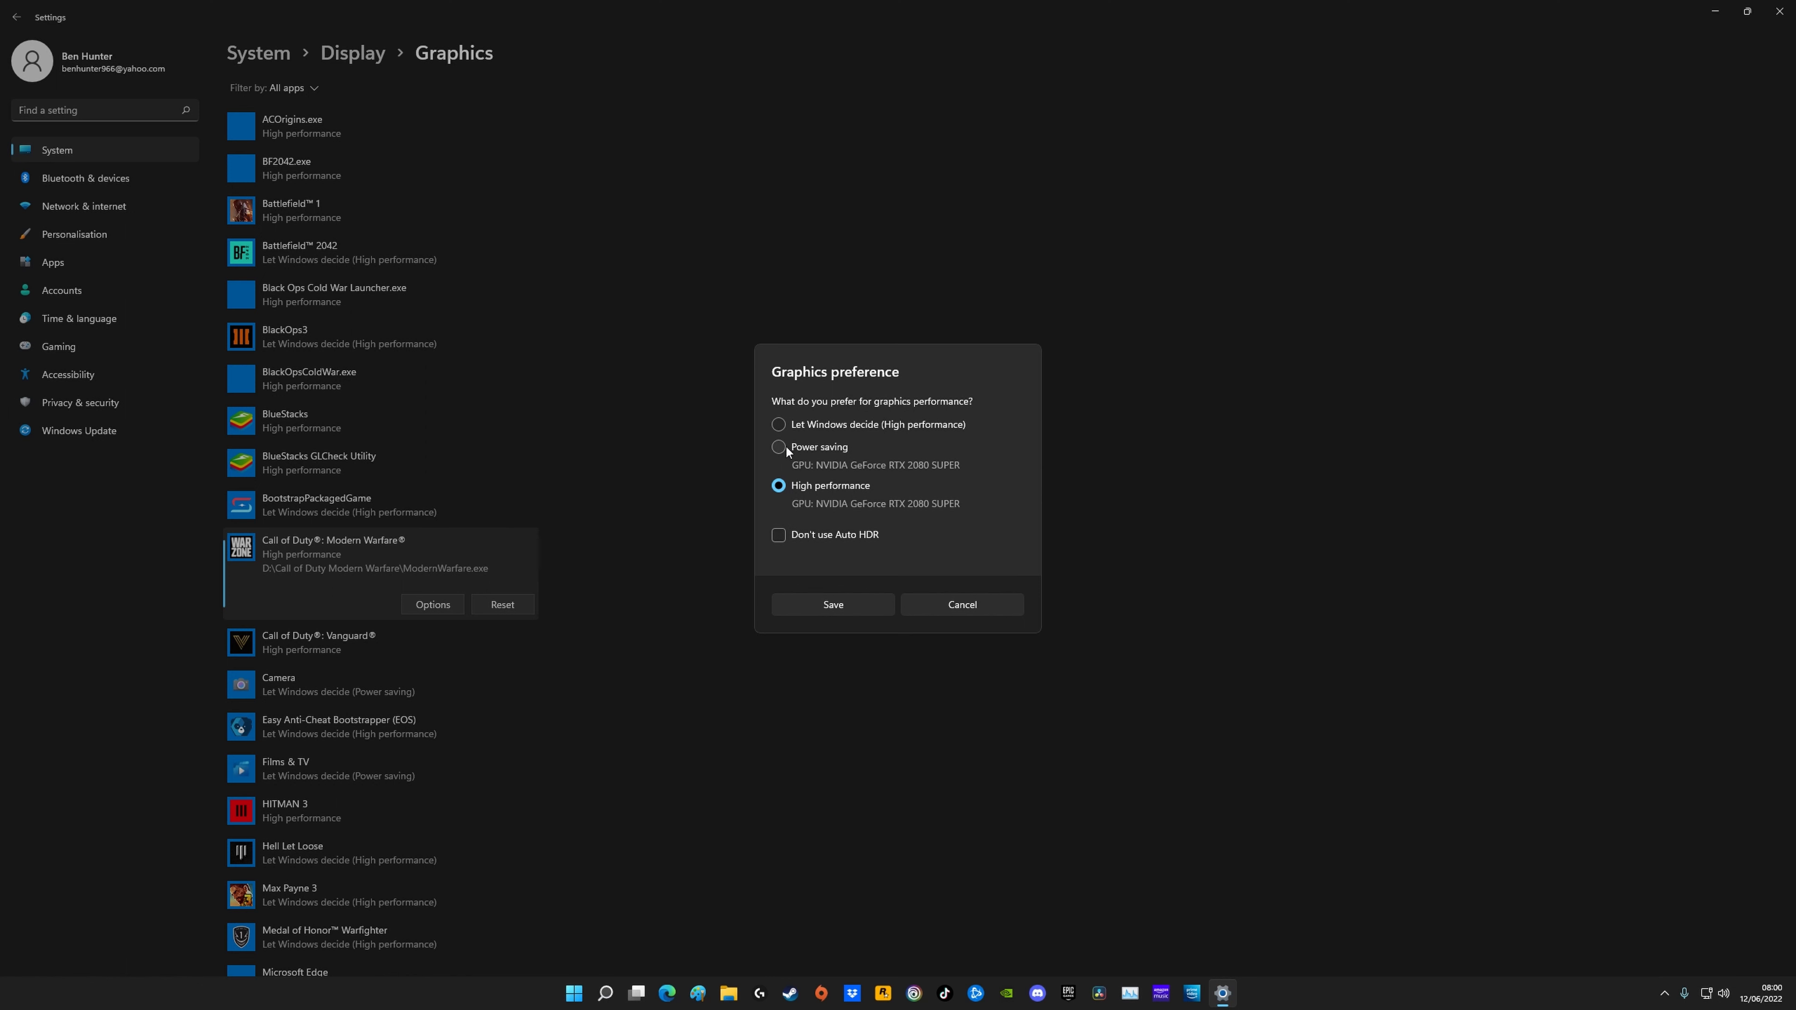
mouse_move(798, 445)
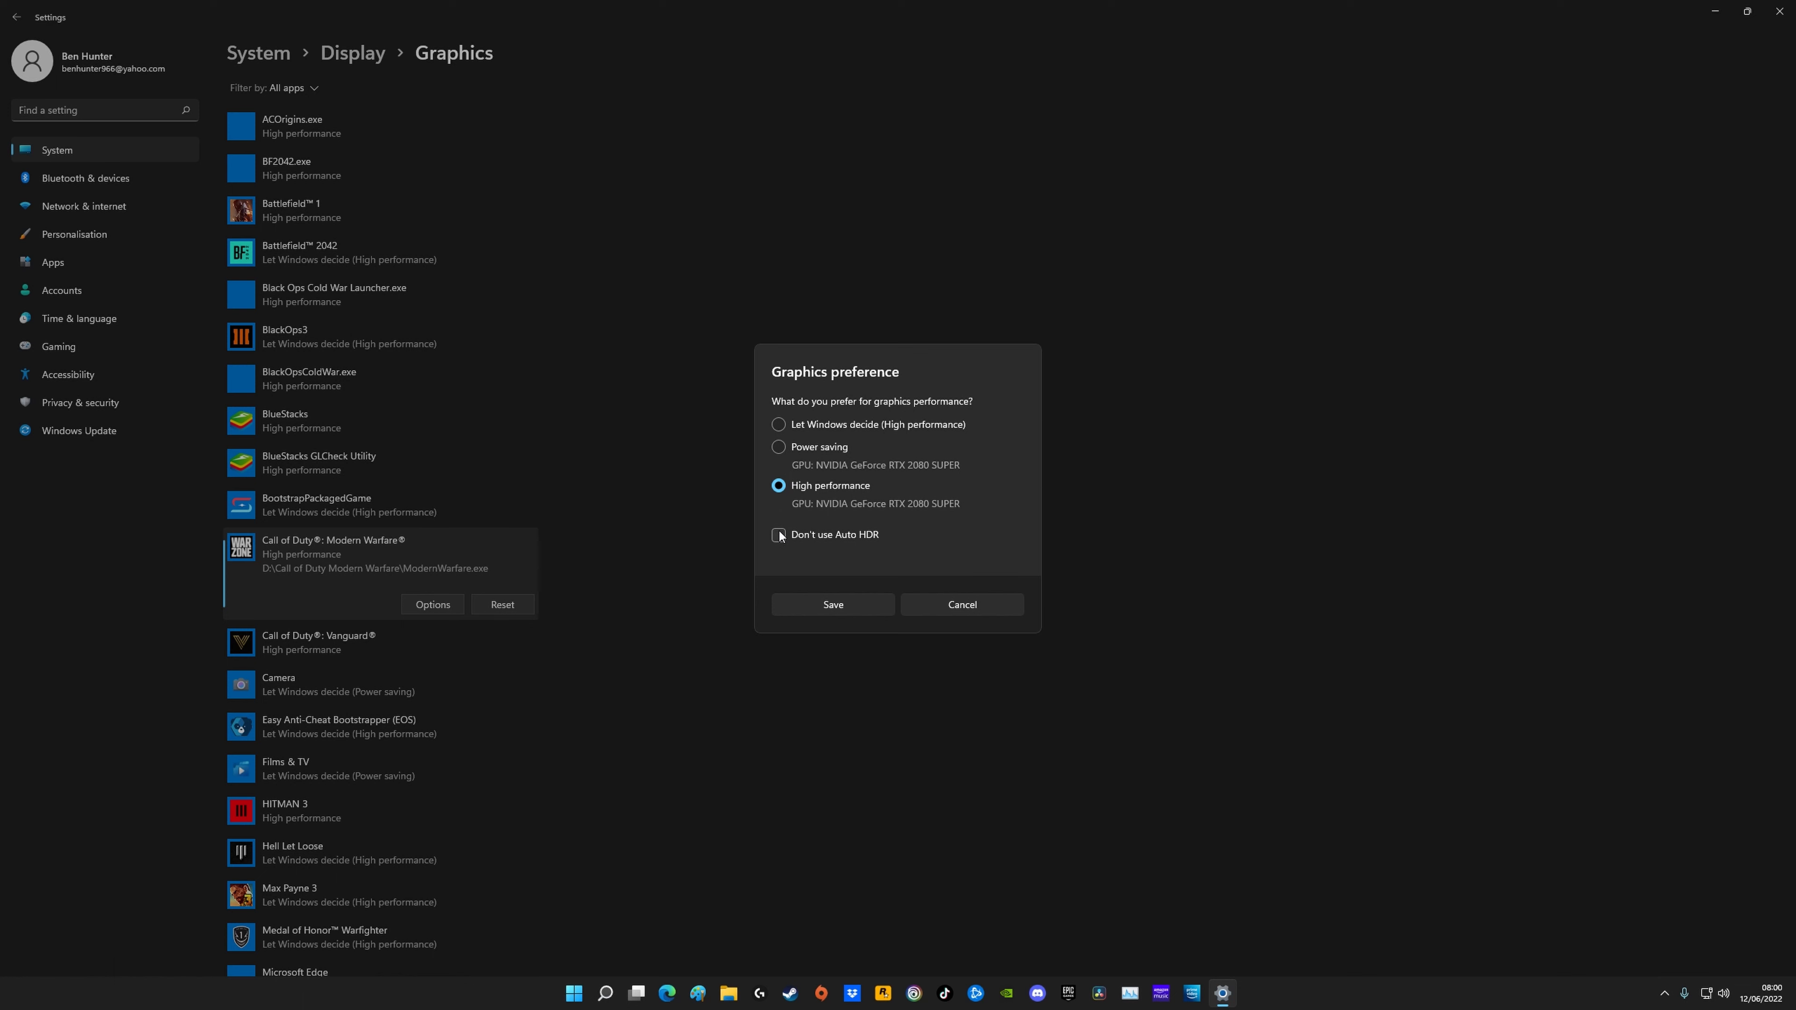
Step: Save High performance for Modern Warfare, confirm Game Mode on and Game Bar controller toggle off
click(58, 348)
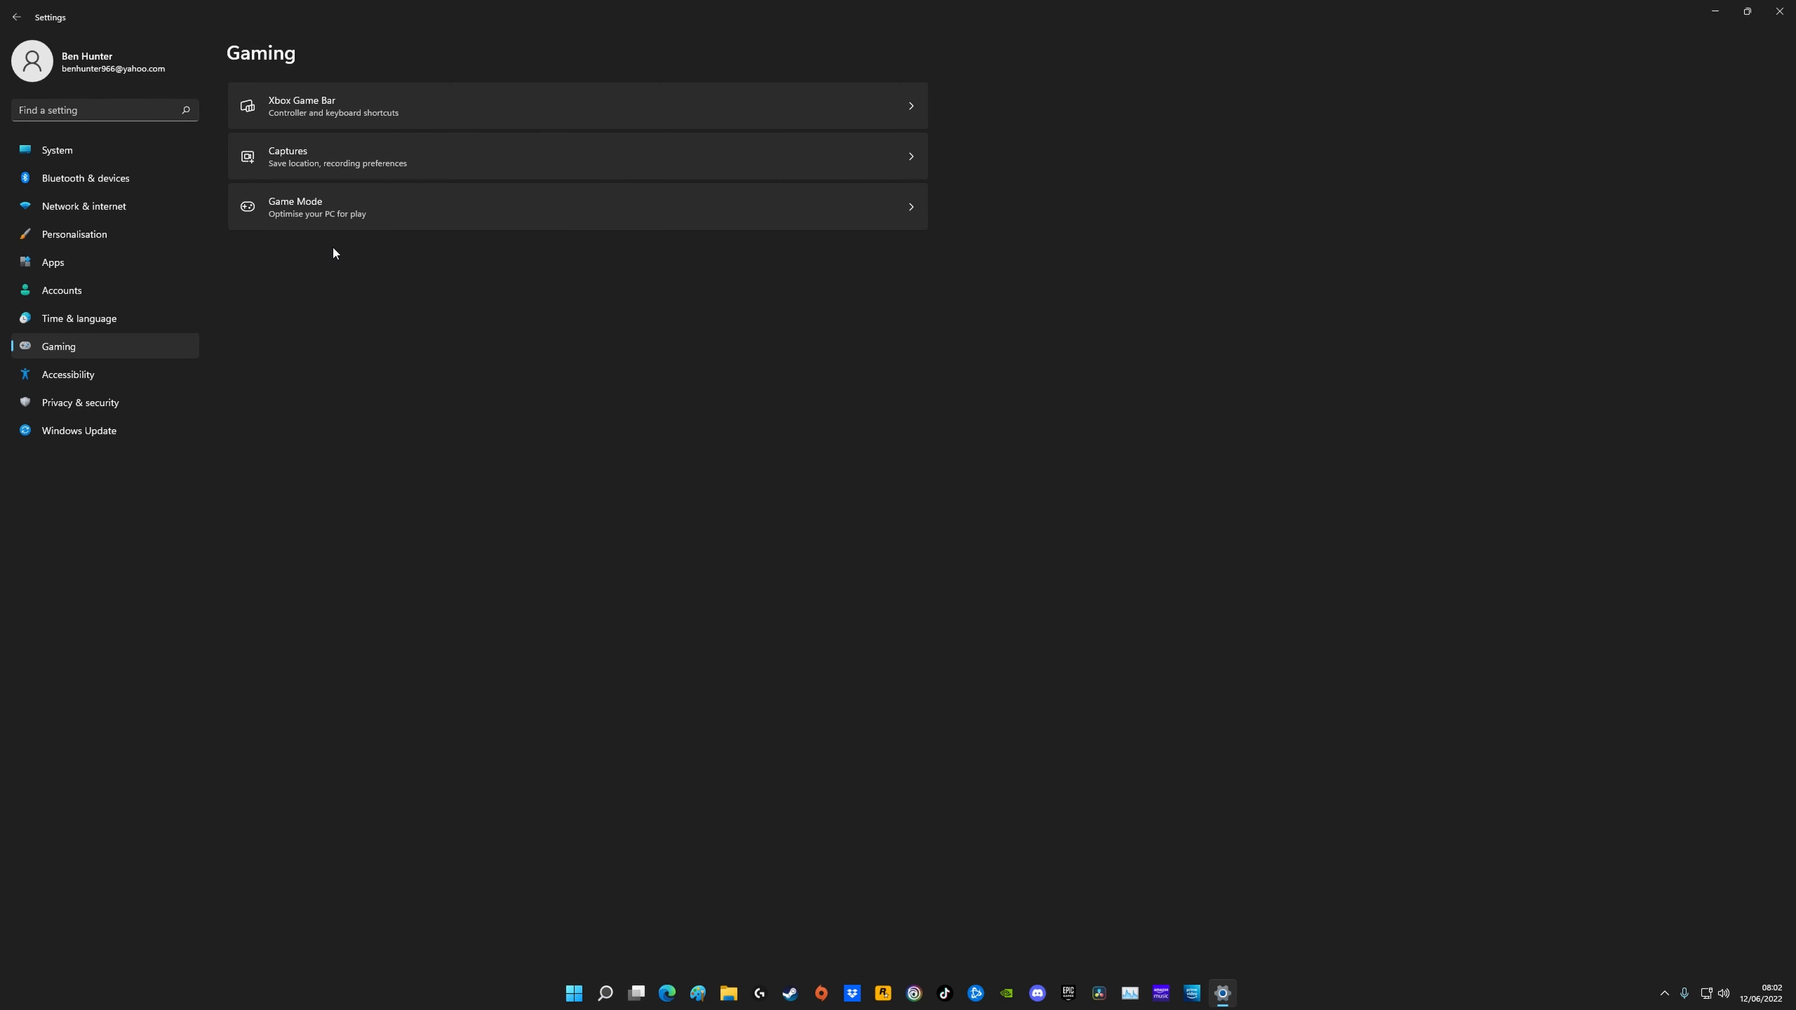
mouse_move(468, 651)
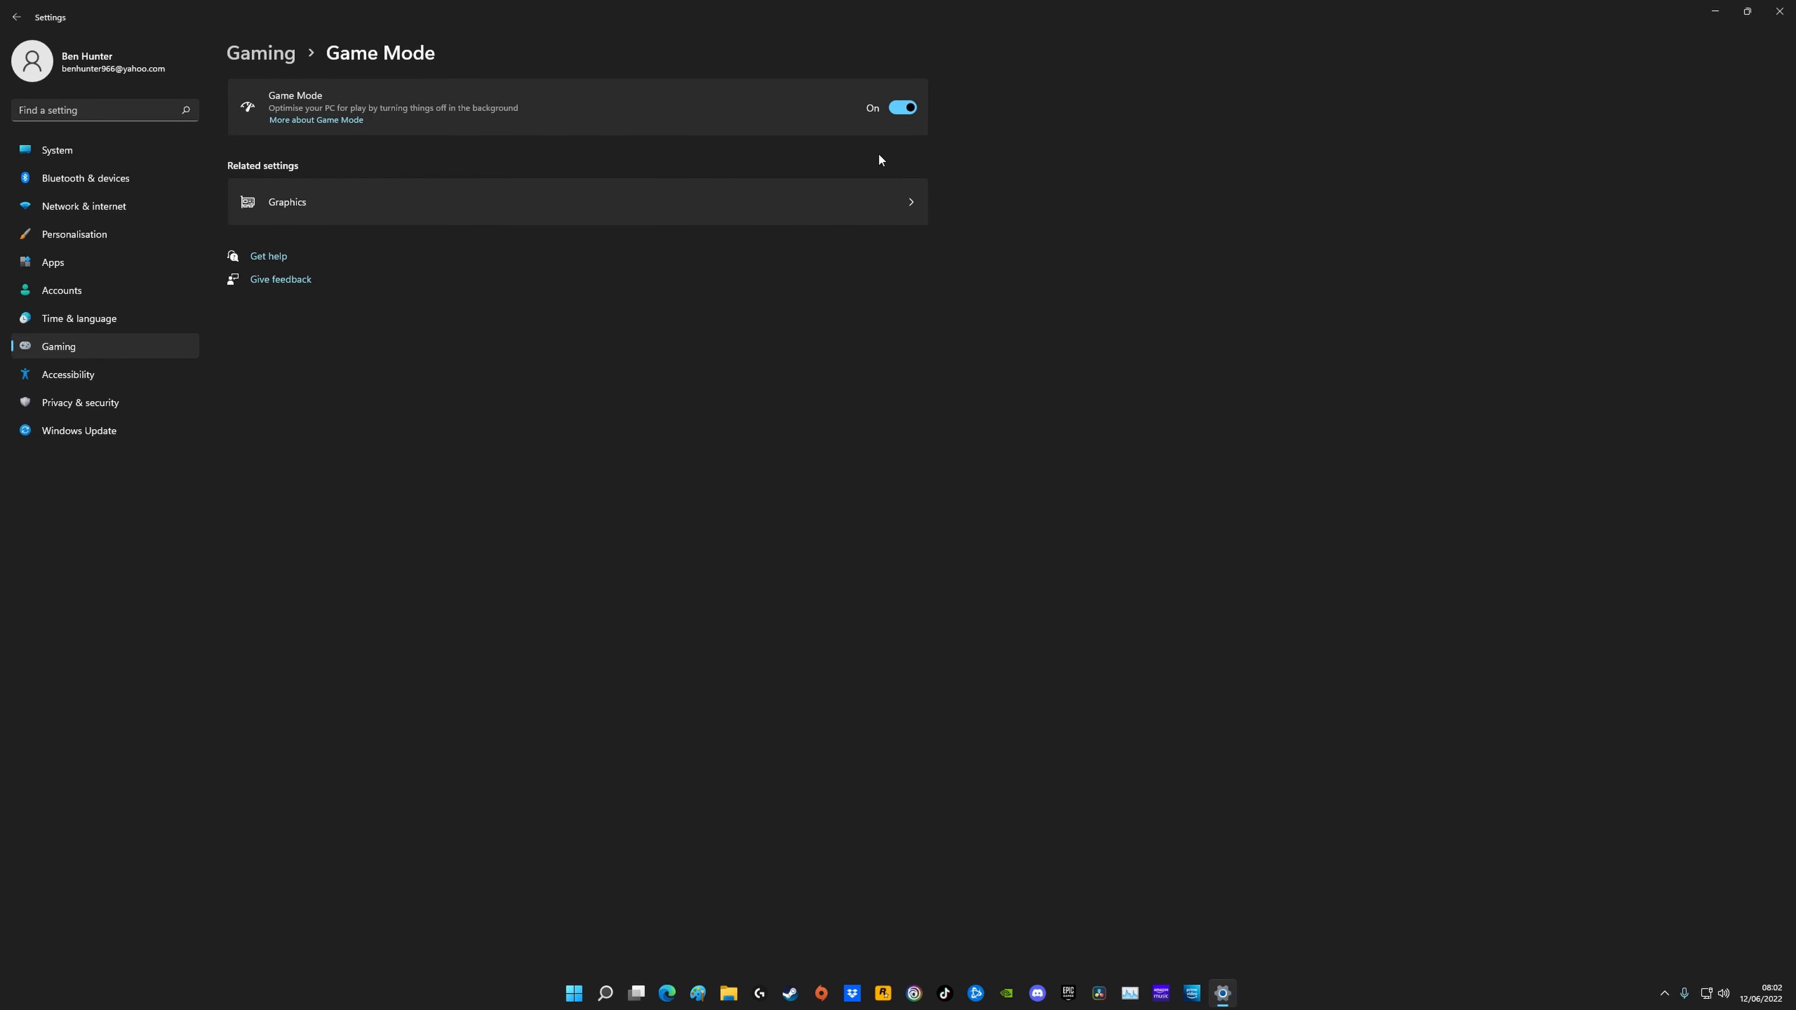
mouse_move(864, 100)
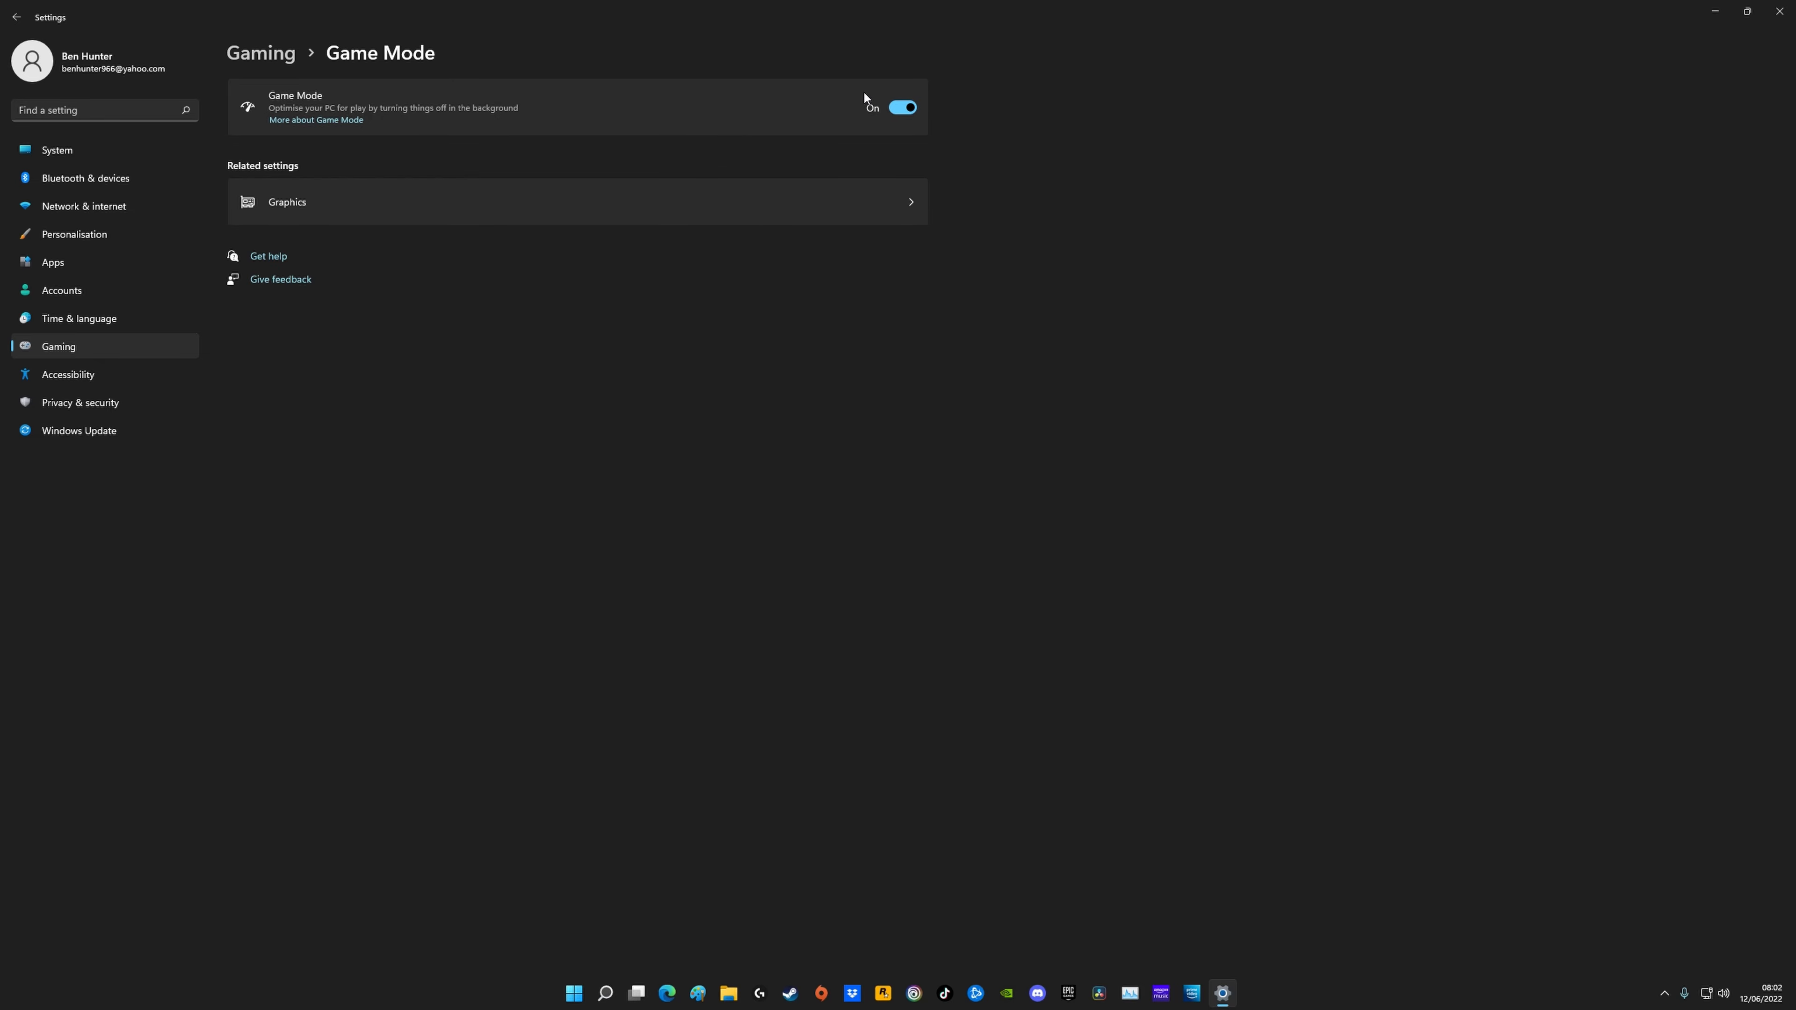
click(17, 16)
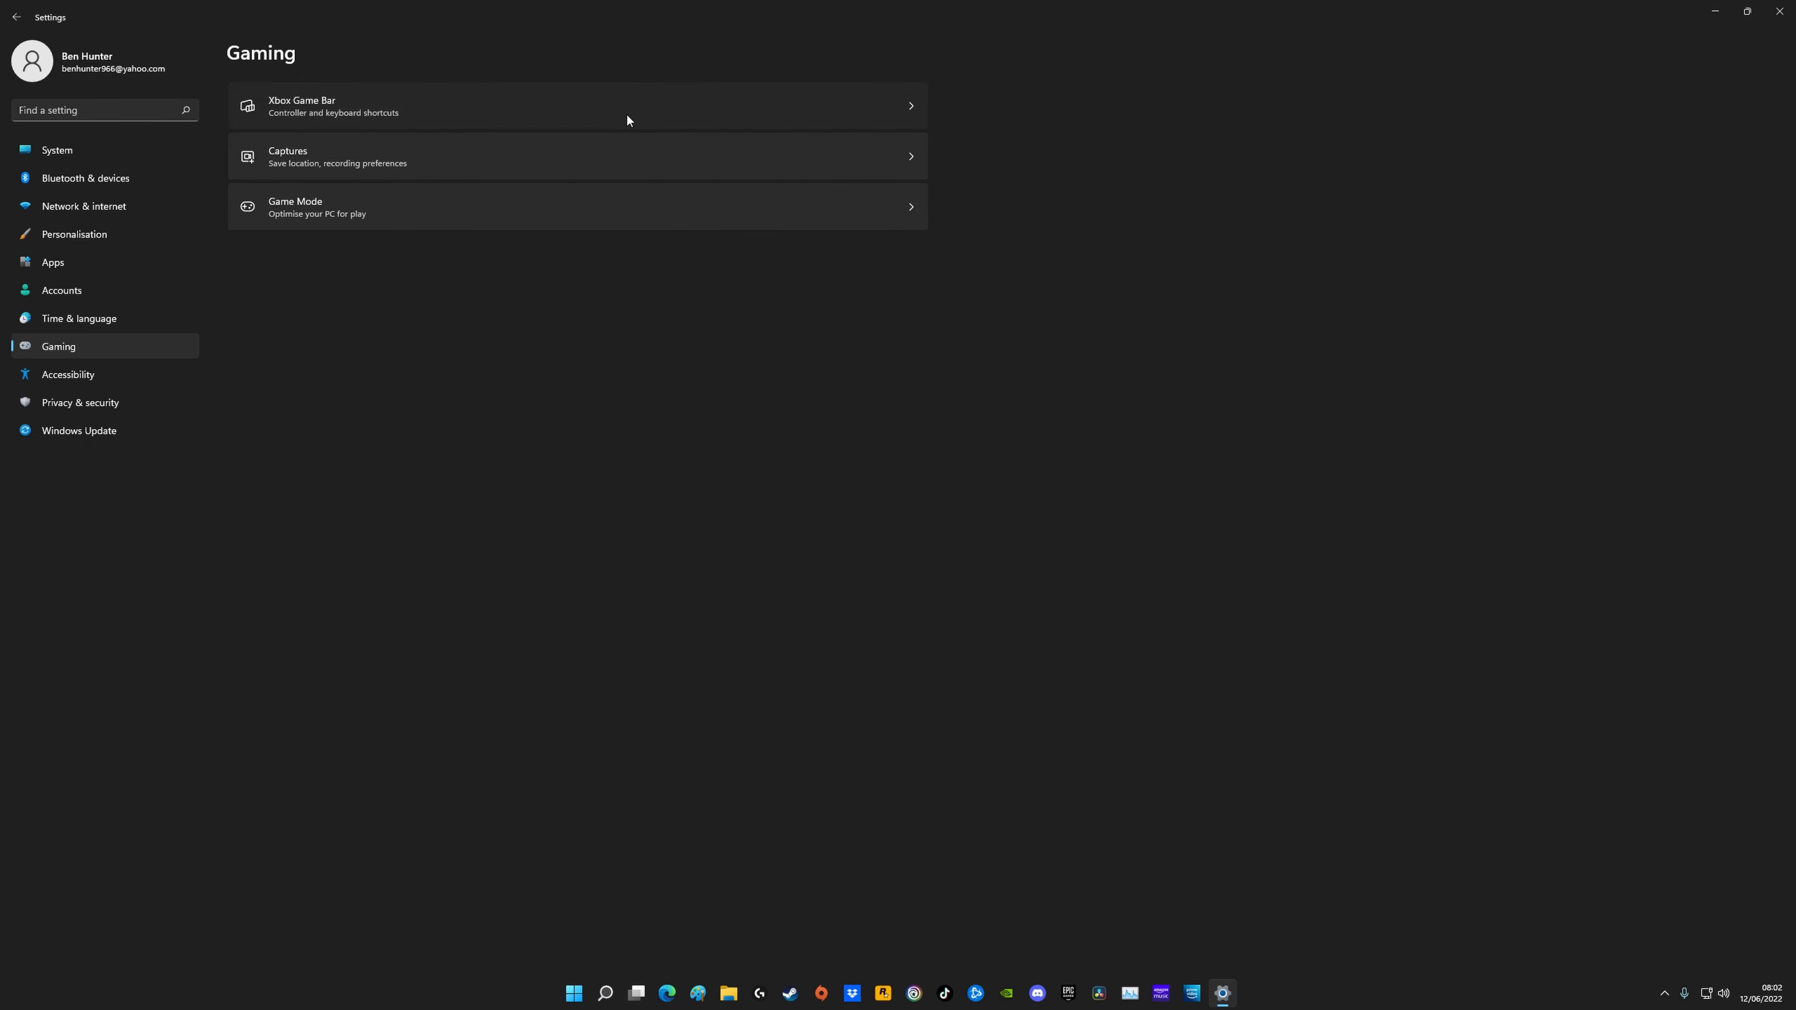
click(301, 105)
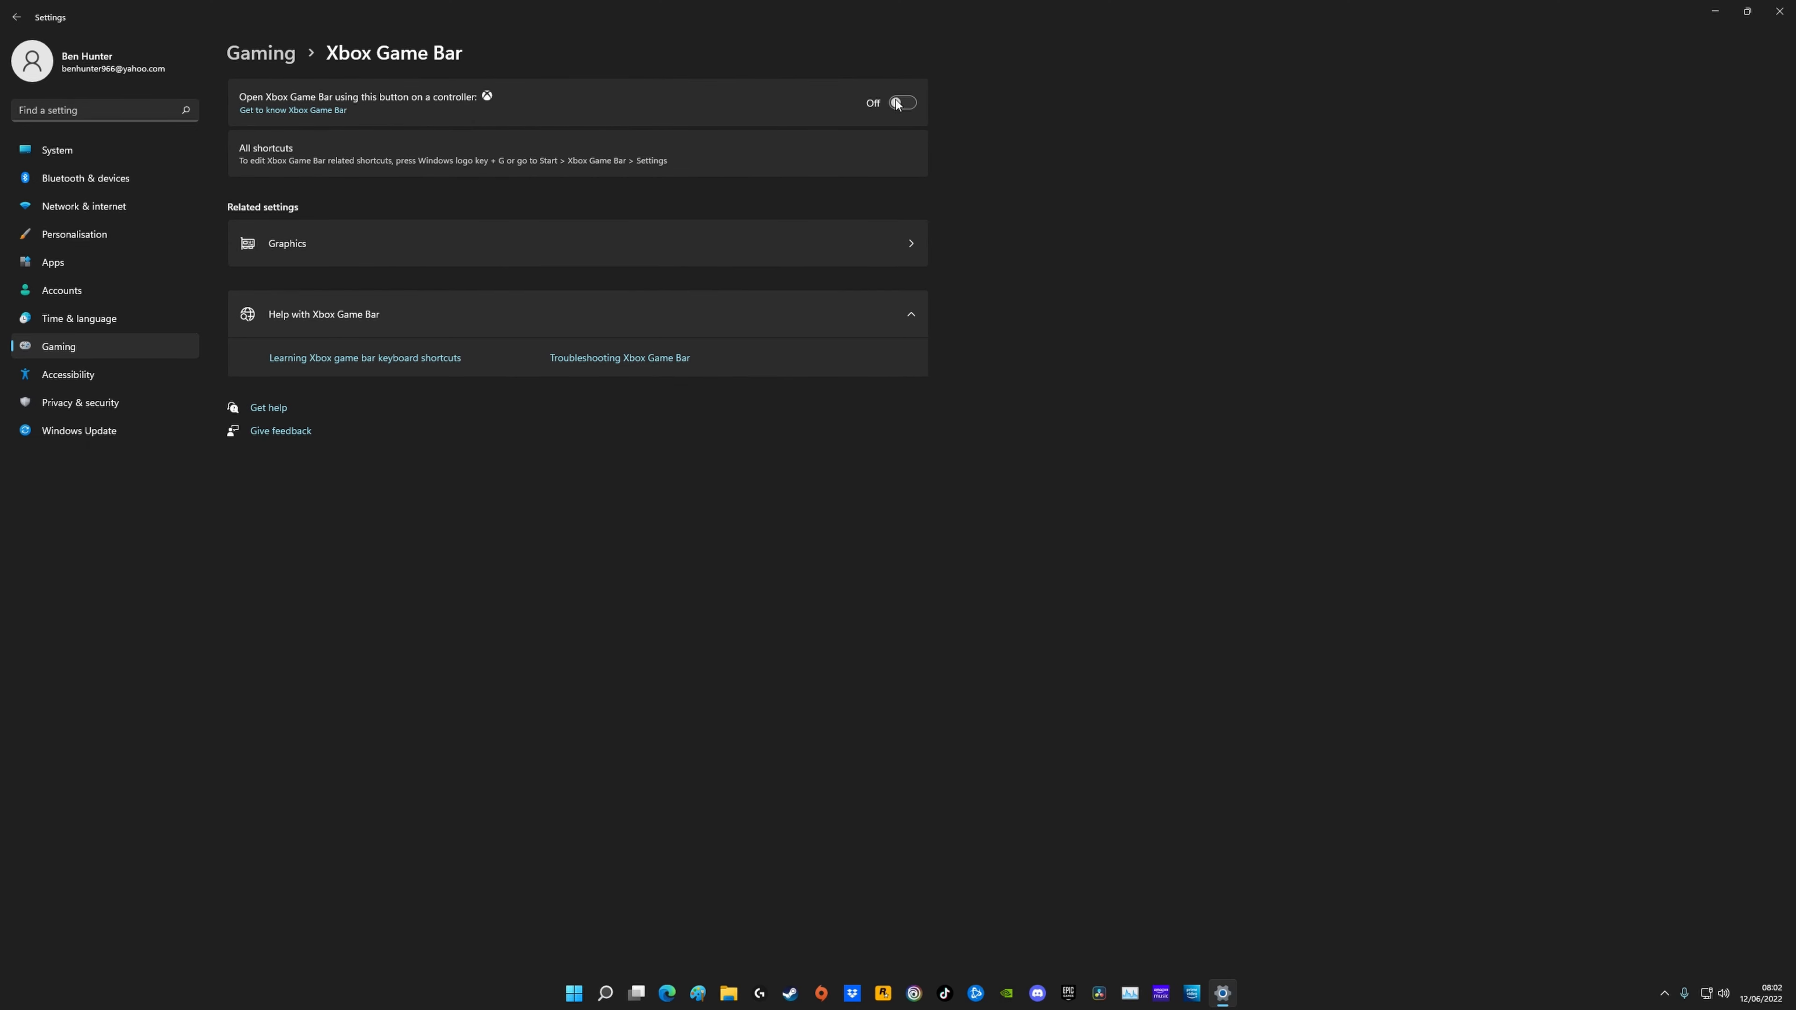
click(17, 16)
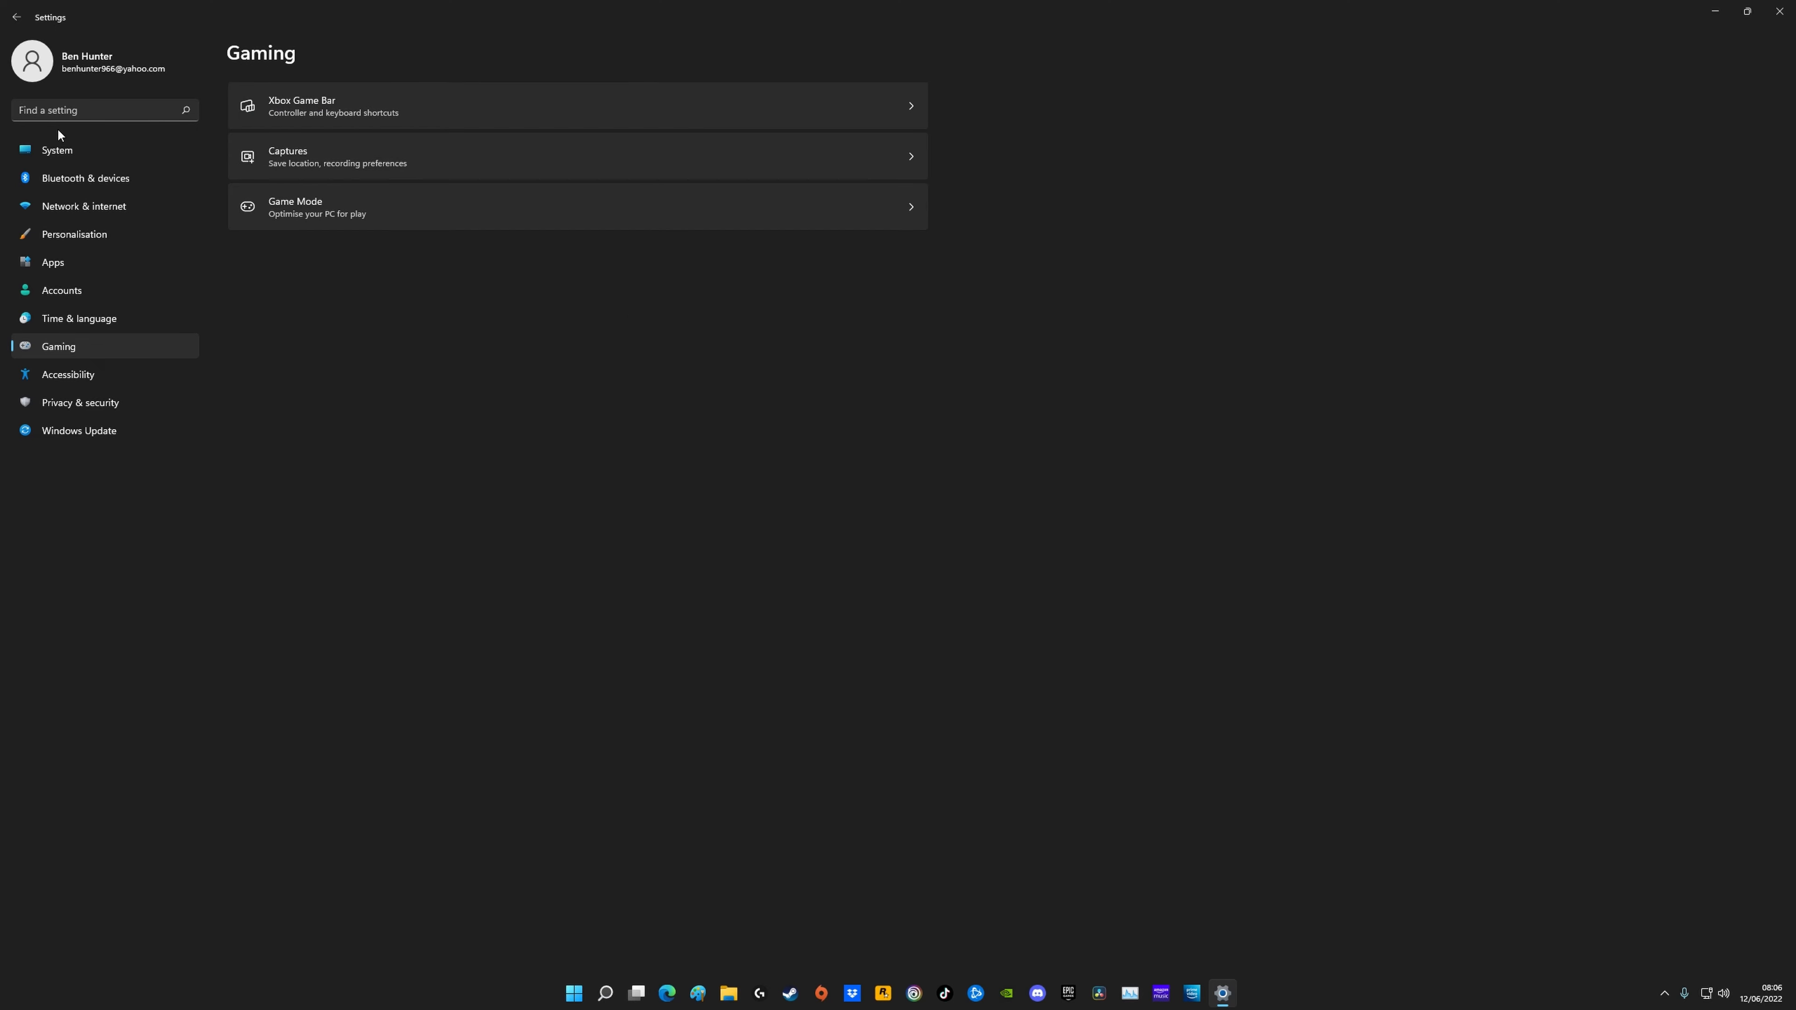
Step: Search "po" and show the Power, sleep and battery page to review Power mode
text(power)
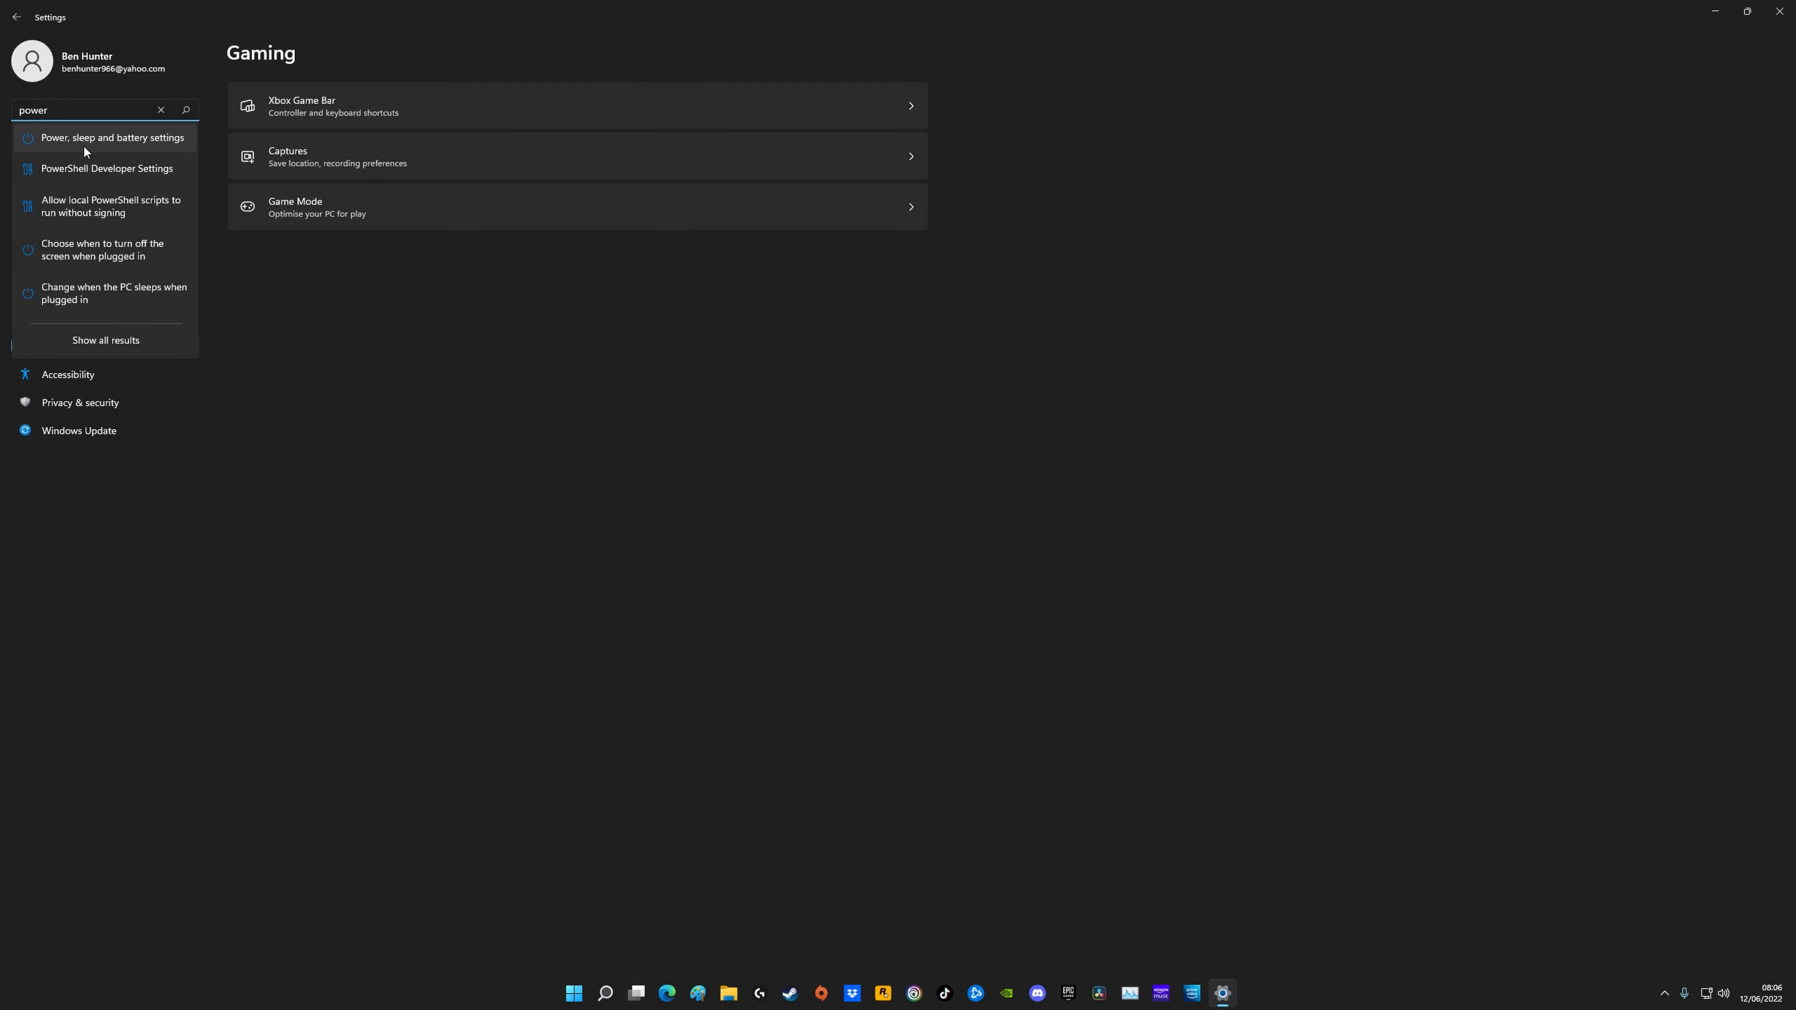
click(111, 138)
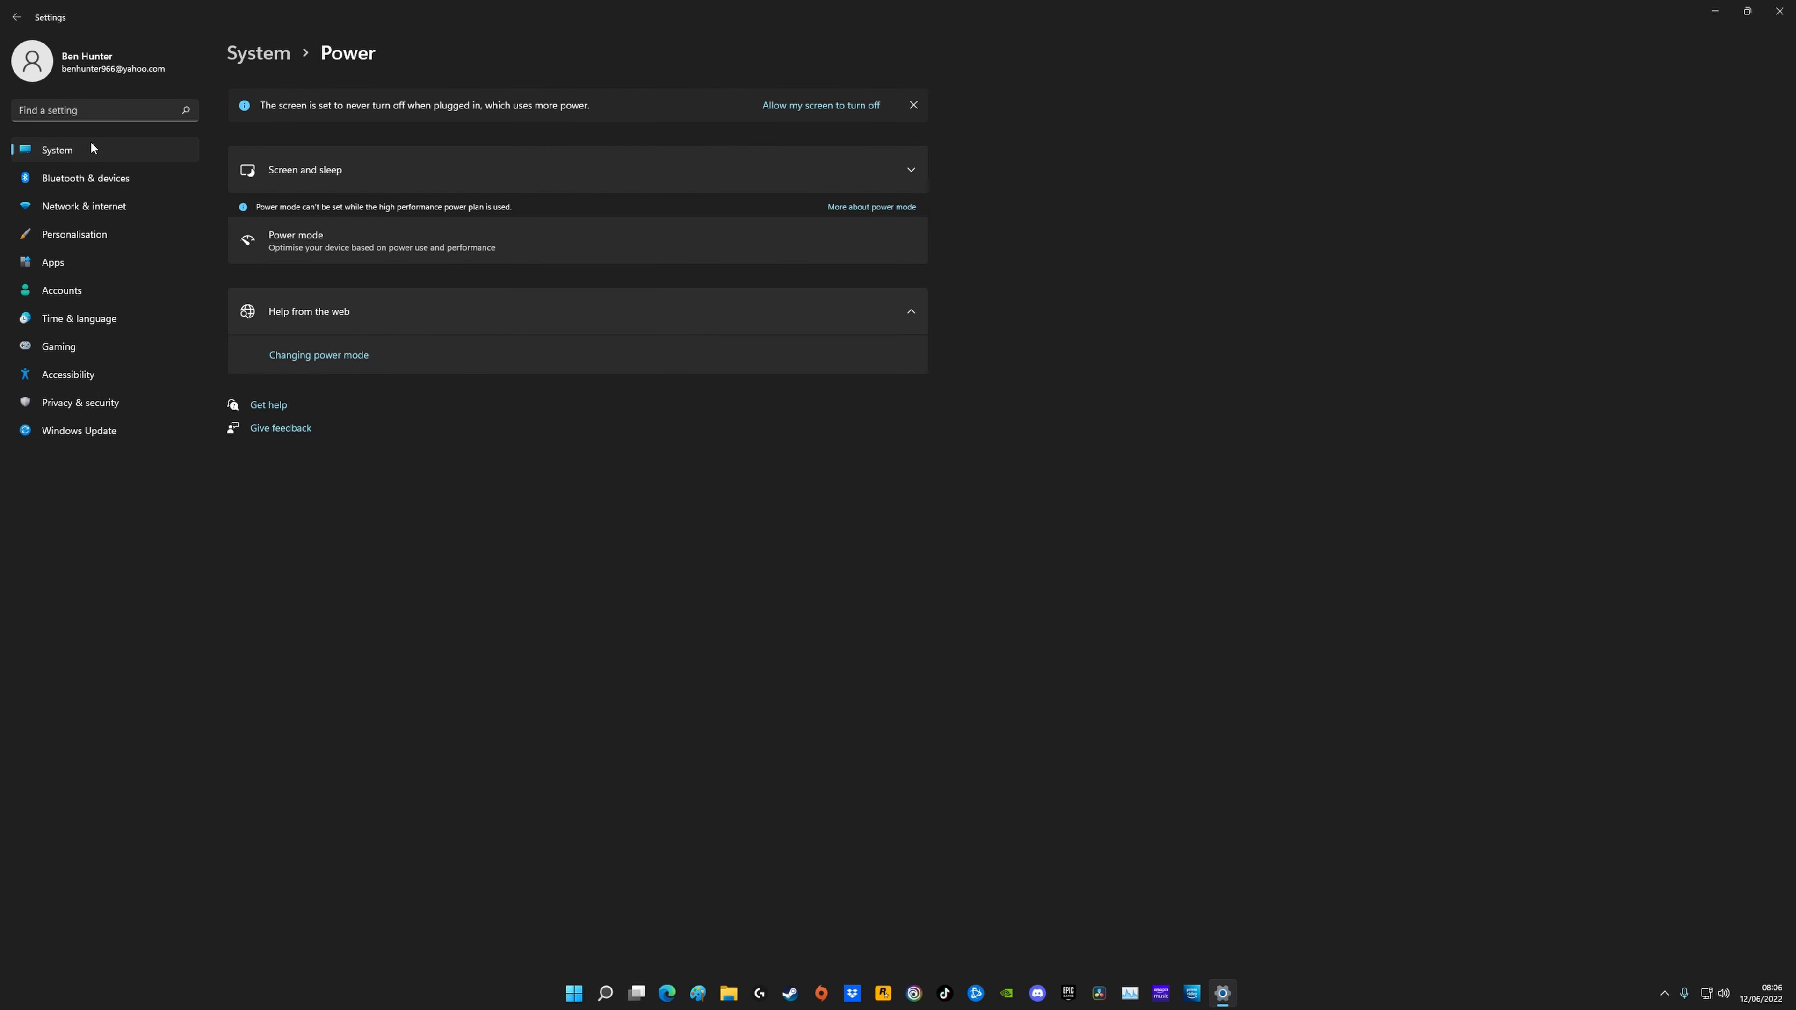
mouse_move(295, 248)
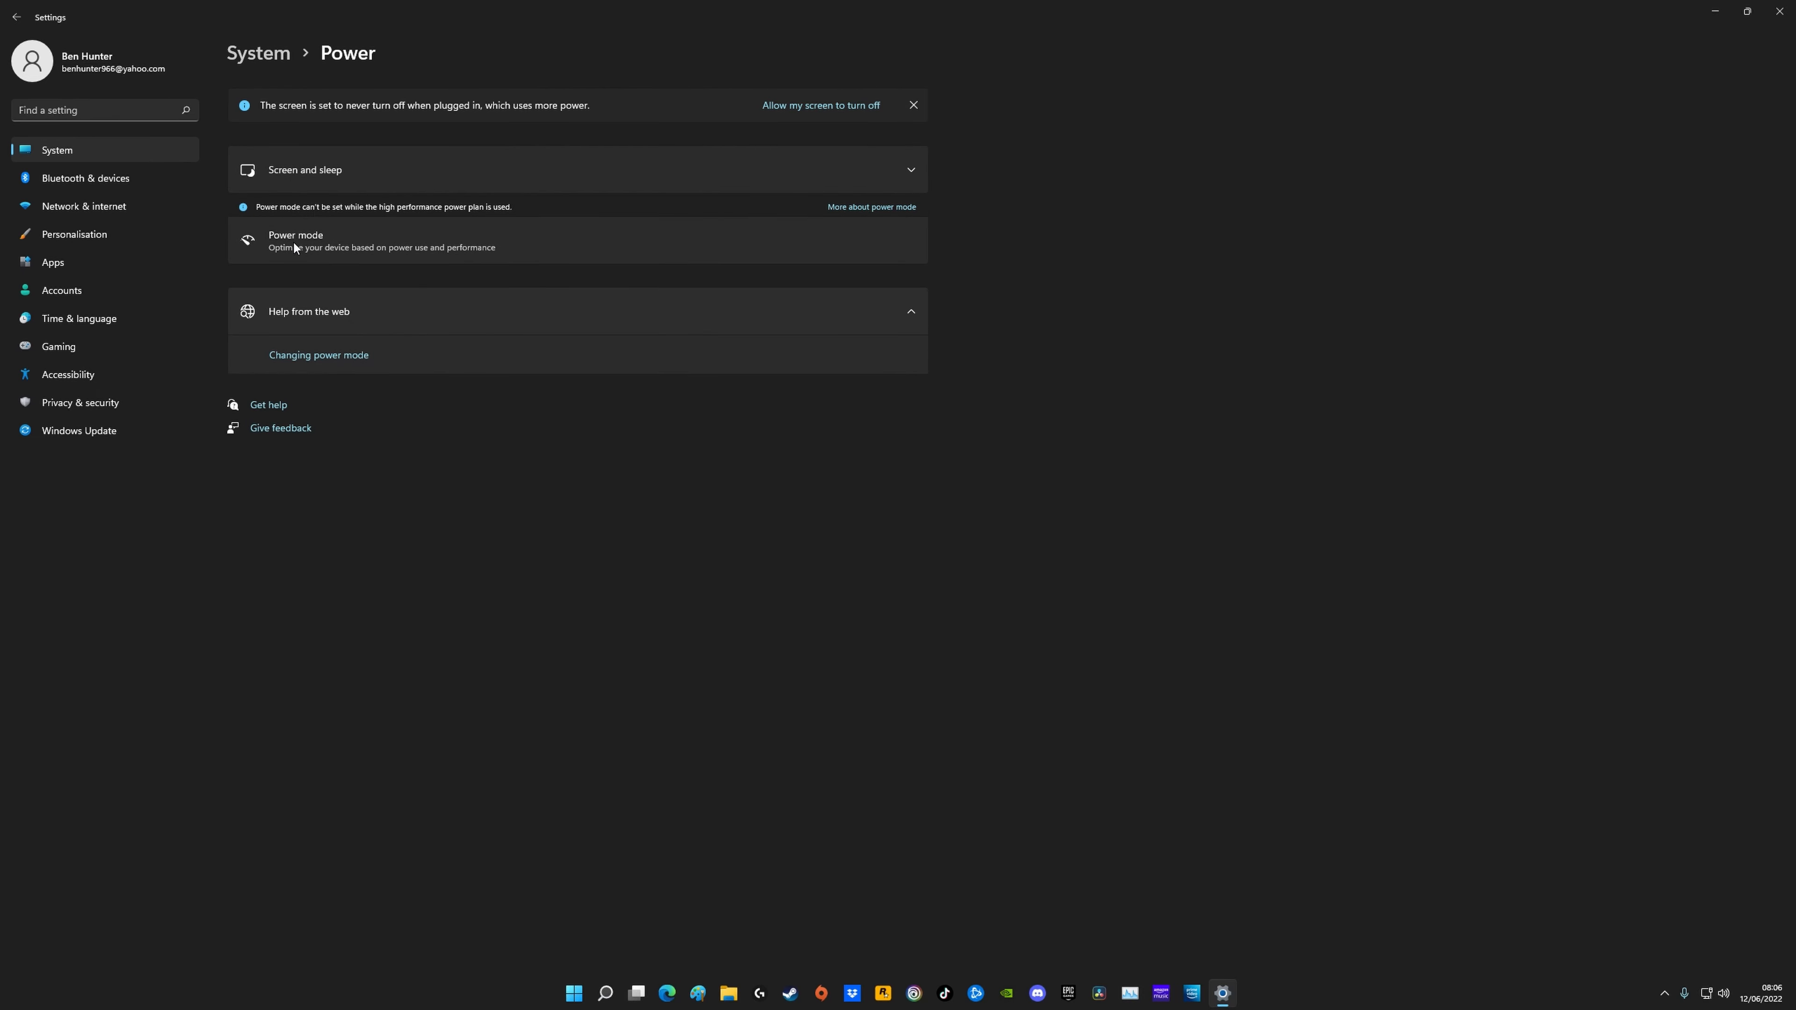
mouse_move(290, 245)
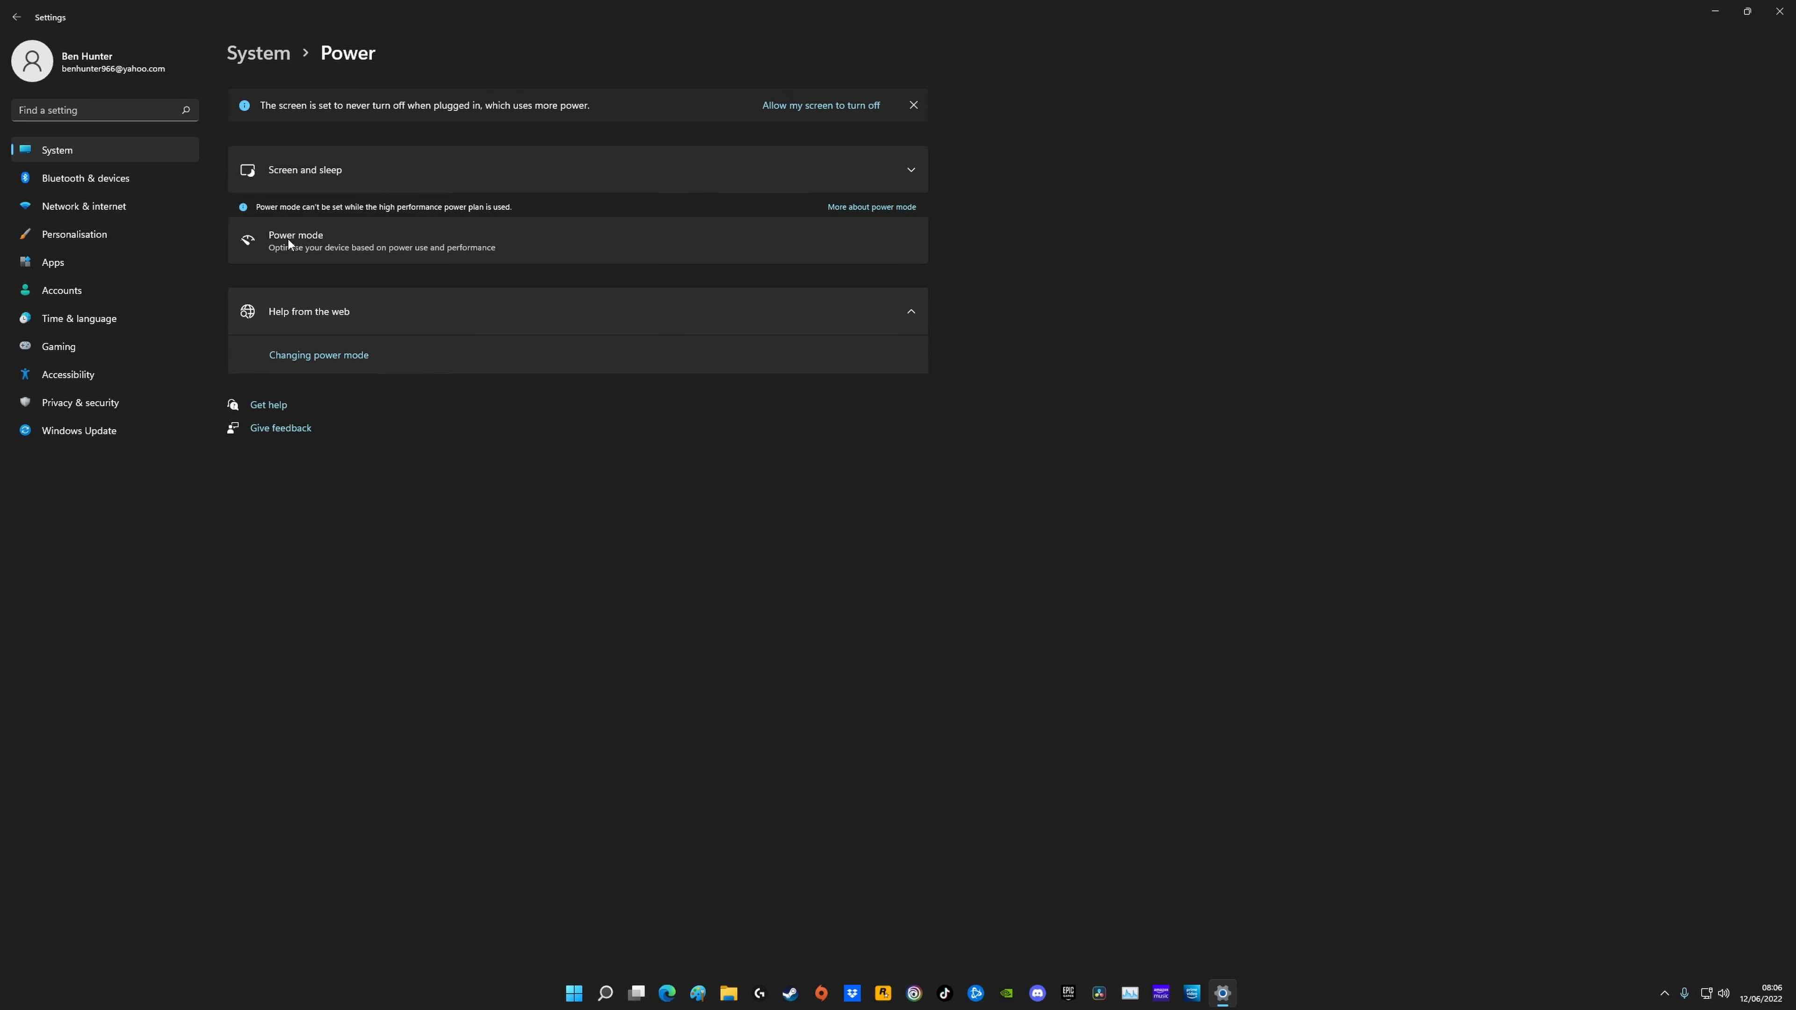
mouse_move(312, 246)
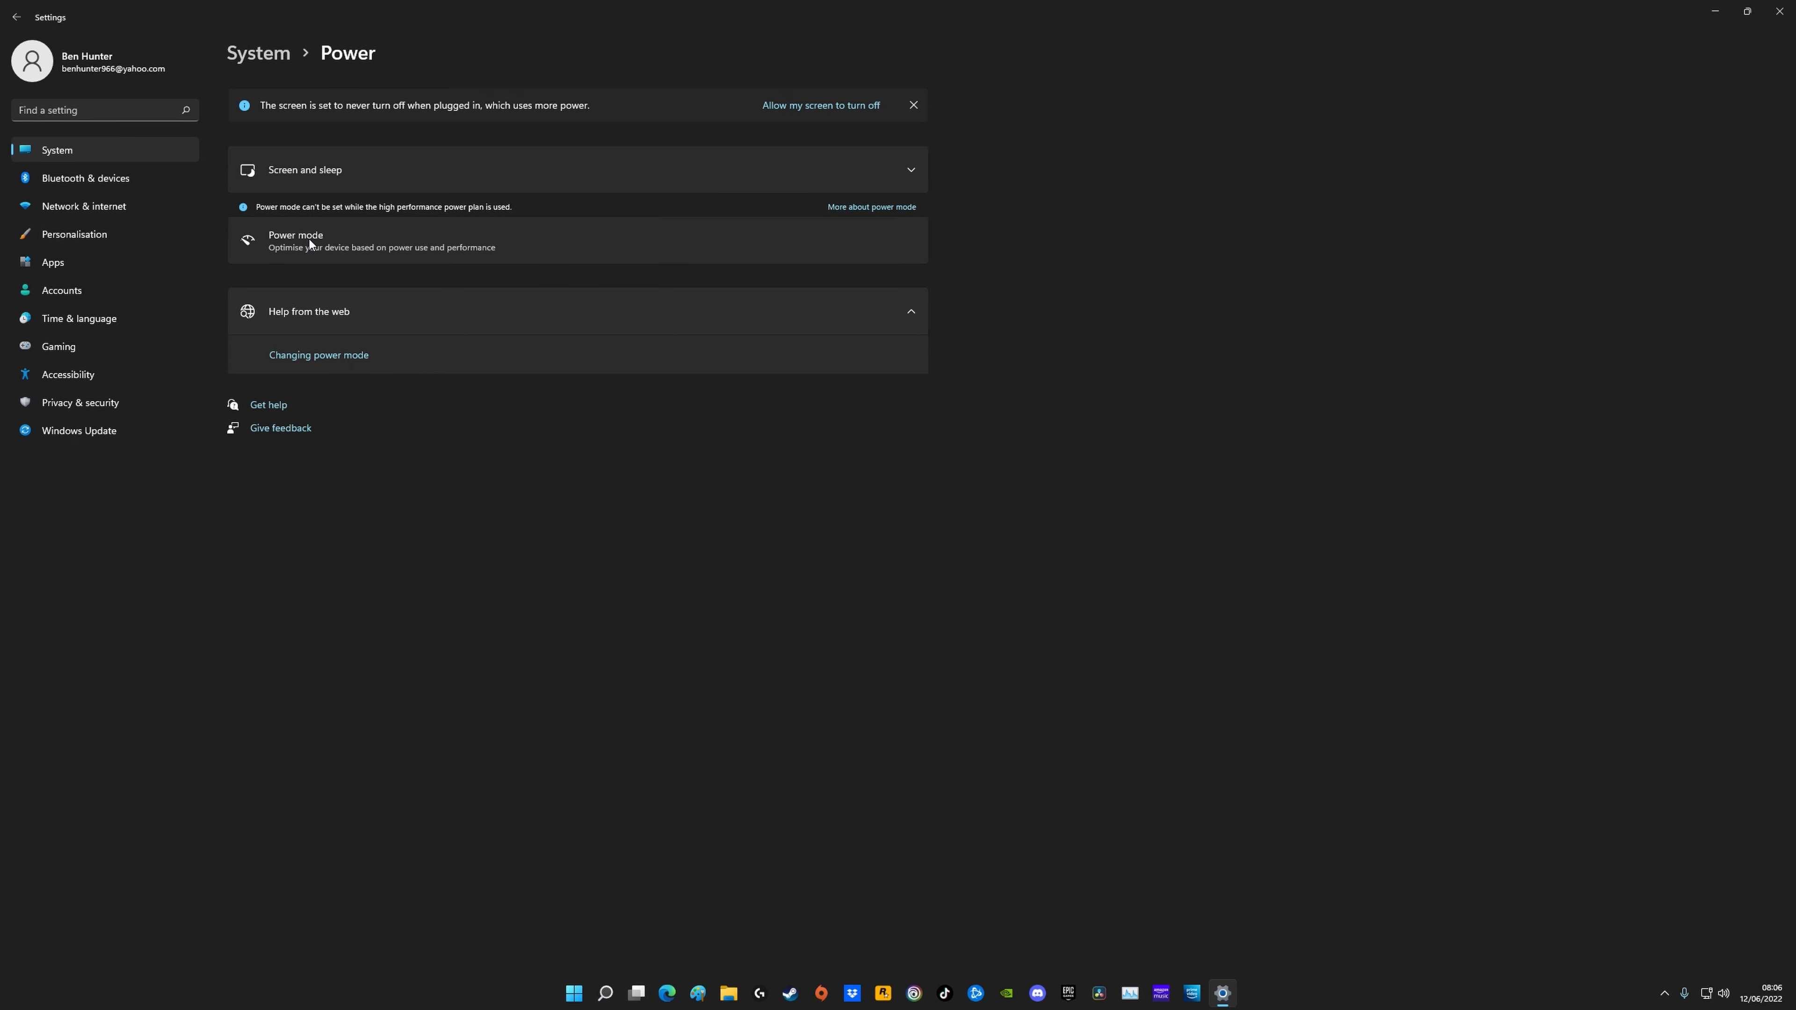
mouse_move(289, 219)
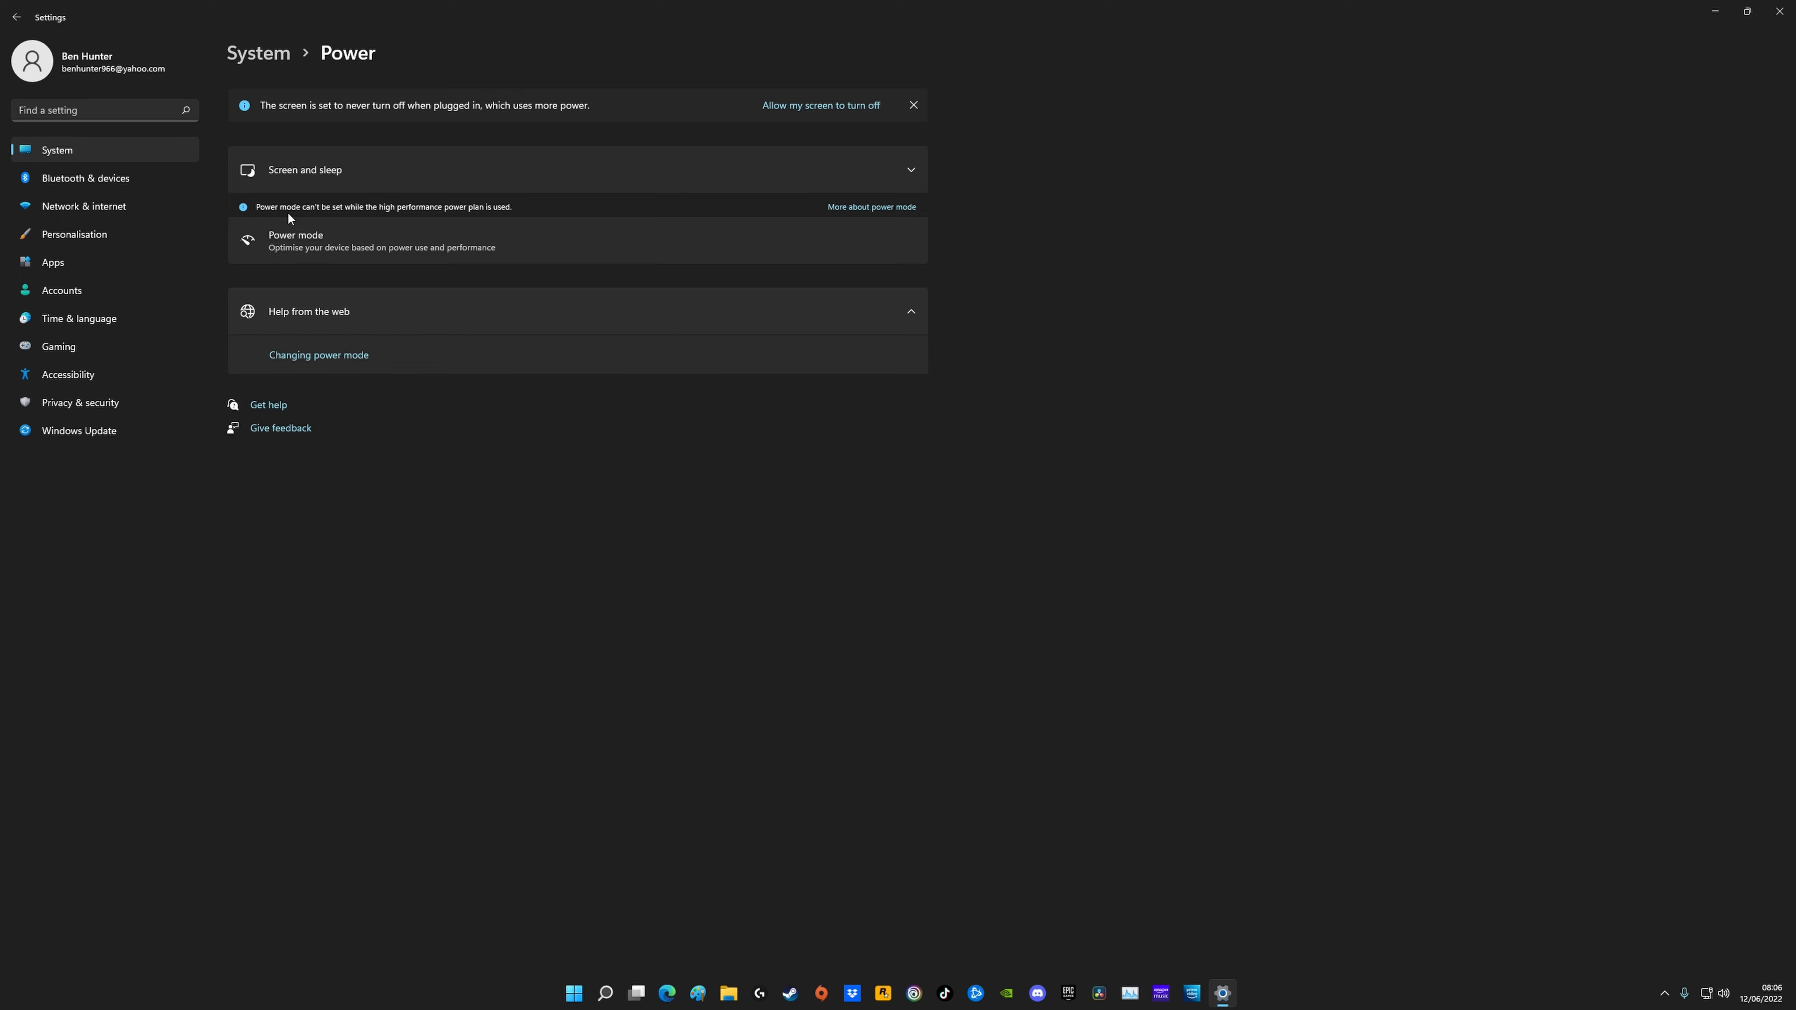
mouse_move(350, 219)
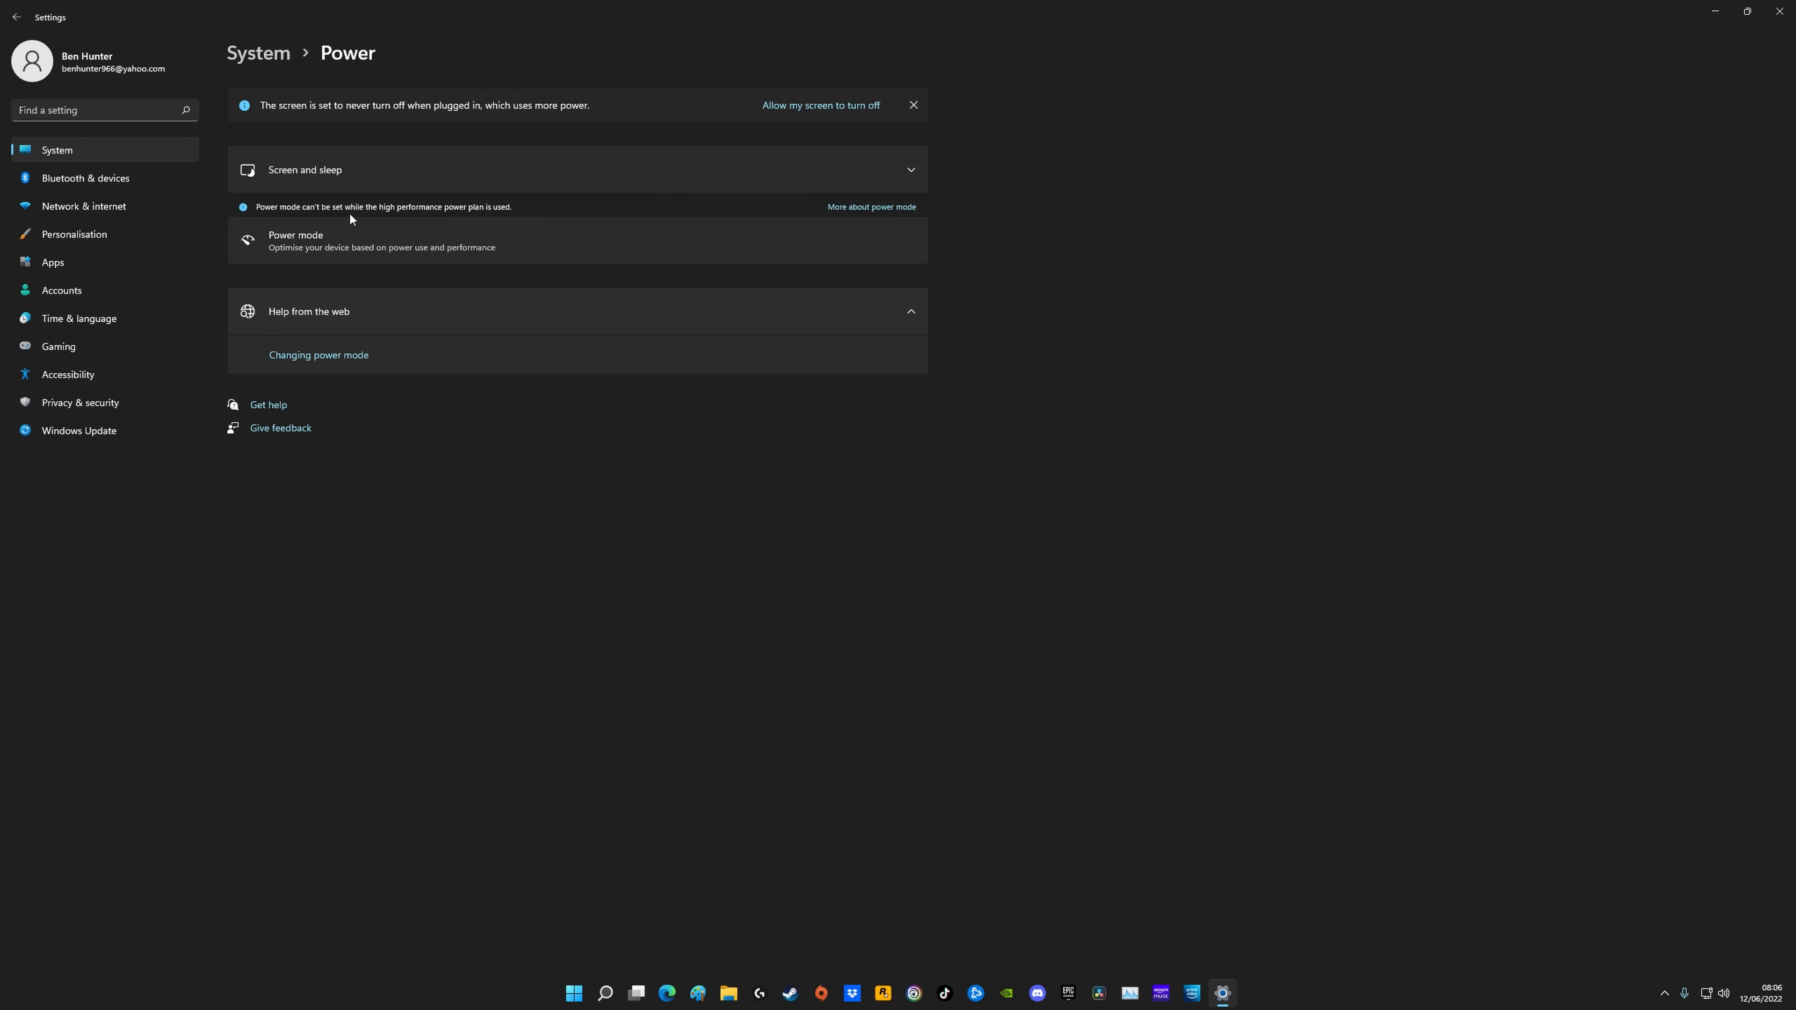
mouse_move(465, 217)
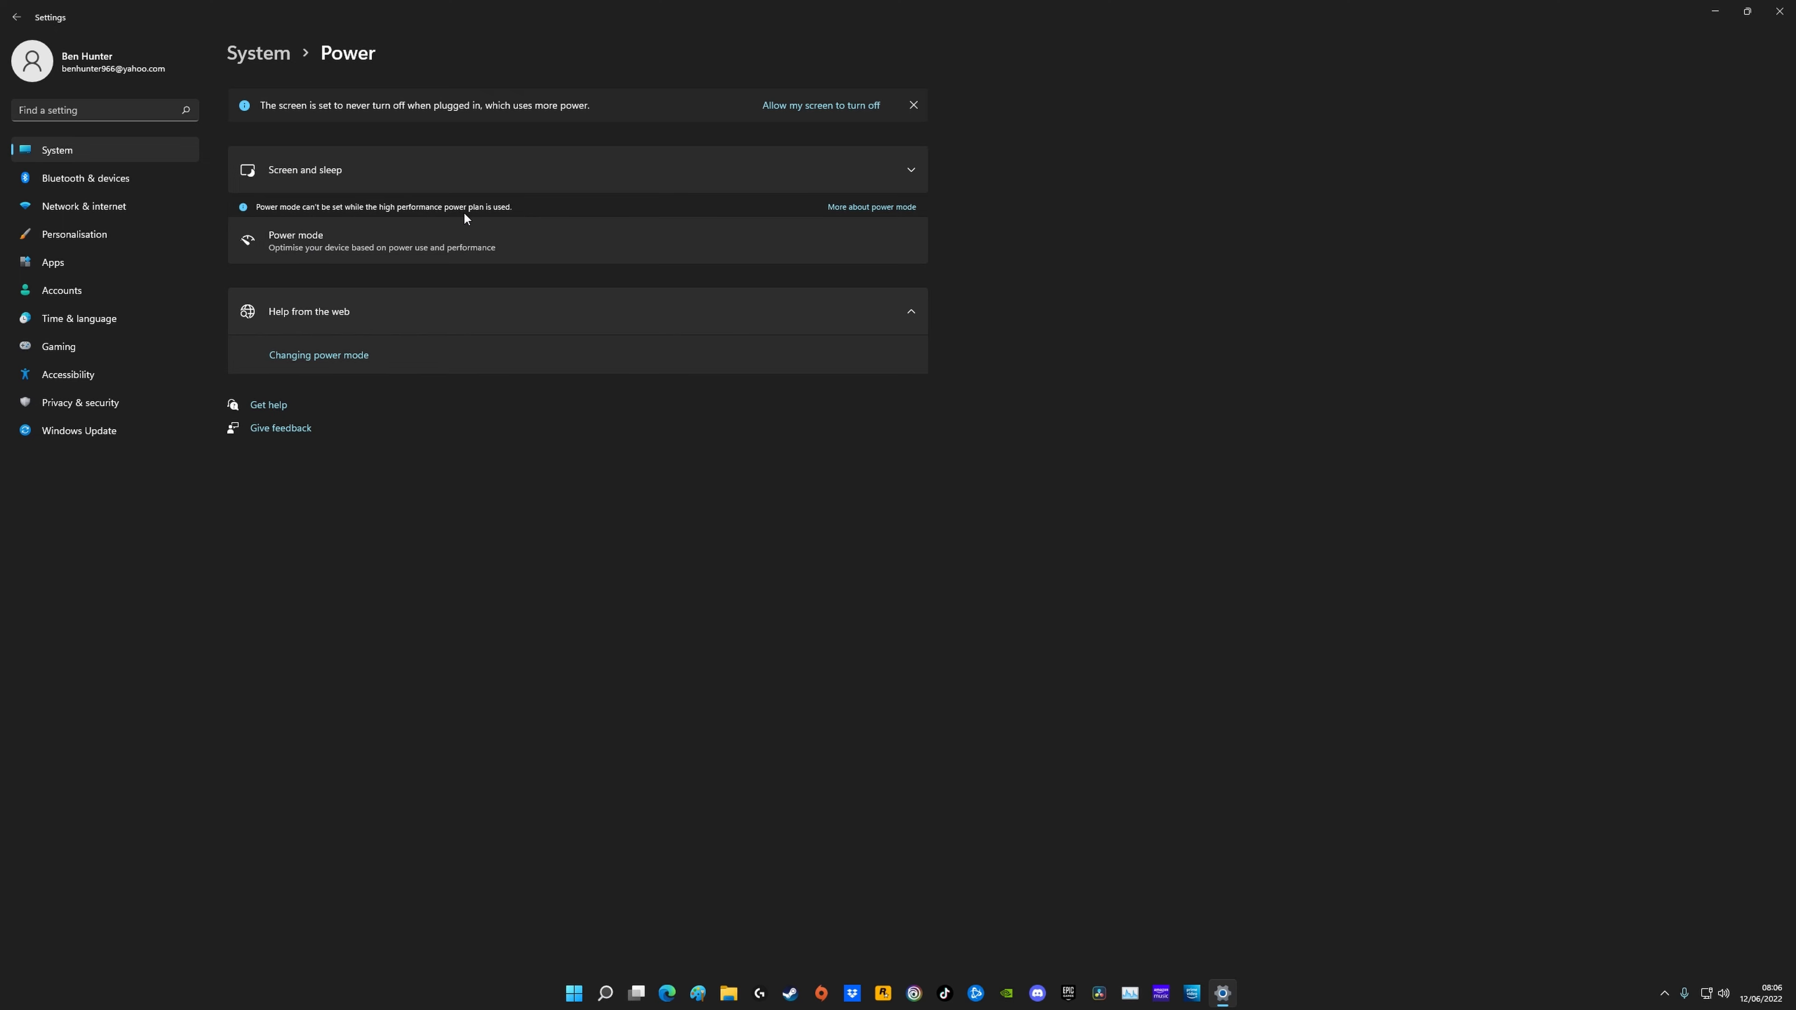
mouse_move(353, 264)
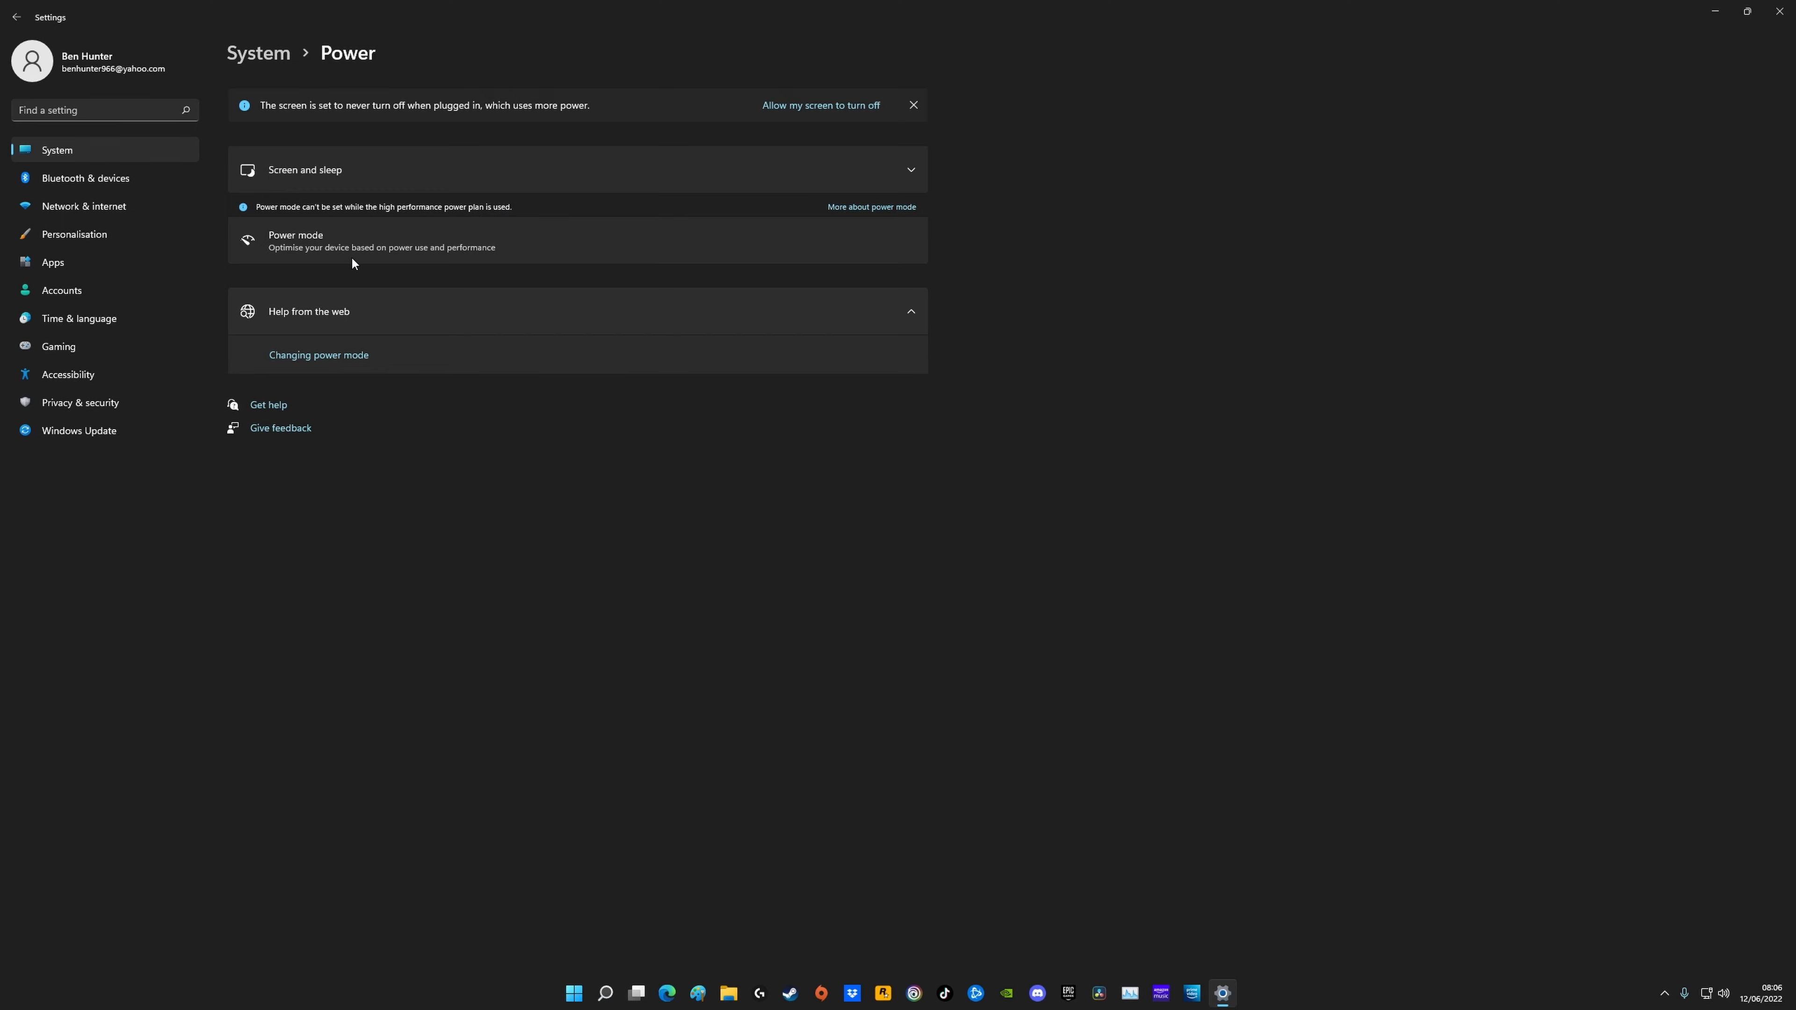
mouse_move(404, 243)
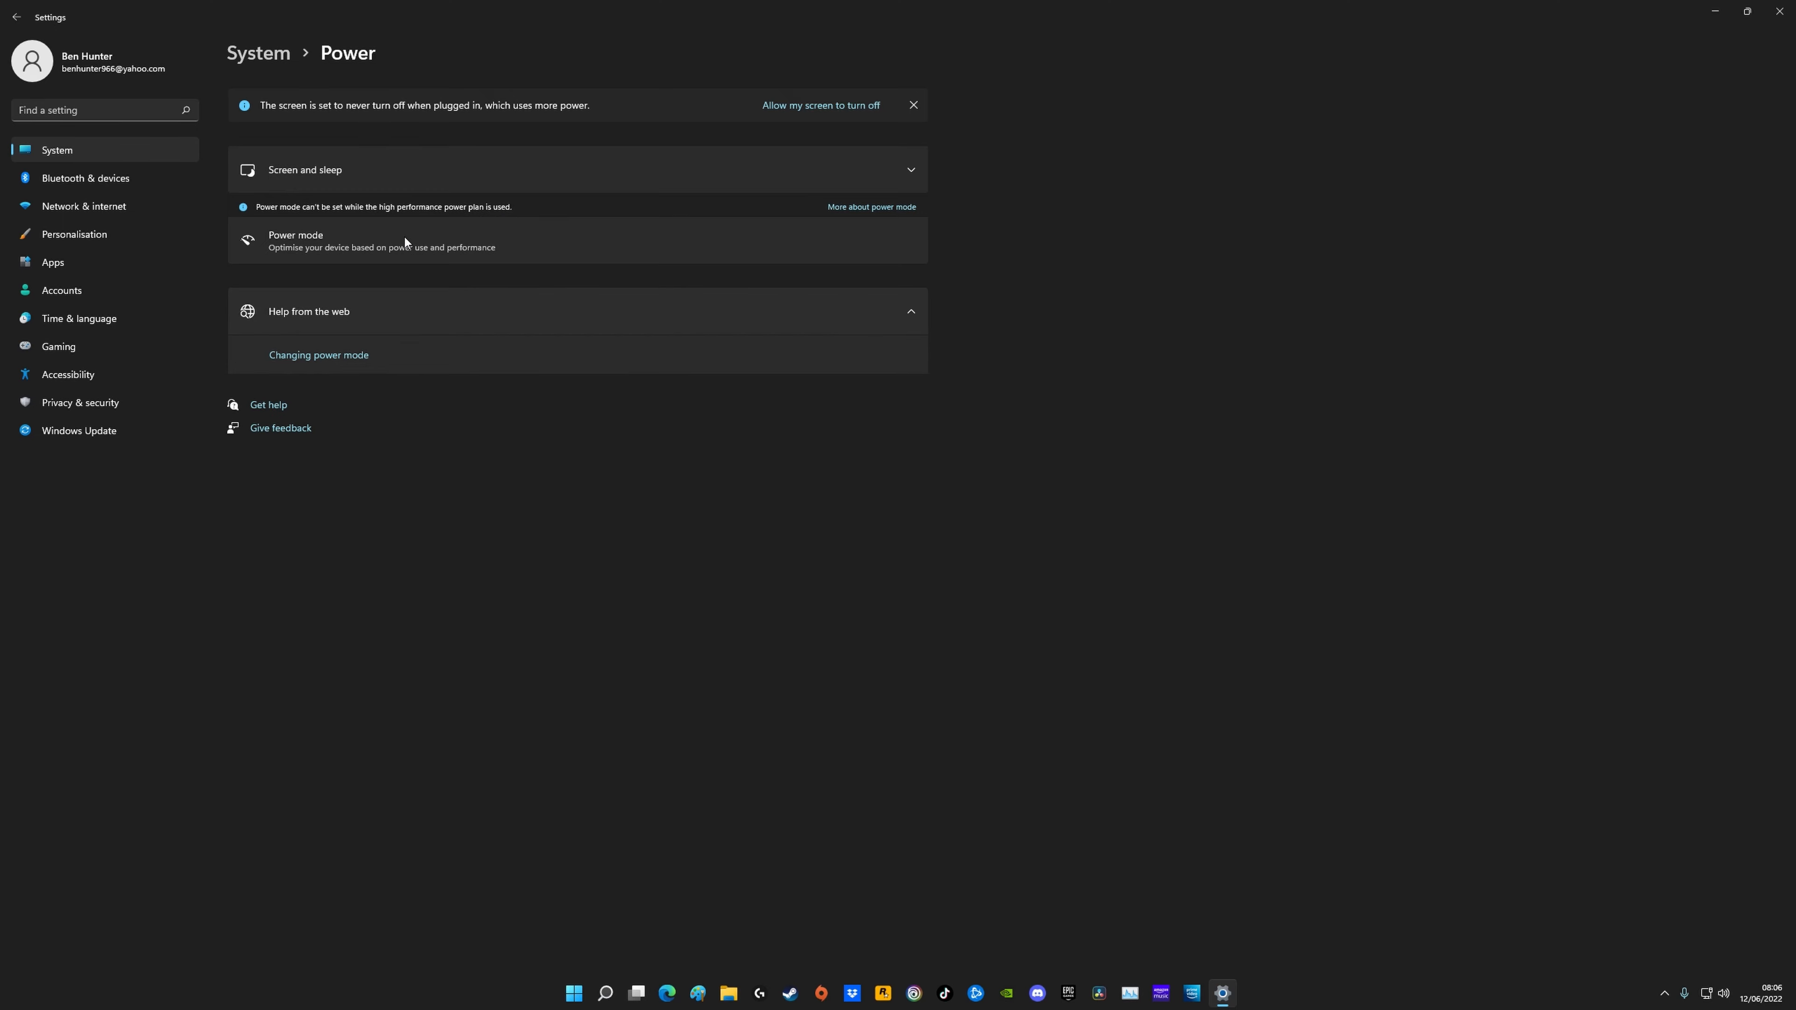
mouse_move(414, 247)
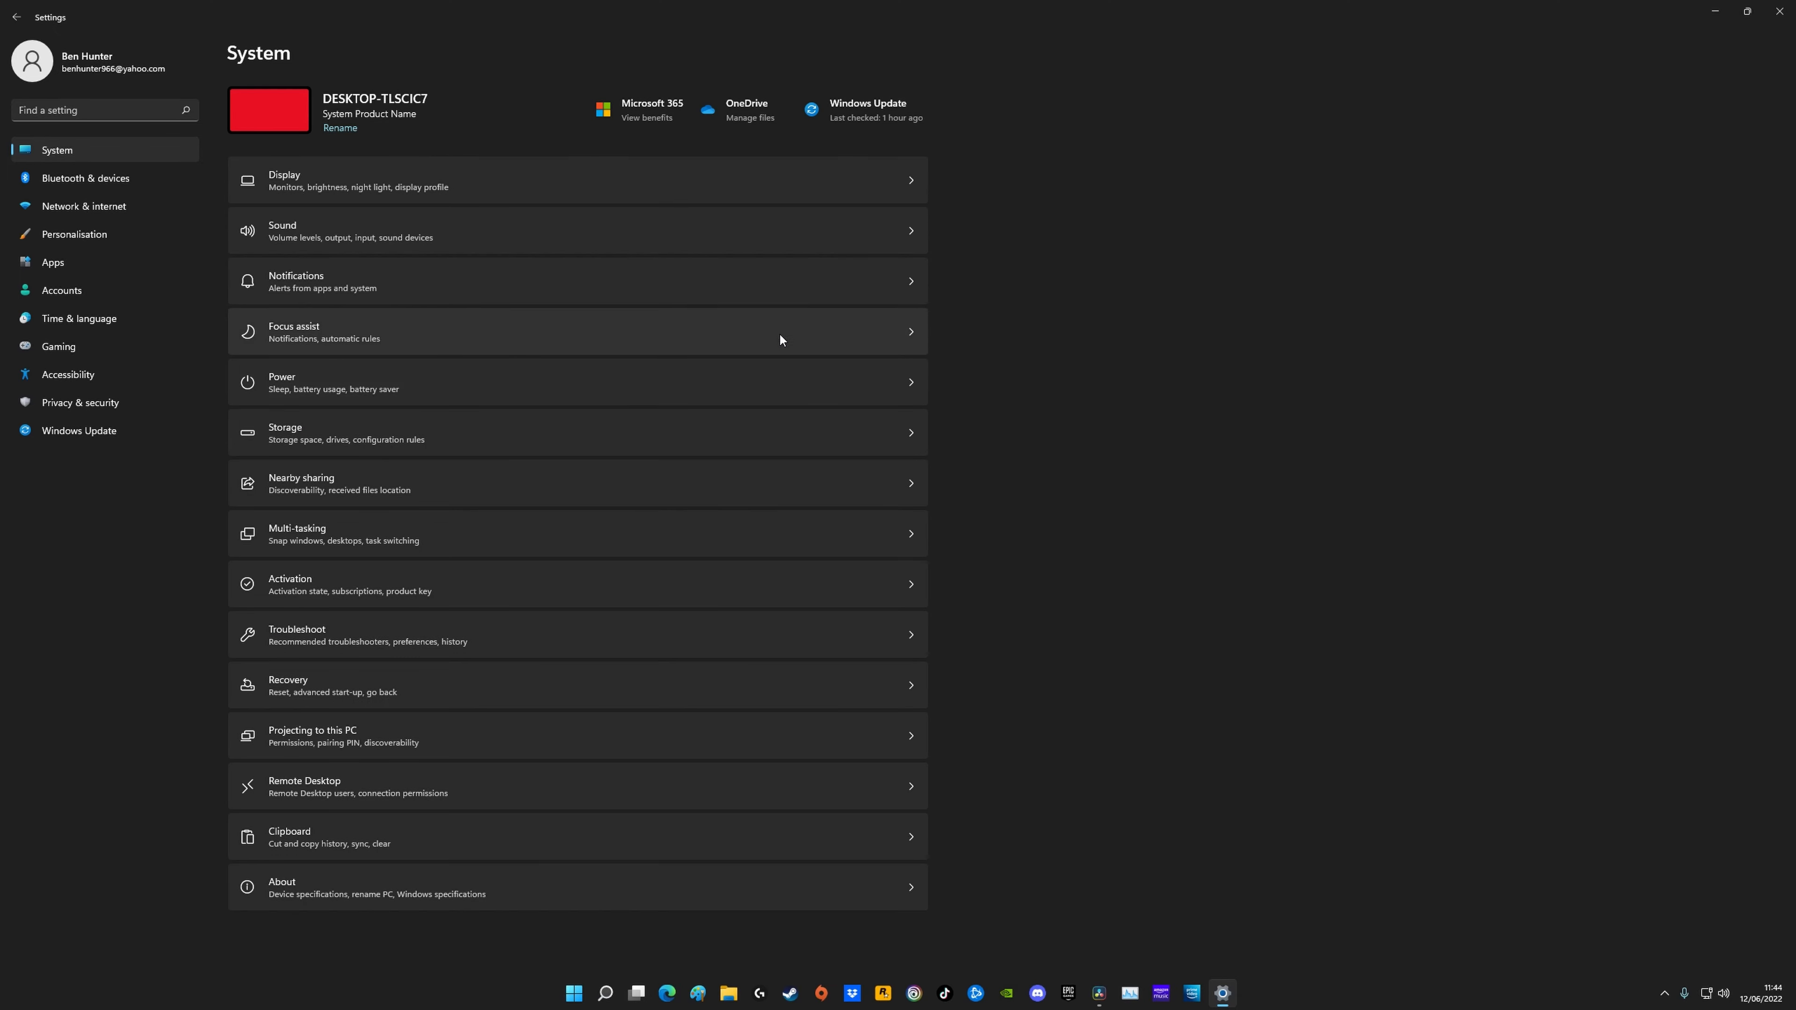
Step: Check Personalisation > Colours has Transparency effects off, then switch to NVIDIA Control Panel
click(73, 234)
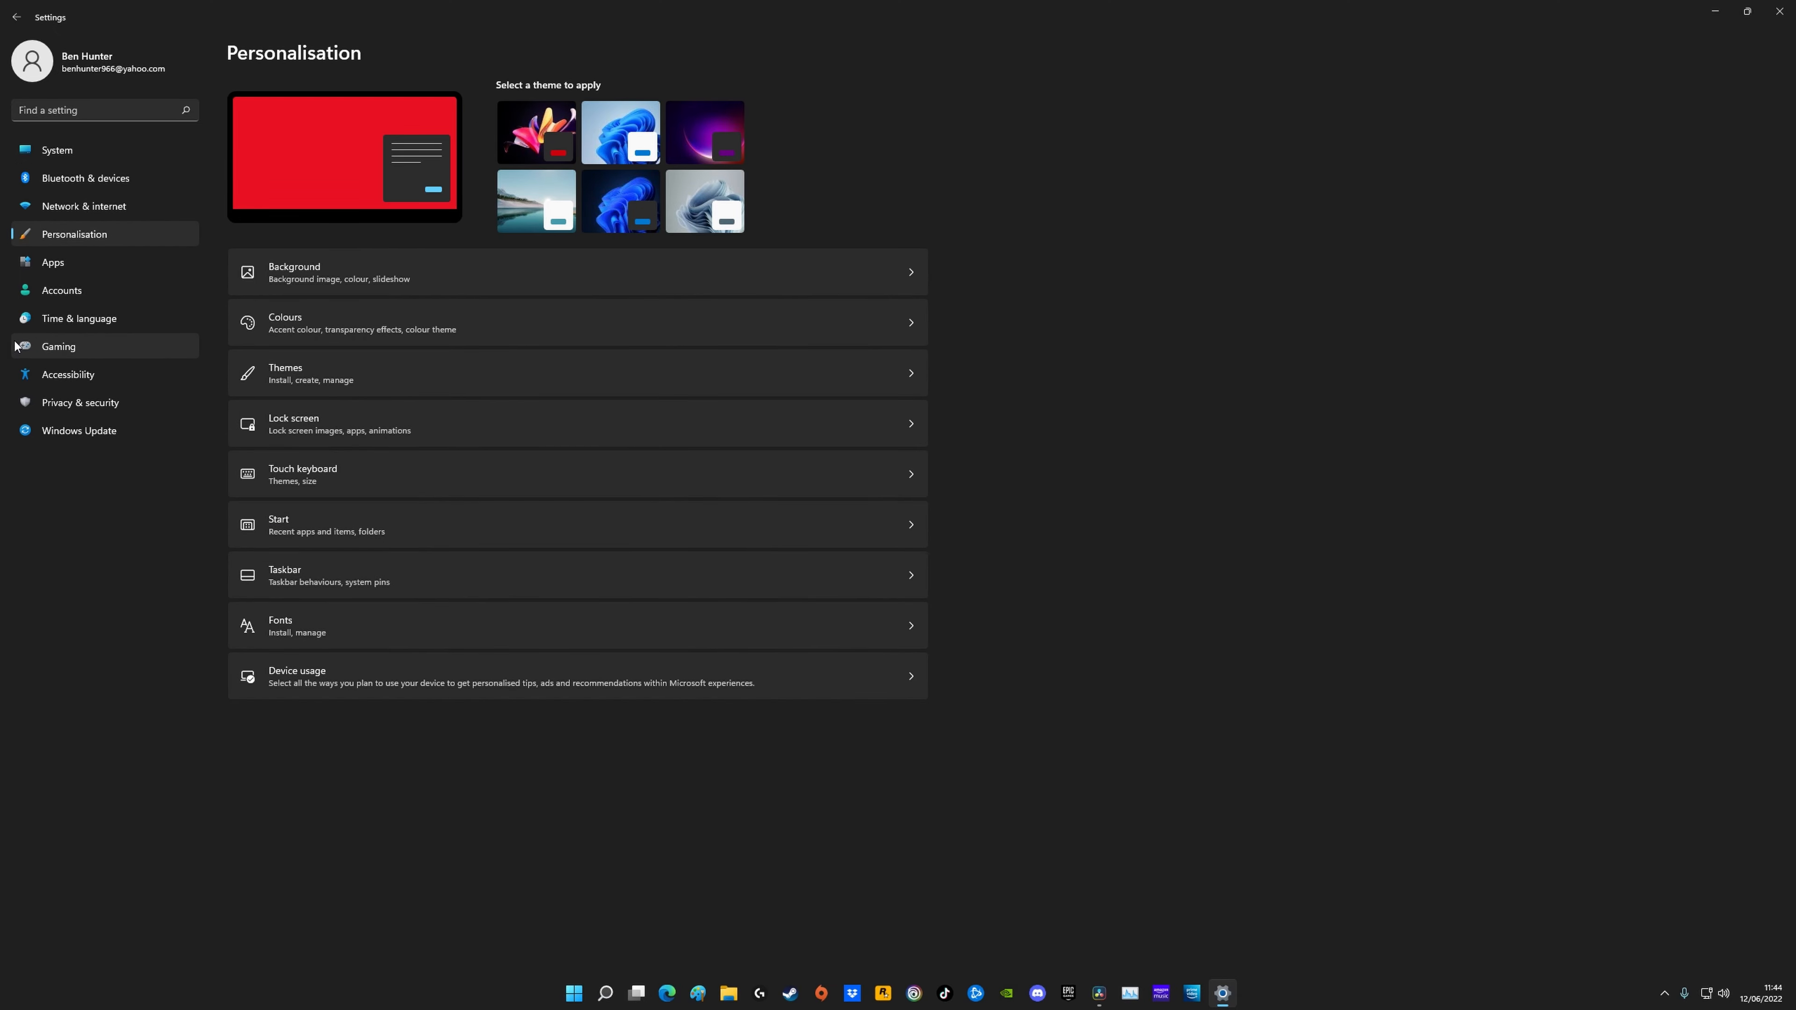
click(285, 322)
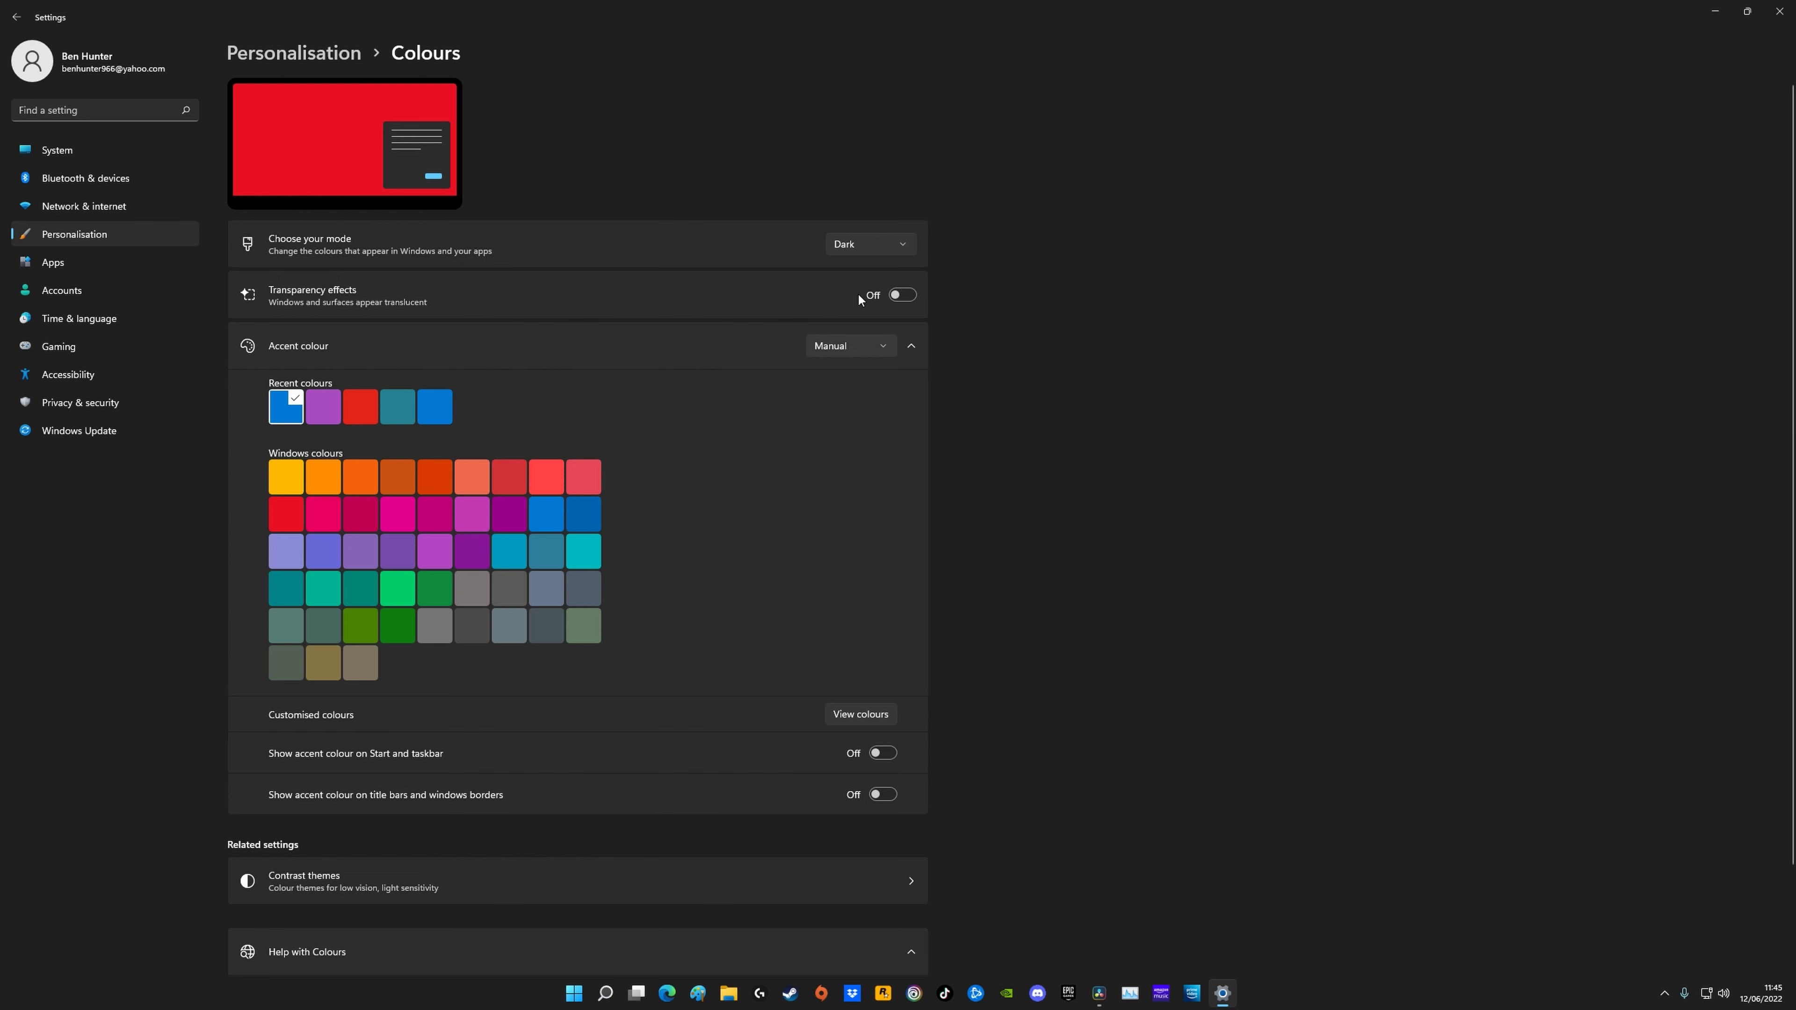
click(1221, 993)
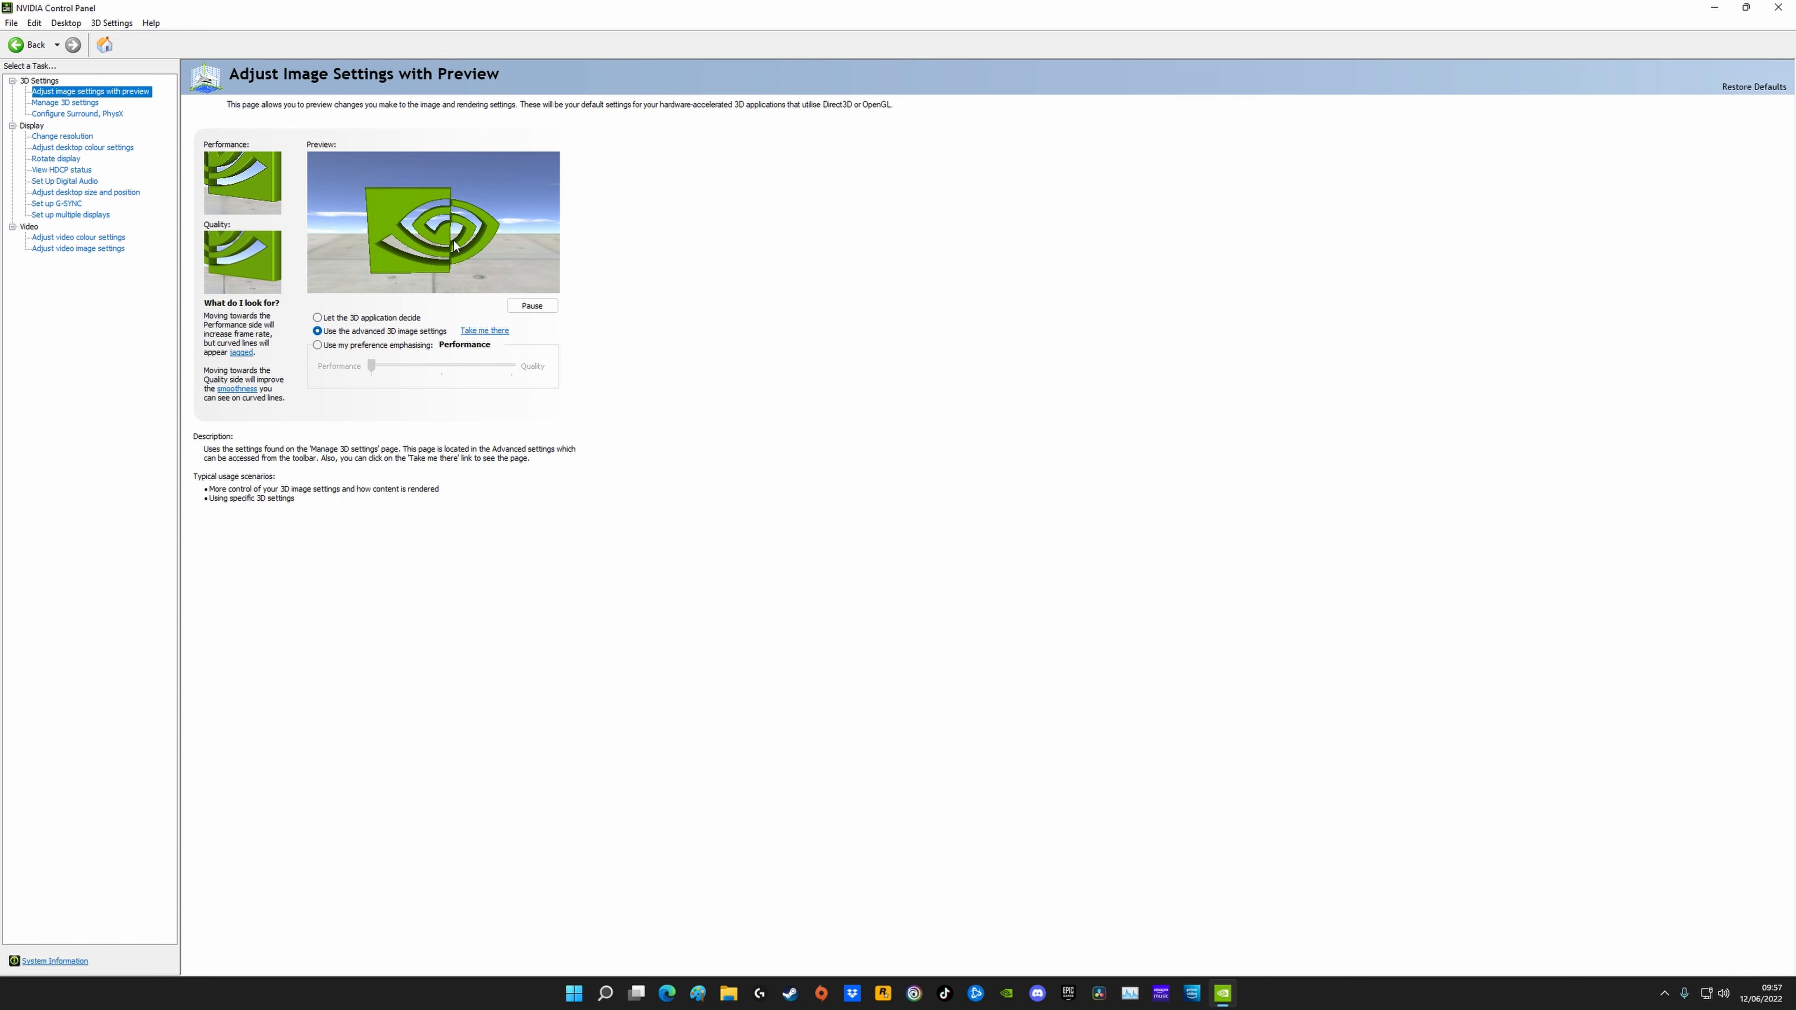
Step: Use the advanced 3D image settings and show Manage 3D Settings with Anisotropic filtering checked
click(317, 317)
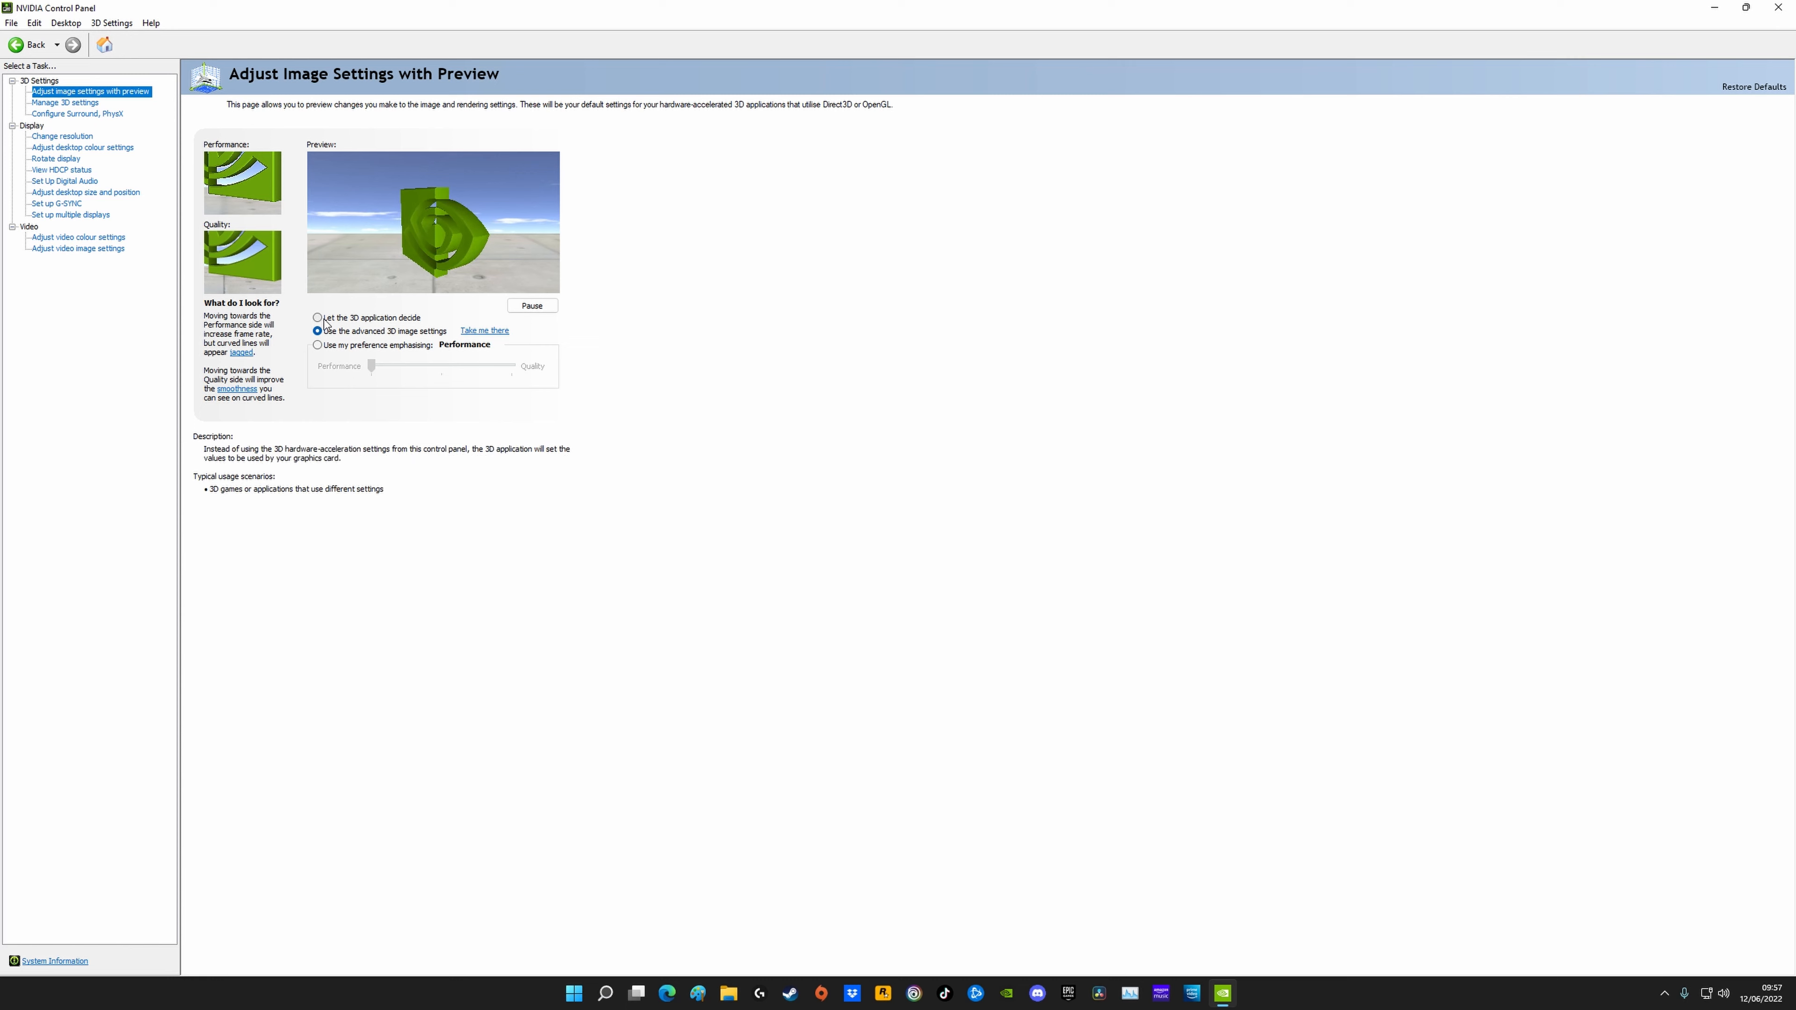
click(317, 332)
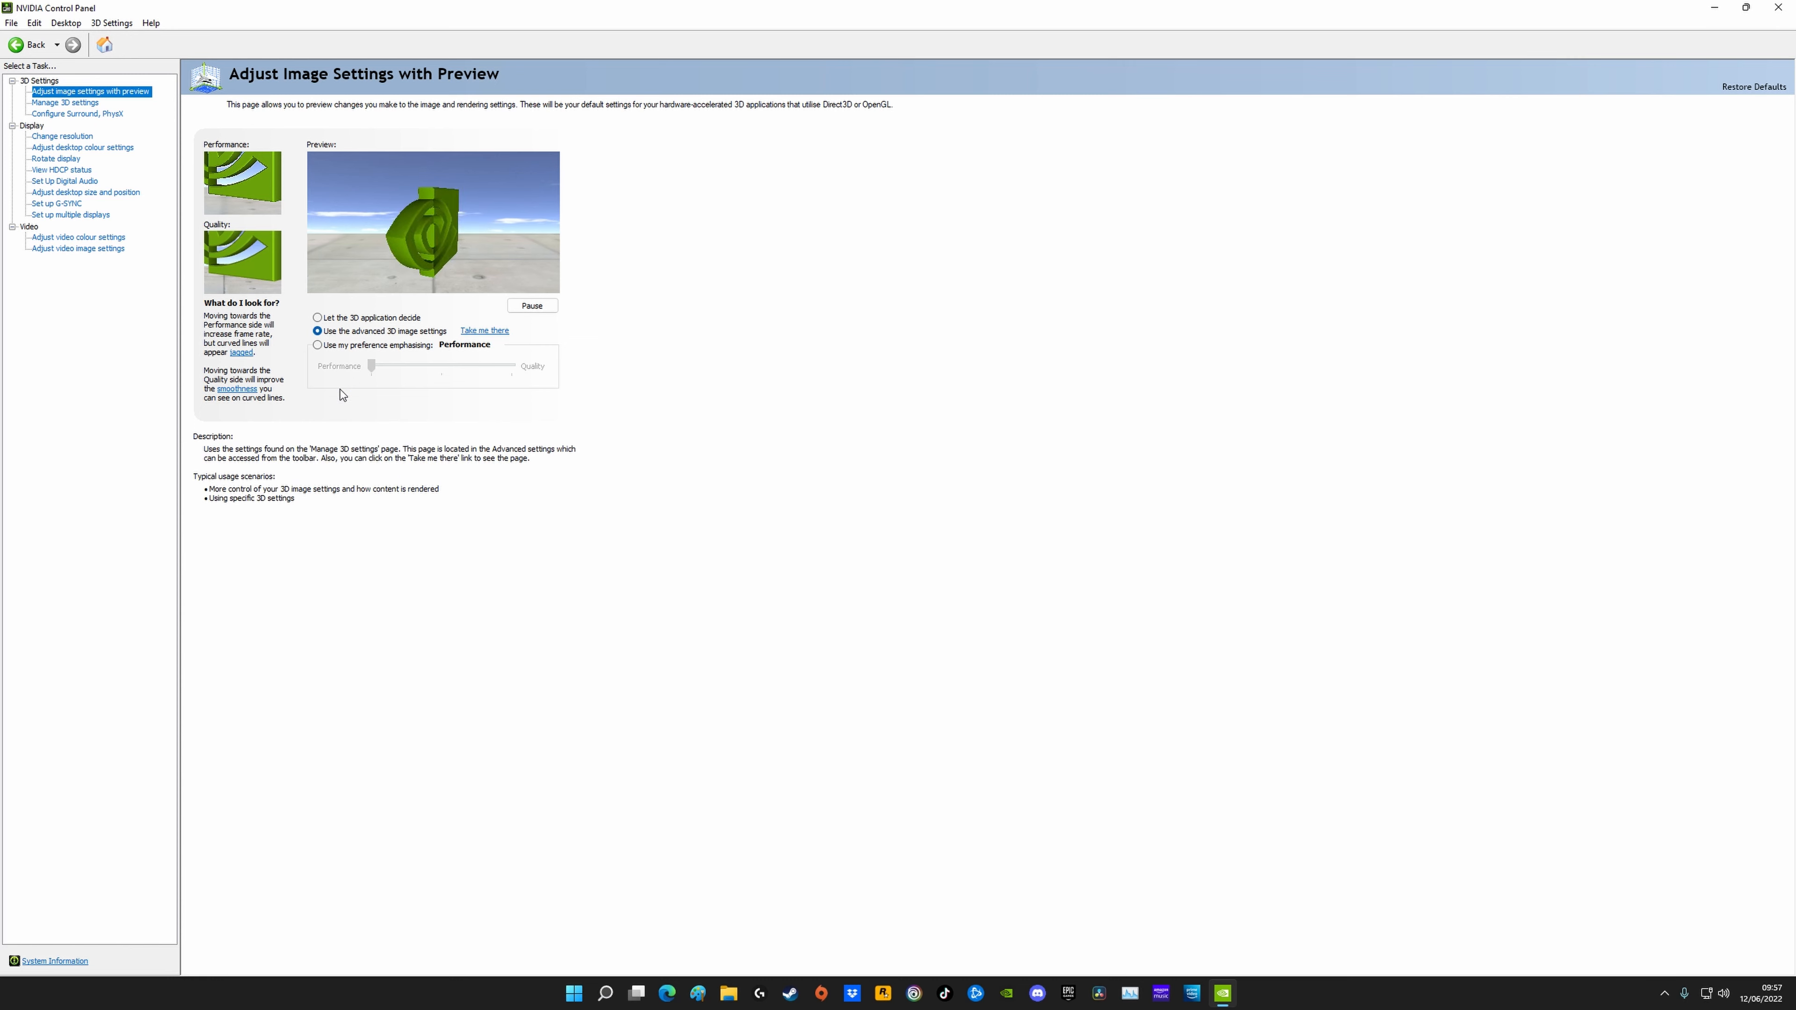
click(66, 103)
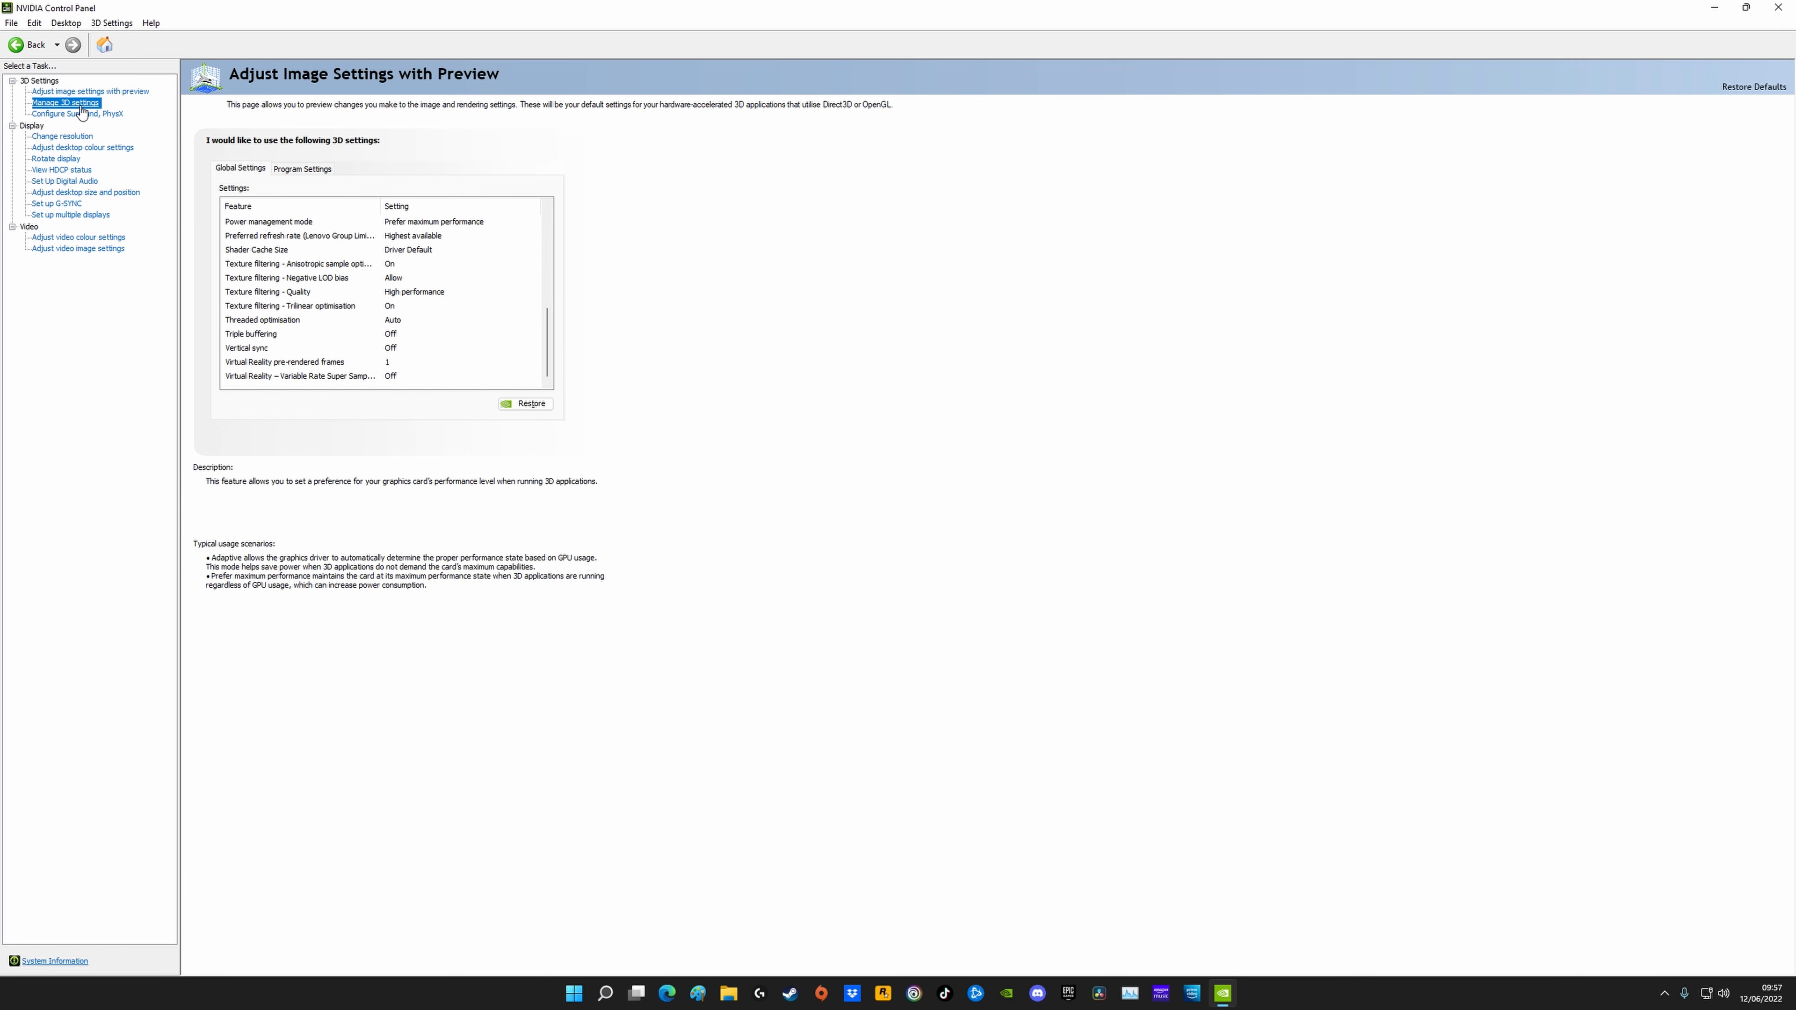
click(66, 101)
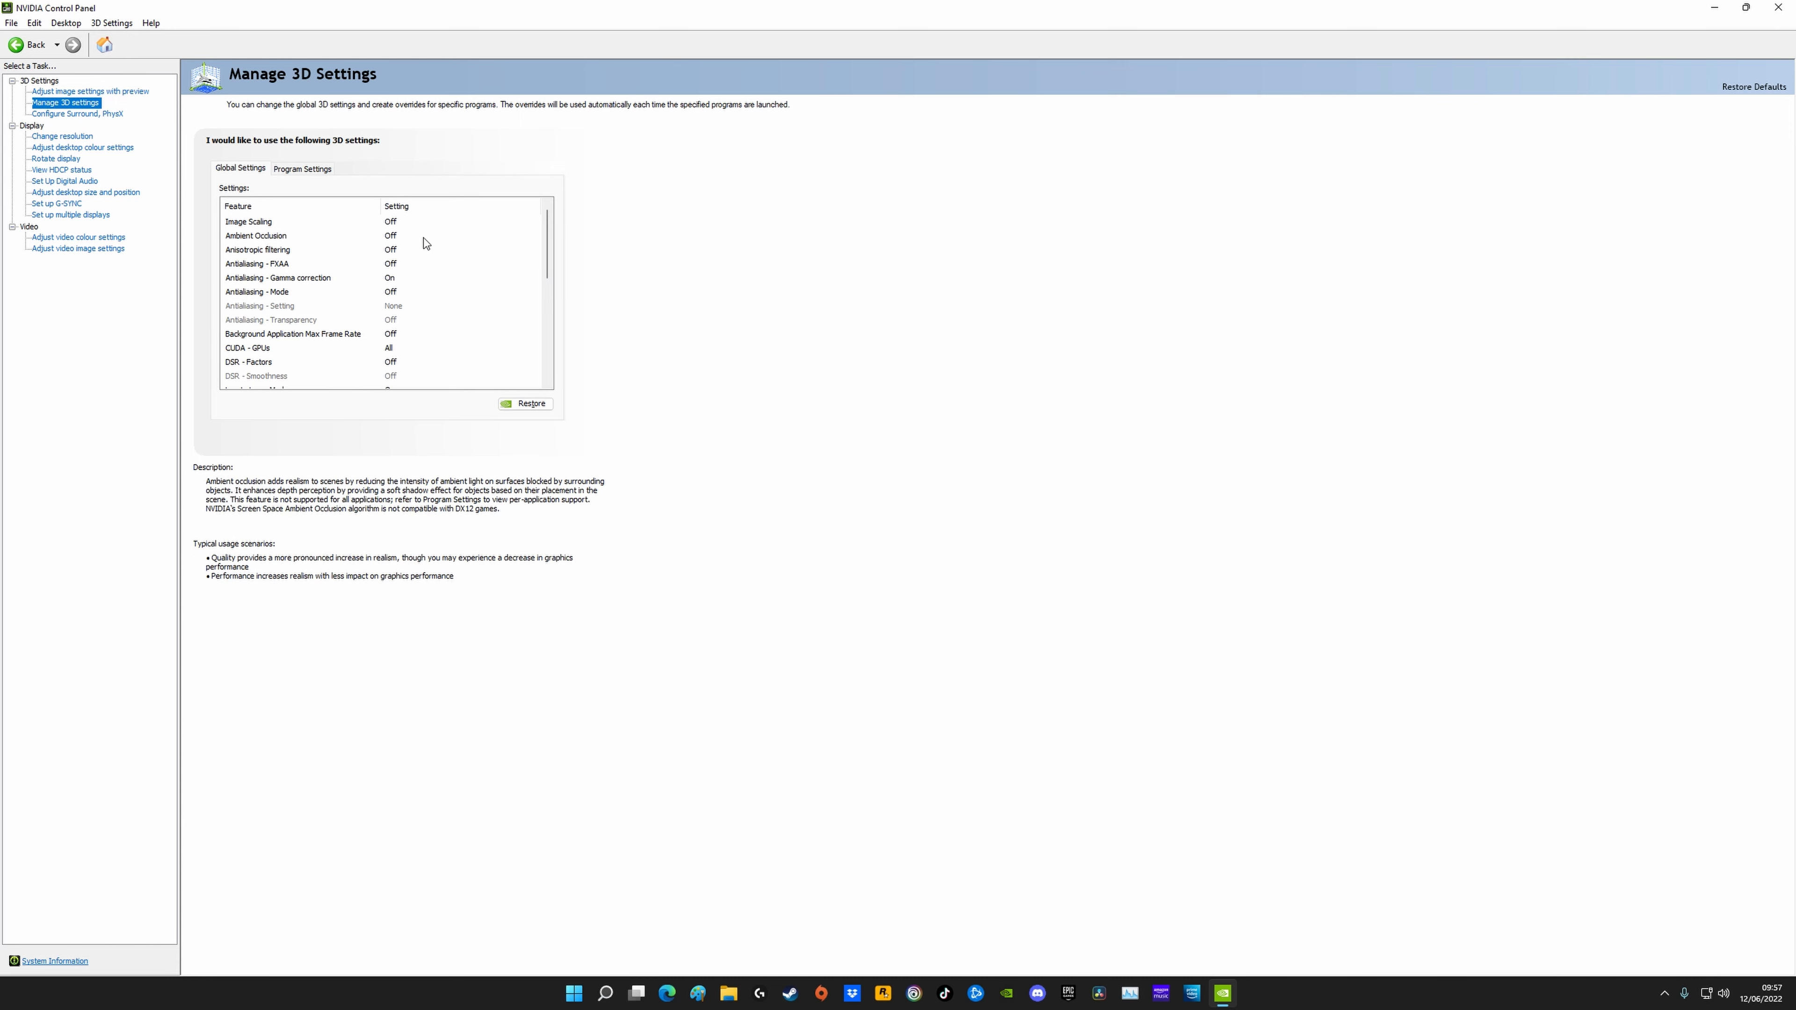
click(258, 250)
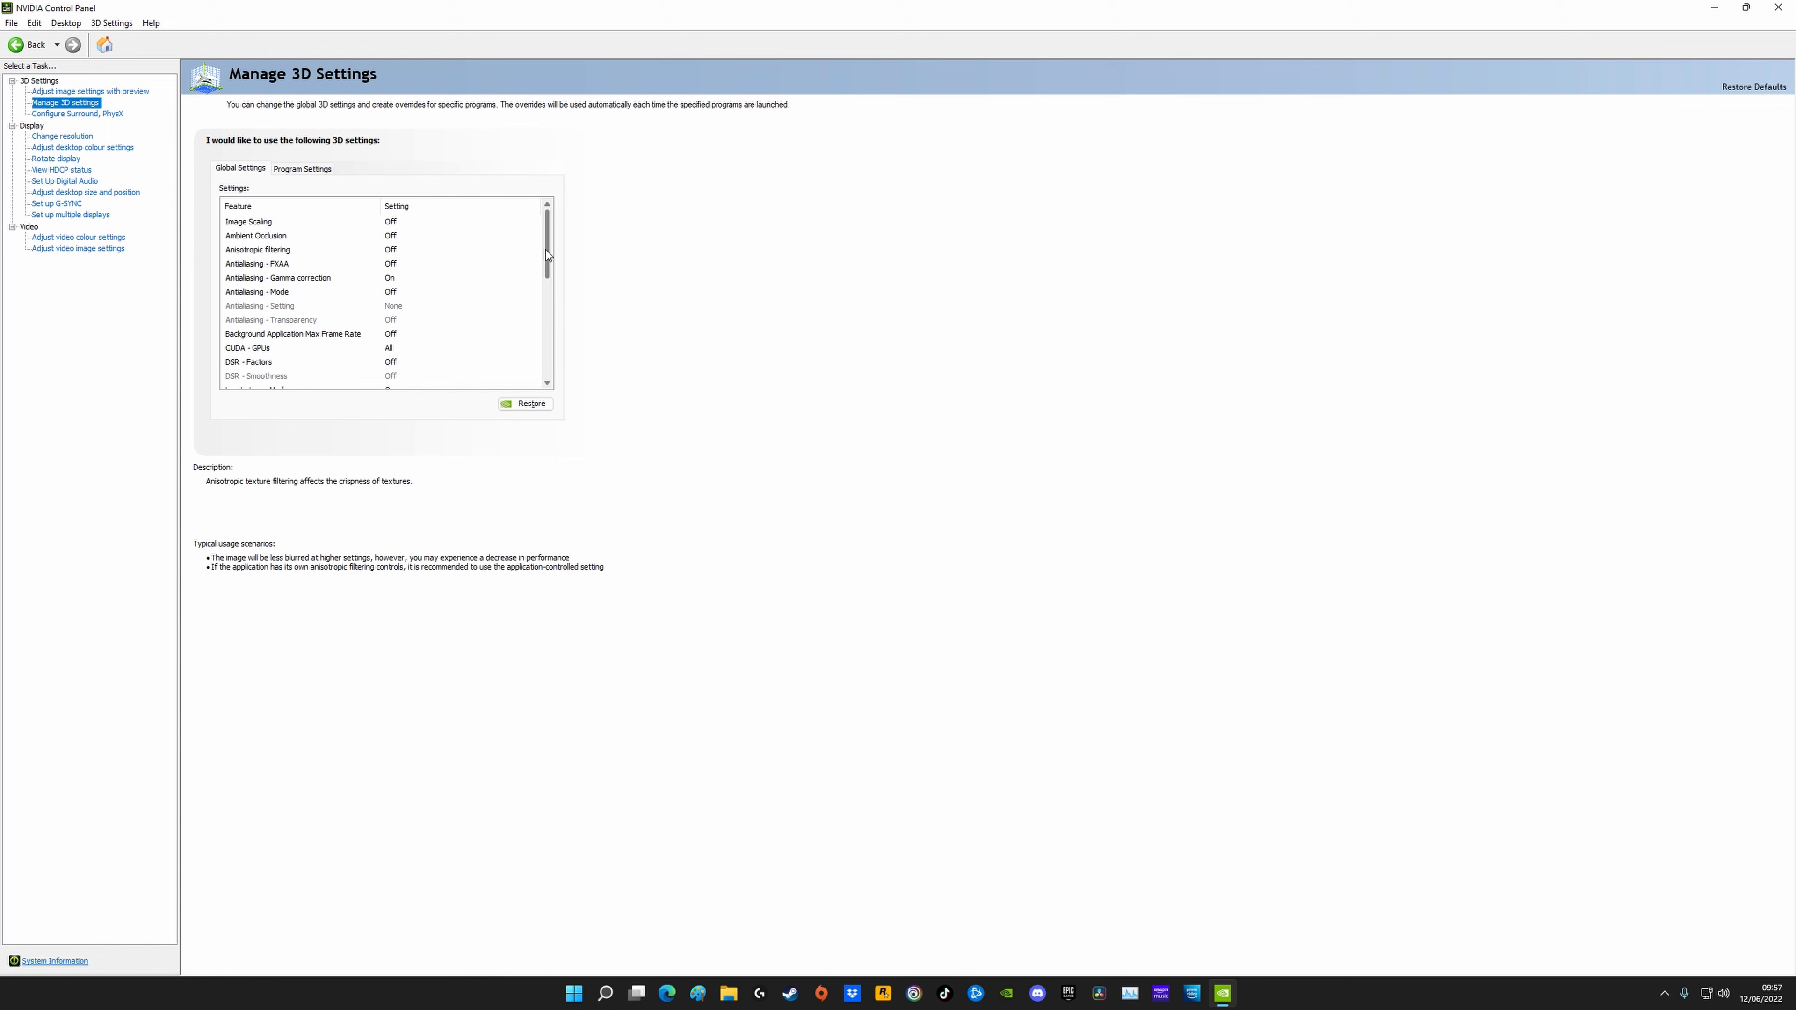
Step: Review the Global Settings list down to the Virtual Reality entries, power management on maximum performance
scroll(down, 3)
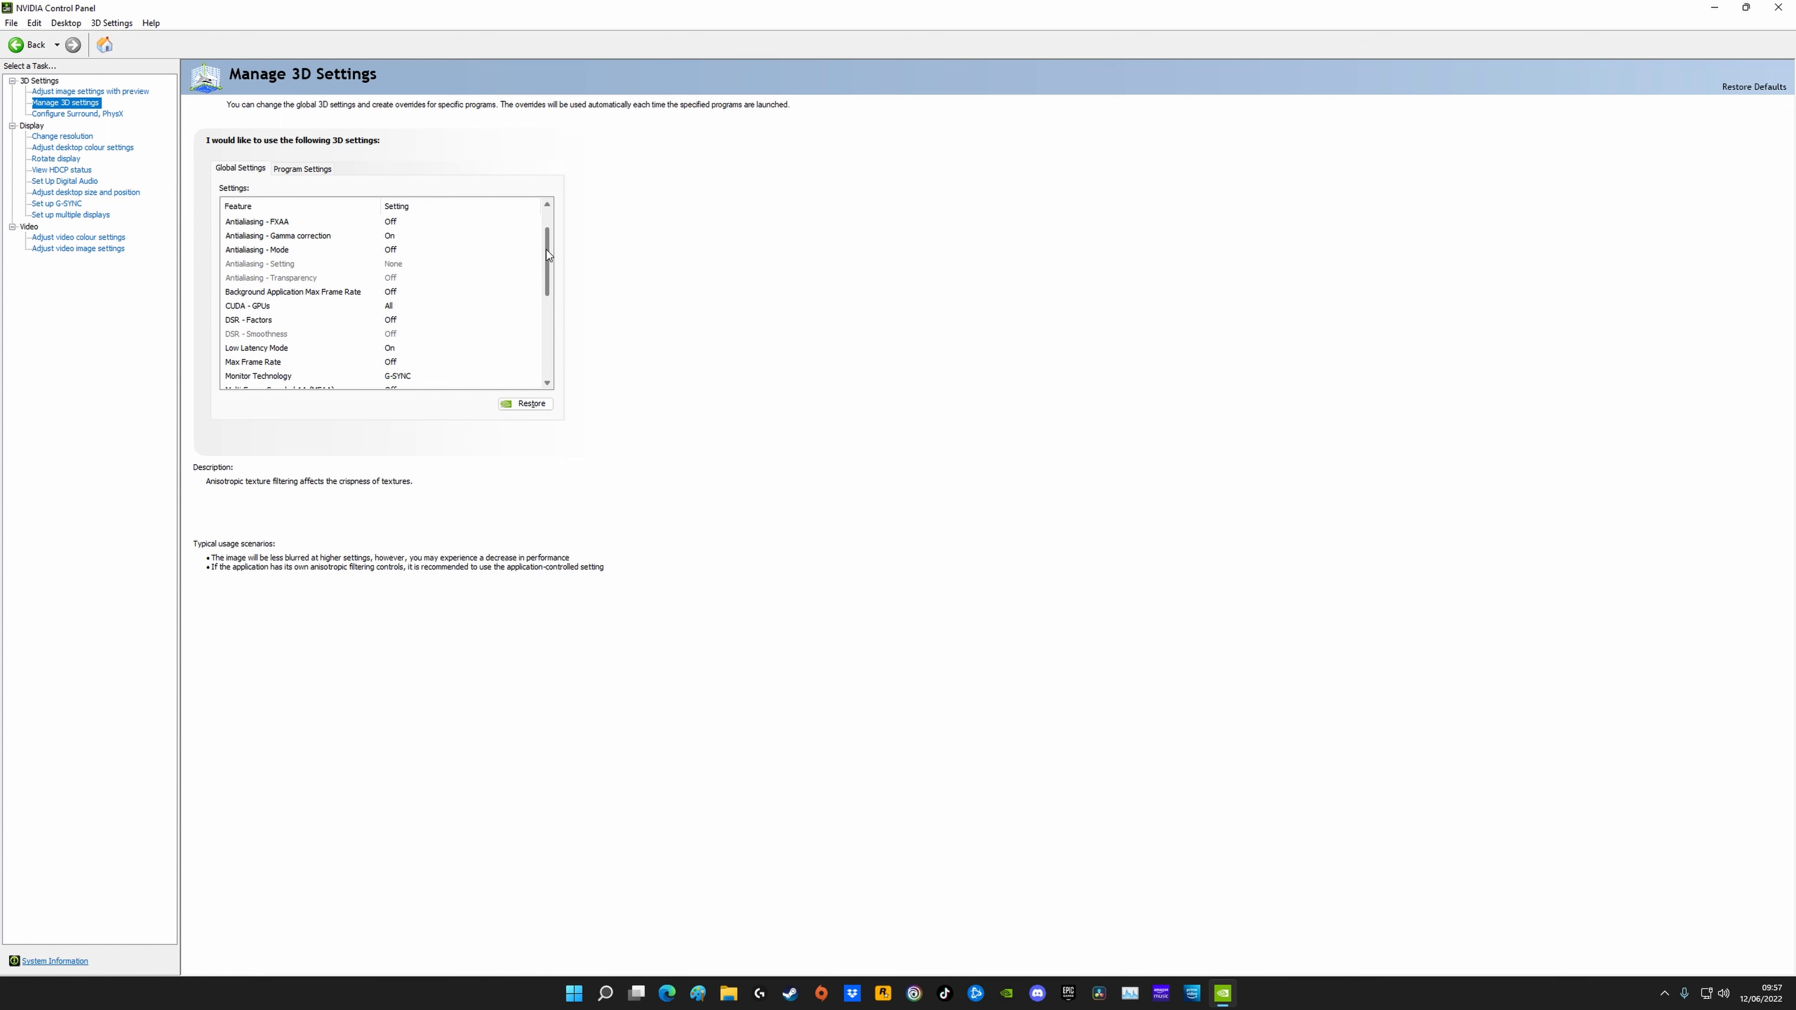
scroll(down, 3)
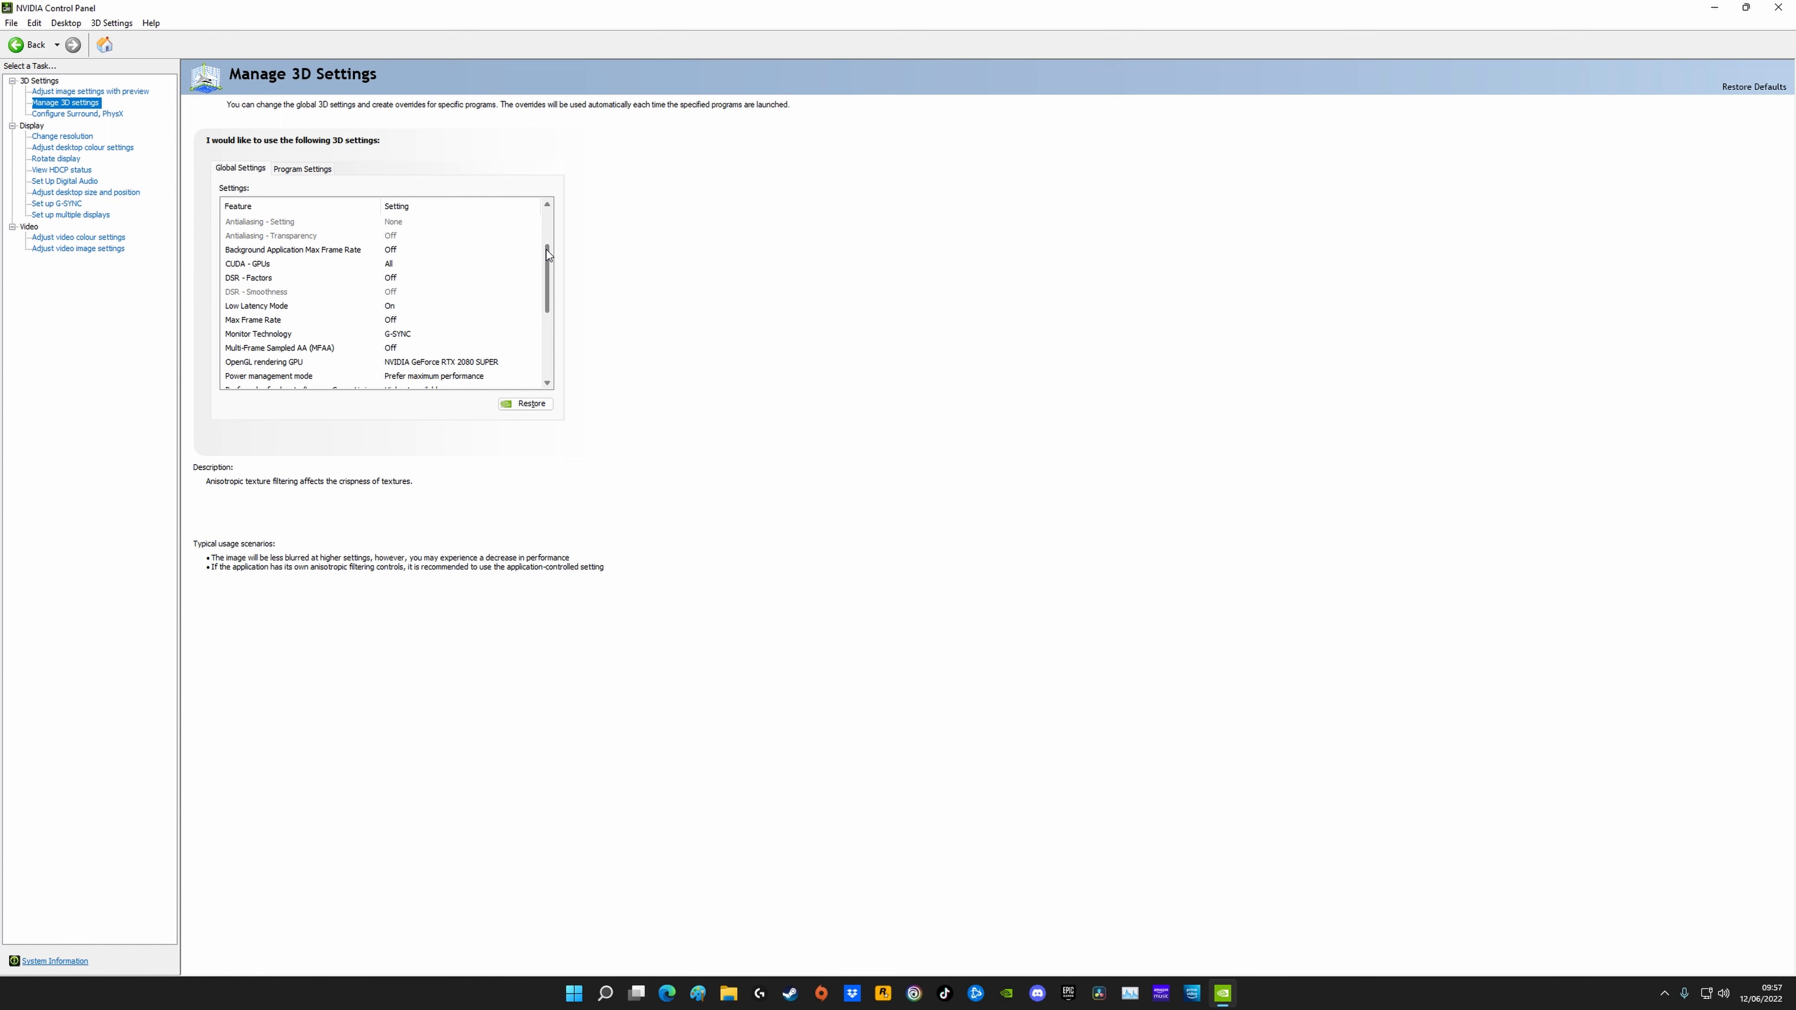
scroll(down, 3)
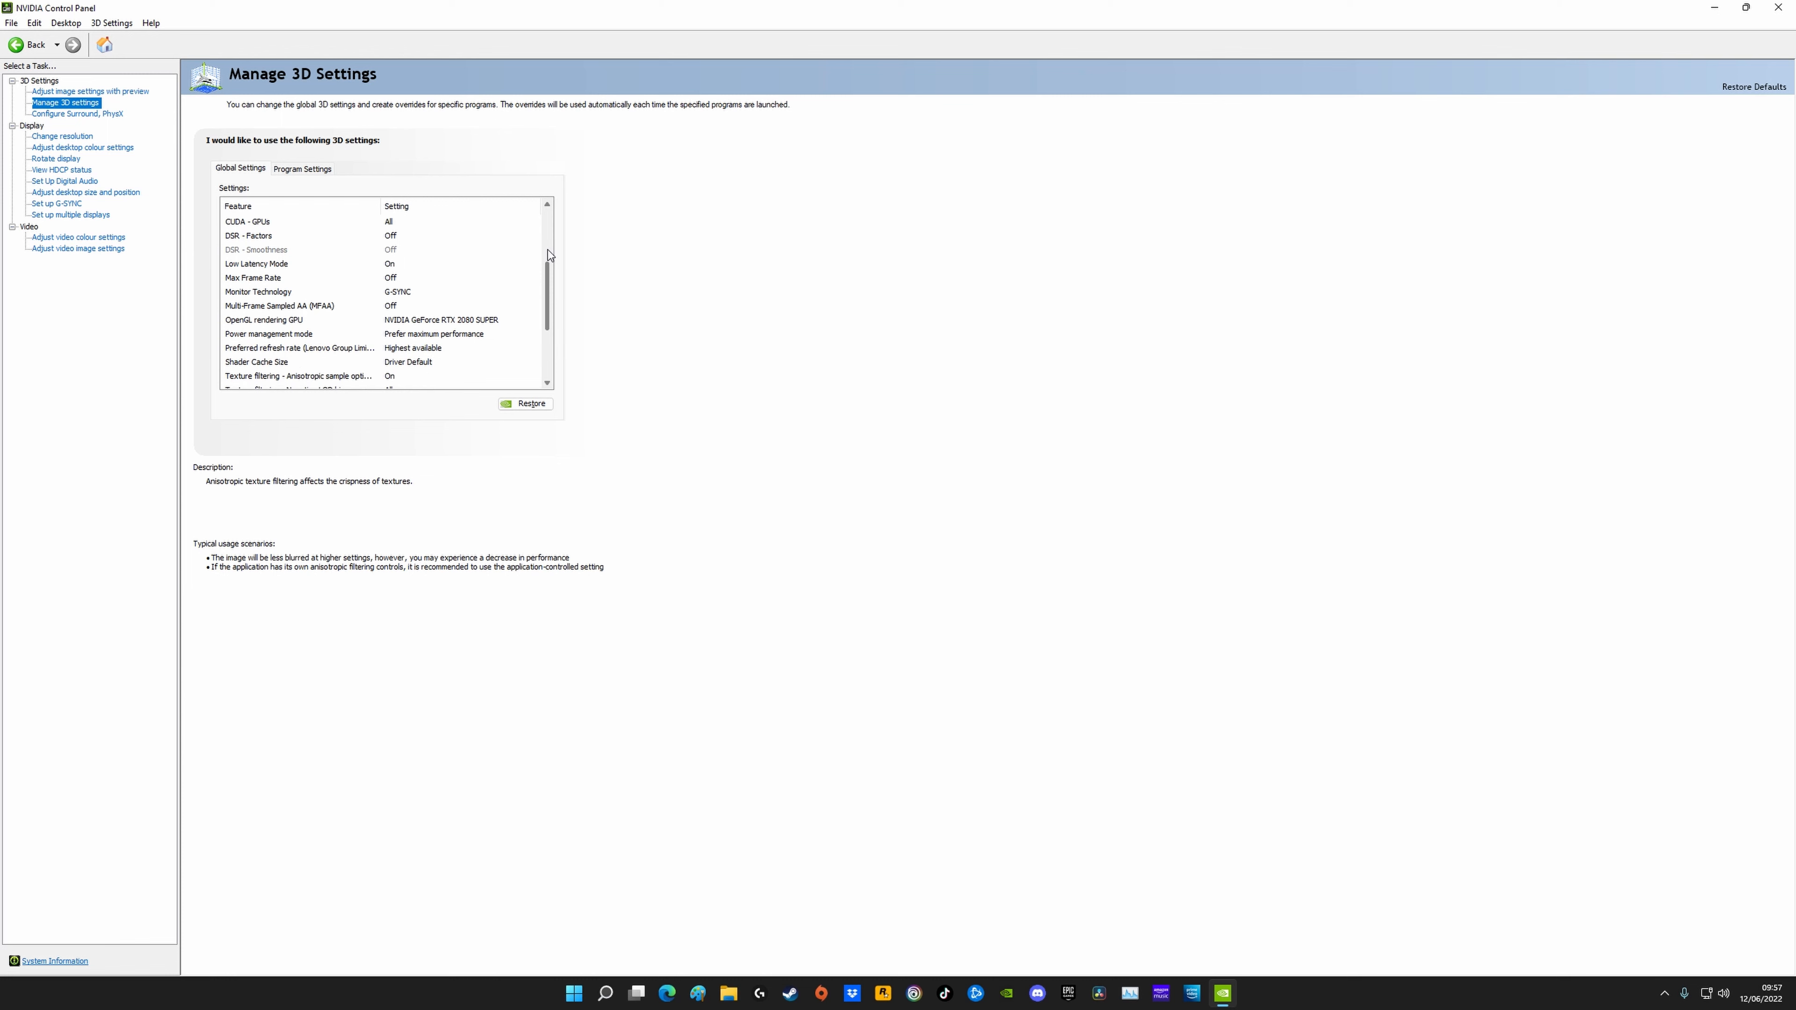
scroll(down, 3)
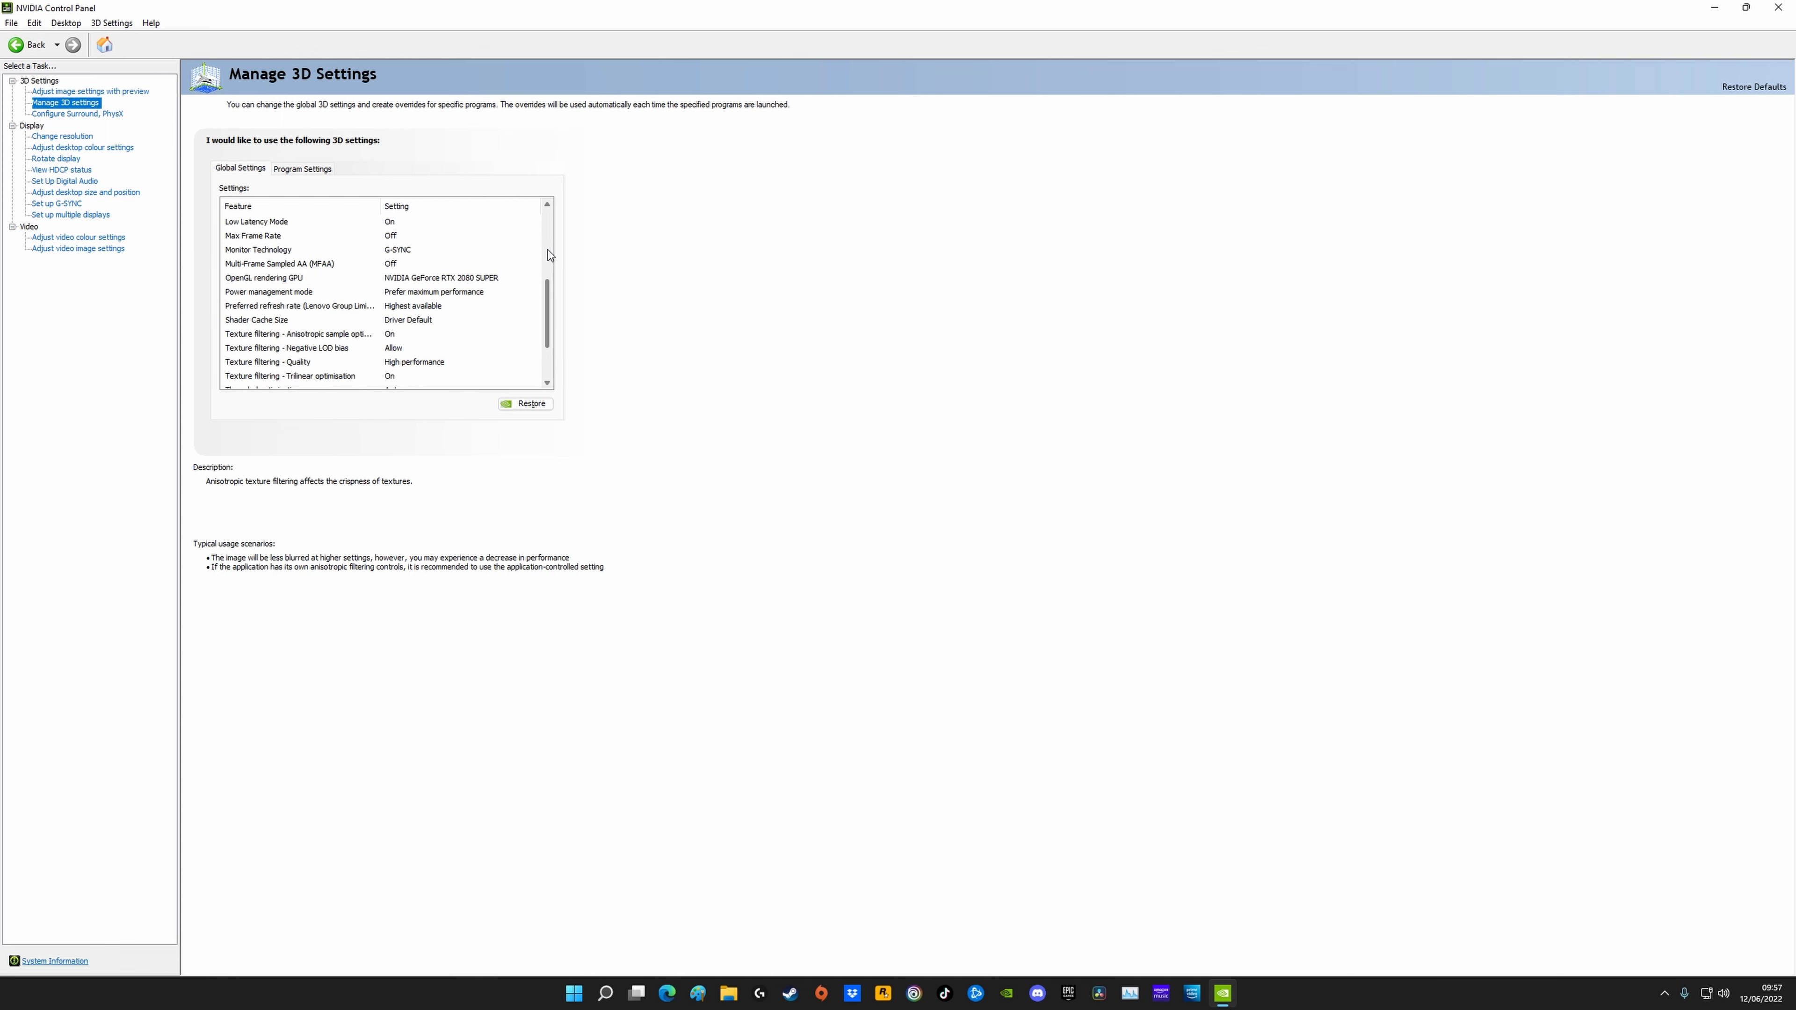
scroll(down, 3)
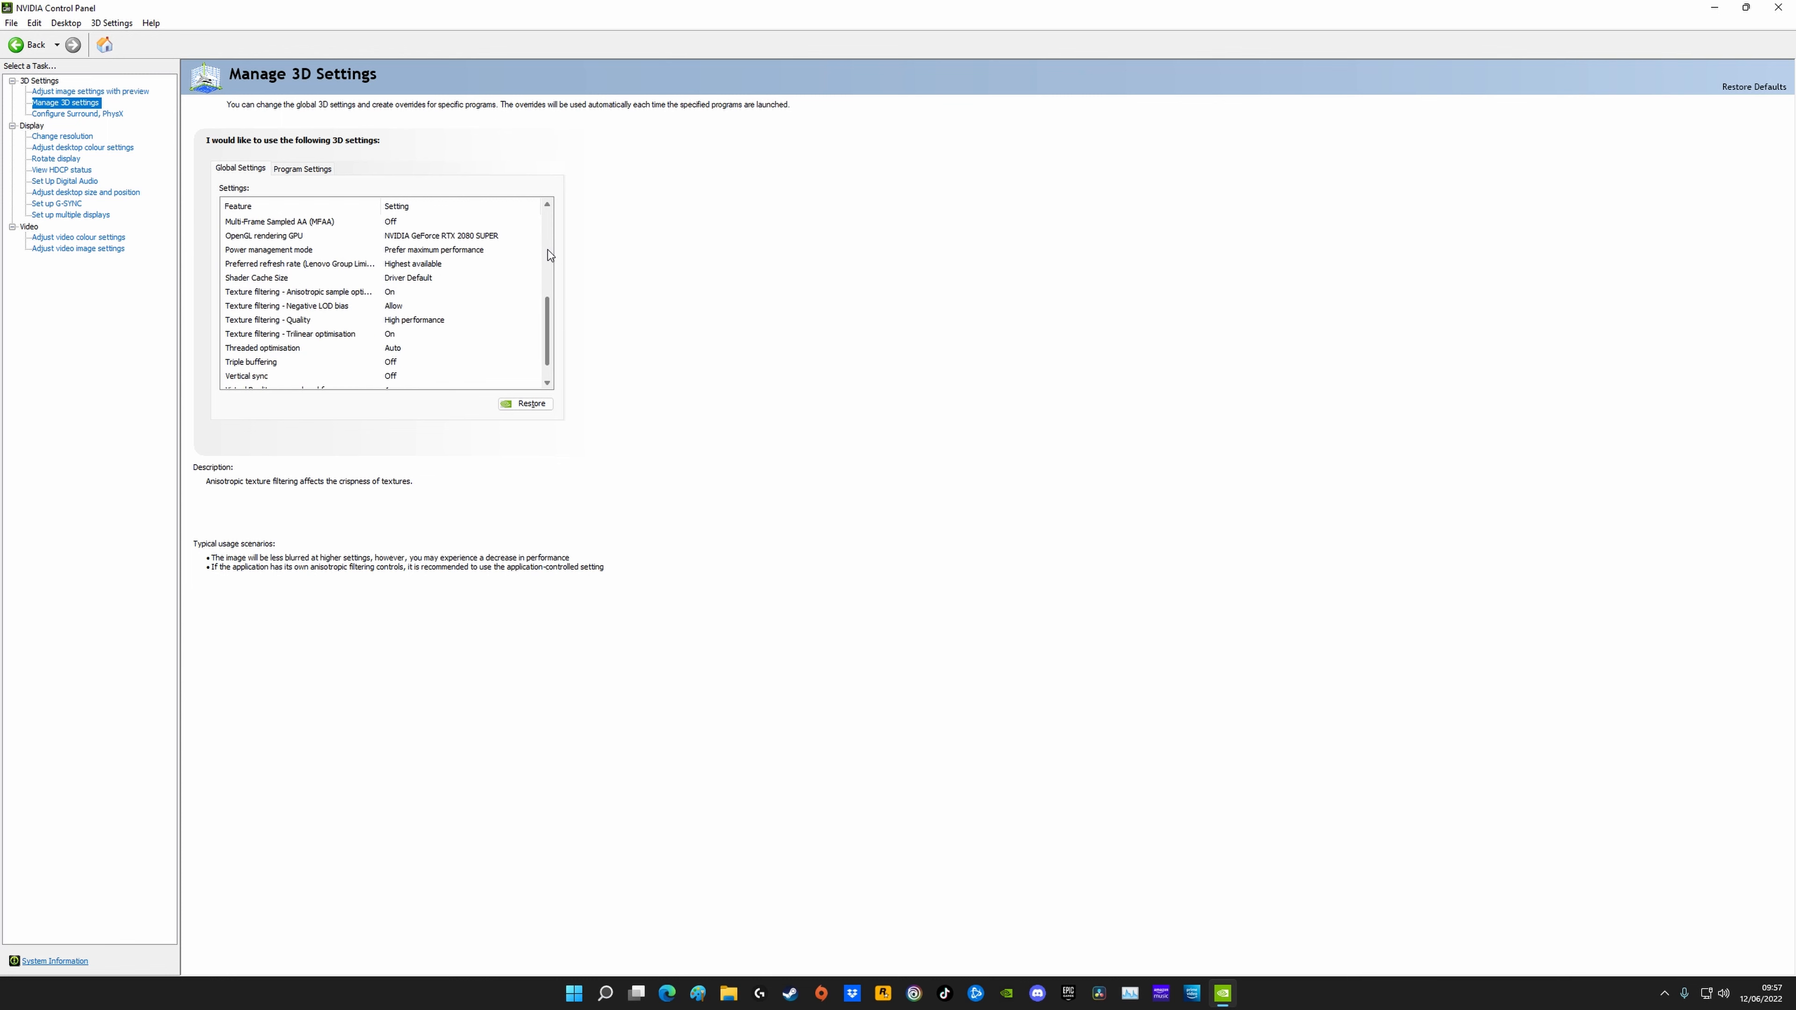
scroll(down, 3)
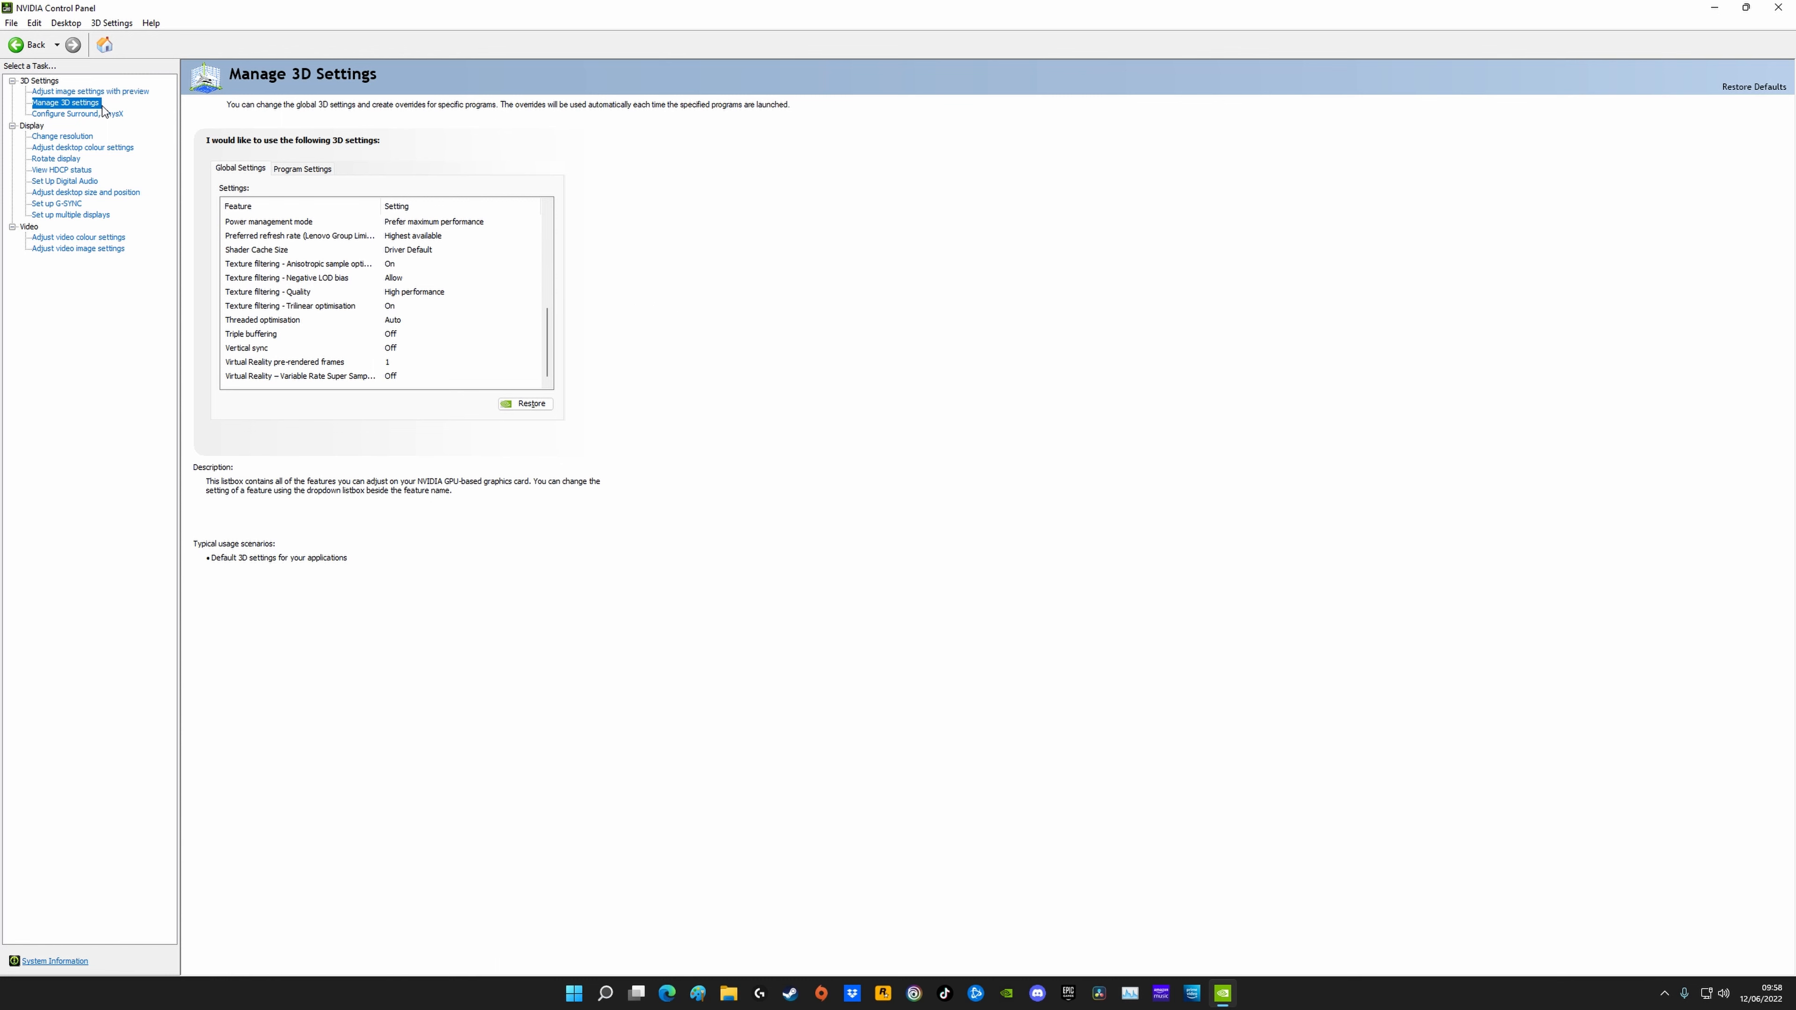
mouse_move(93, 113)
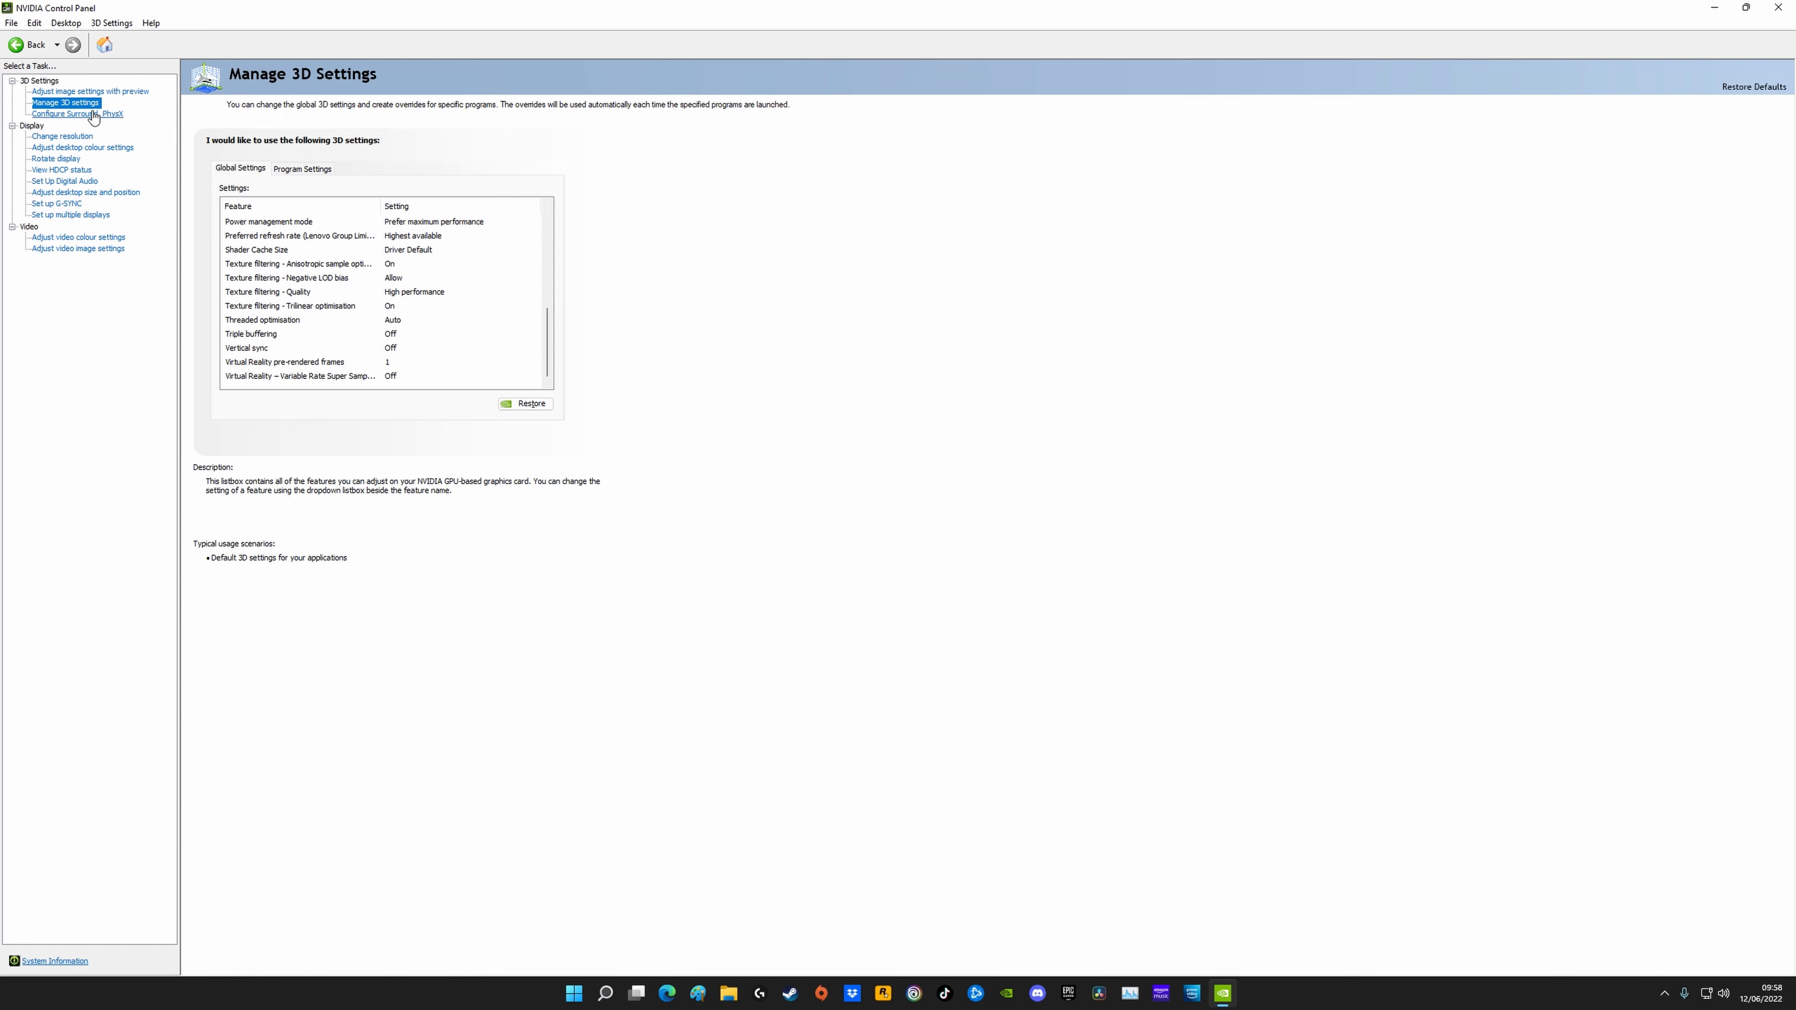
Step: Confirm Change resolution shows 2560 × 1440 at 240Hz with 8 bpc output colour depth
click(77, 114)
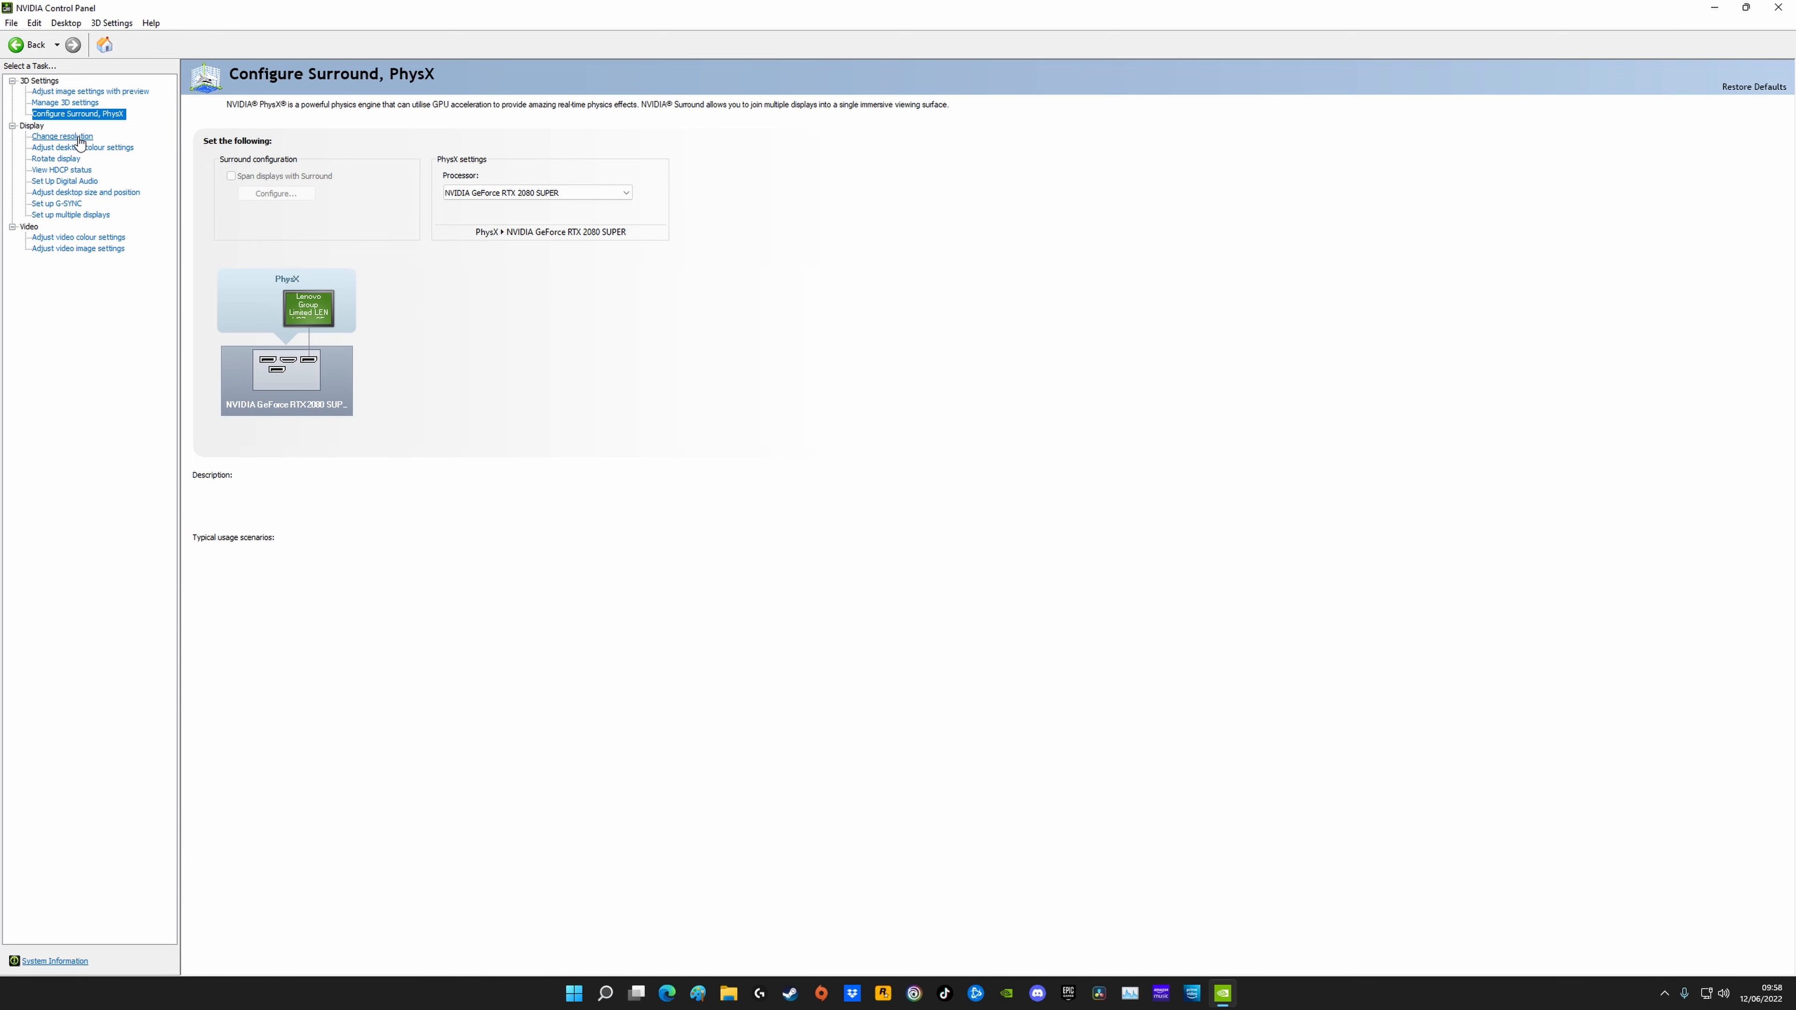
click(60, 136)
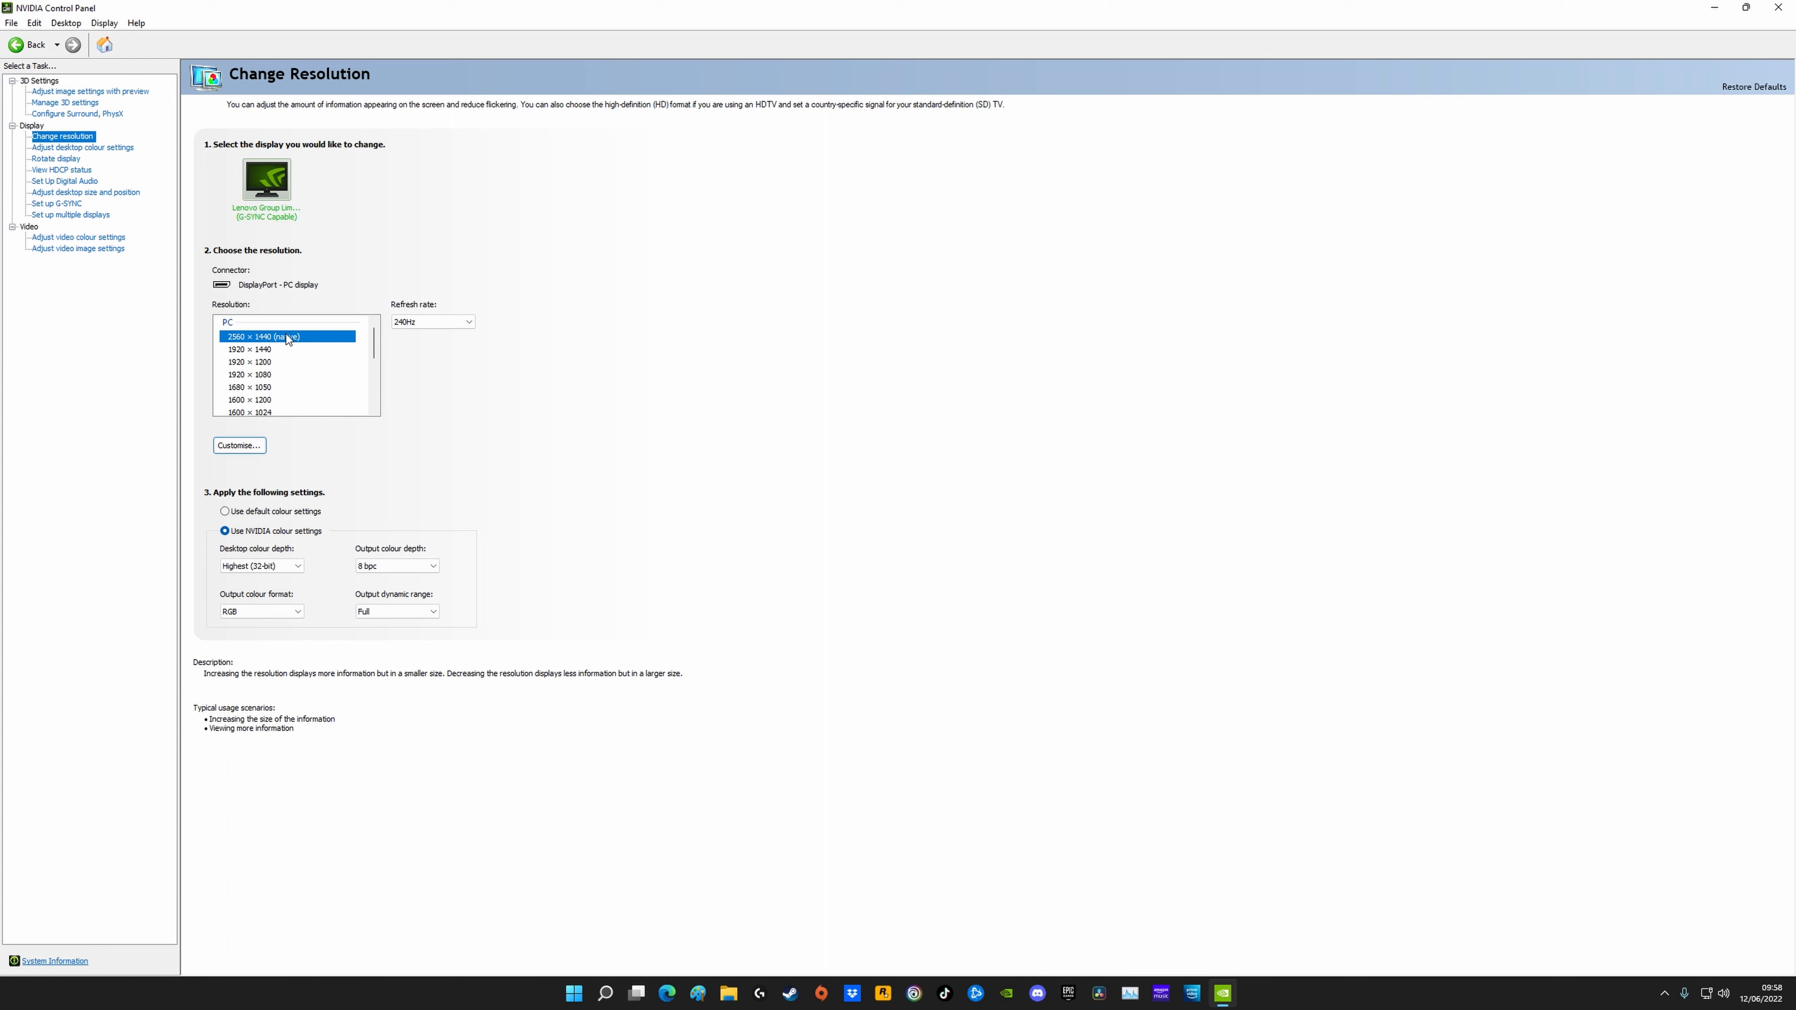
click(466, 321)
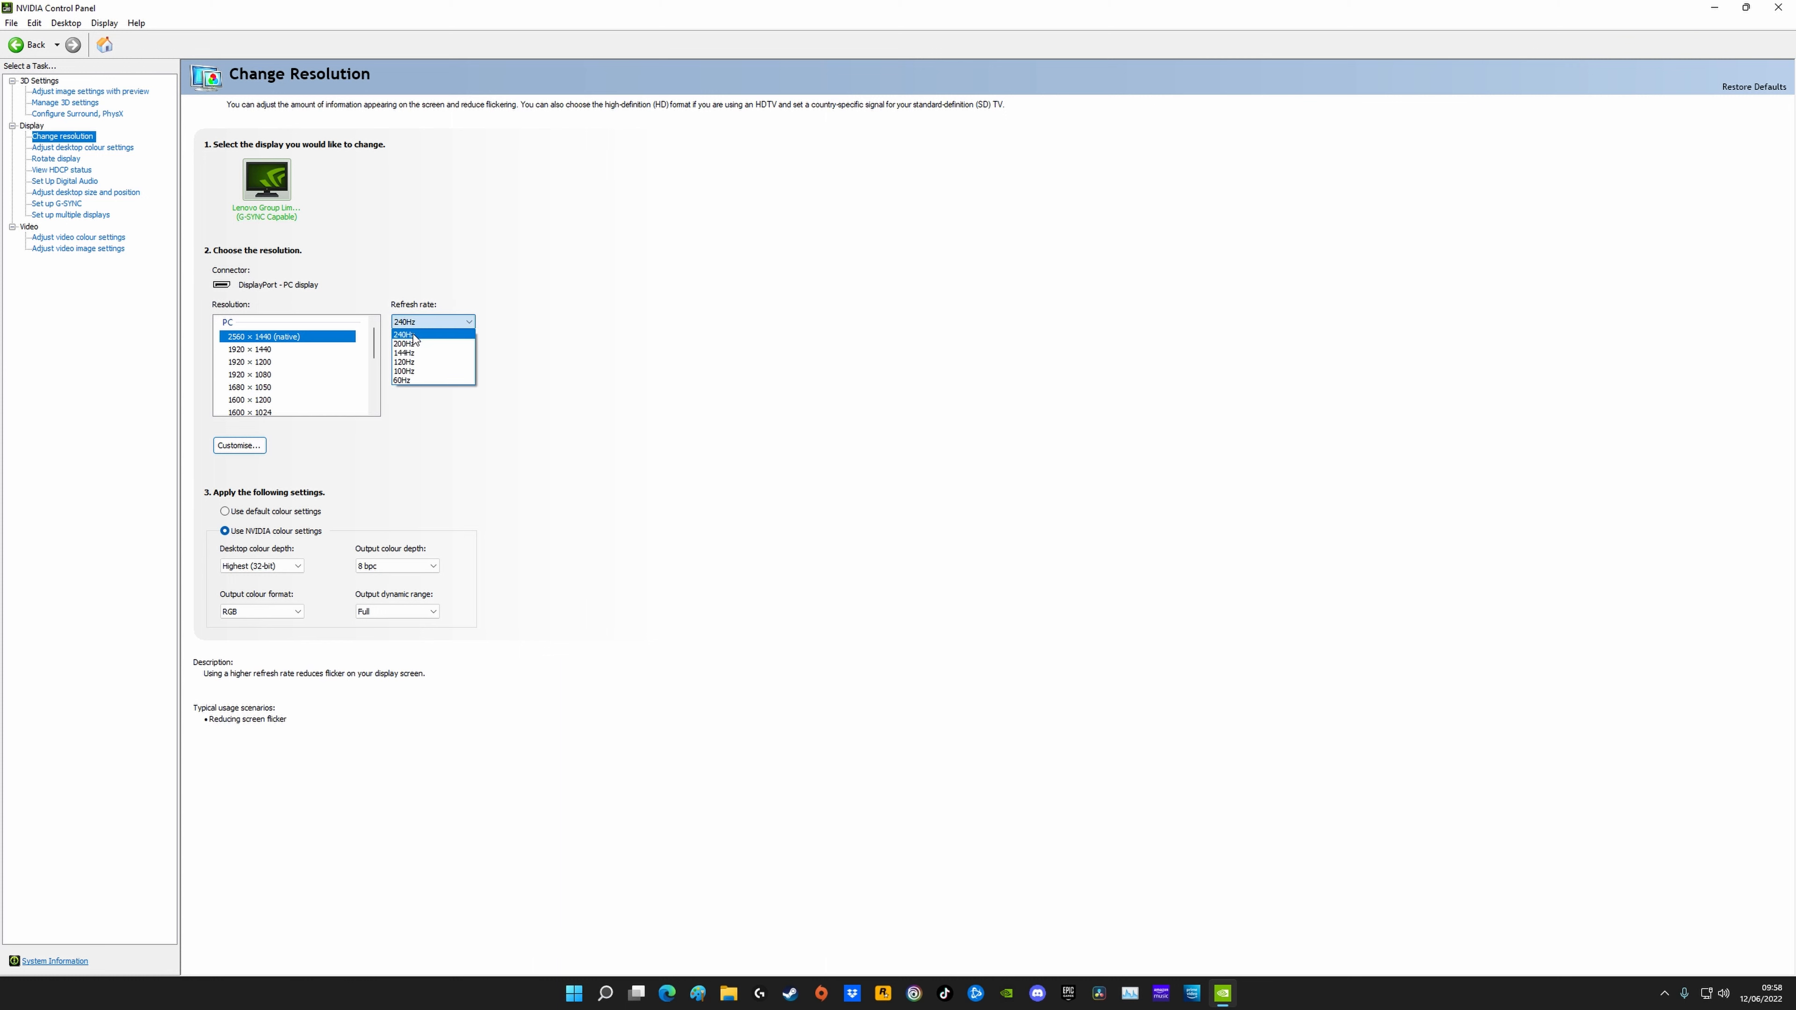
click(432, 322)
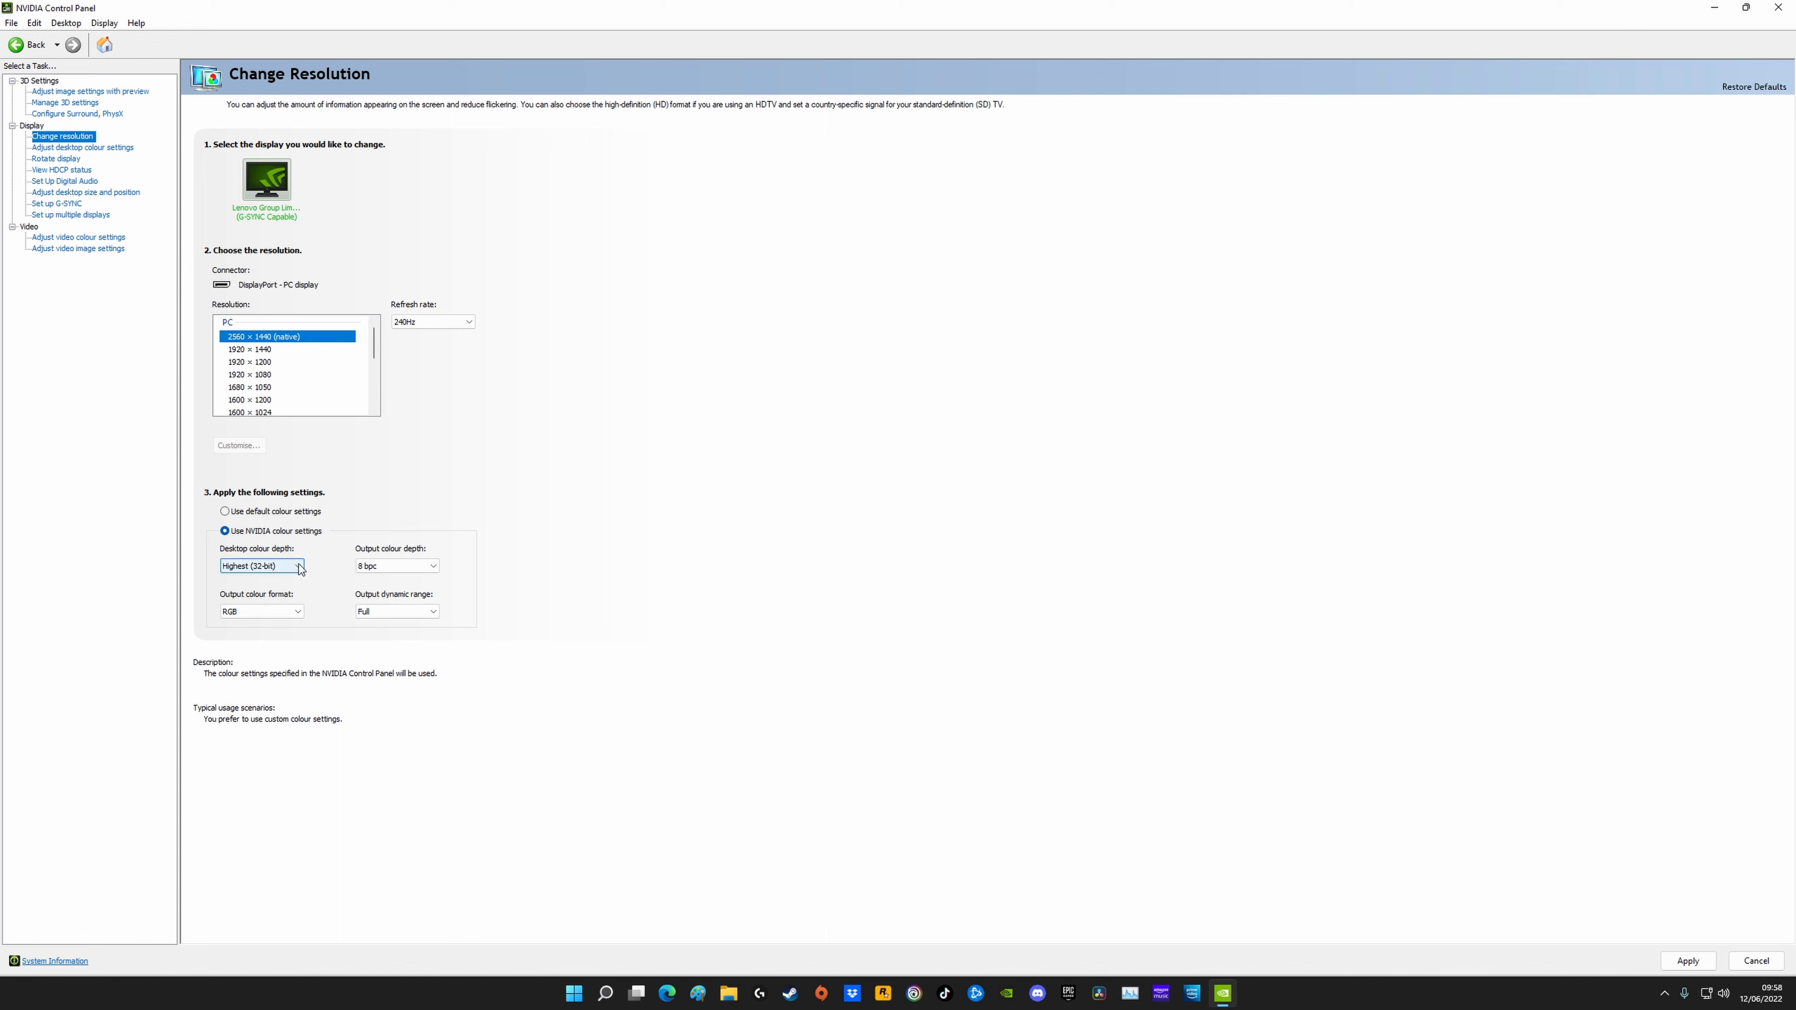
click(433, 566)
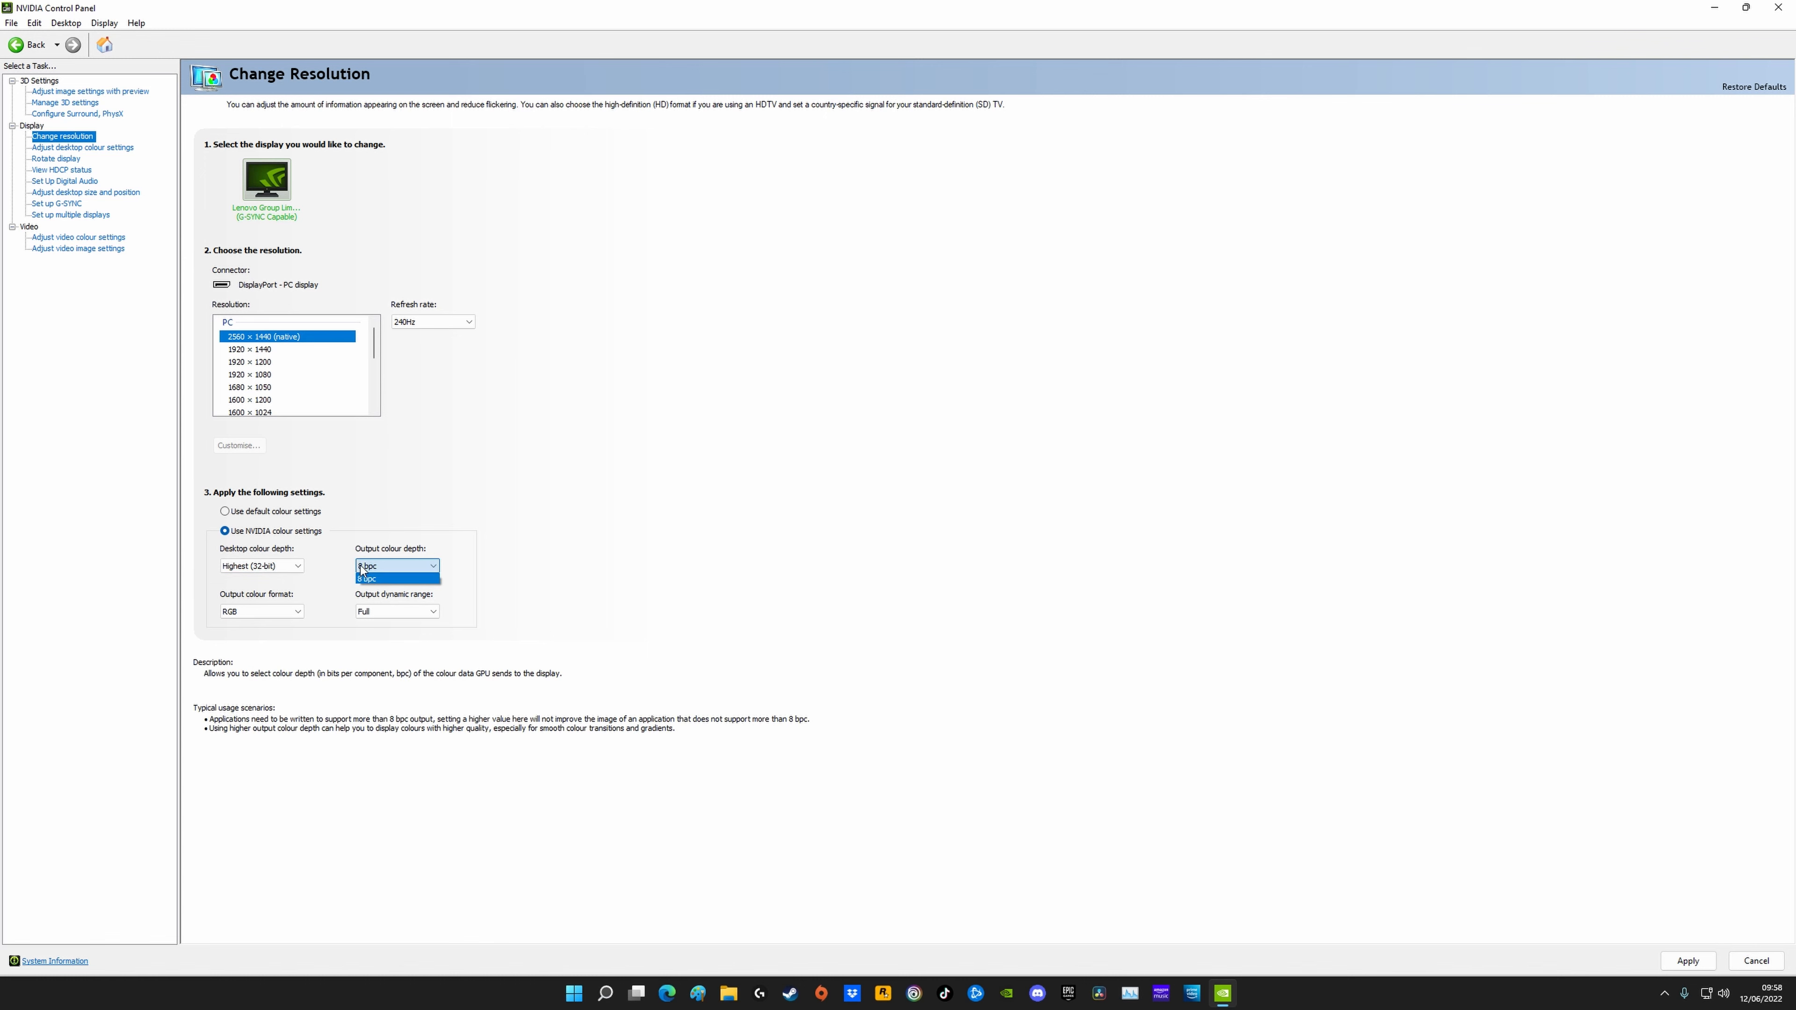
click(397, 566)
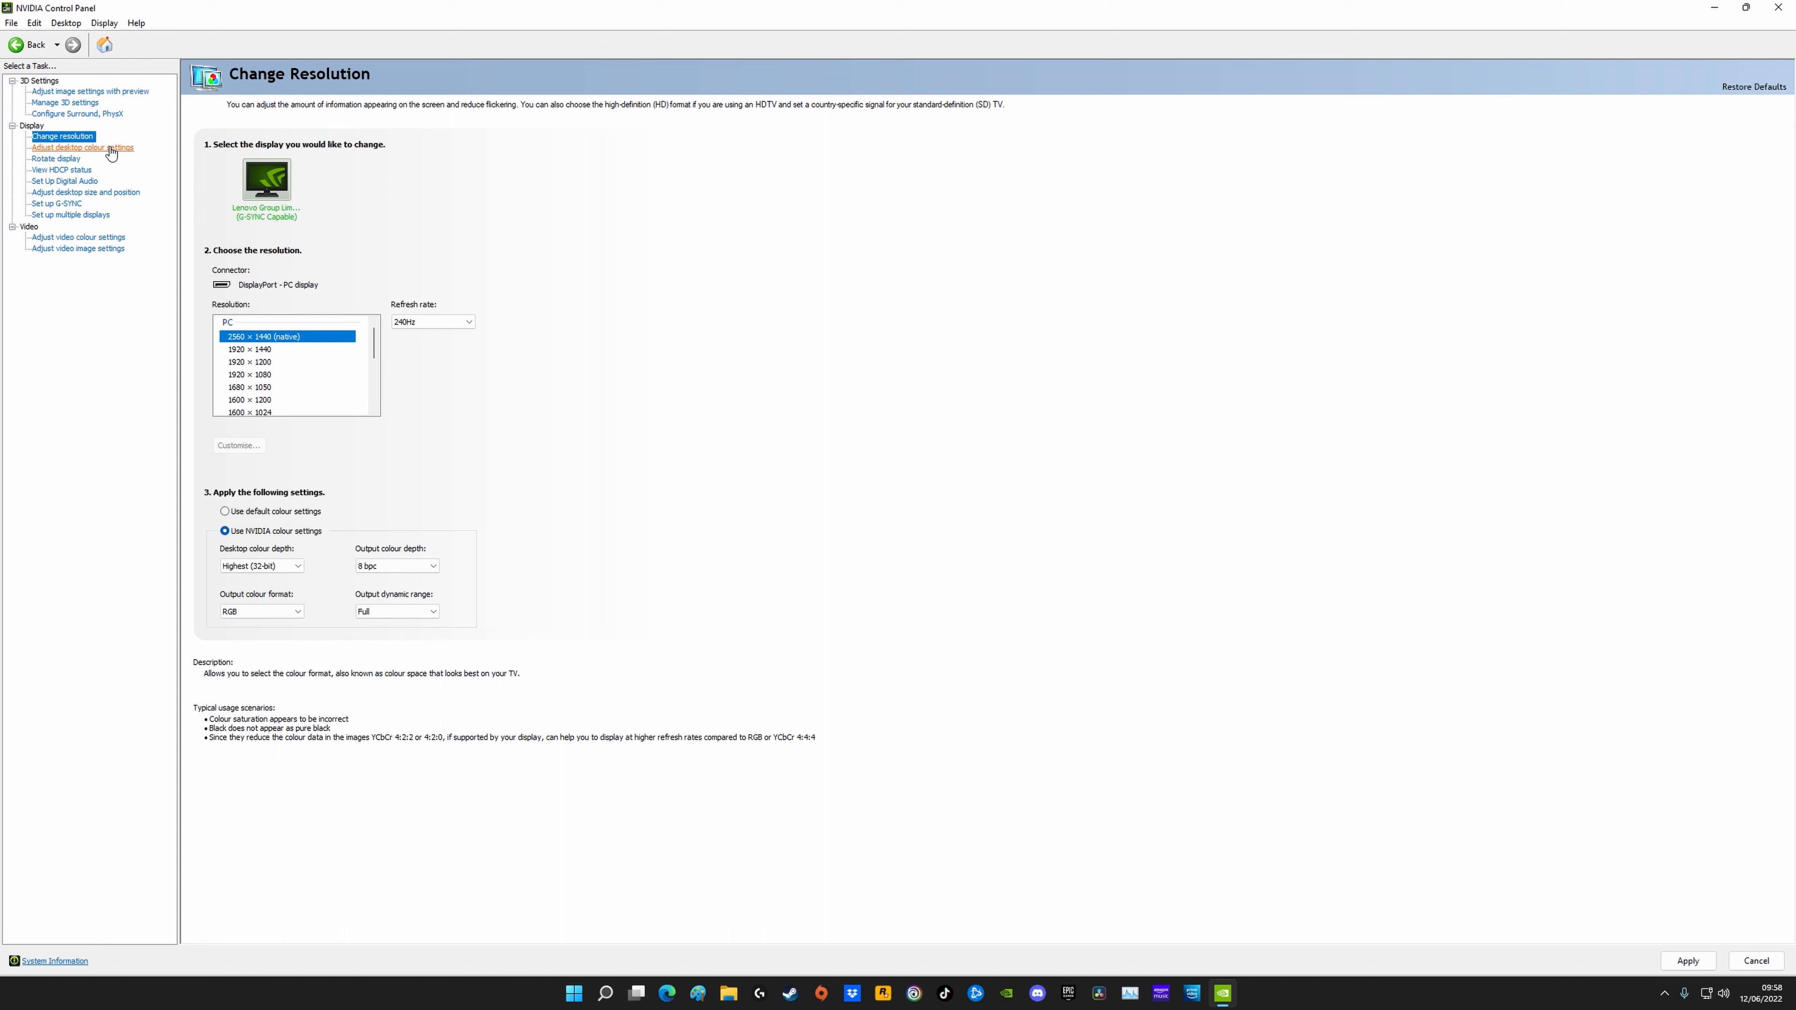
Step: Visit desktop colour, HDCP status and digital audio pages, declining to apply pending display changes
click(82, 148)
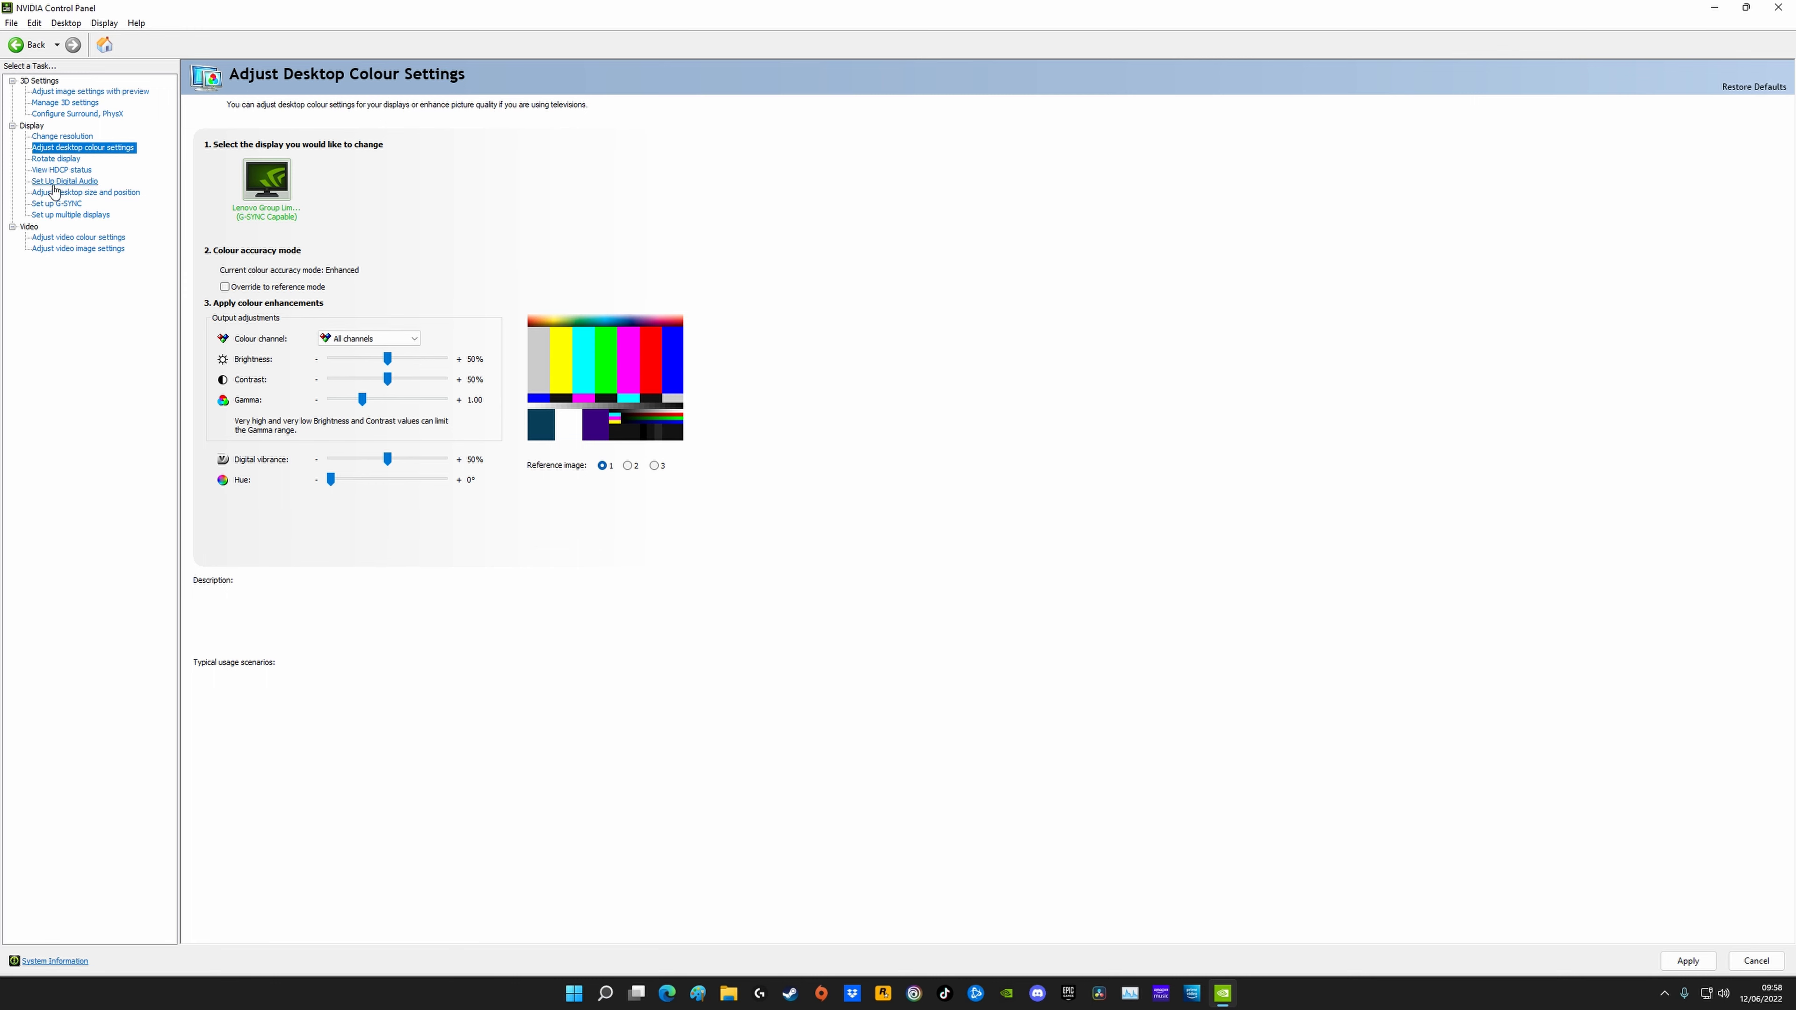
click(61, 170)
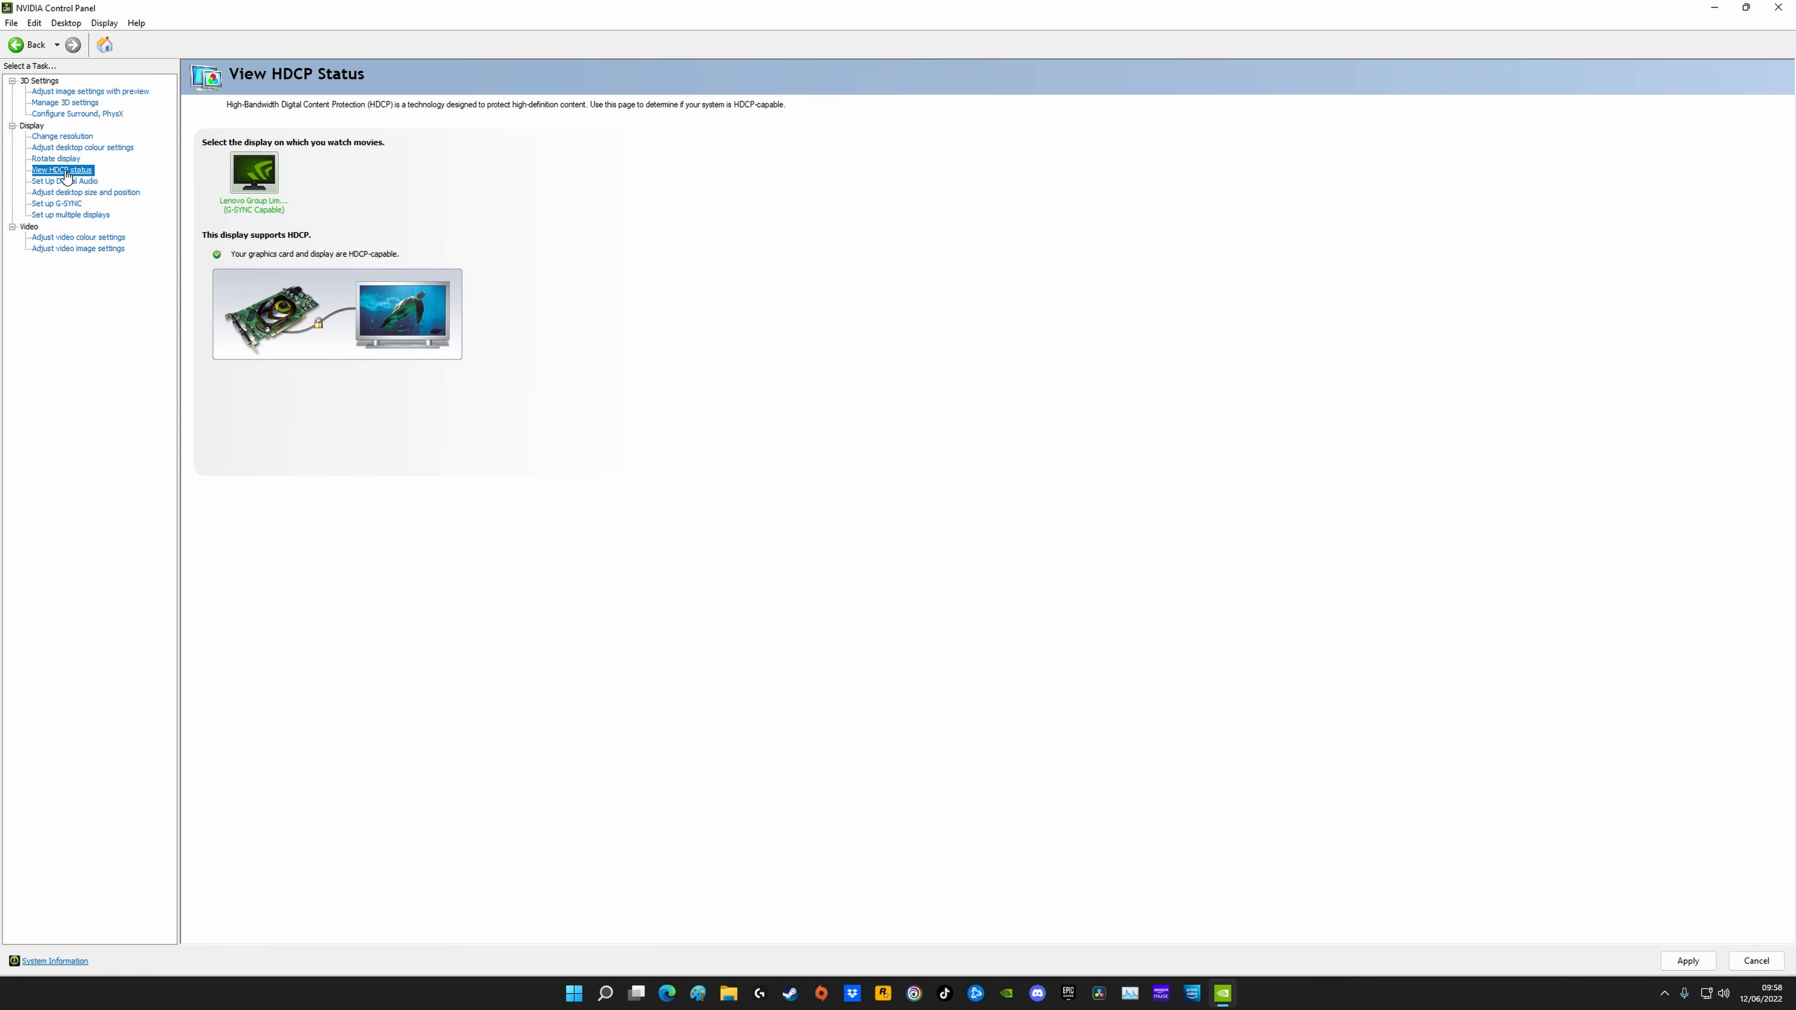
click(64, 180)
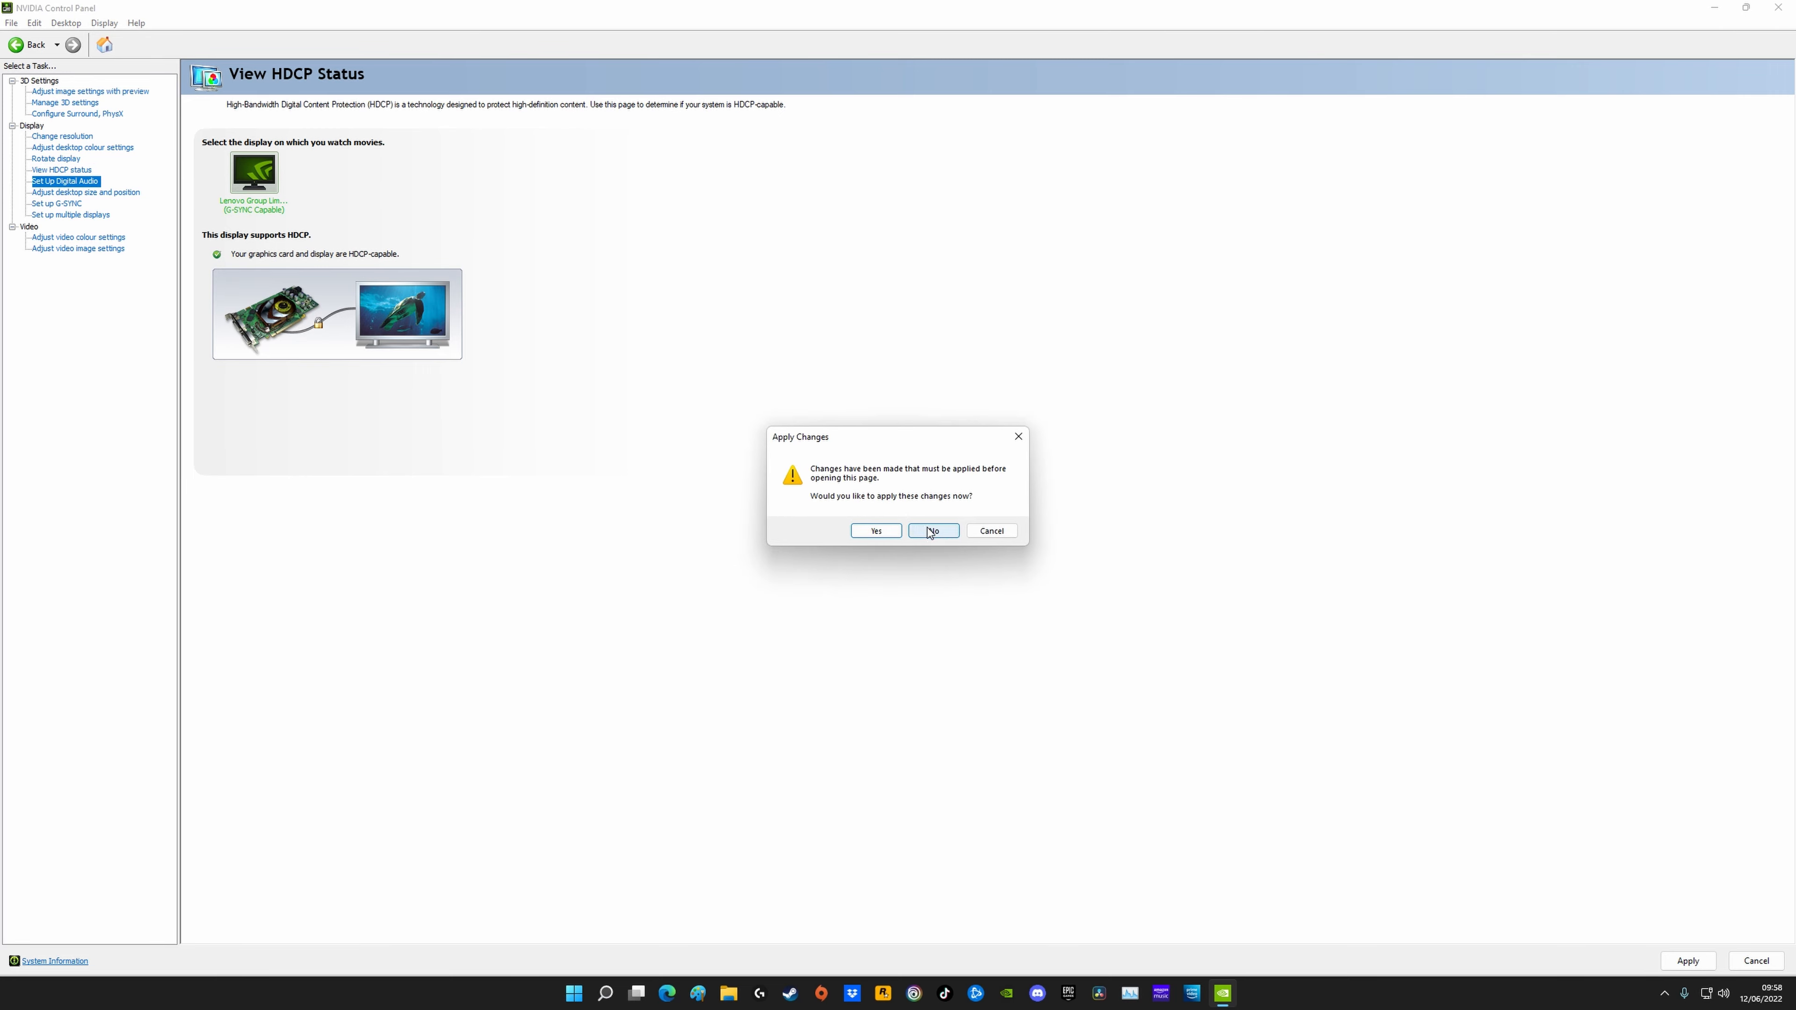
click(933, 531)
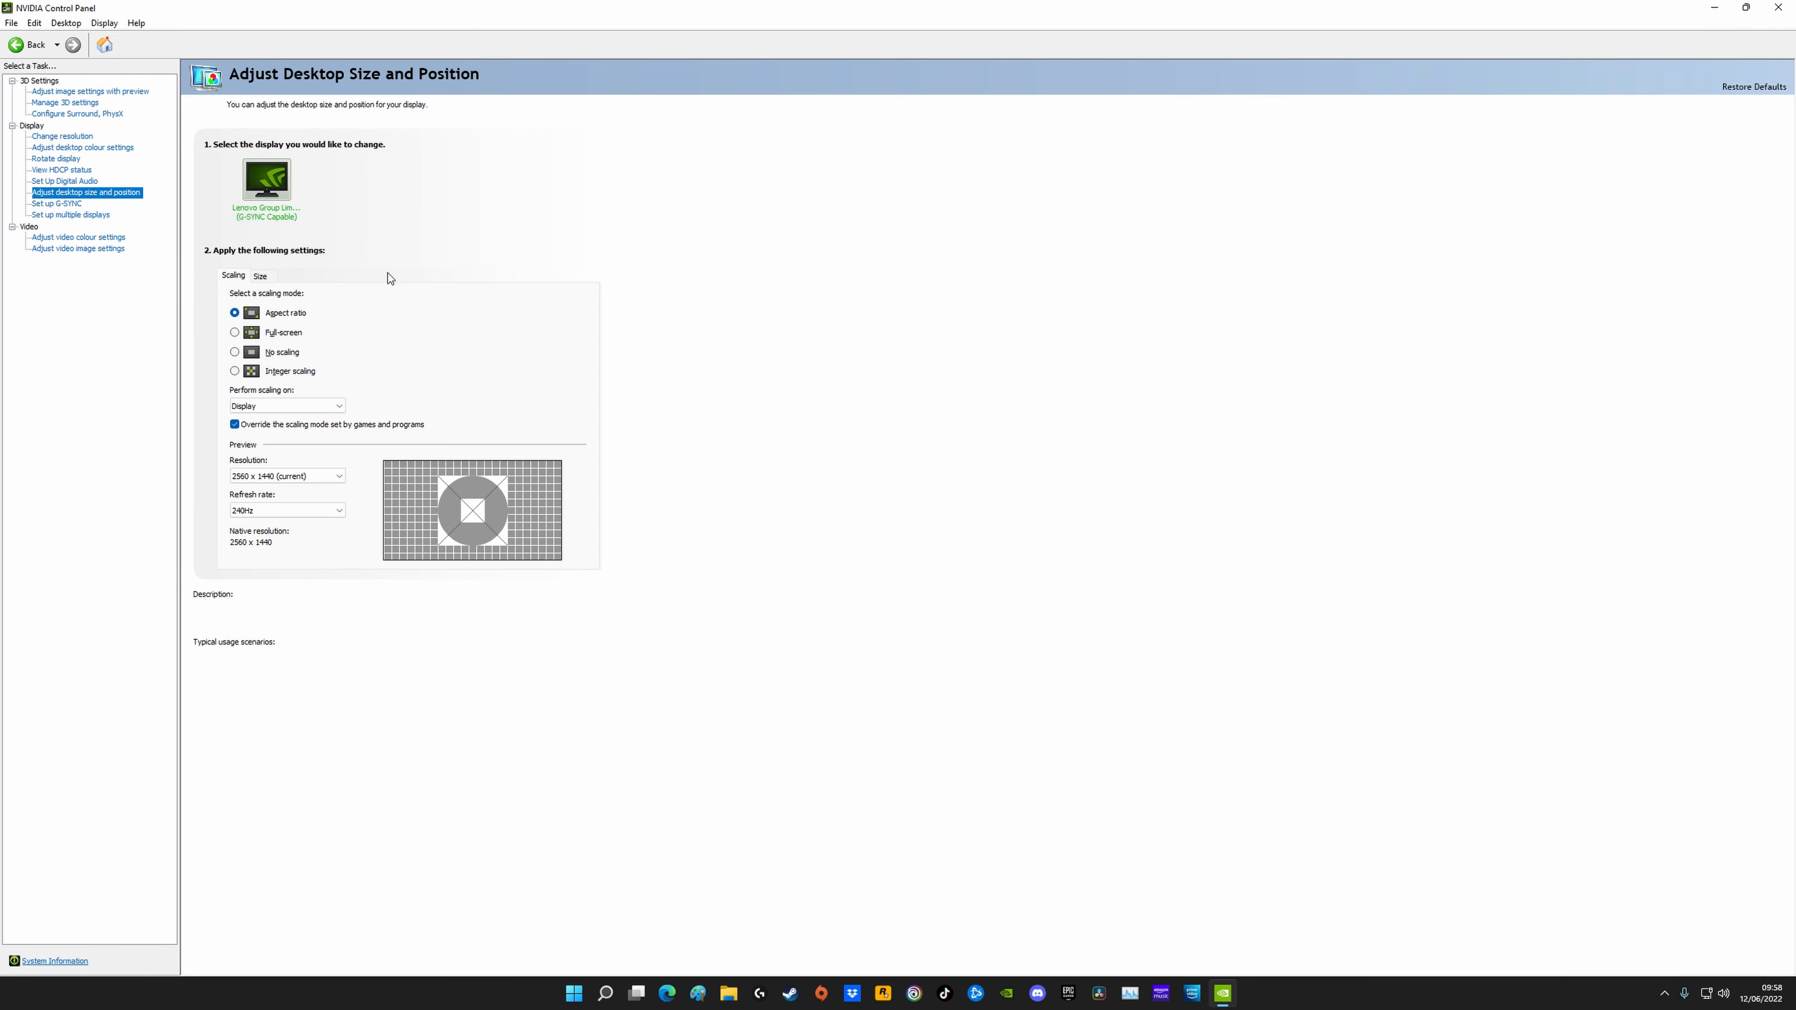
mouse_move(401, 276)
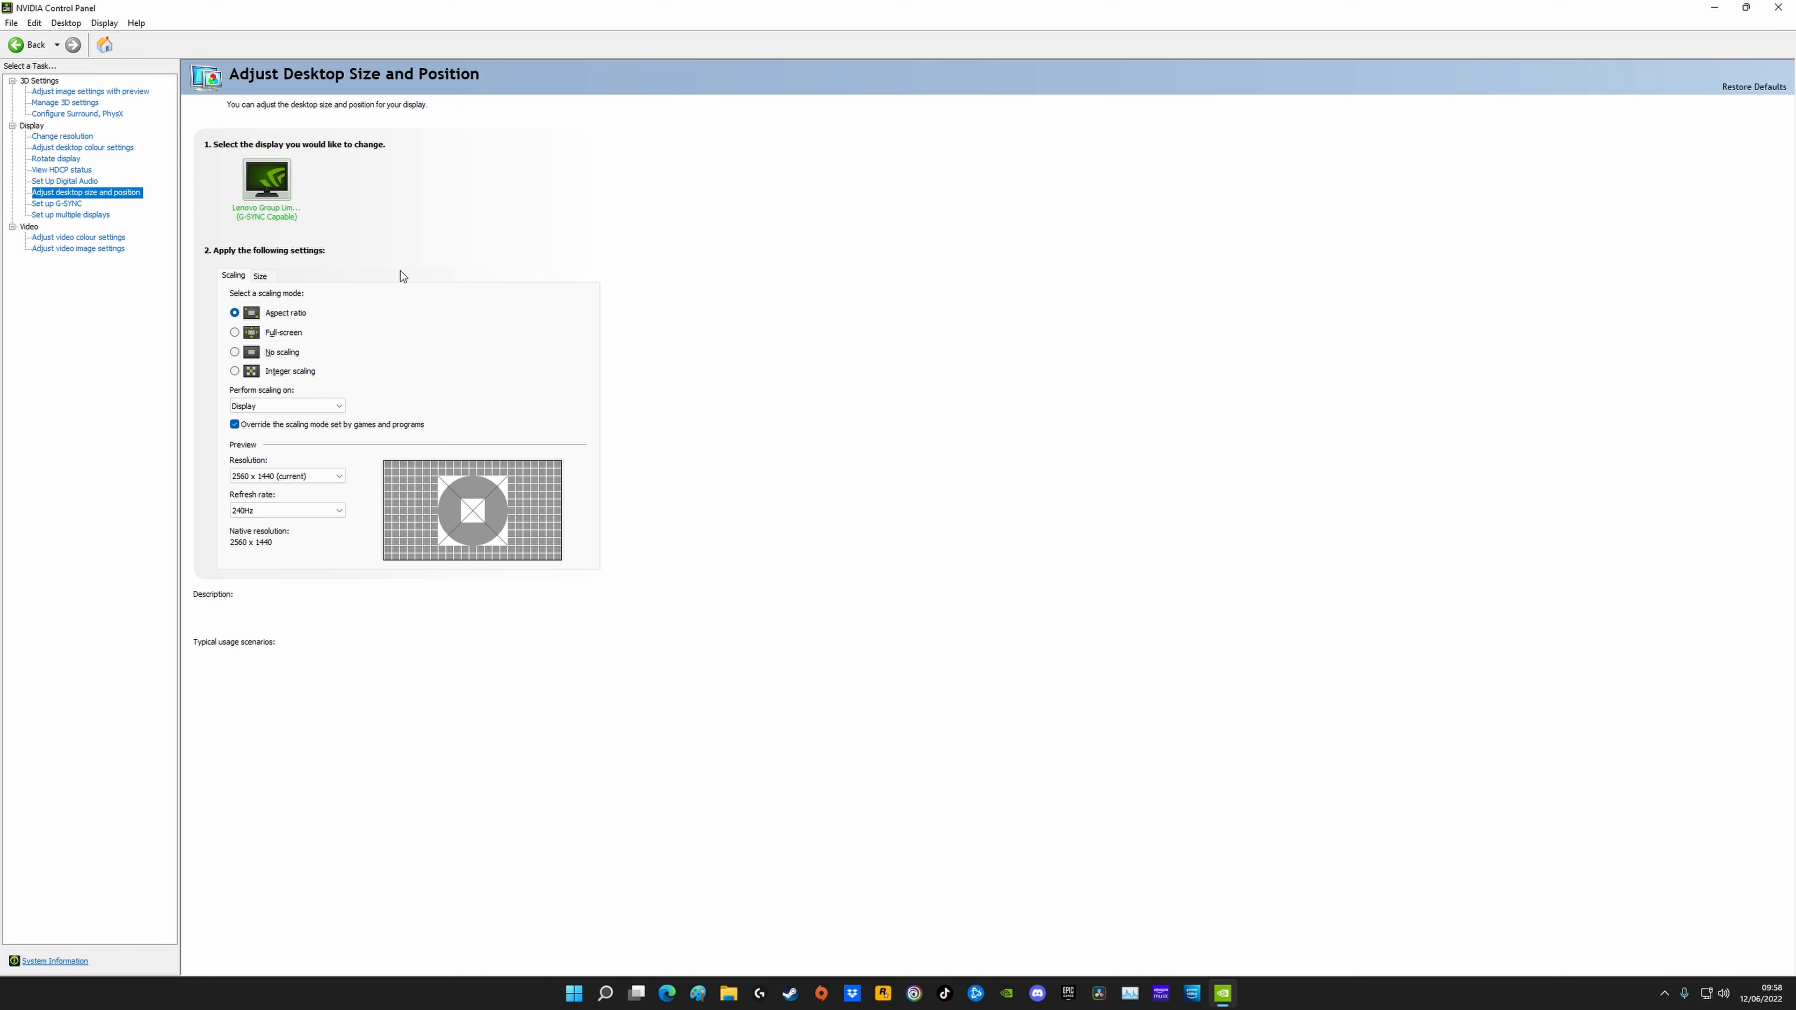
Step: Keep Aspect ratio scaling and have the Display perform the scaling
click(235, 313)
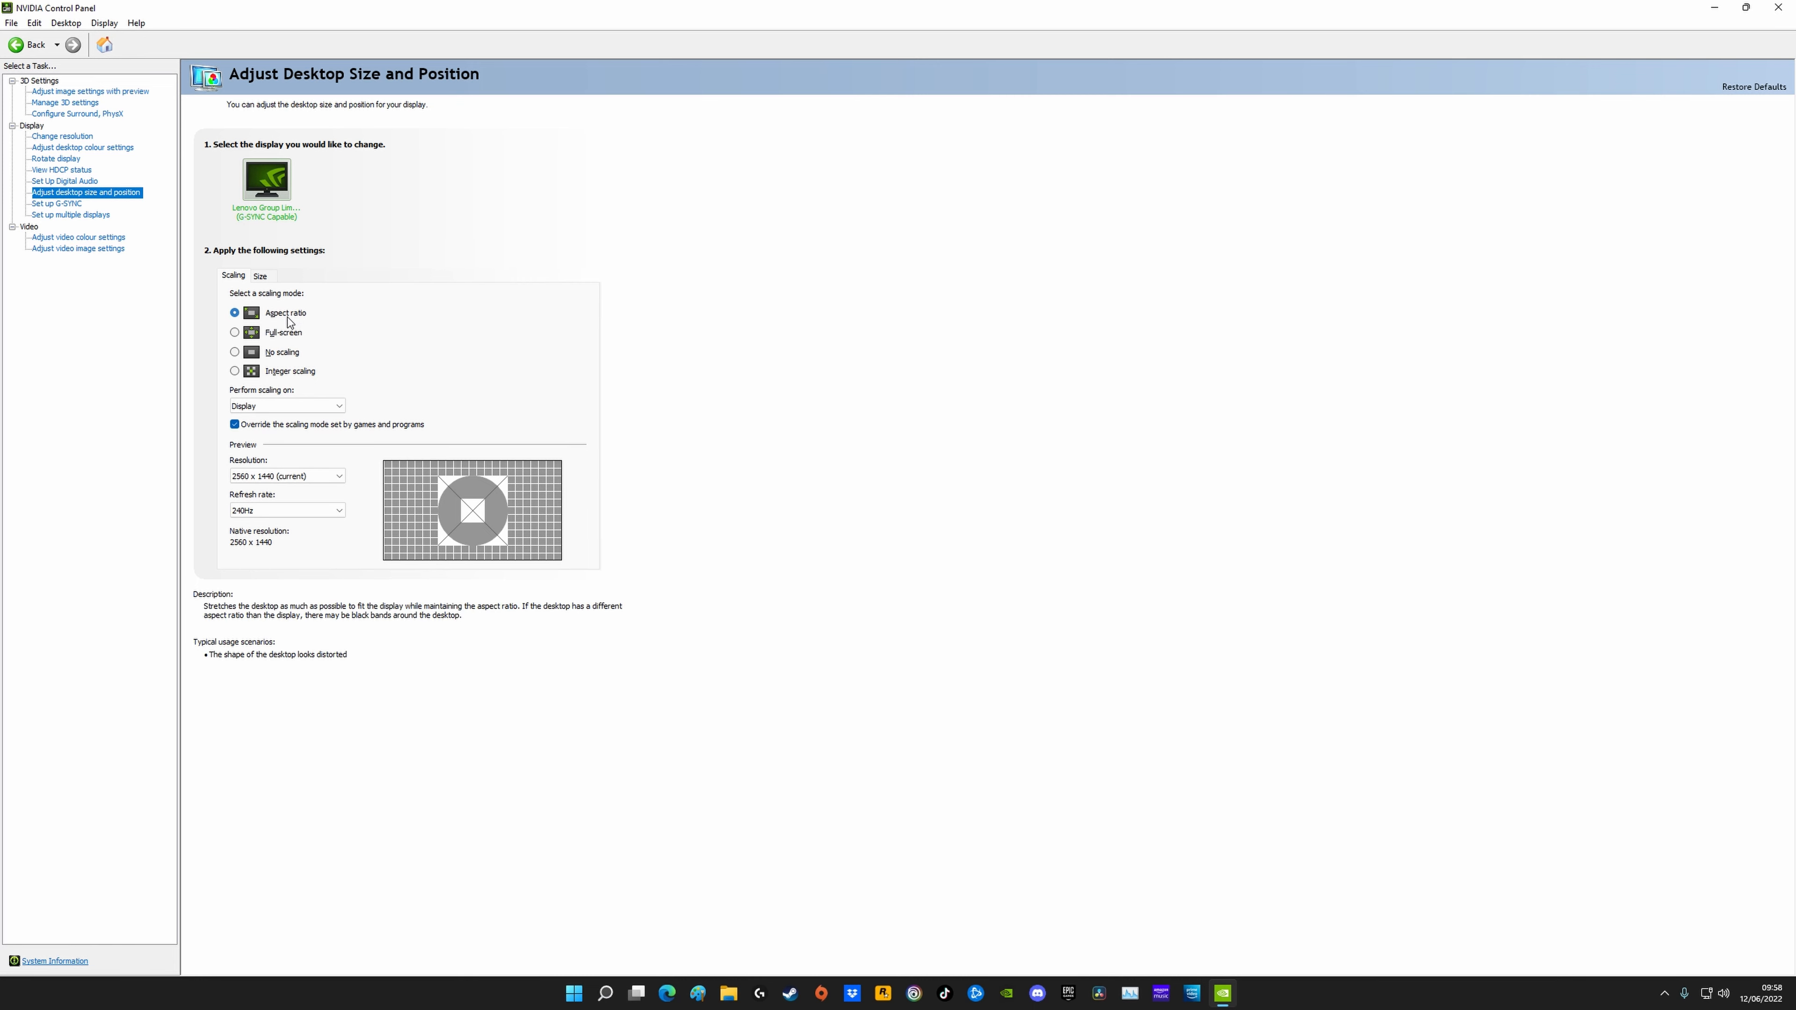
mouse_move(289, 320)
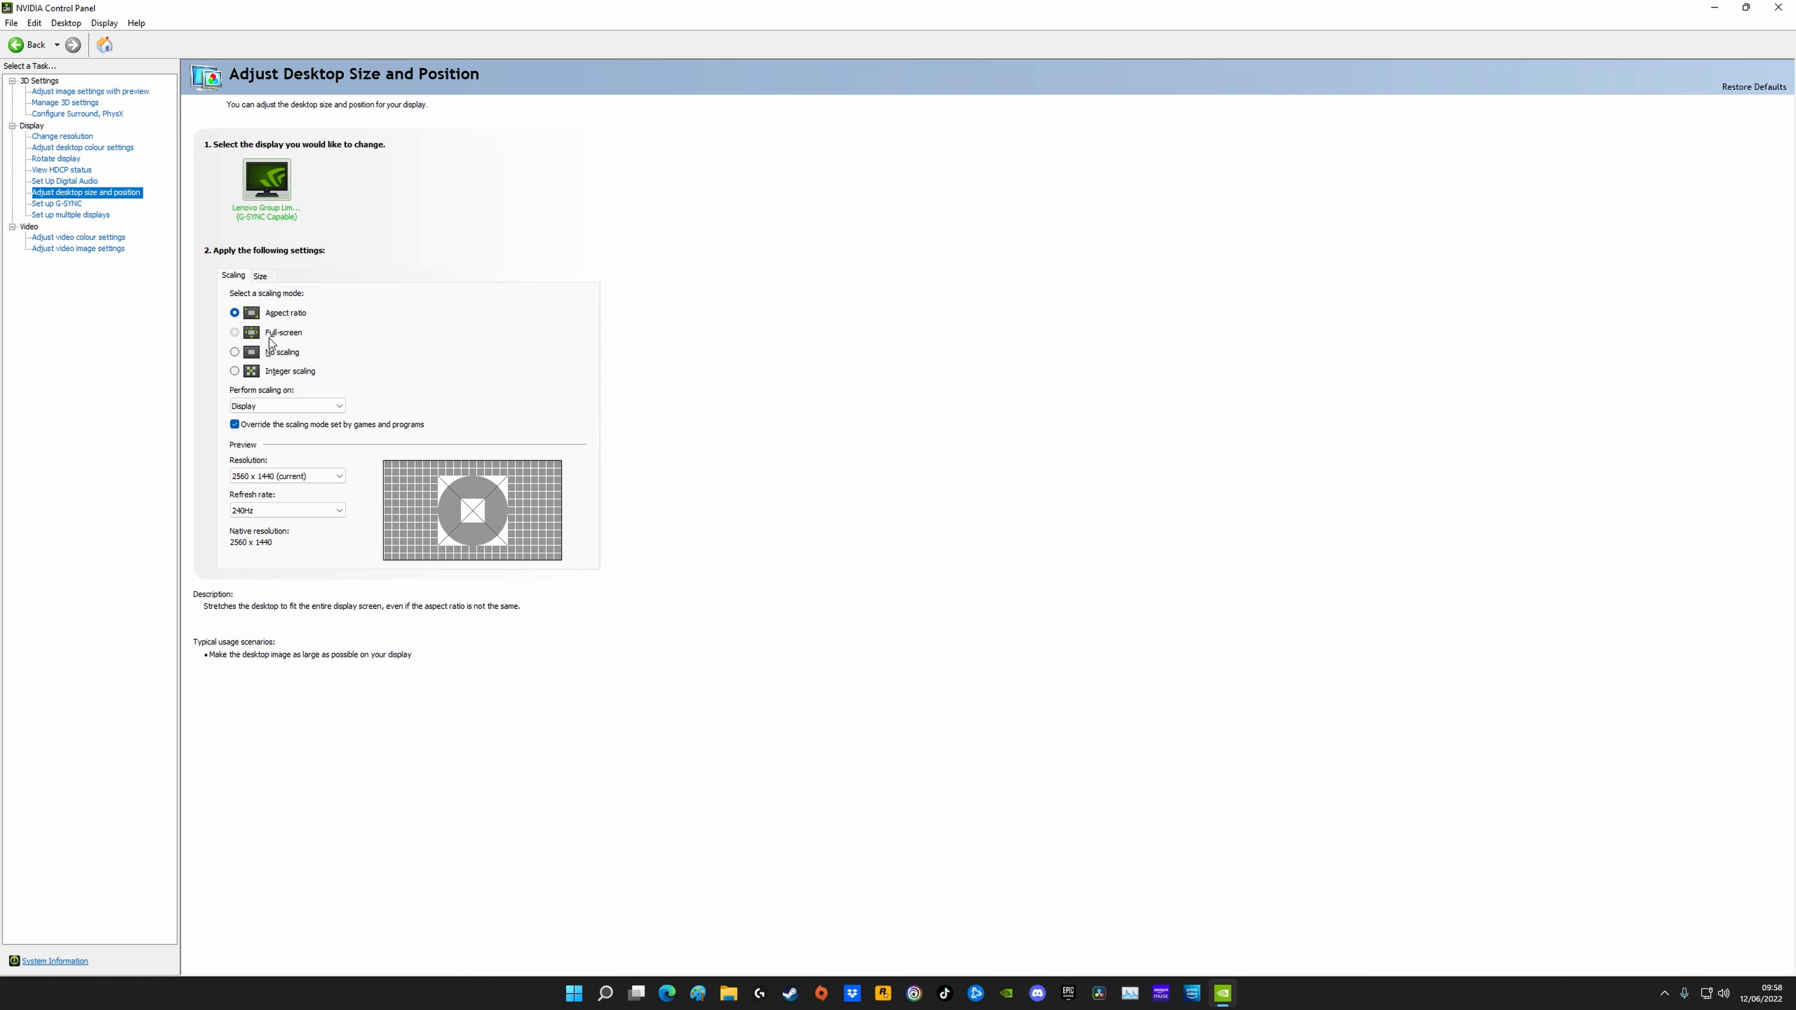
click(235, 313)
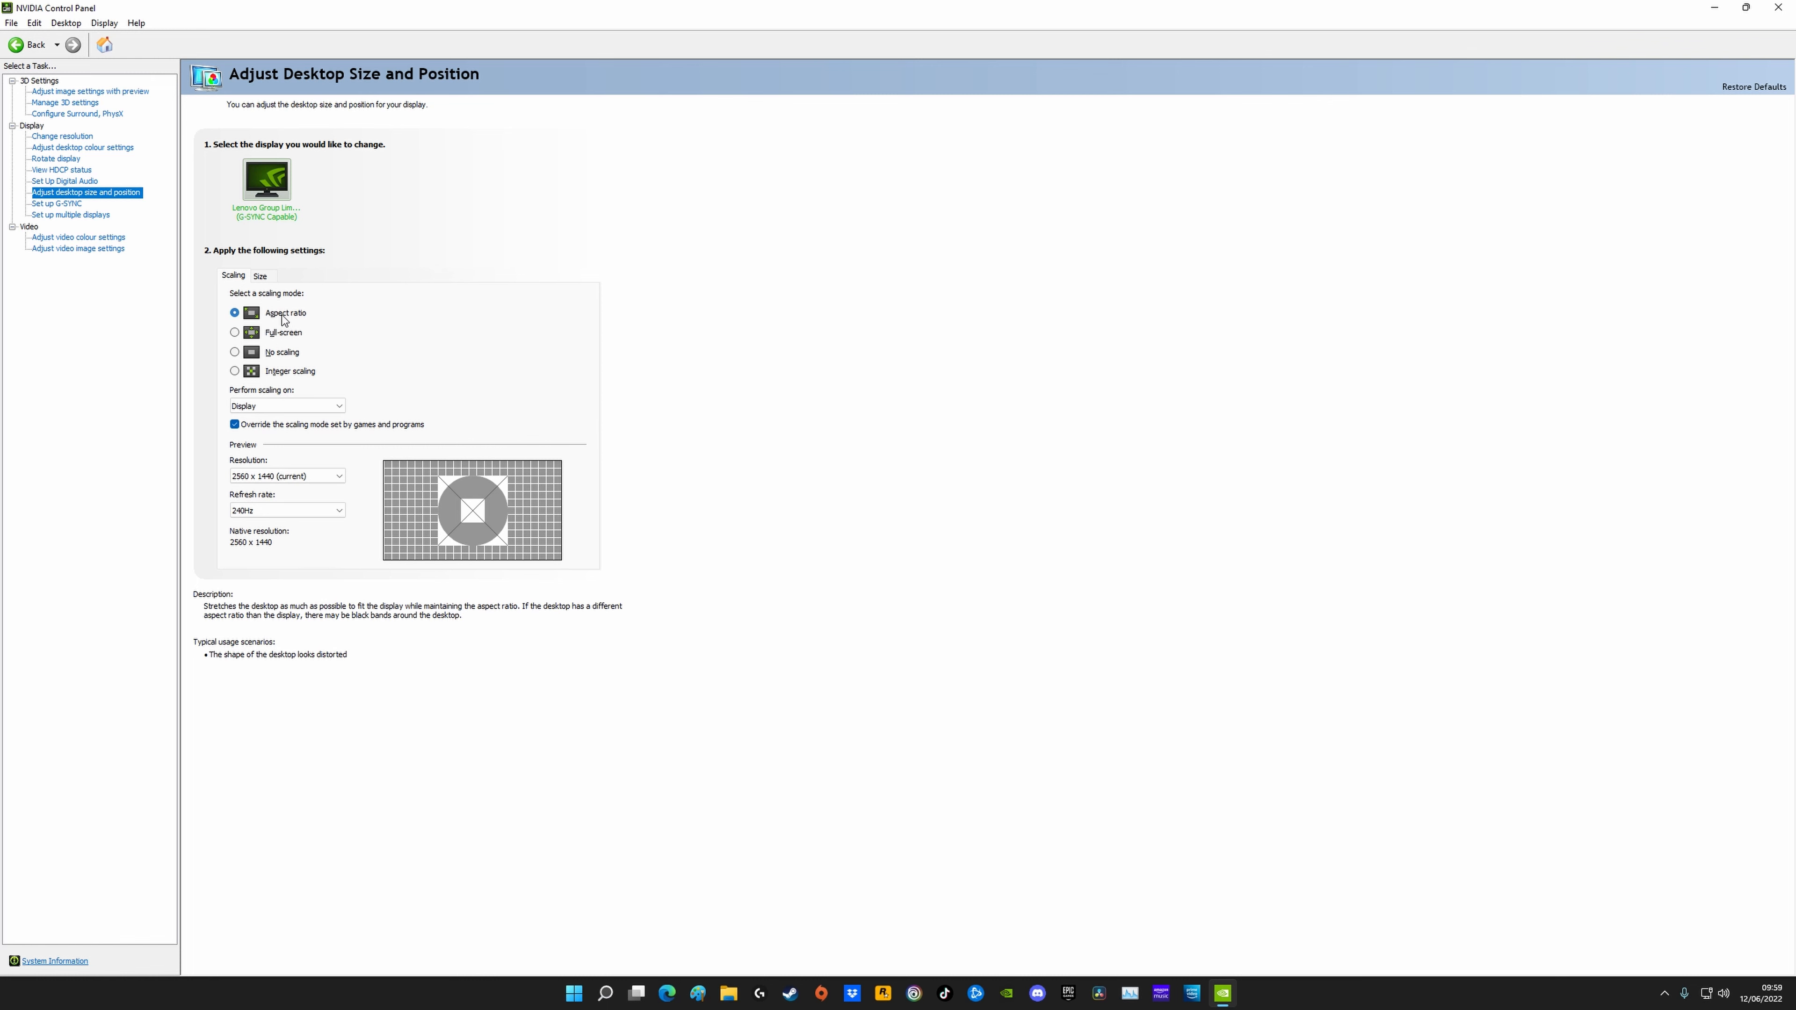
click(286, 405)
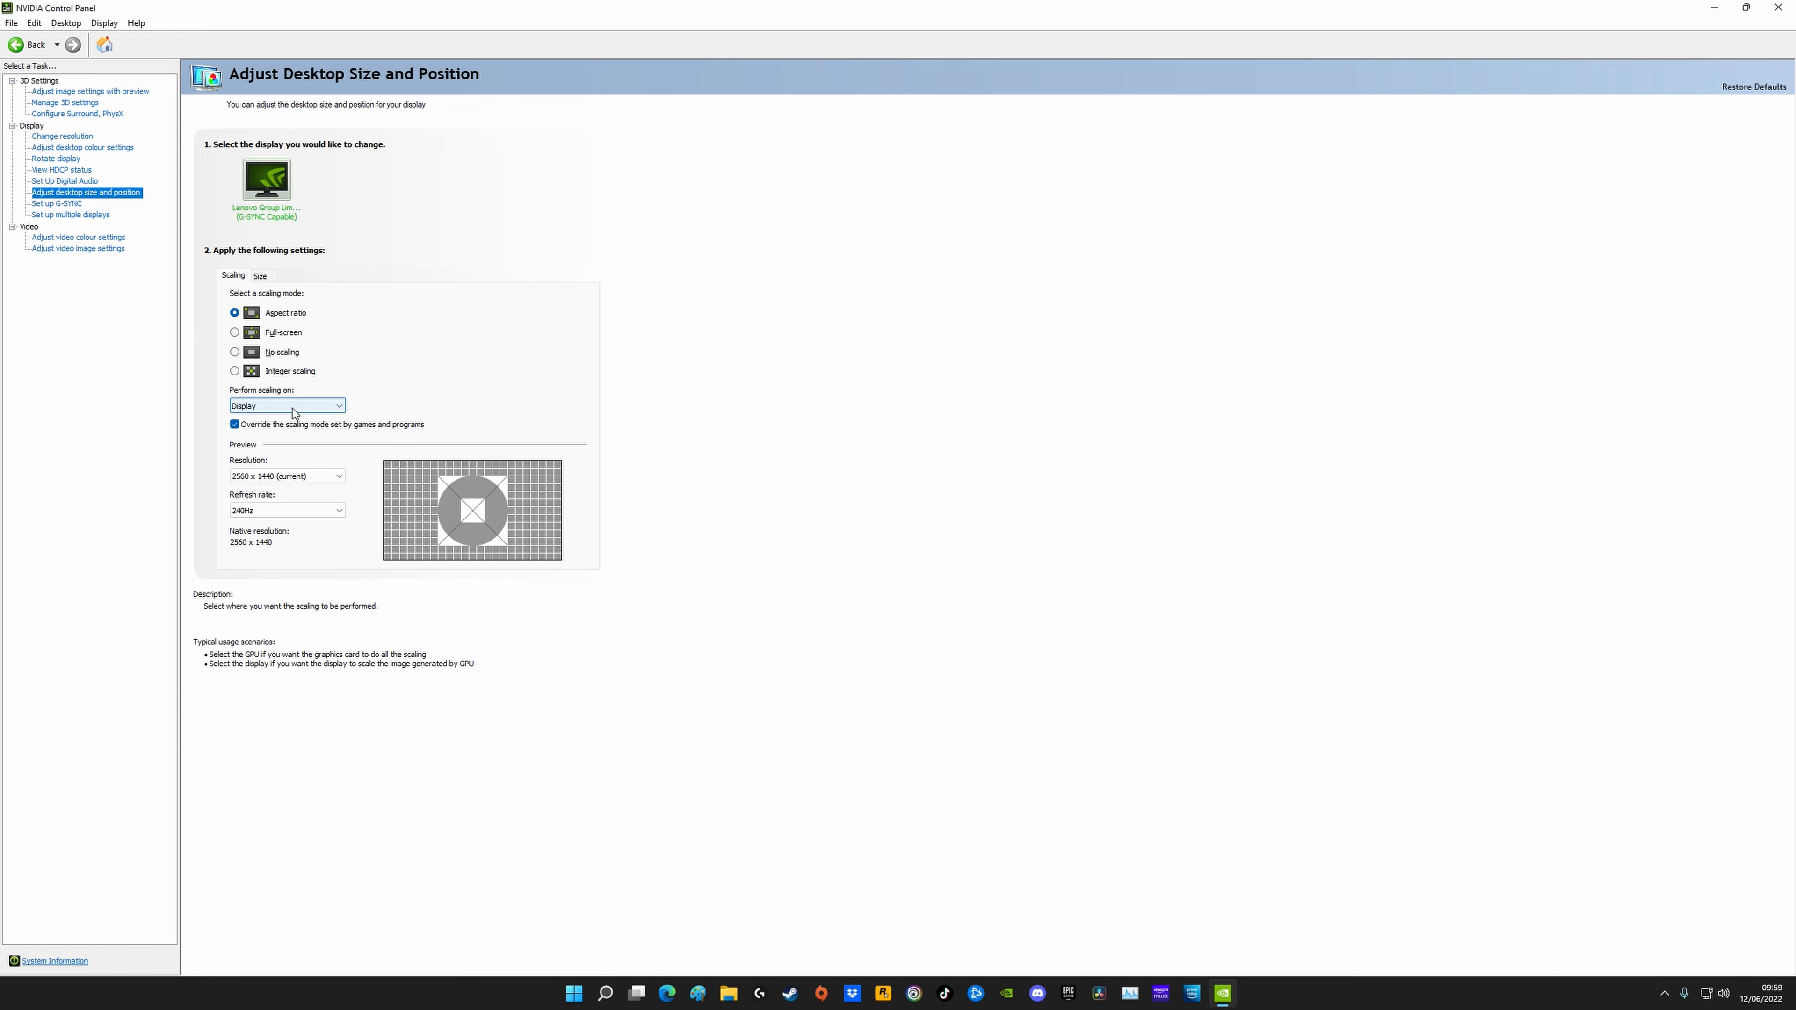
click(286, 405)
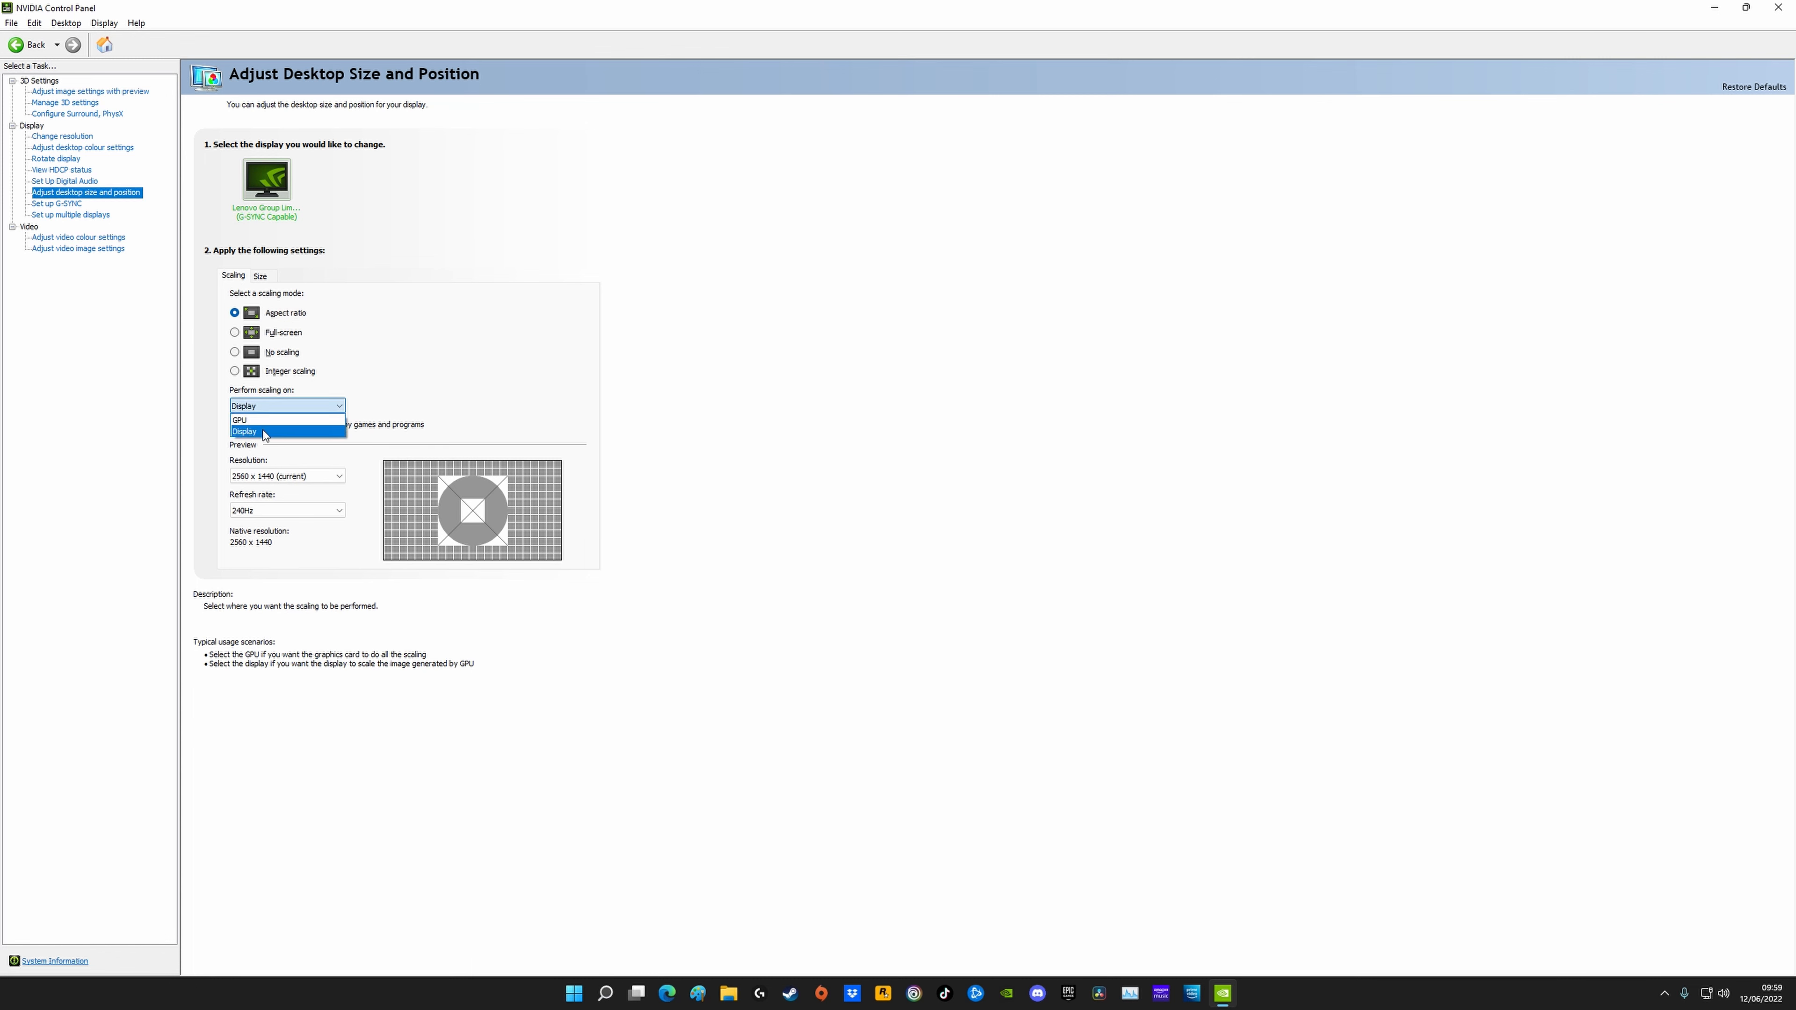
mouse_move(240, 419)
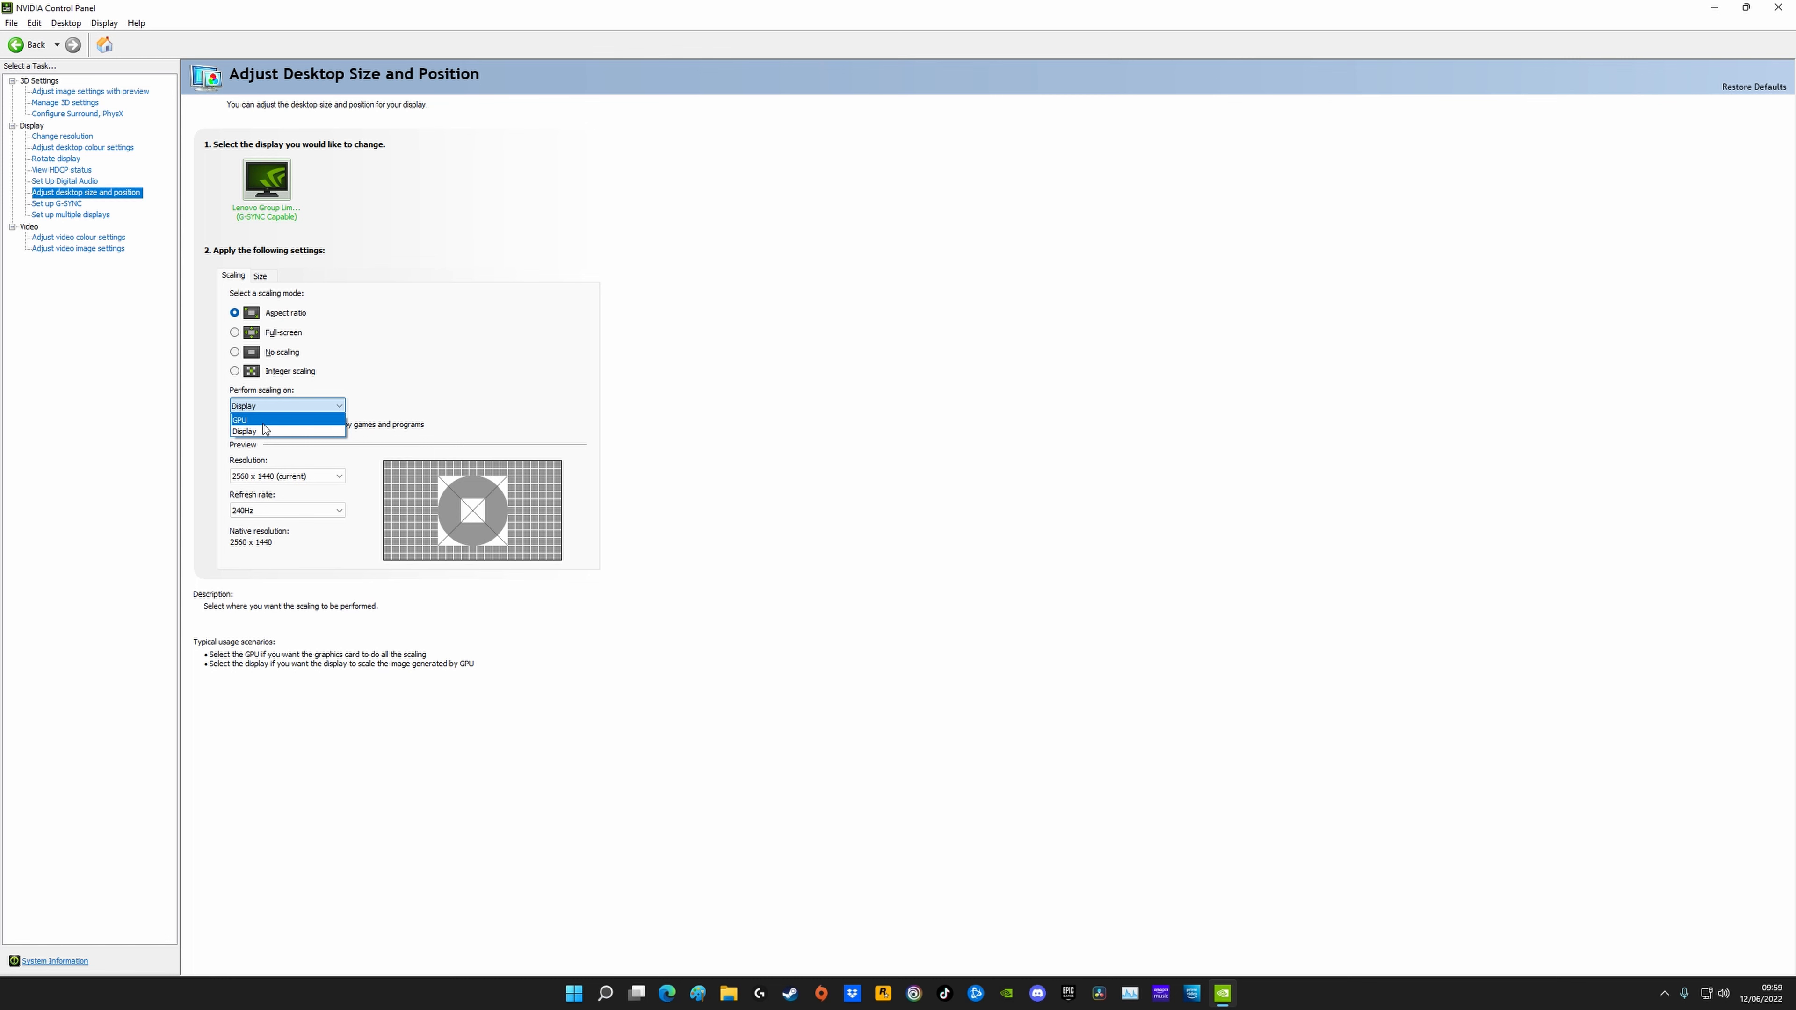
click(286, 431)
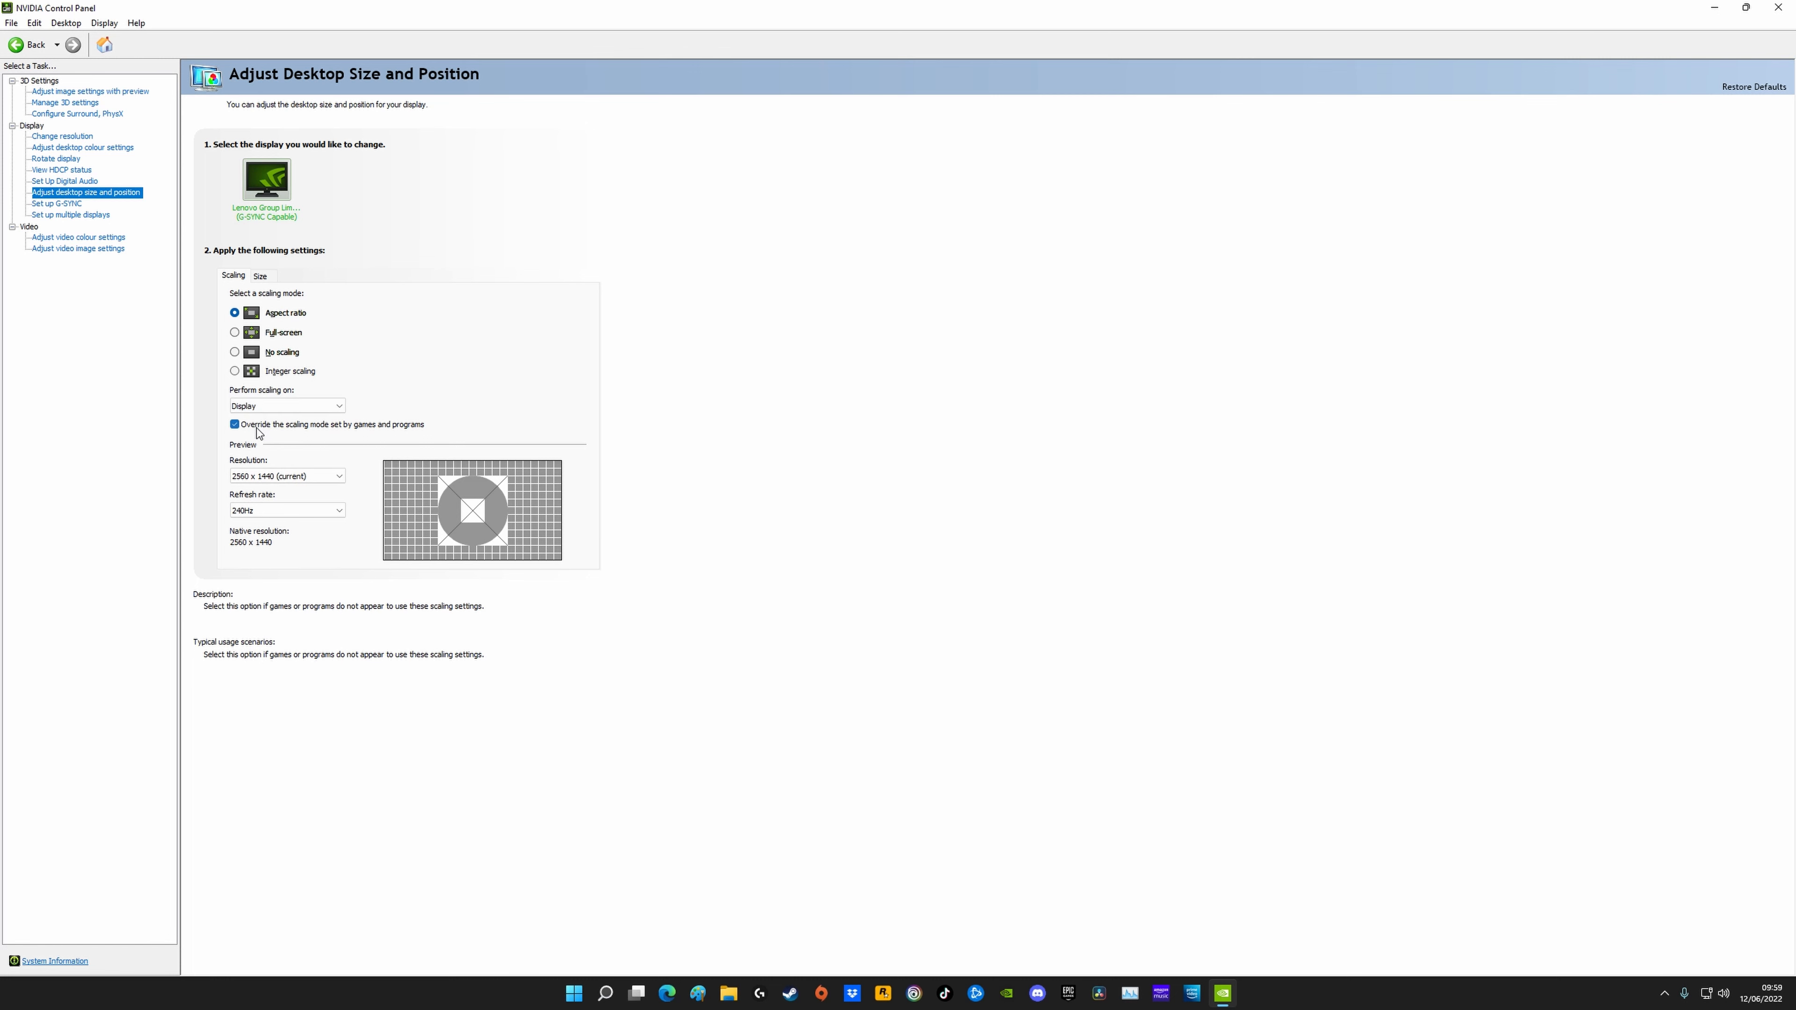
Step: Keep the preview resolution at 2560 x 1440 and move on to G-SYNC setup
click(285, 477)
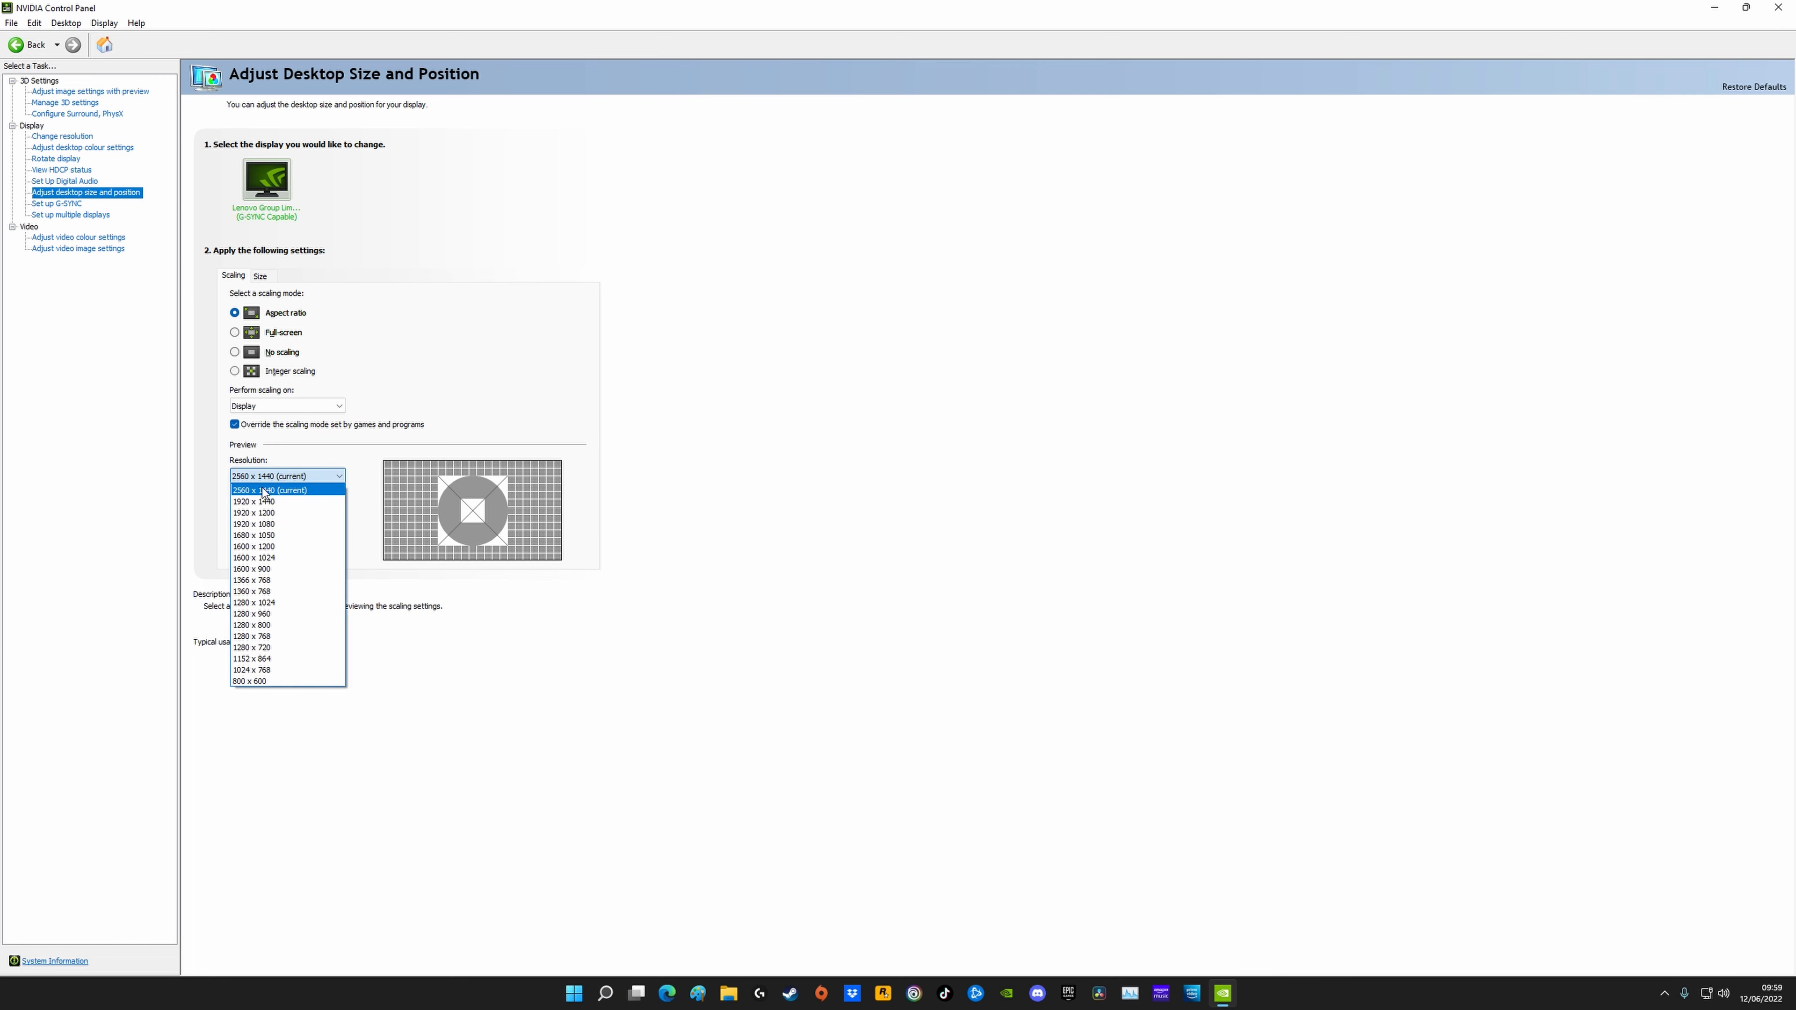
click(270, 490)
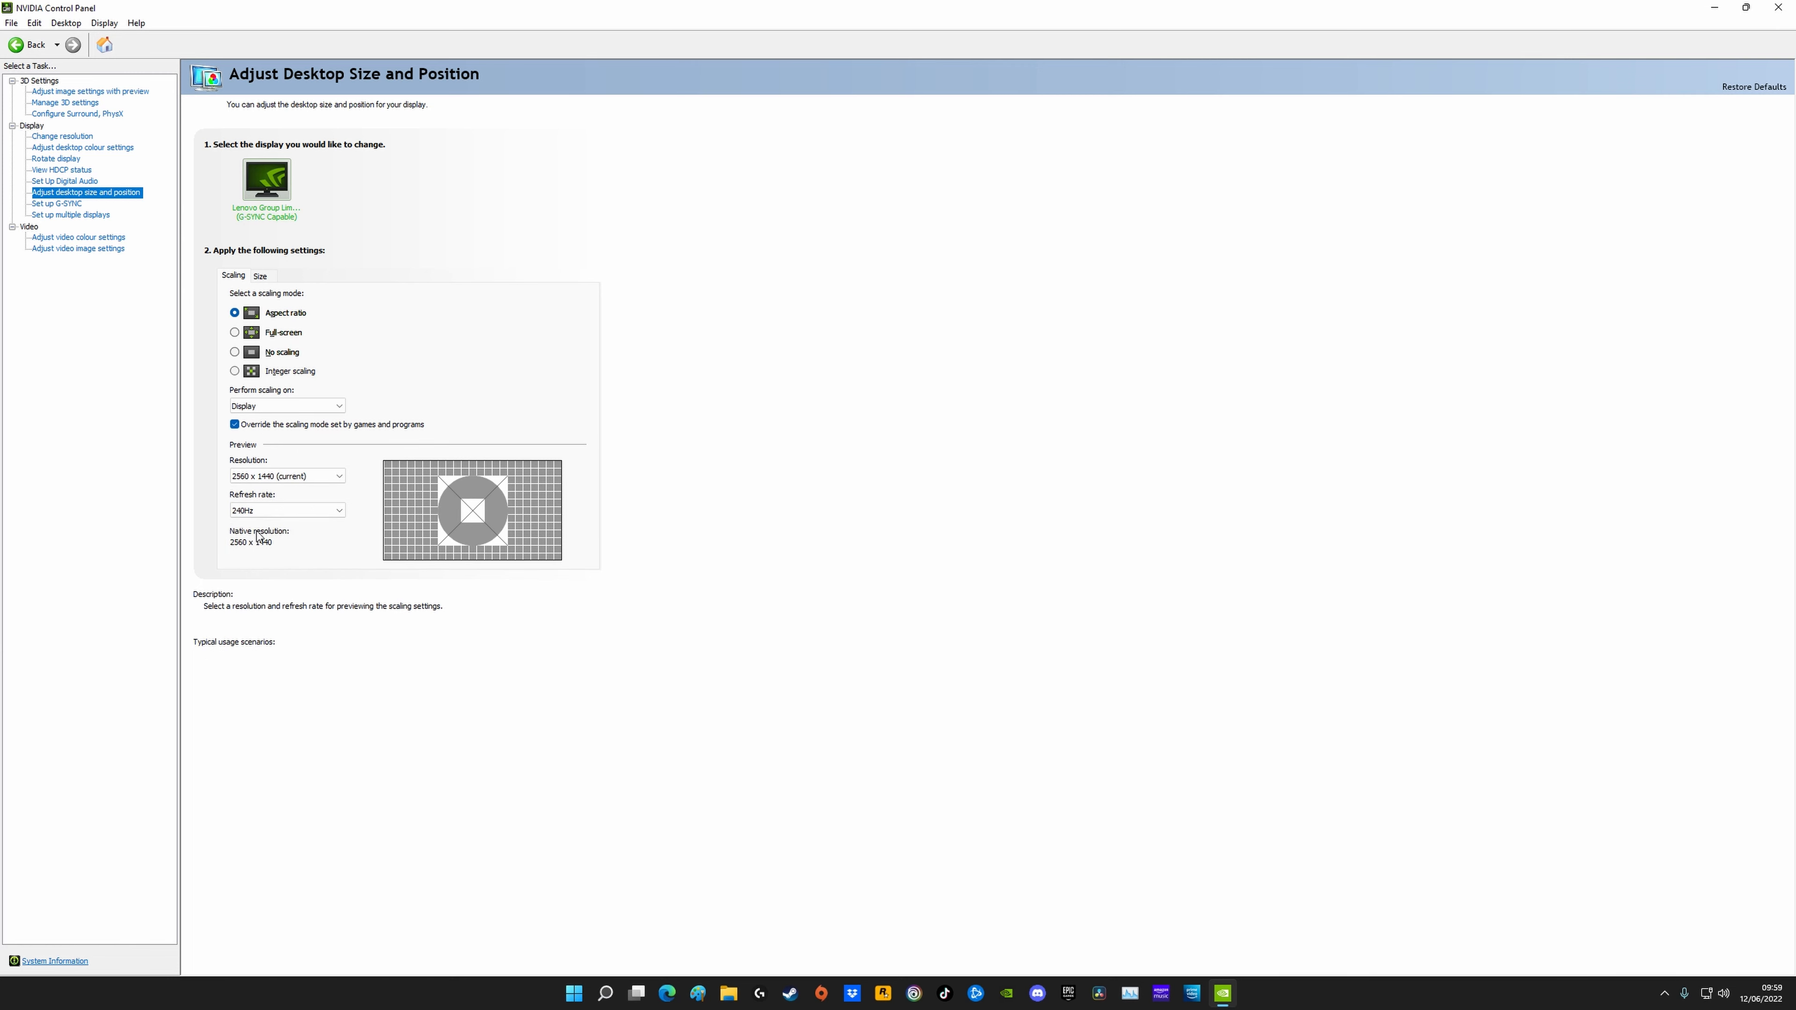
click(56, 203)
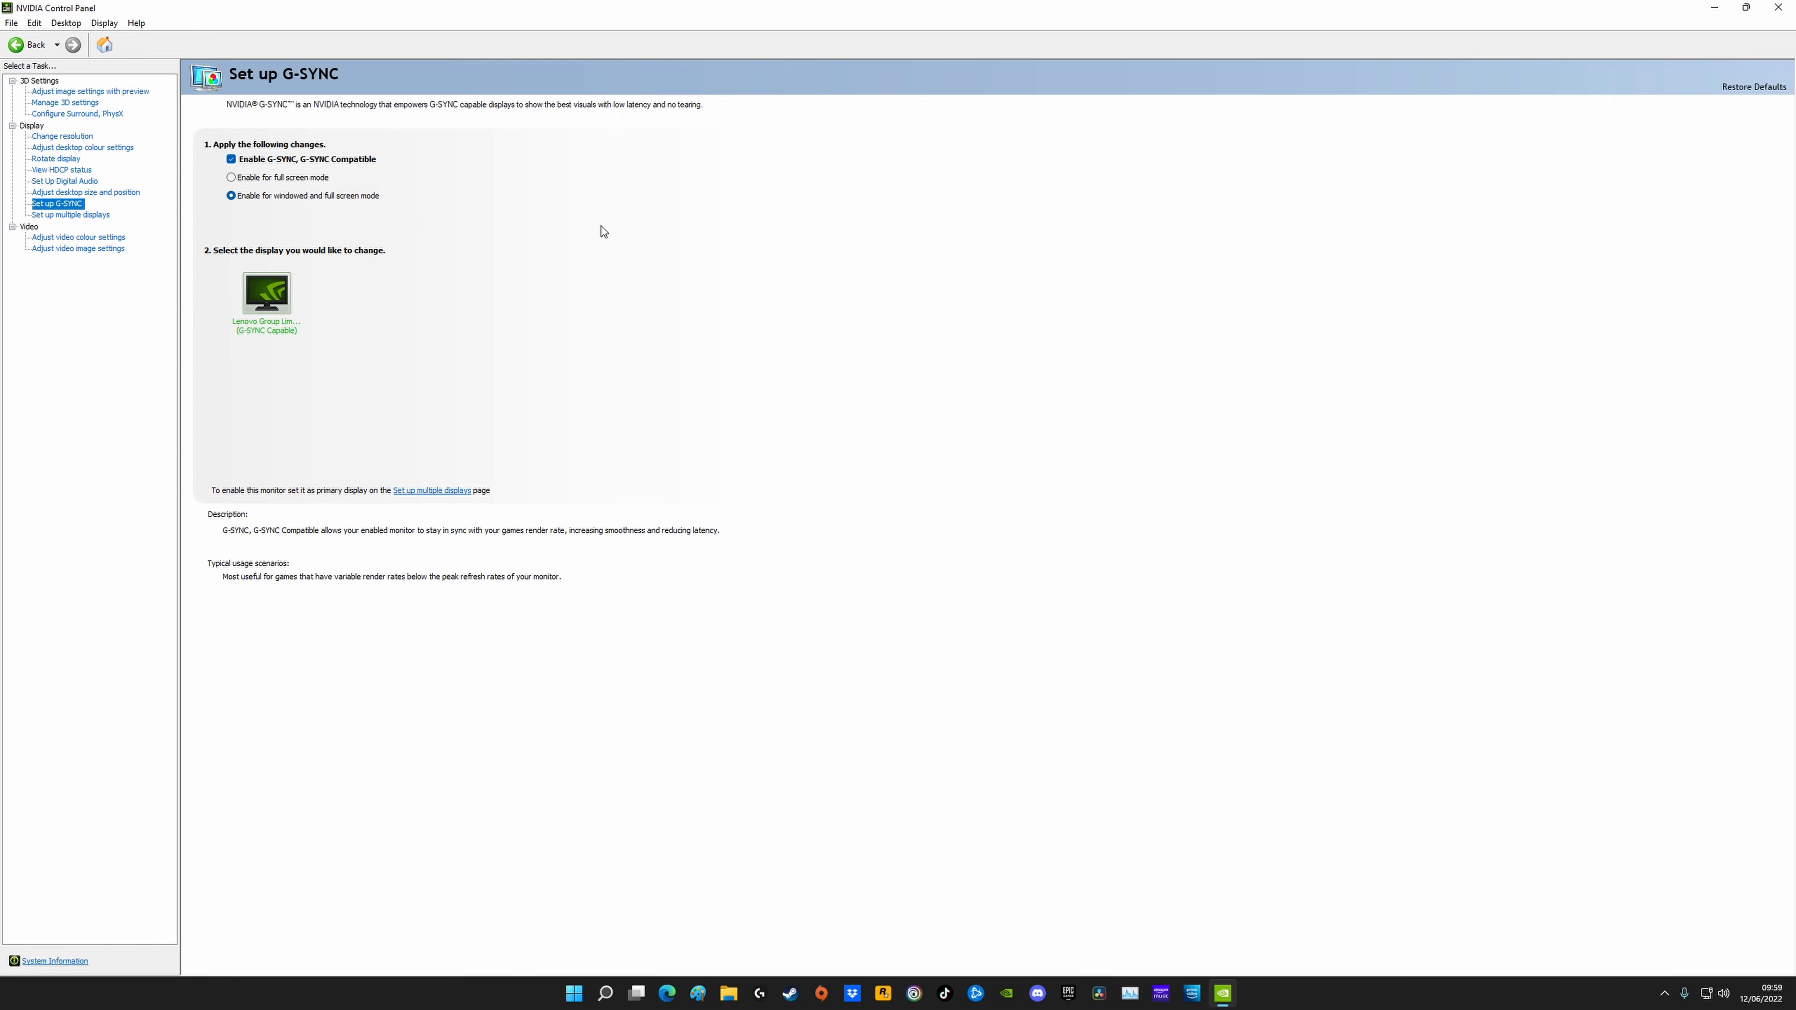
mouse_move(267, 170)
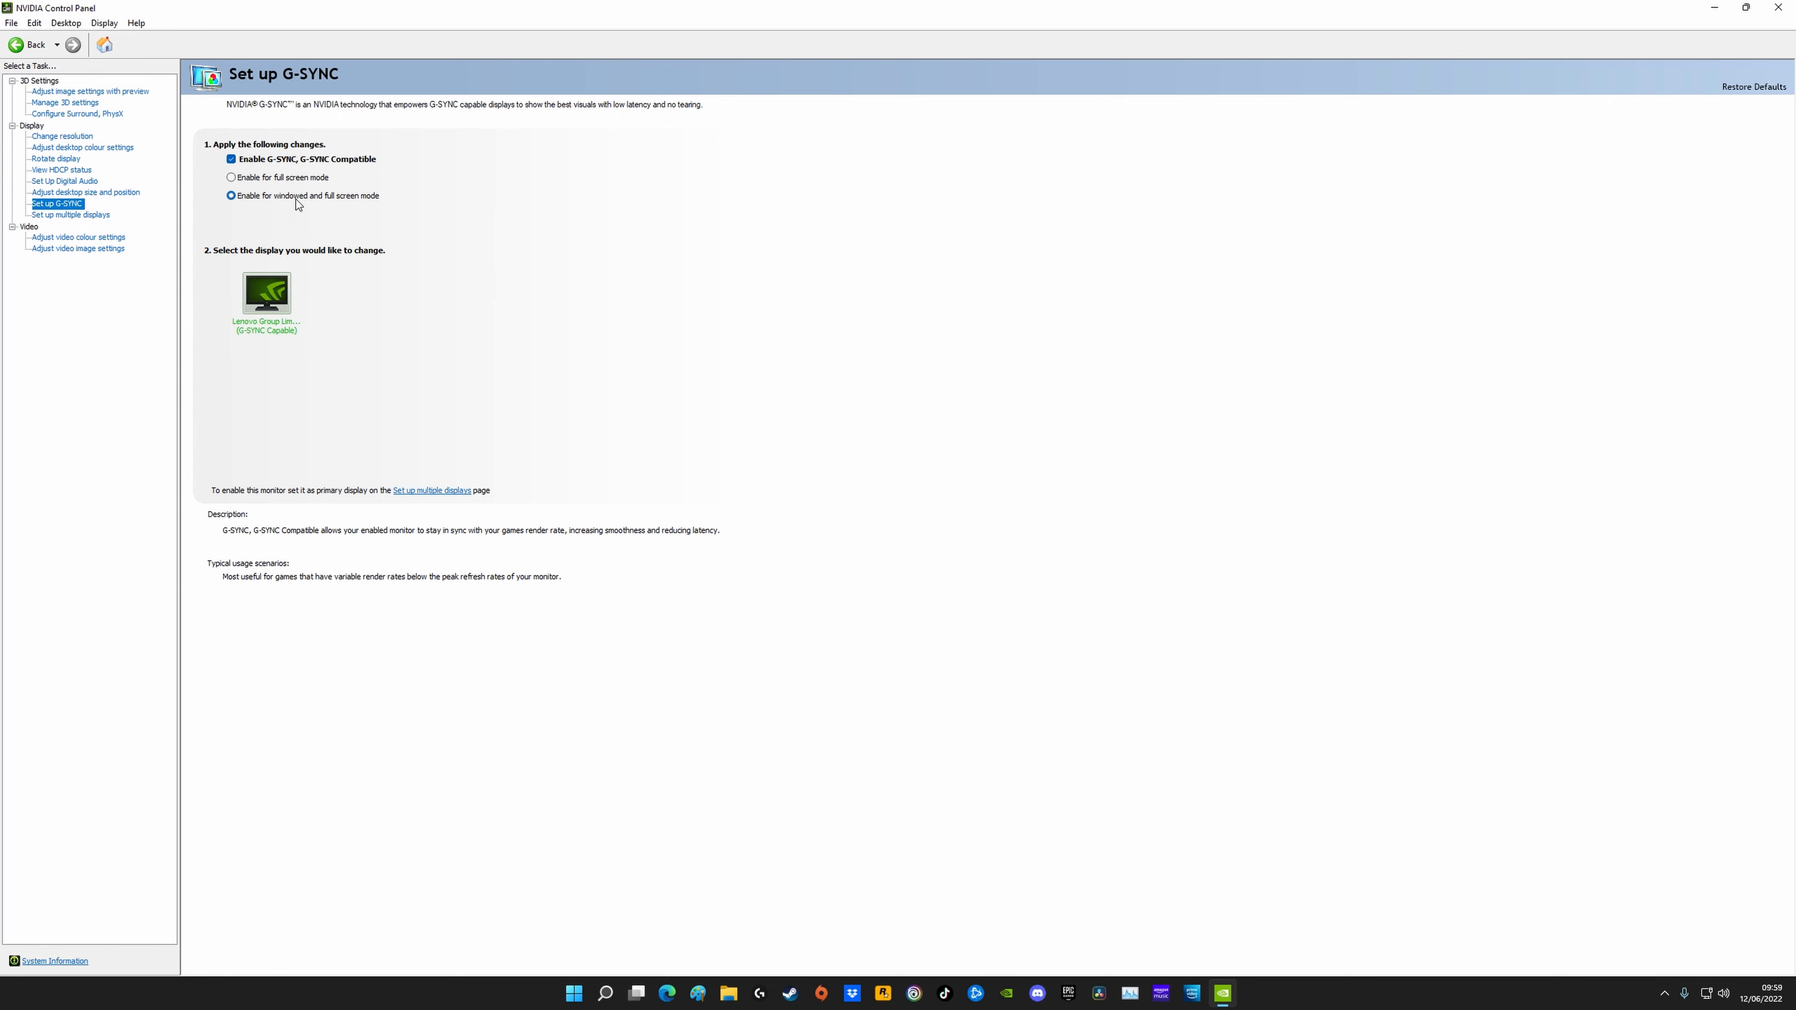
mouse_move(25, 271)
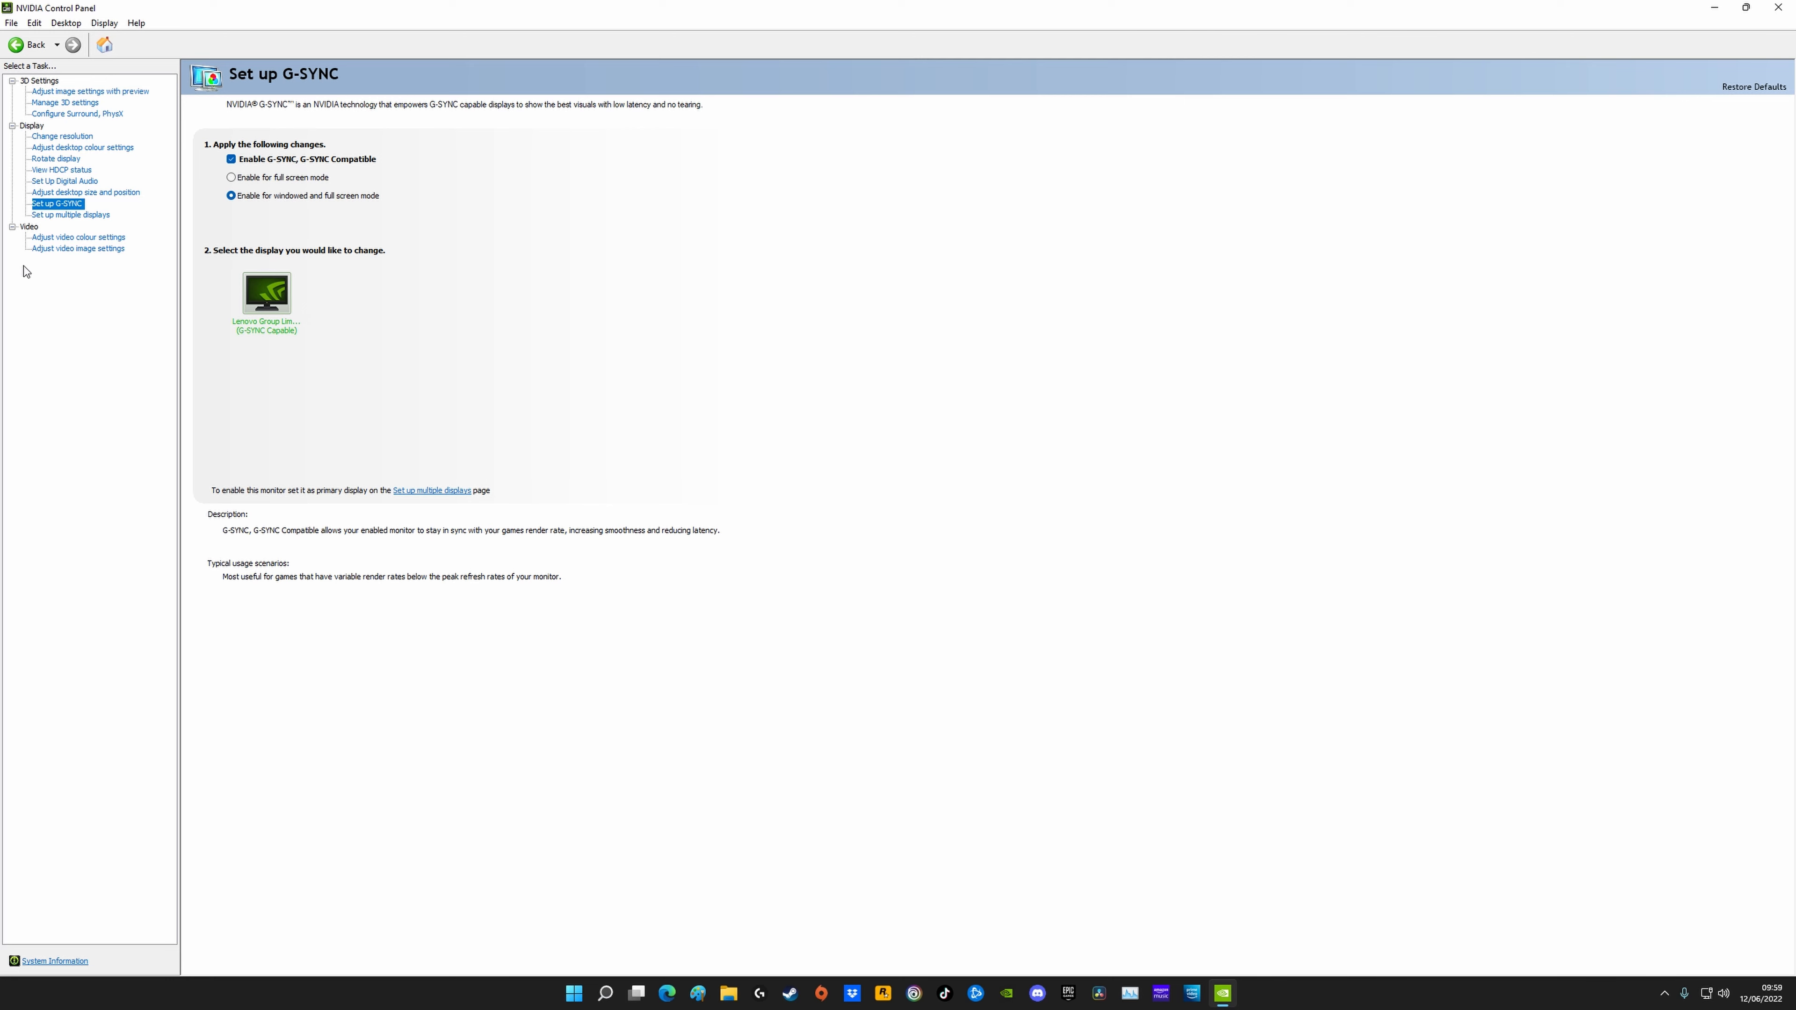
Step: Review the multiple displays setup and the video colour settings pages
click(71, 215)
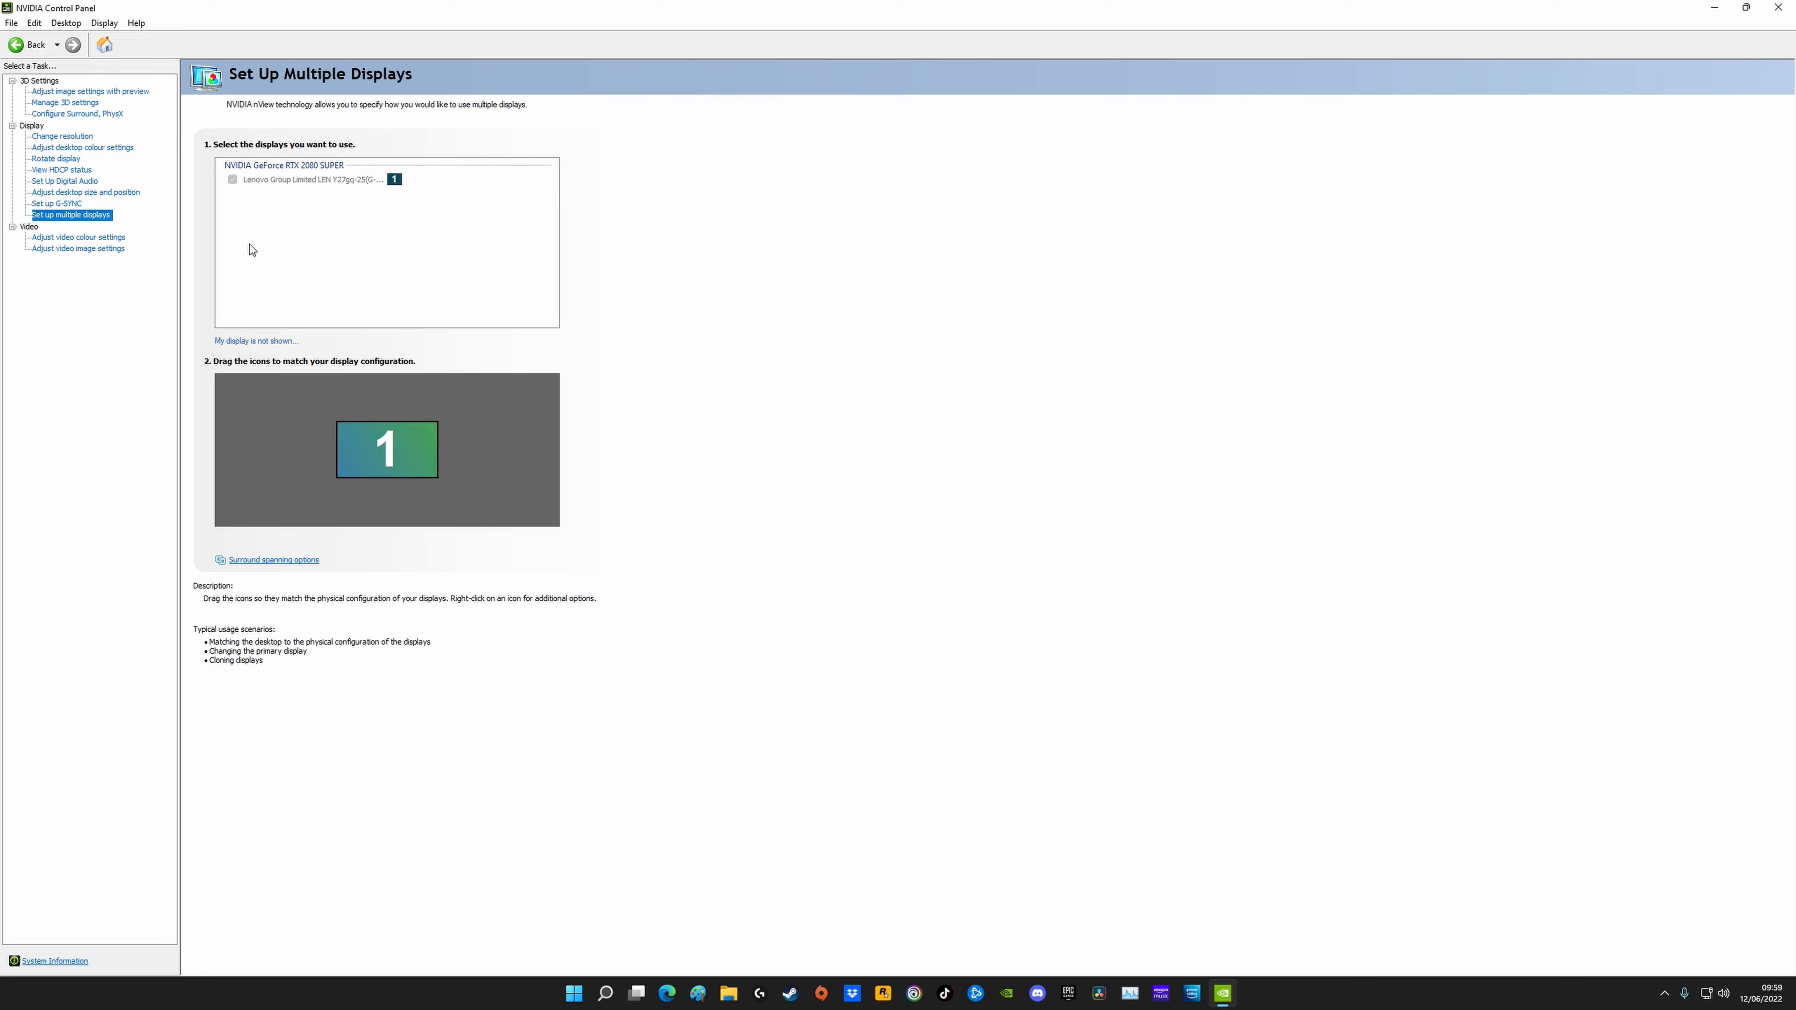
click(77, 237)
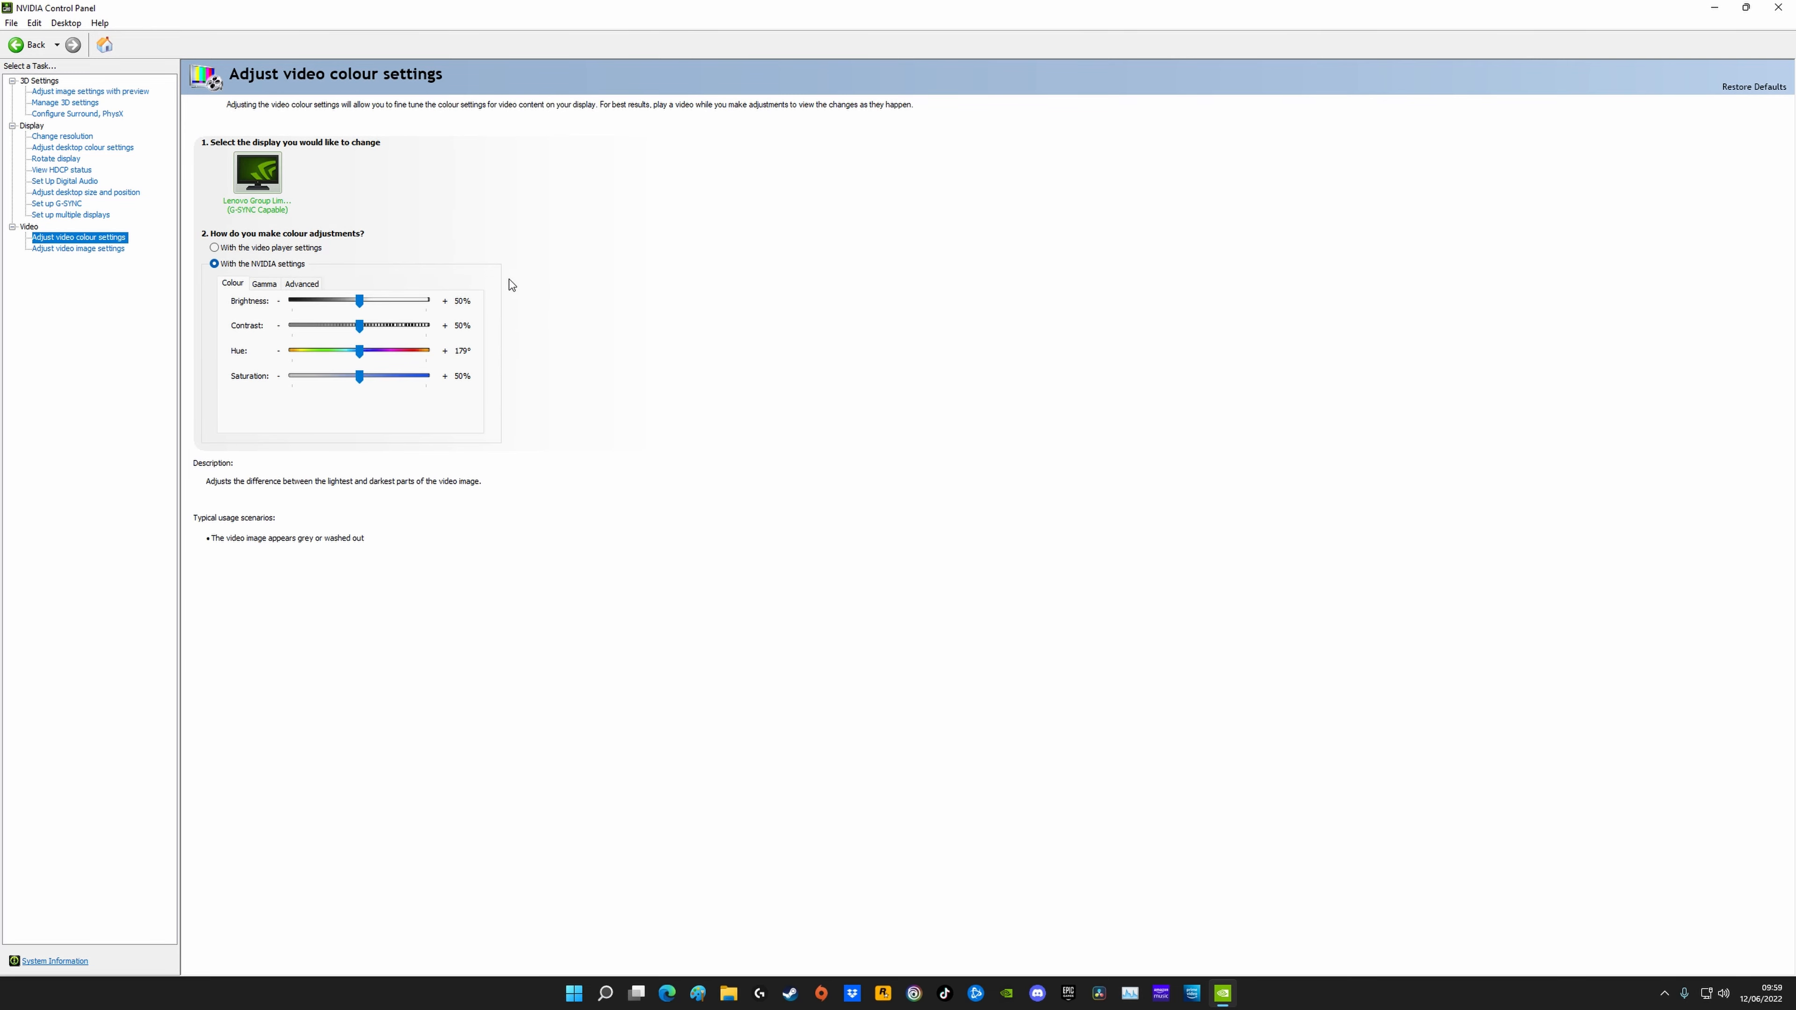
Step: Keep the video Dynamic range at Full (0-255) under the Advanced colour settings
click(265, 284)
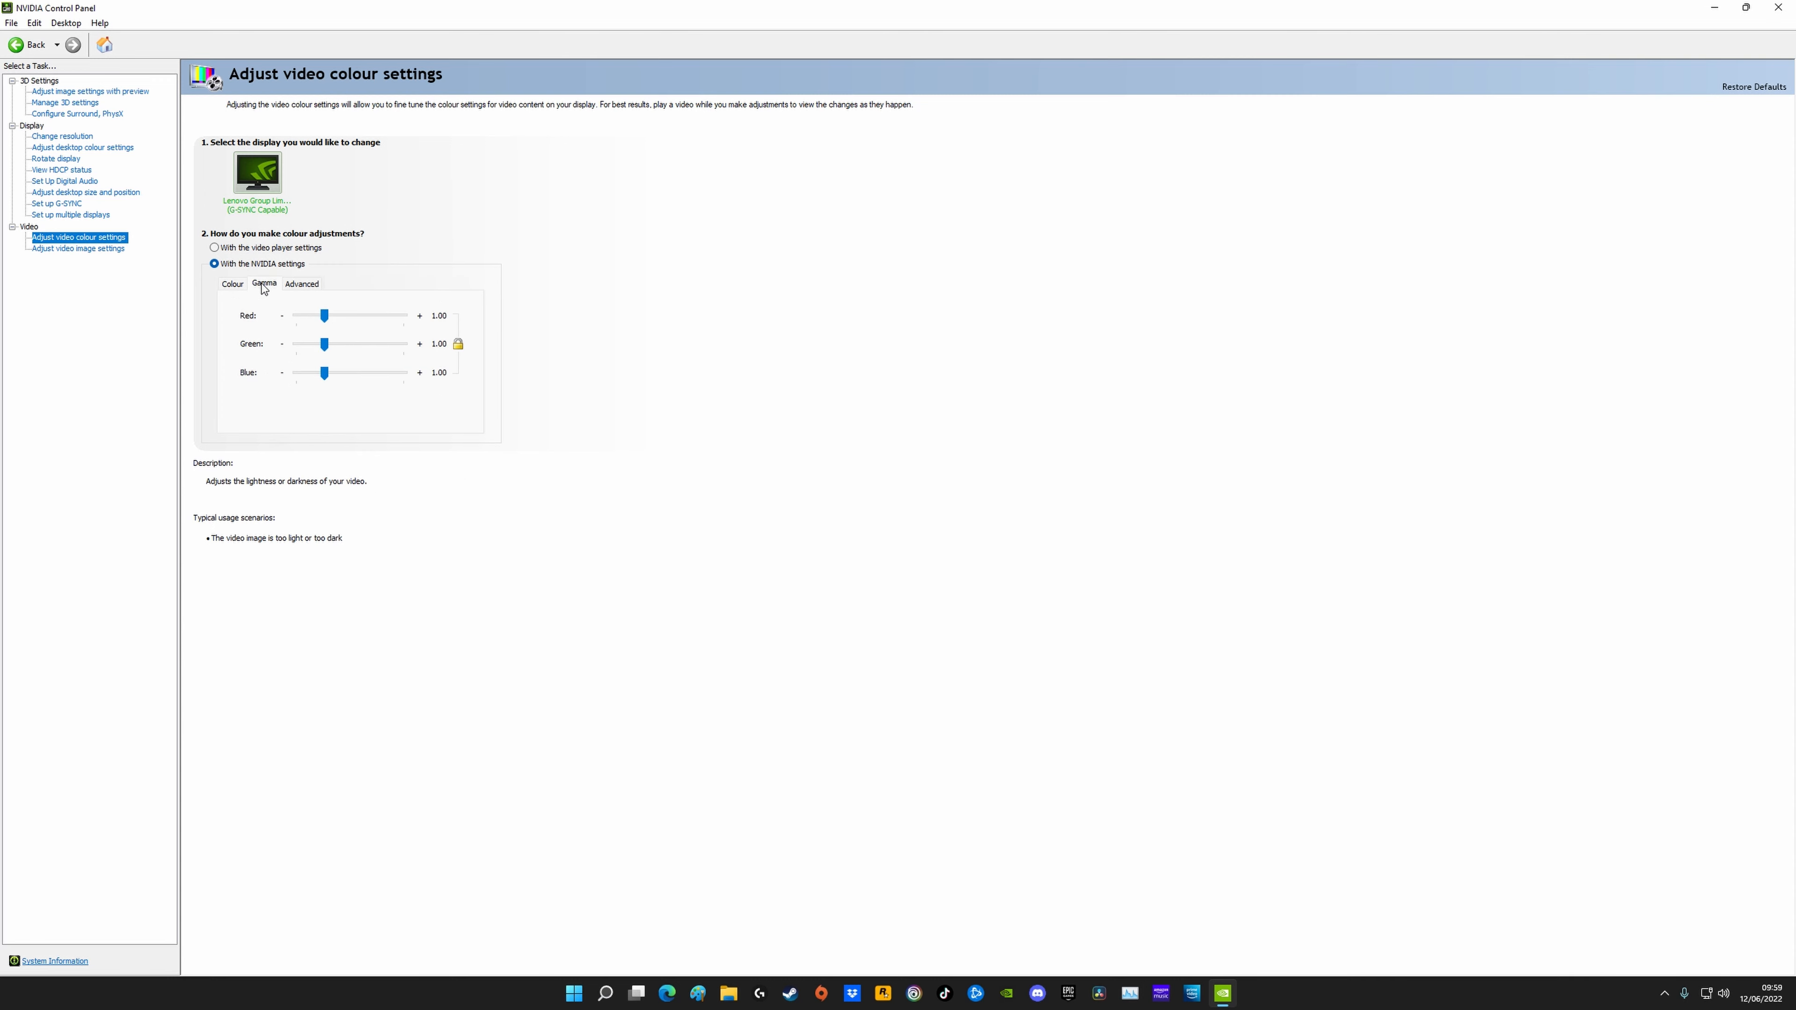
click(301, 282)
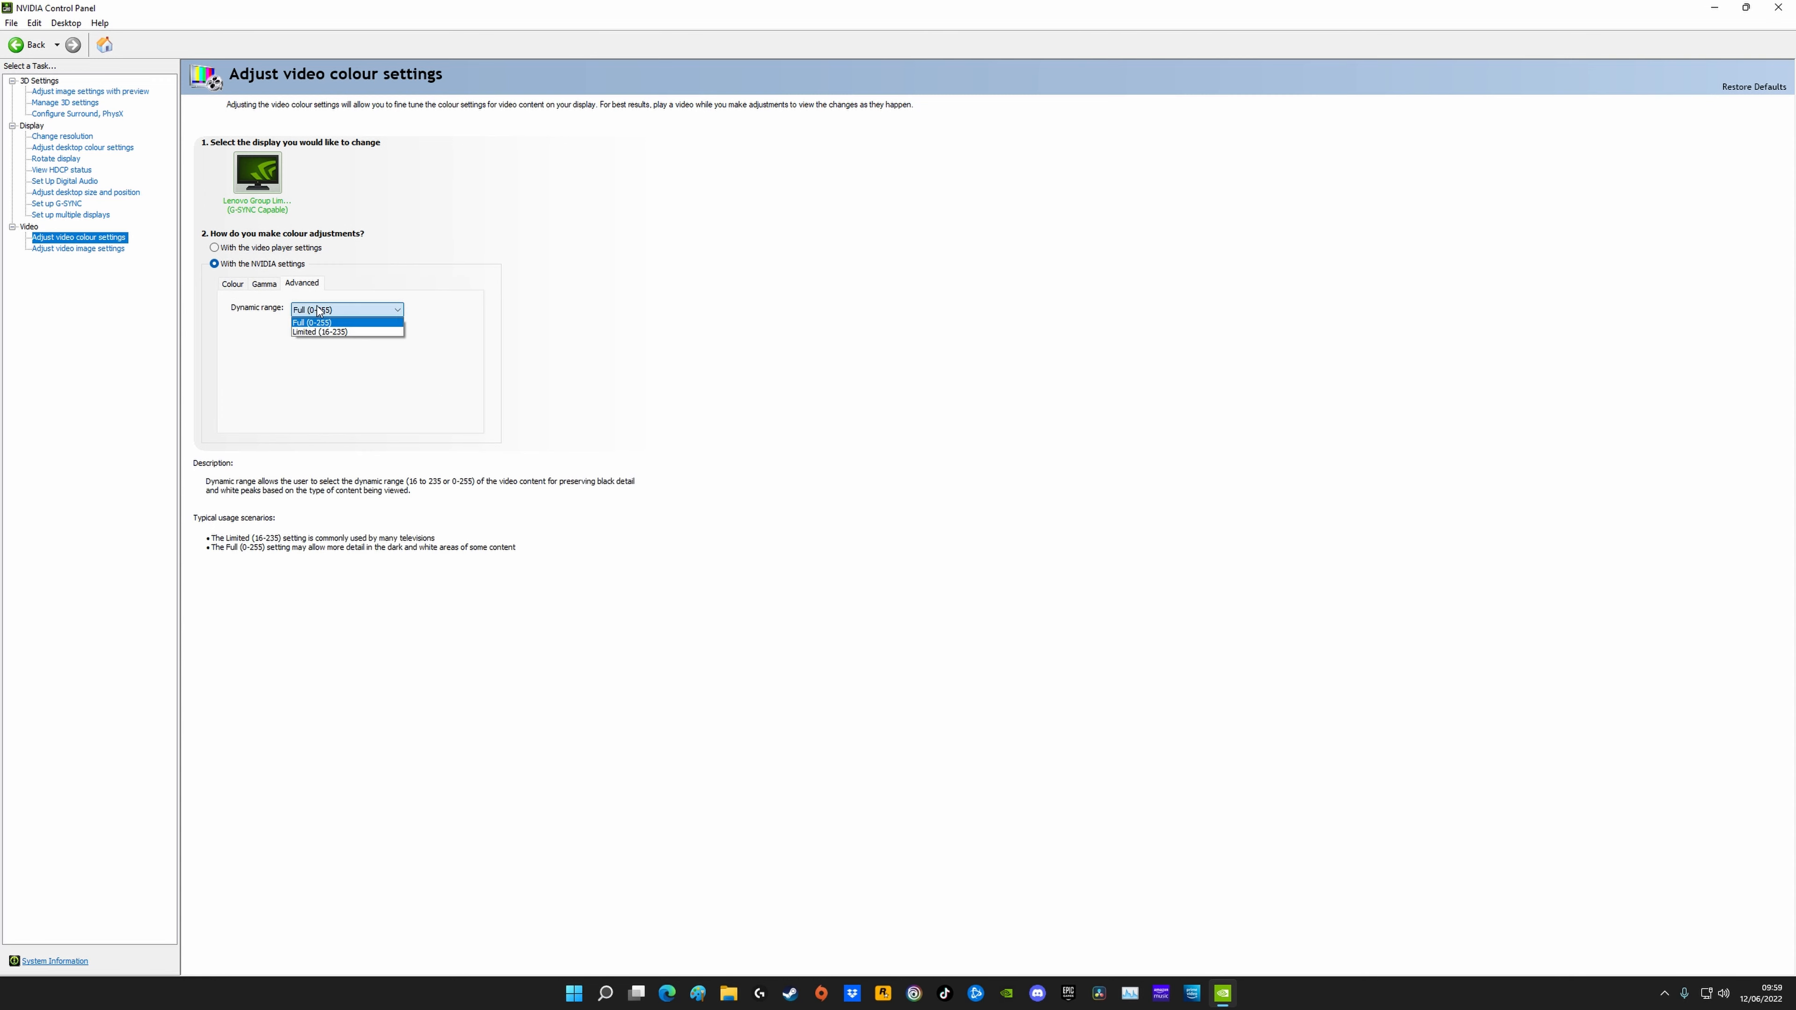
click(77, 249)
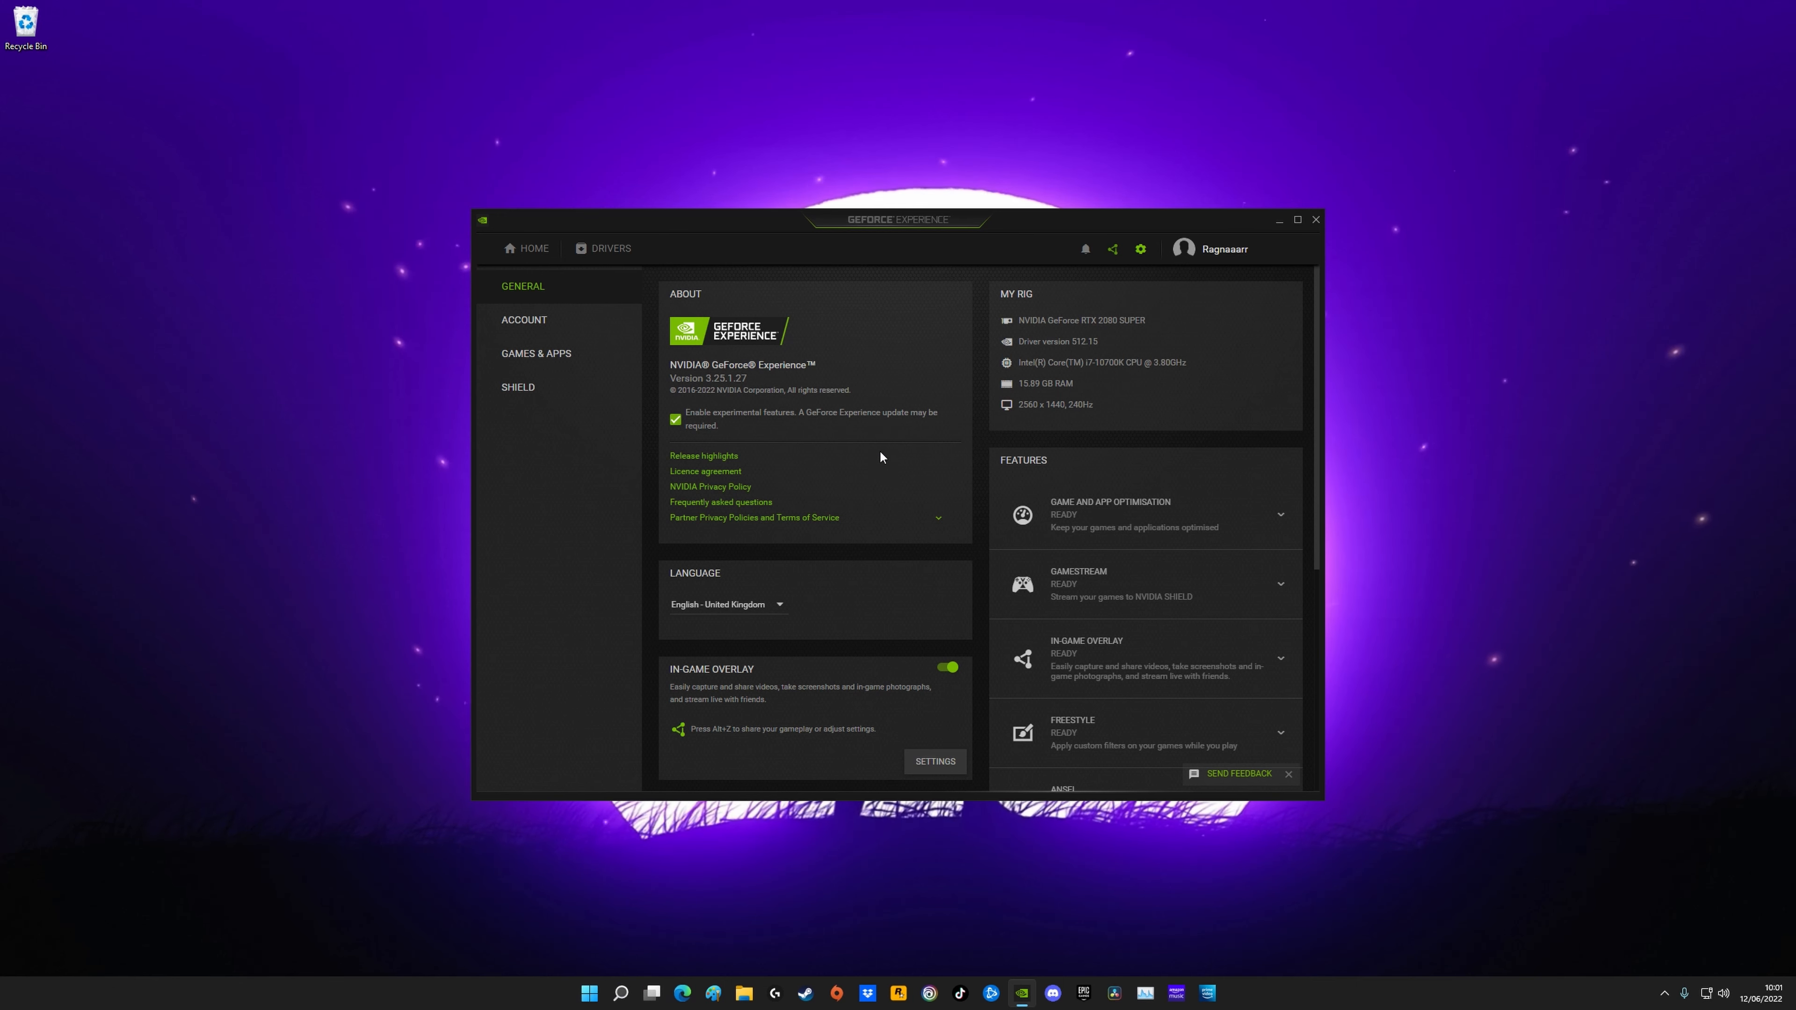
Step: Scroll through the General settings past About, Language and In-game overlay
scroll(down, 3)
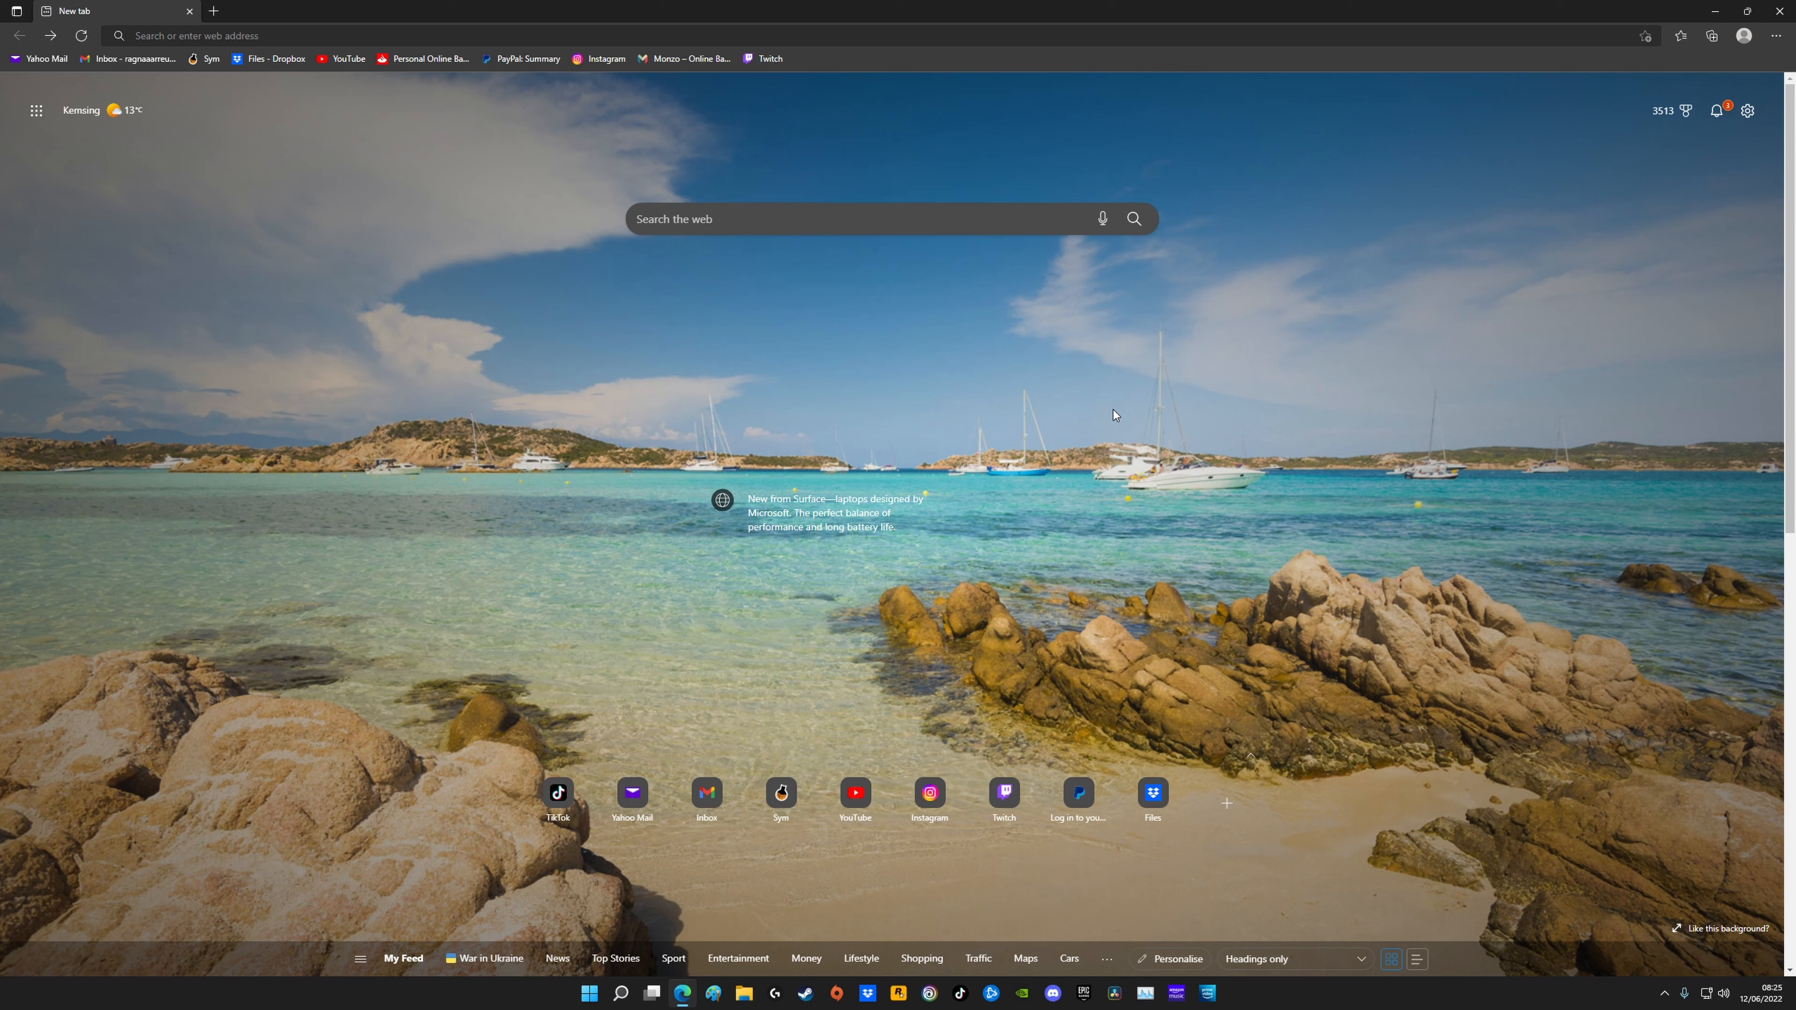
mouse_move(960, 563)
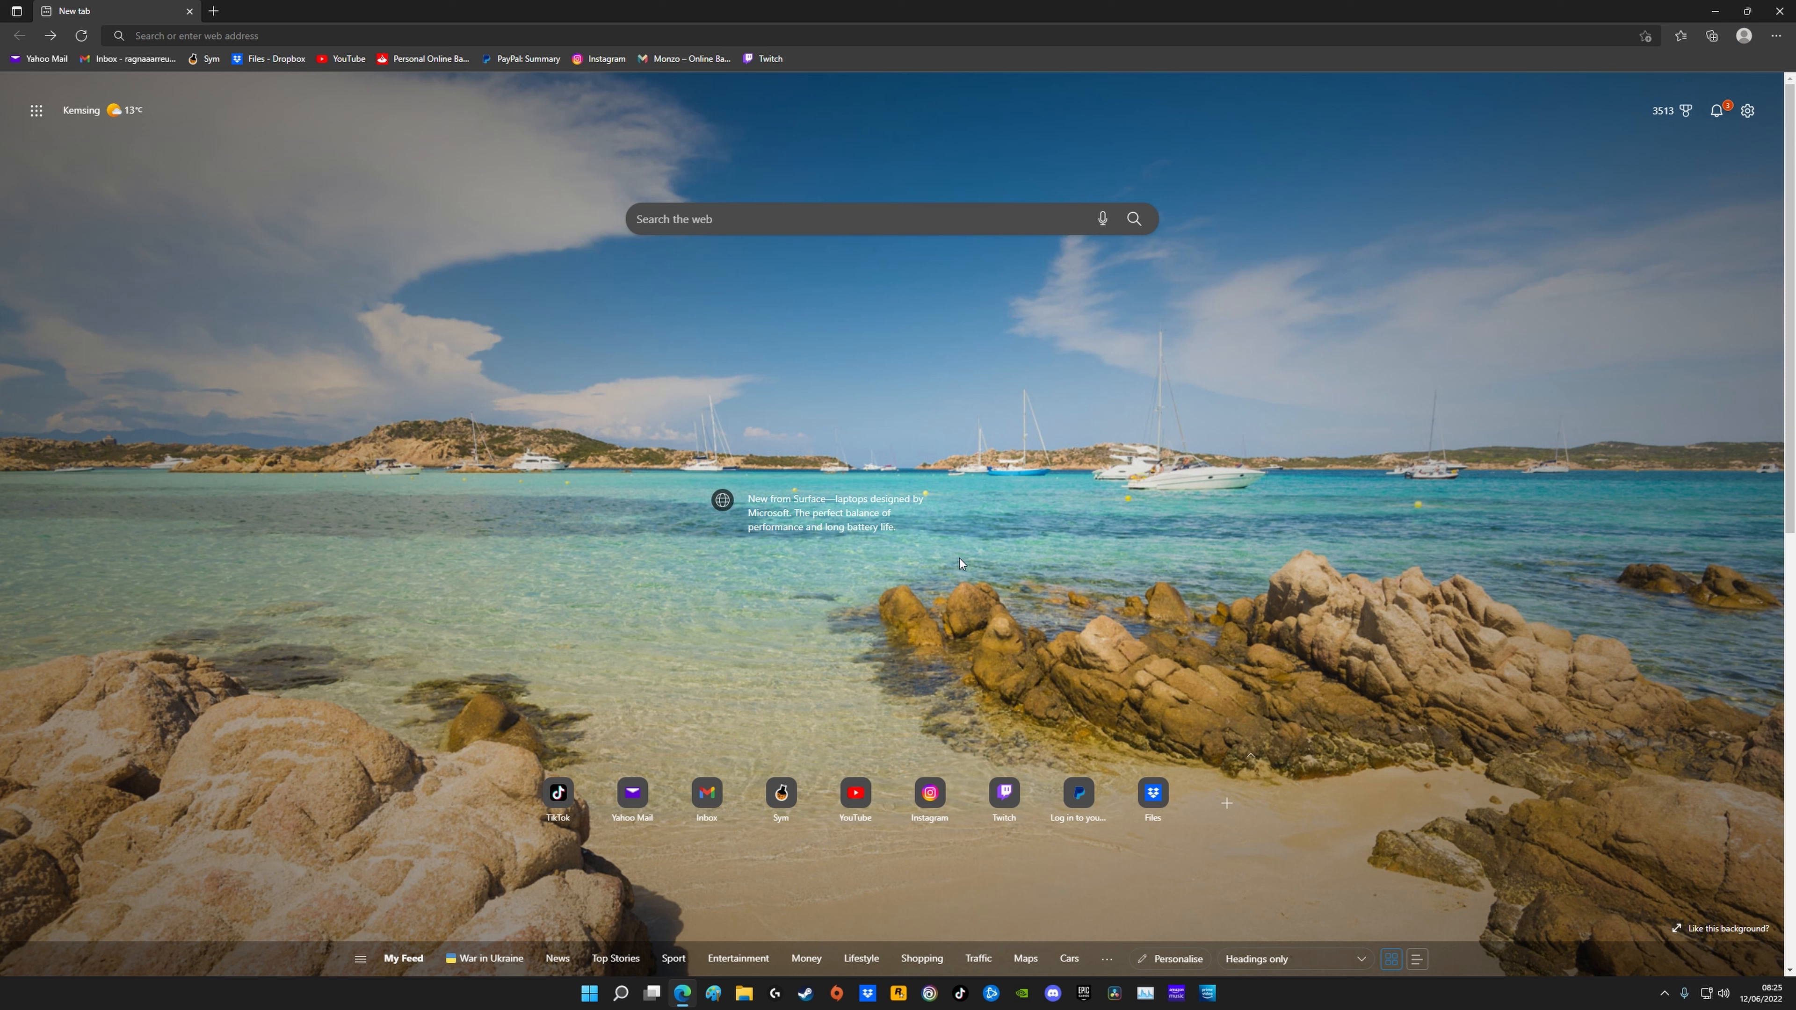
mouse_move(1021, 437)
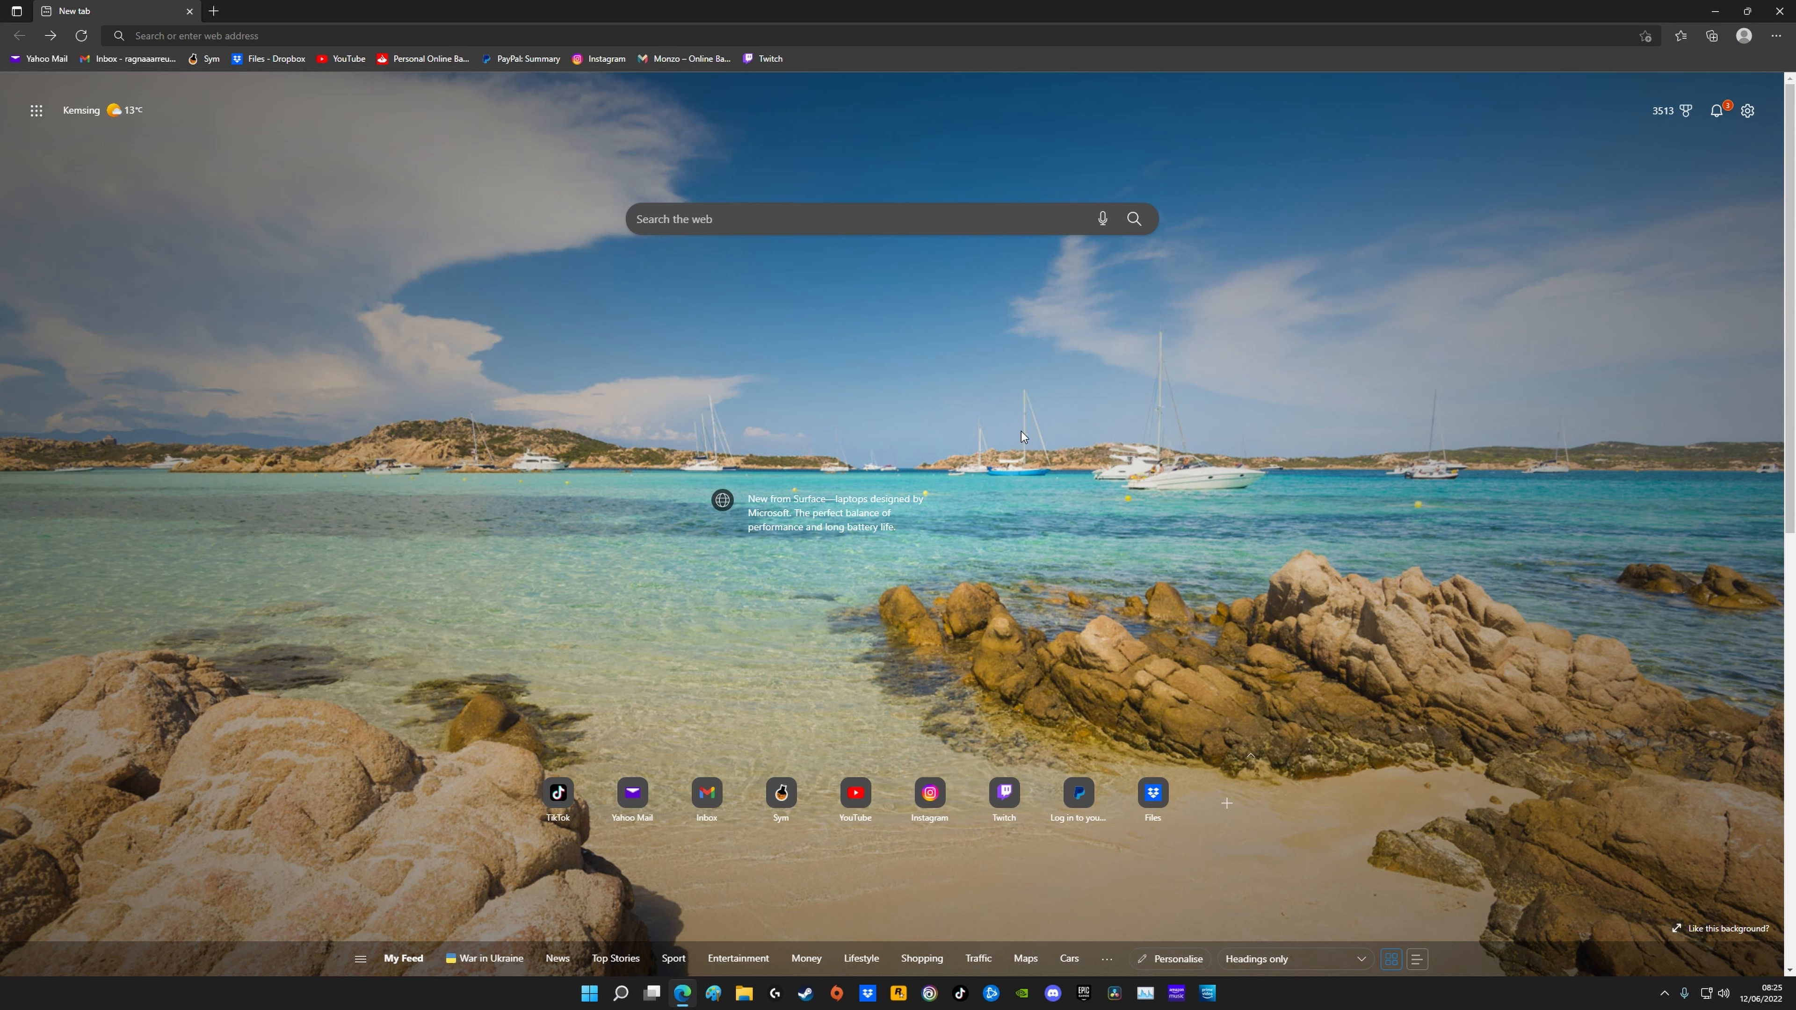
mouse_move(1781, 38)
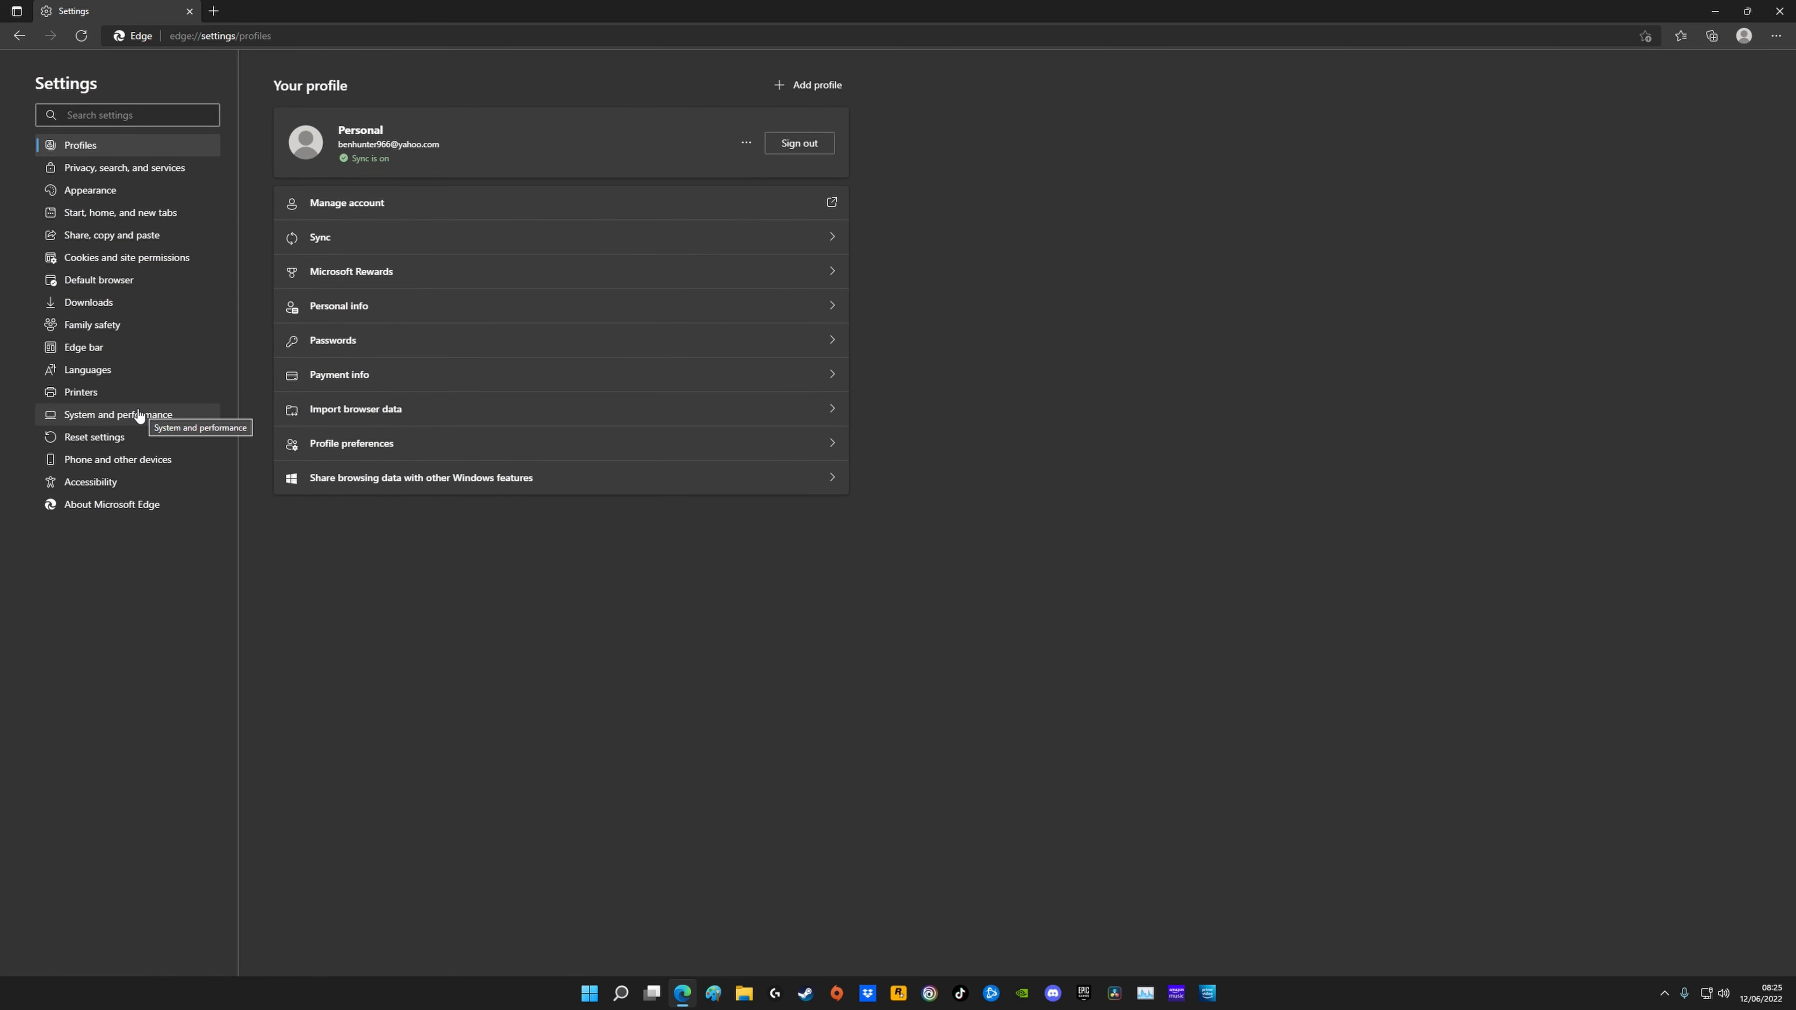
Step: Show Edge's System and performance page with startup boost and hardware acceleration off
click(117, 416)
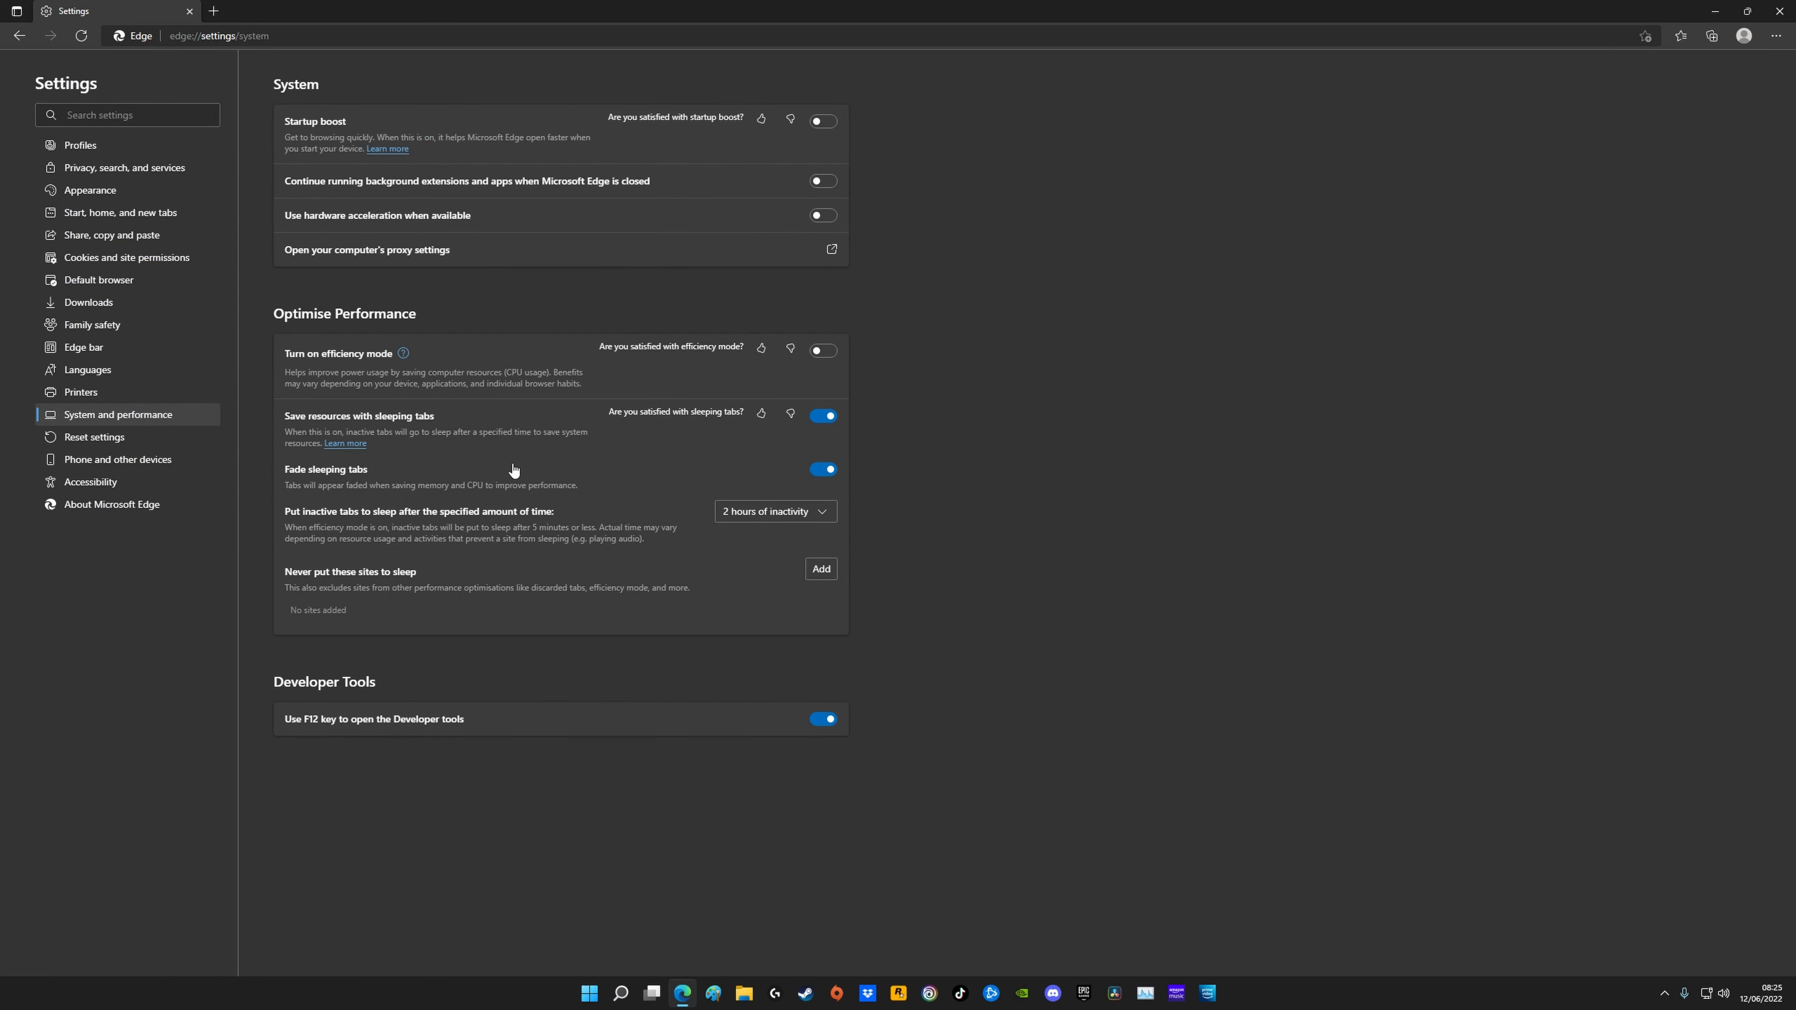
mouse_move(582, 568)
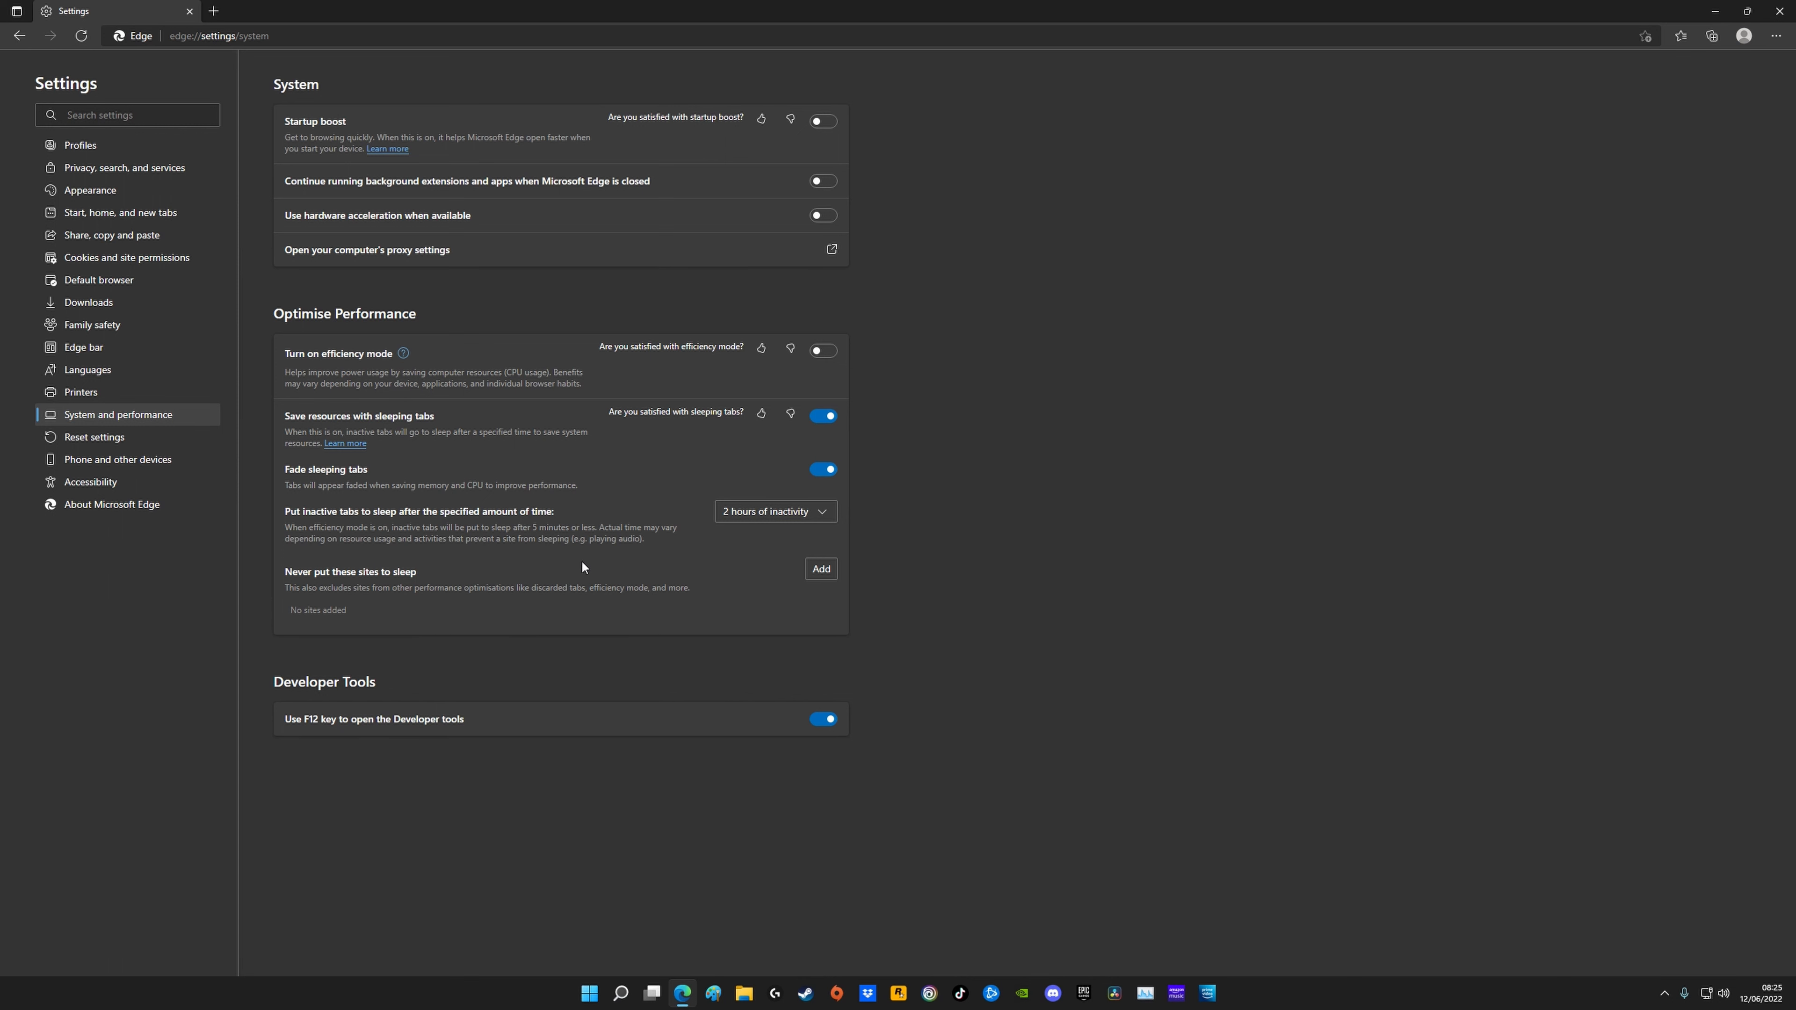
mouse_move(913, 348)
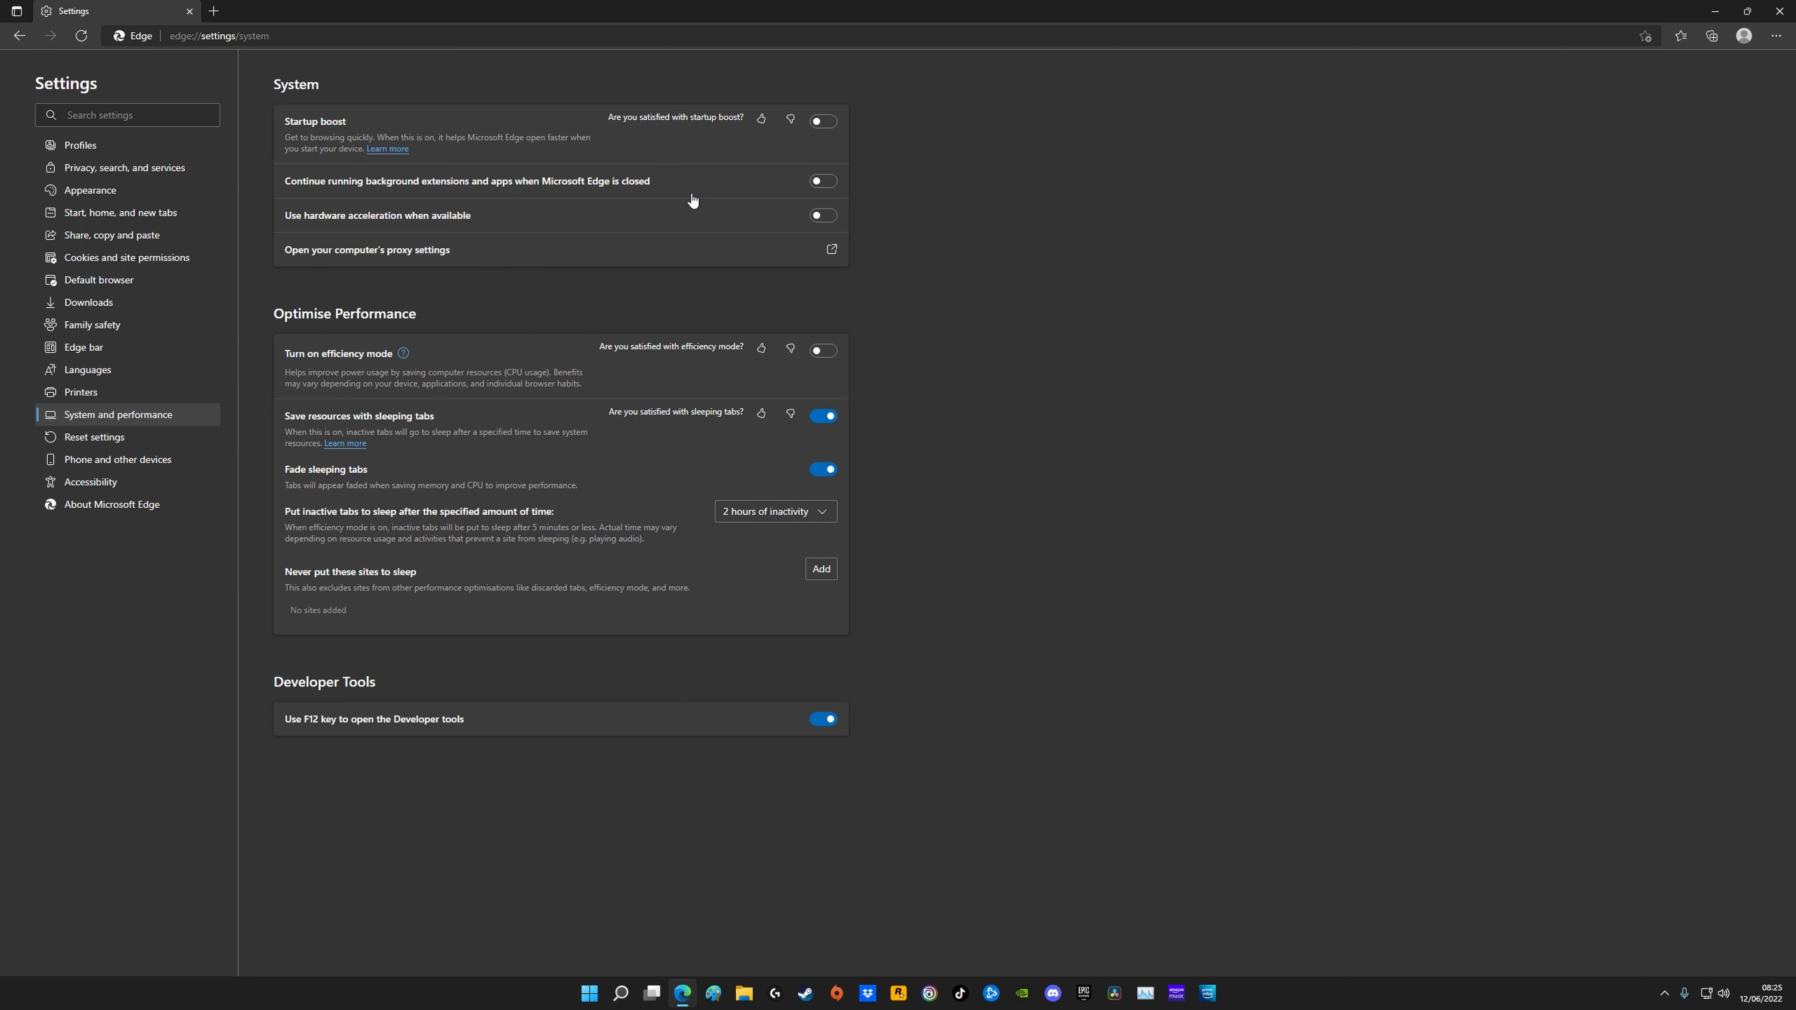
mouse_move(745, 201)
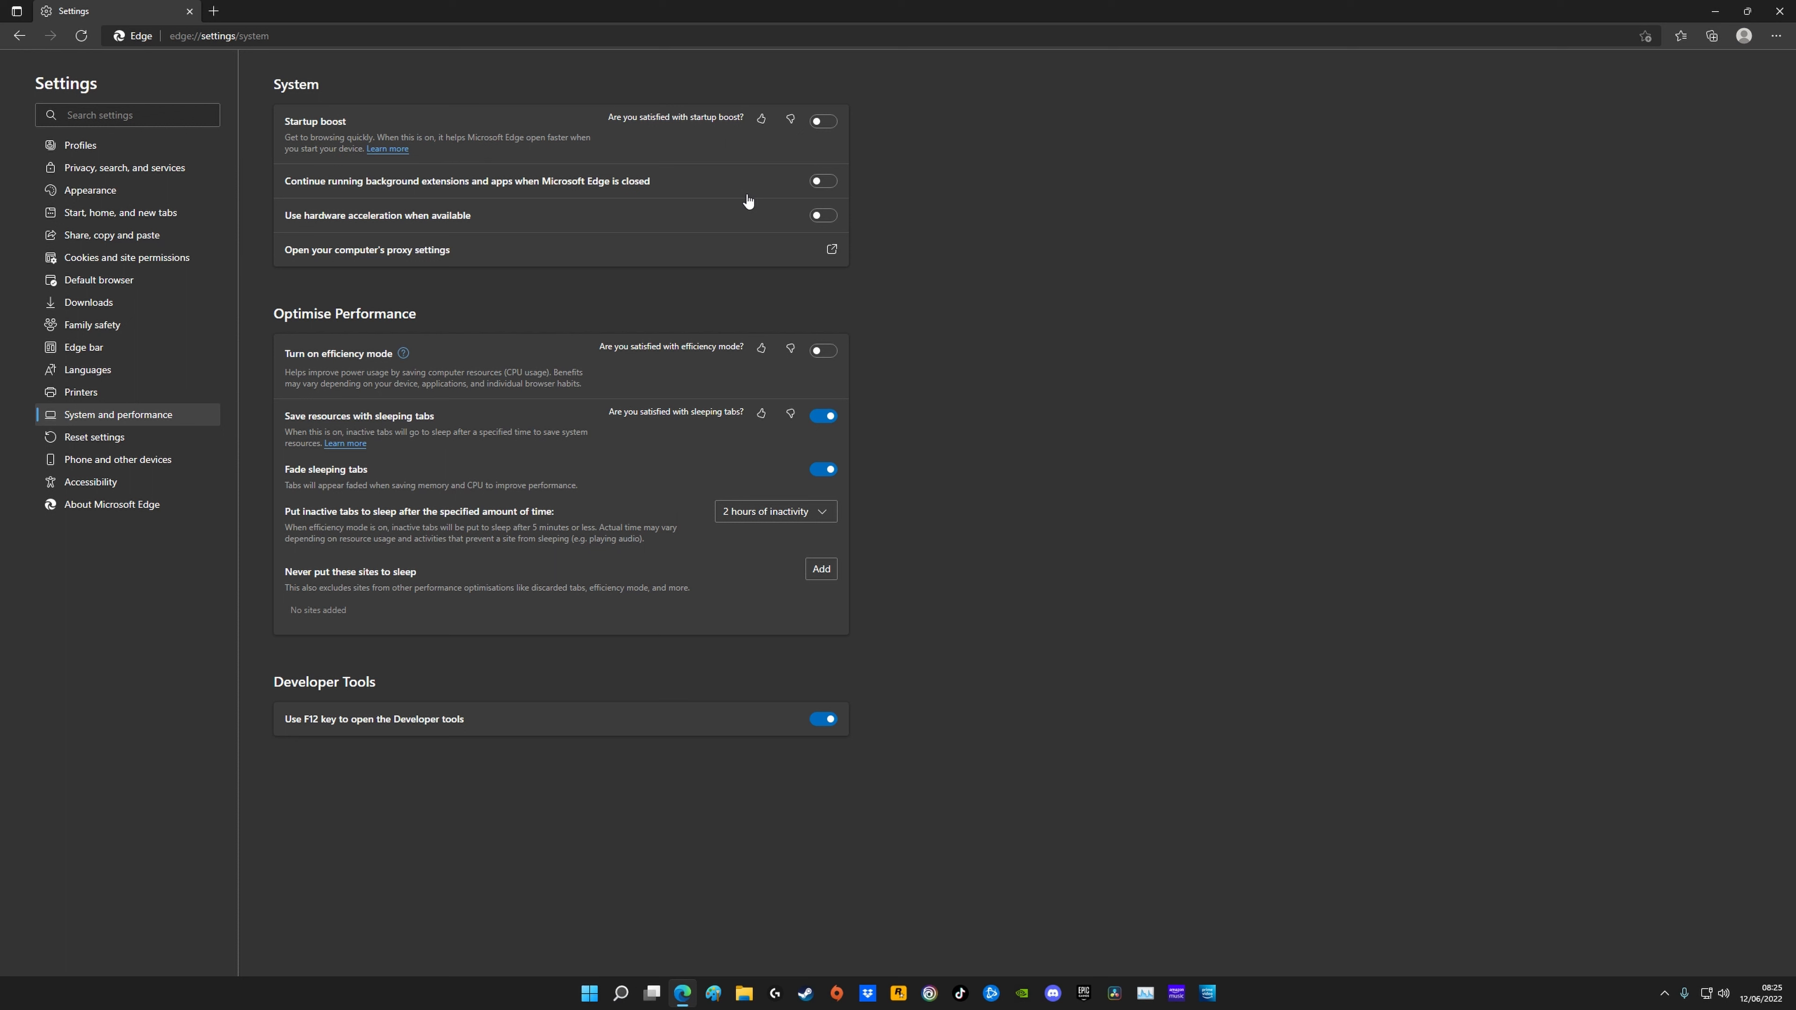
mouse_move(729, 287)
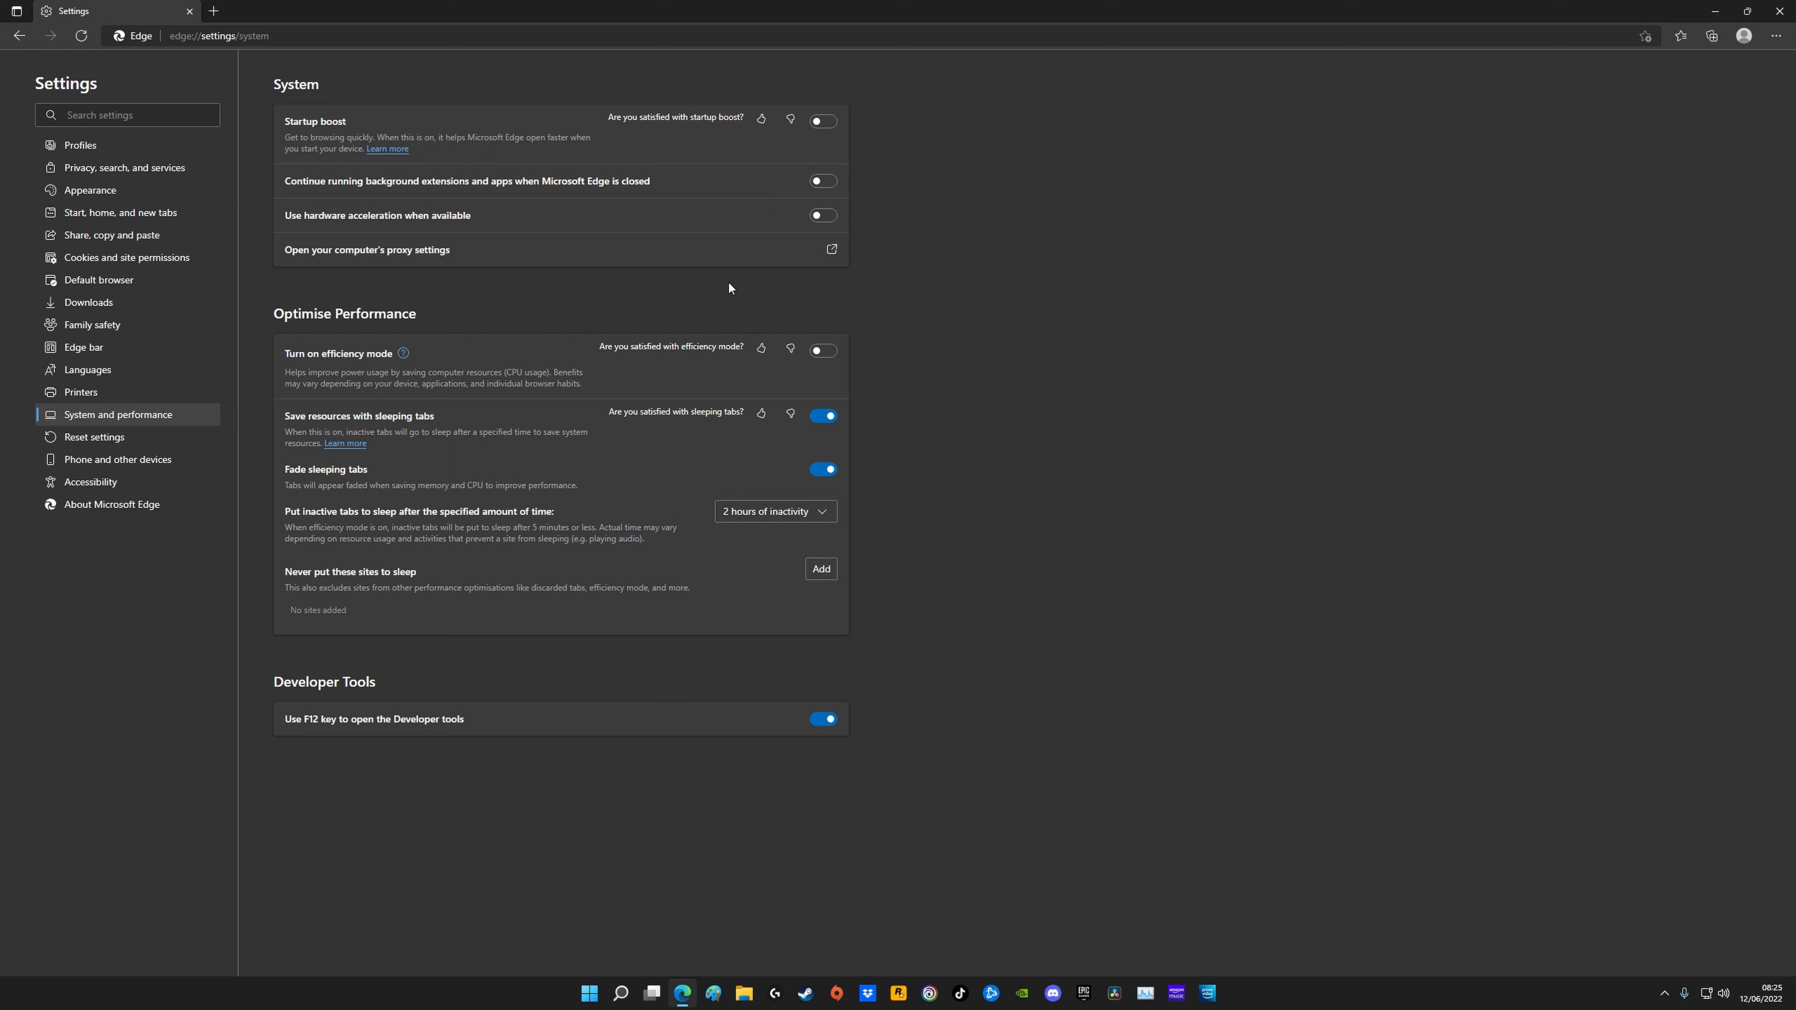
mouse_move(795, 219)
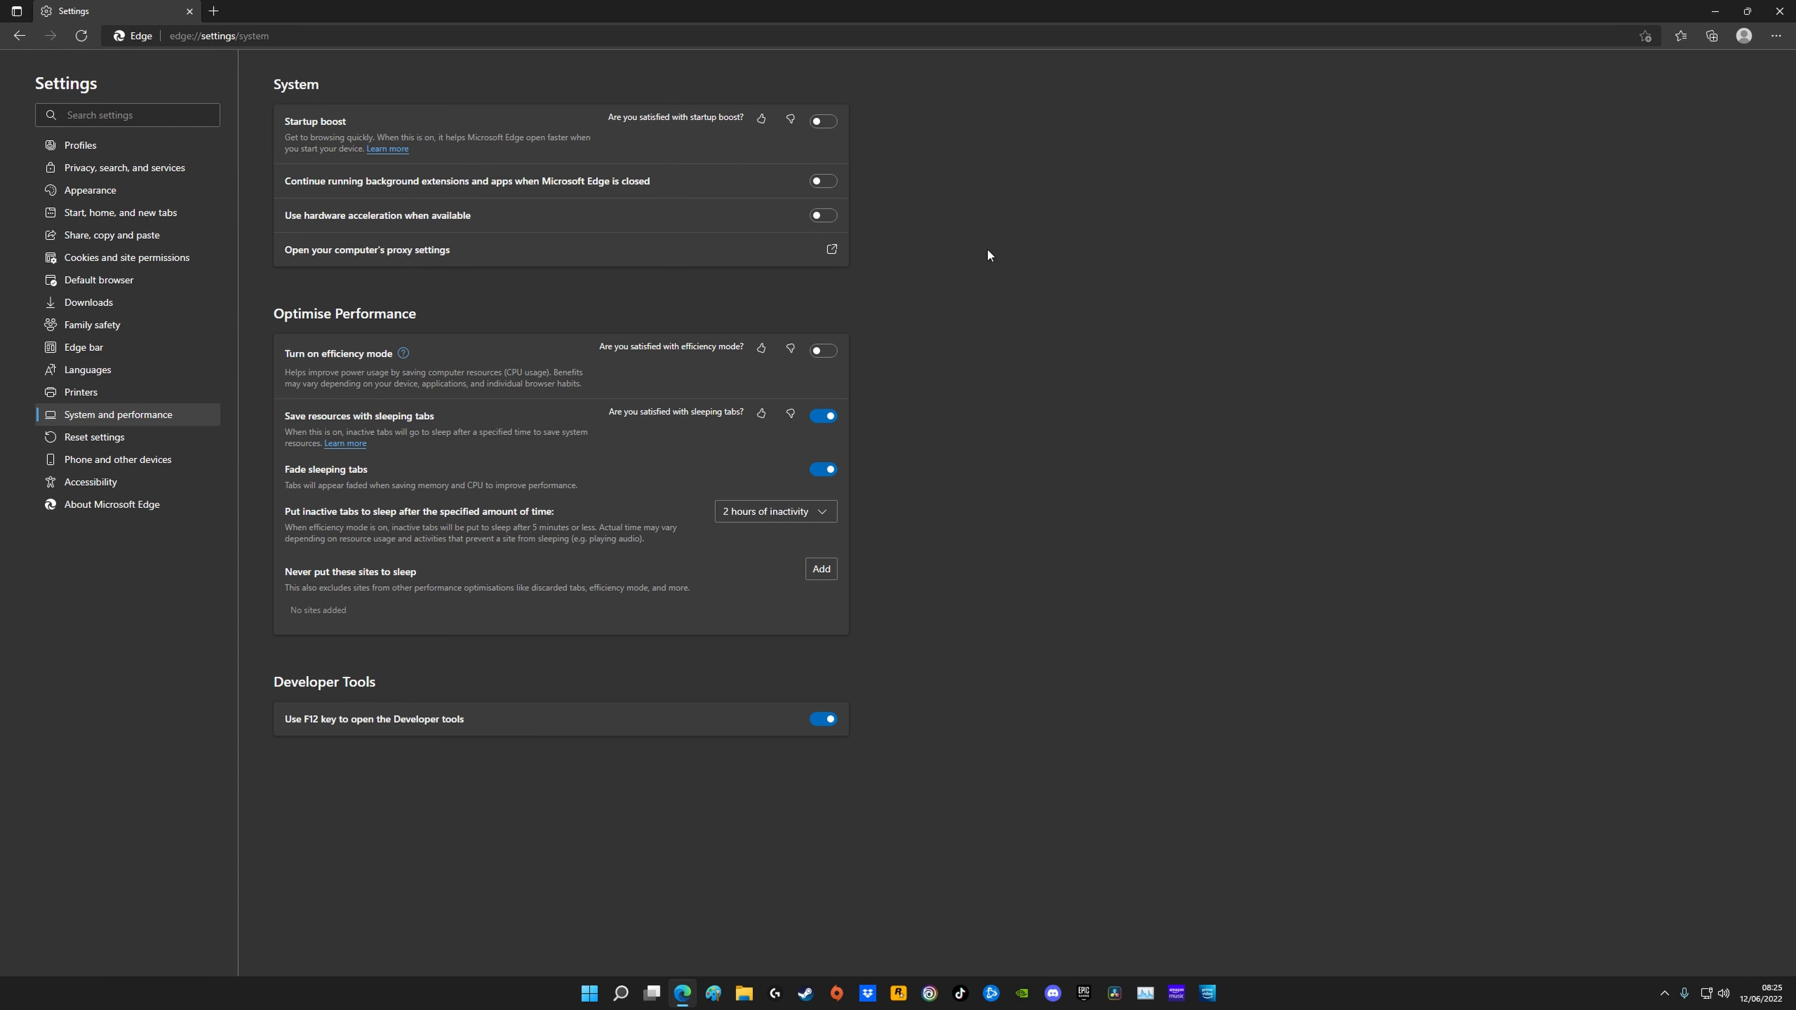
mouse_move(1249, 135)
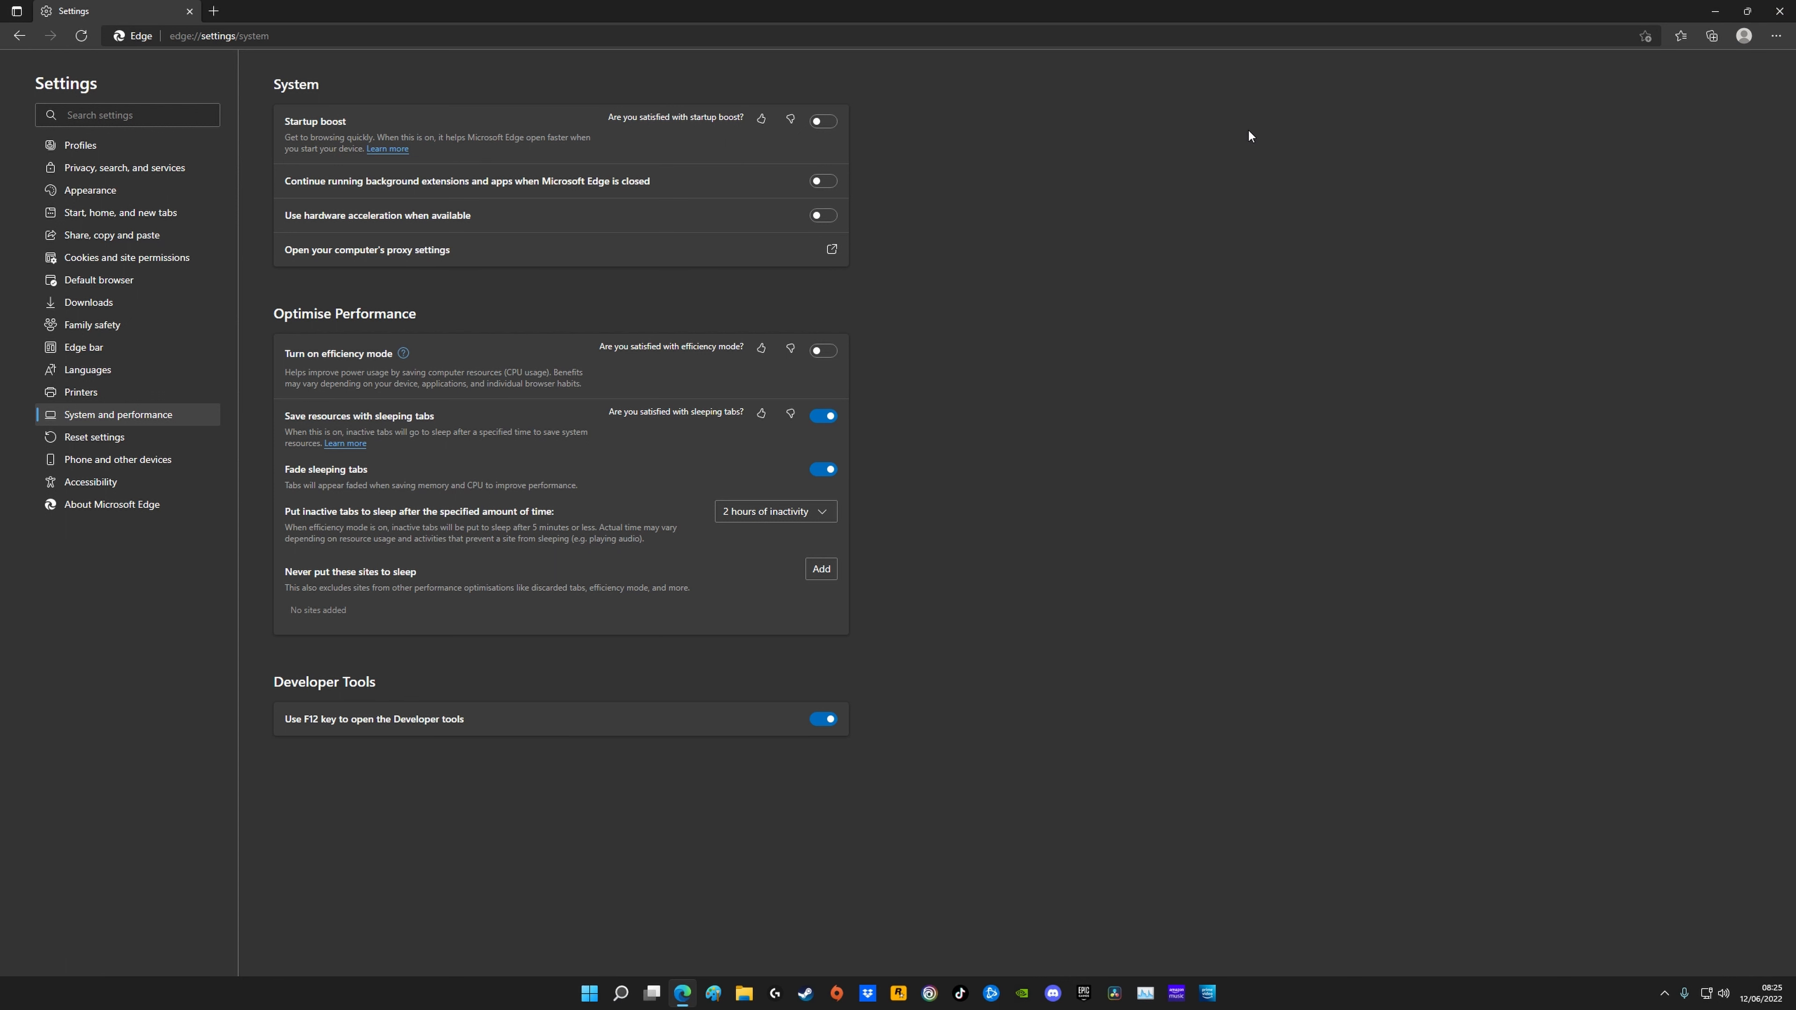
mouse_move(1185, 149)
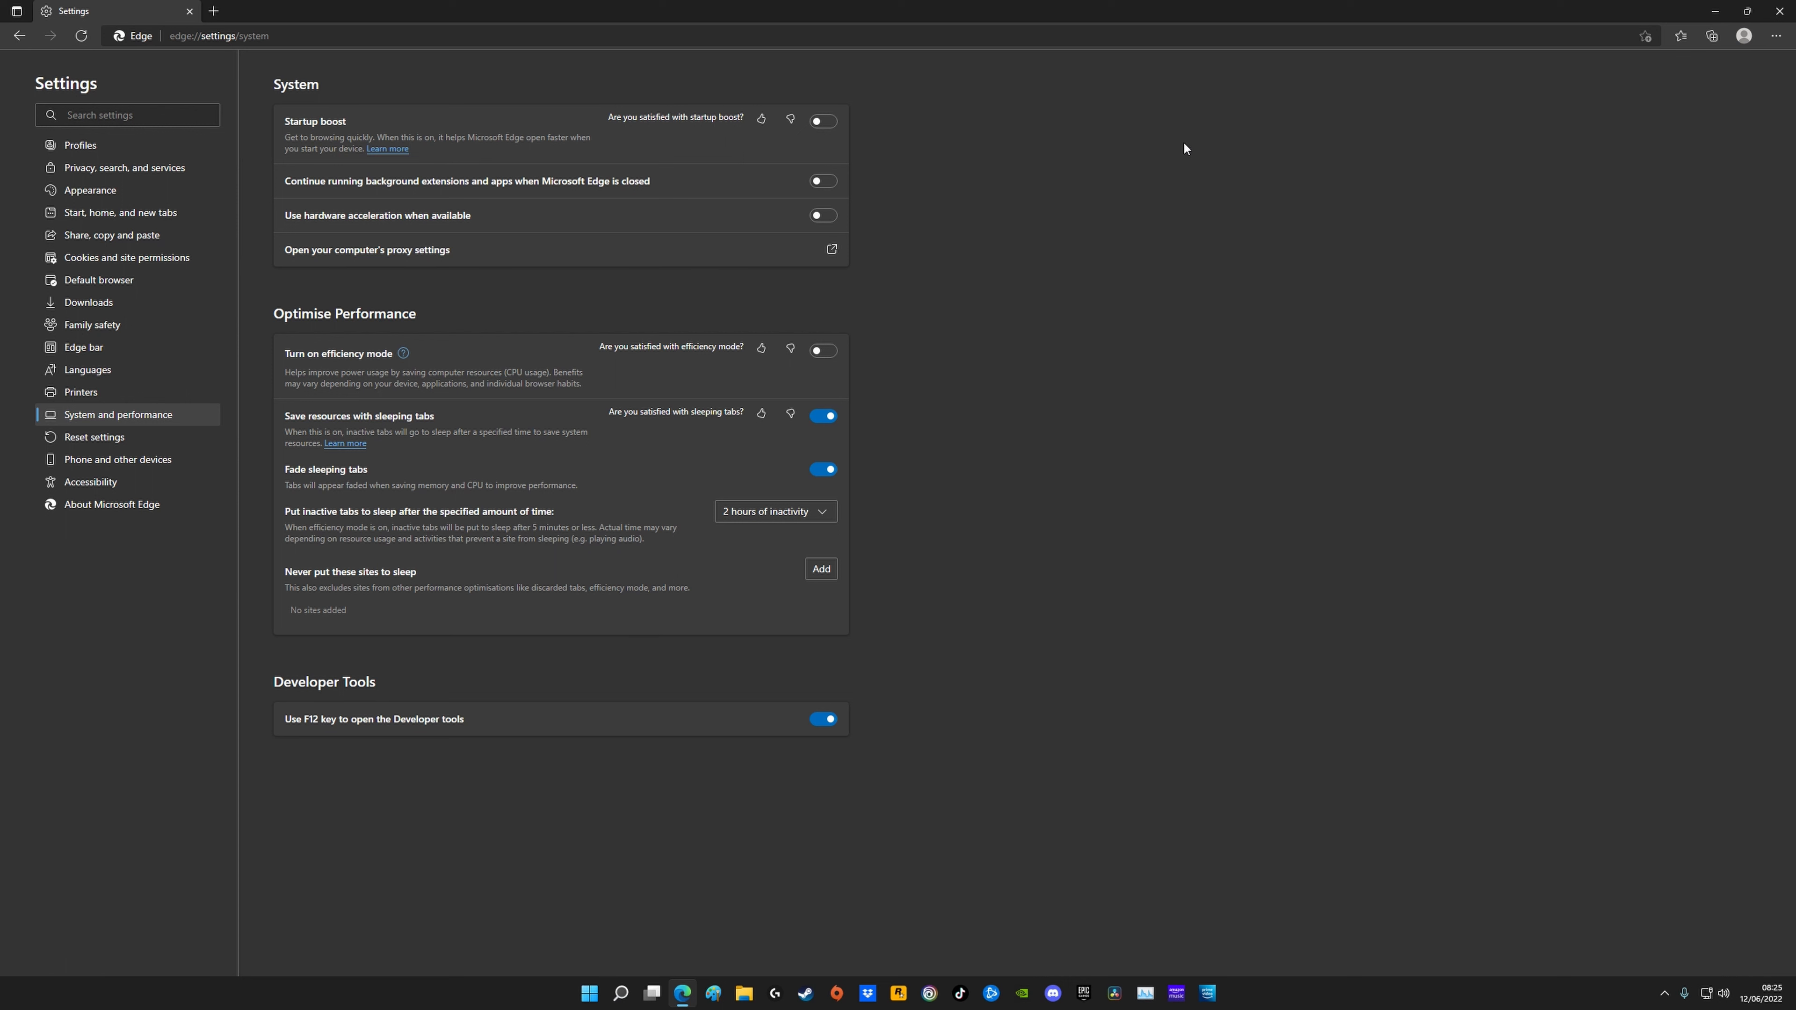
mouse_move(571, 464)
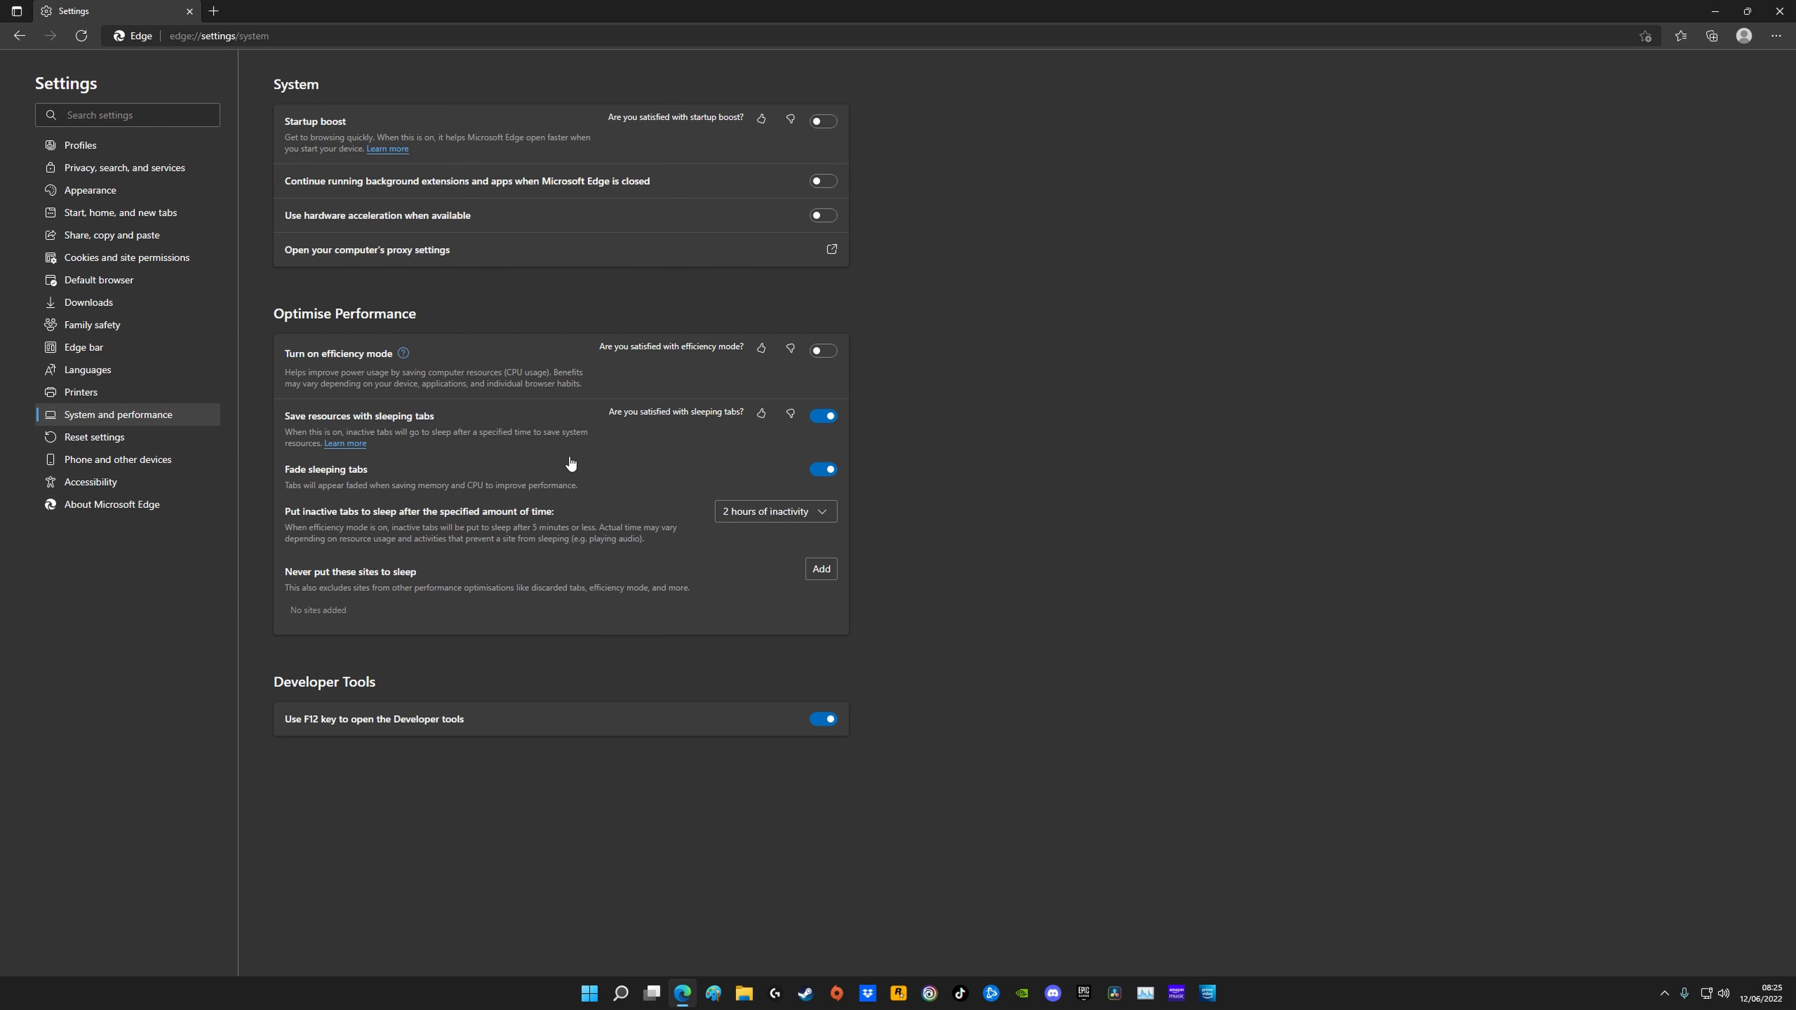
mouse_move(535, 440)
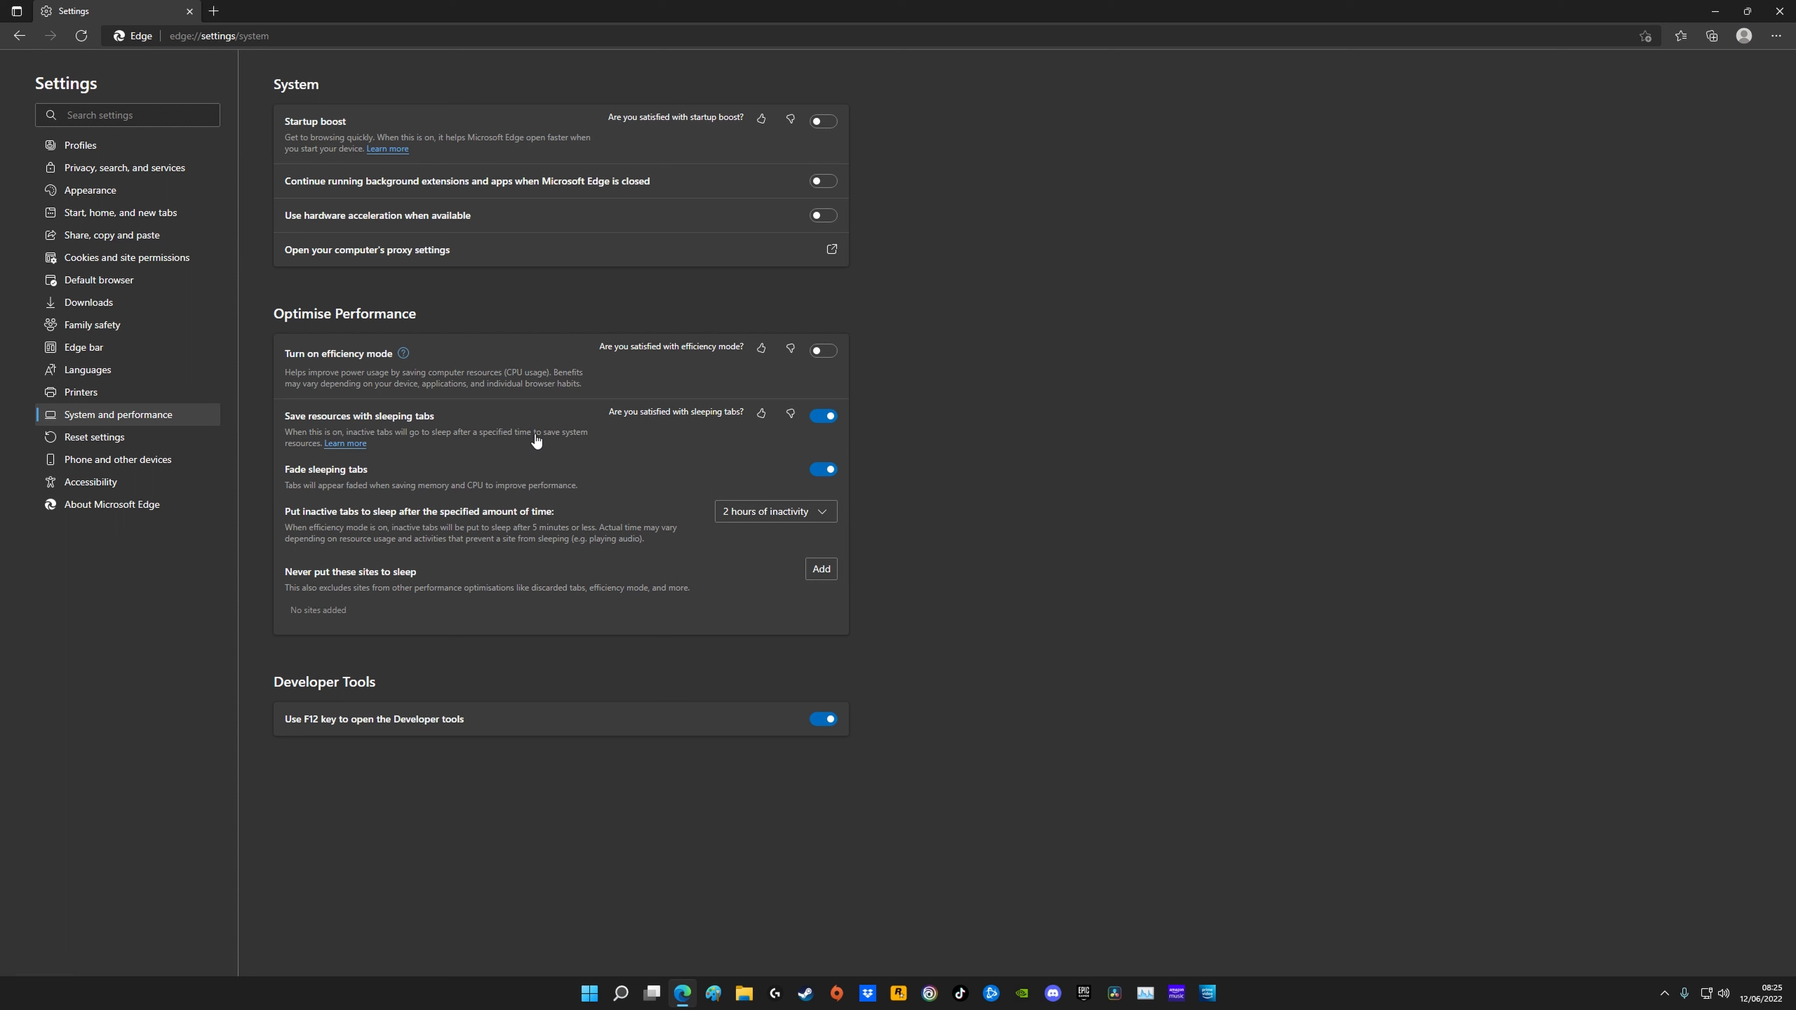
mouse_move(337, 480)
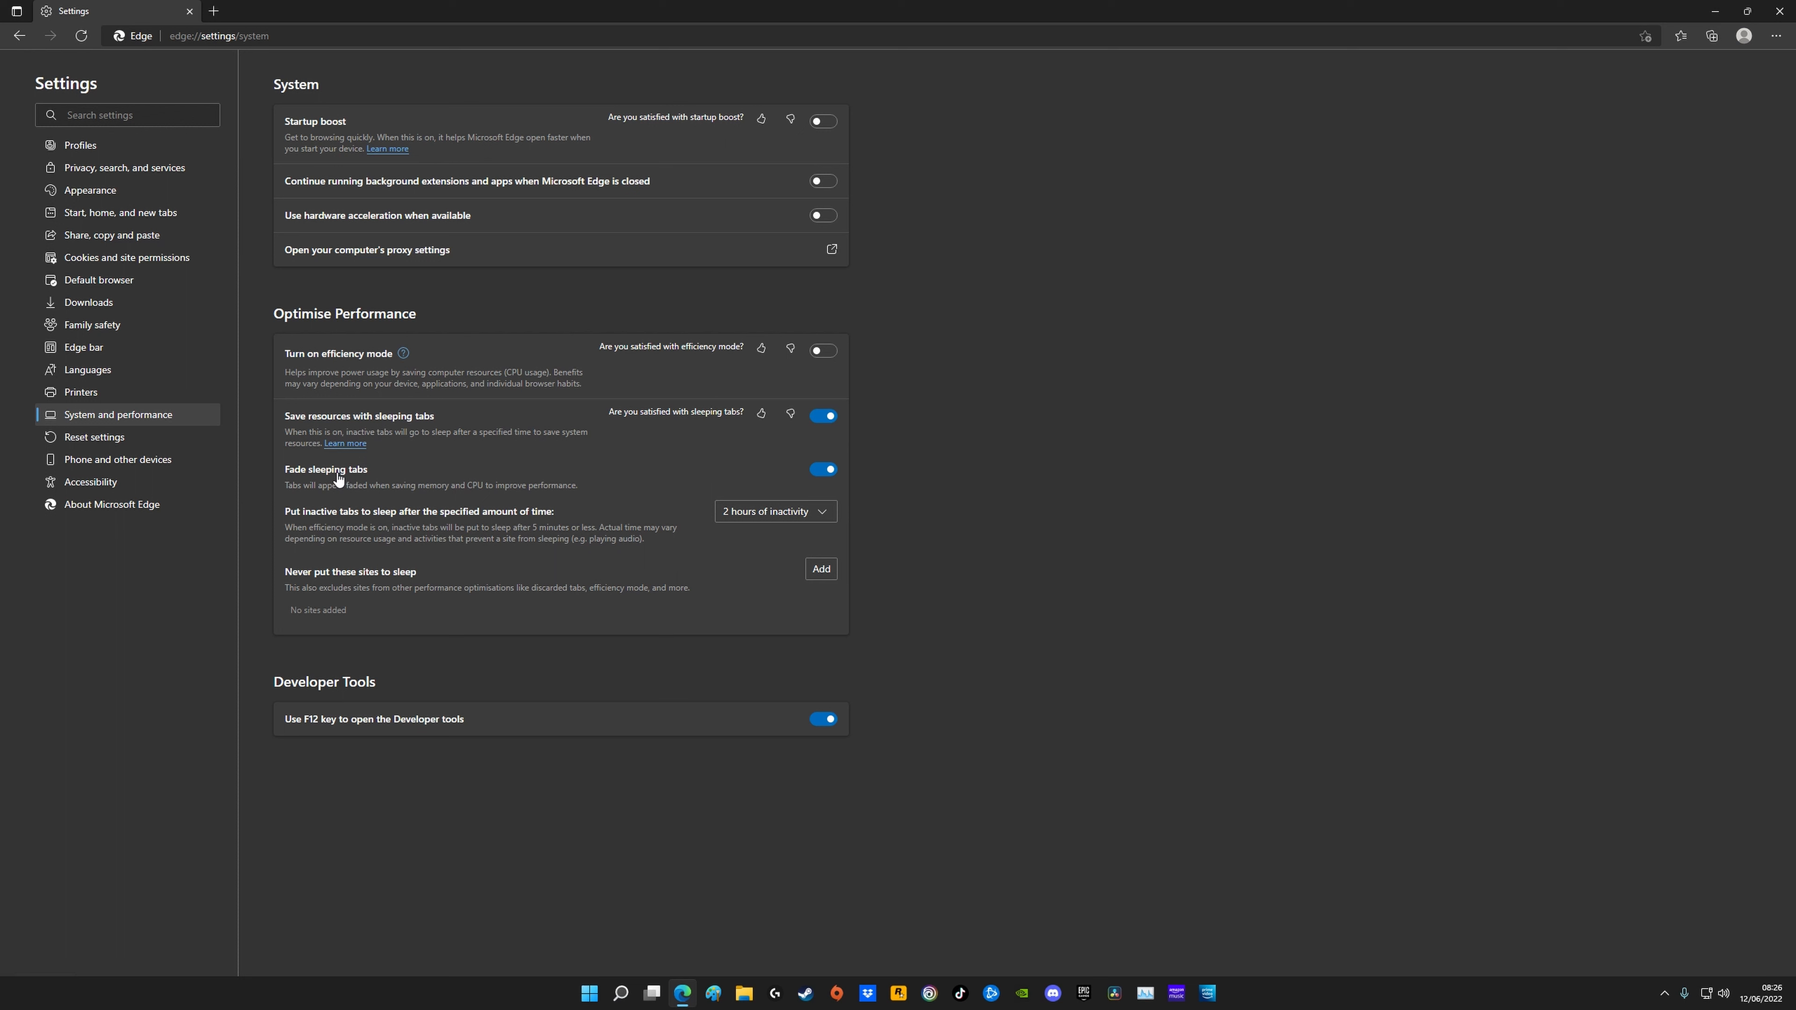
mouse_move(831, 459)
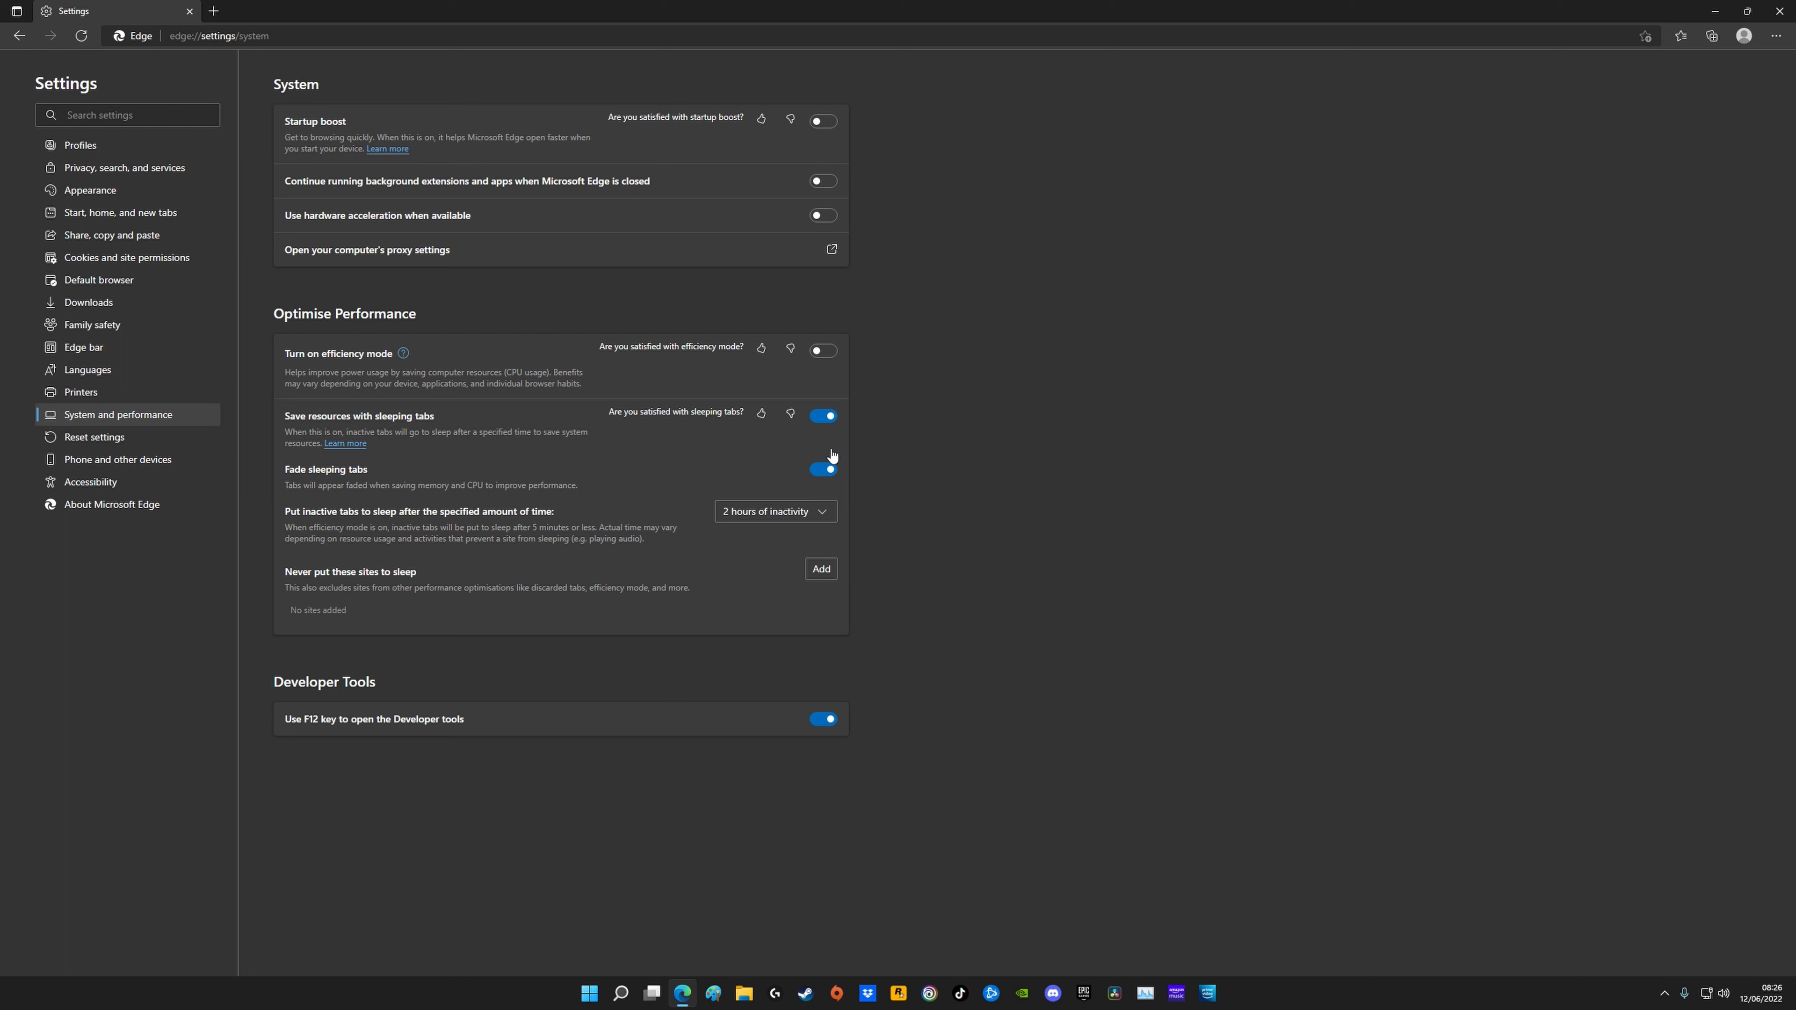
mouse_move(834, 455)
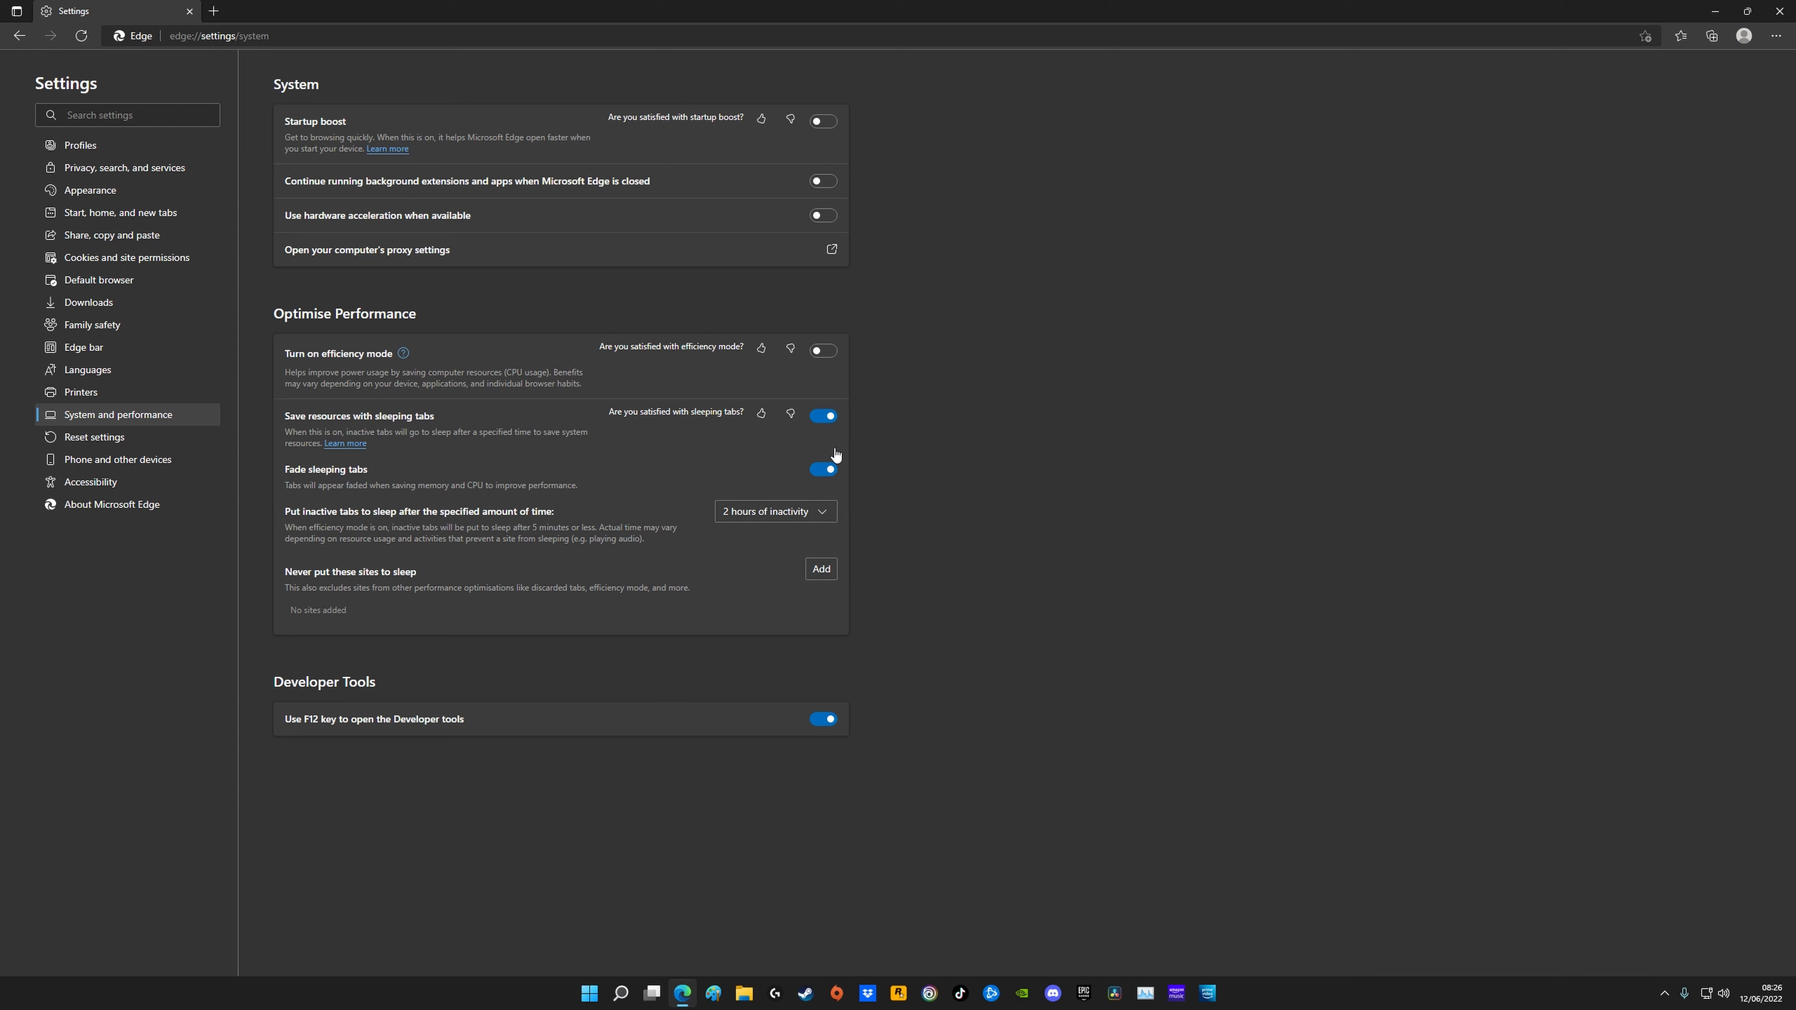
mouse_move(965, 454)
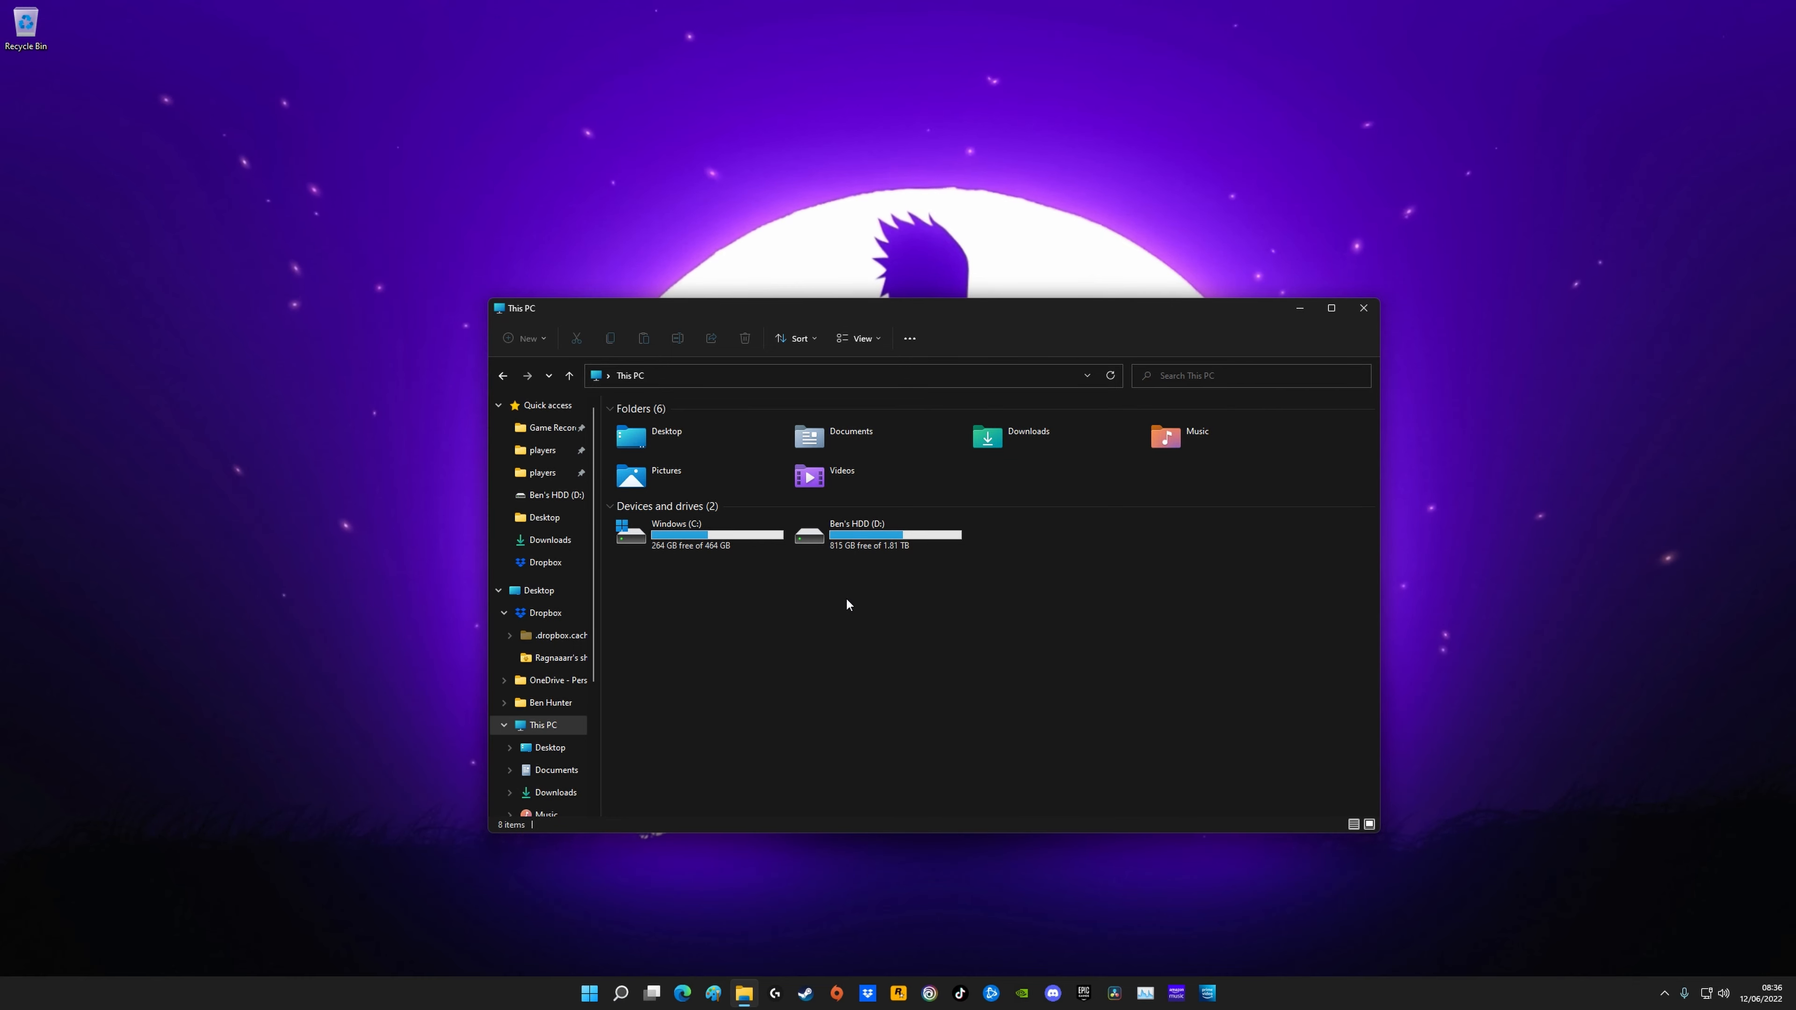
mouse_move(710, 532)
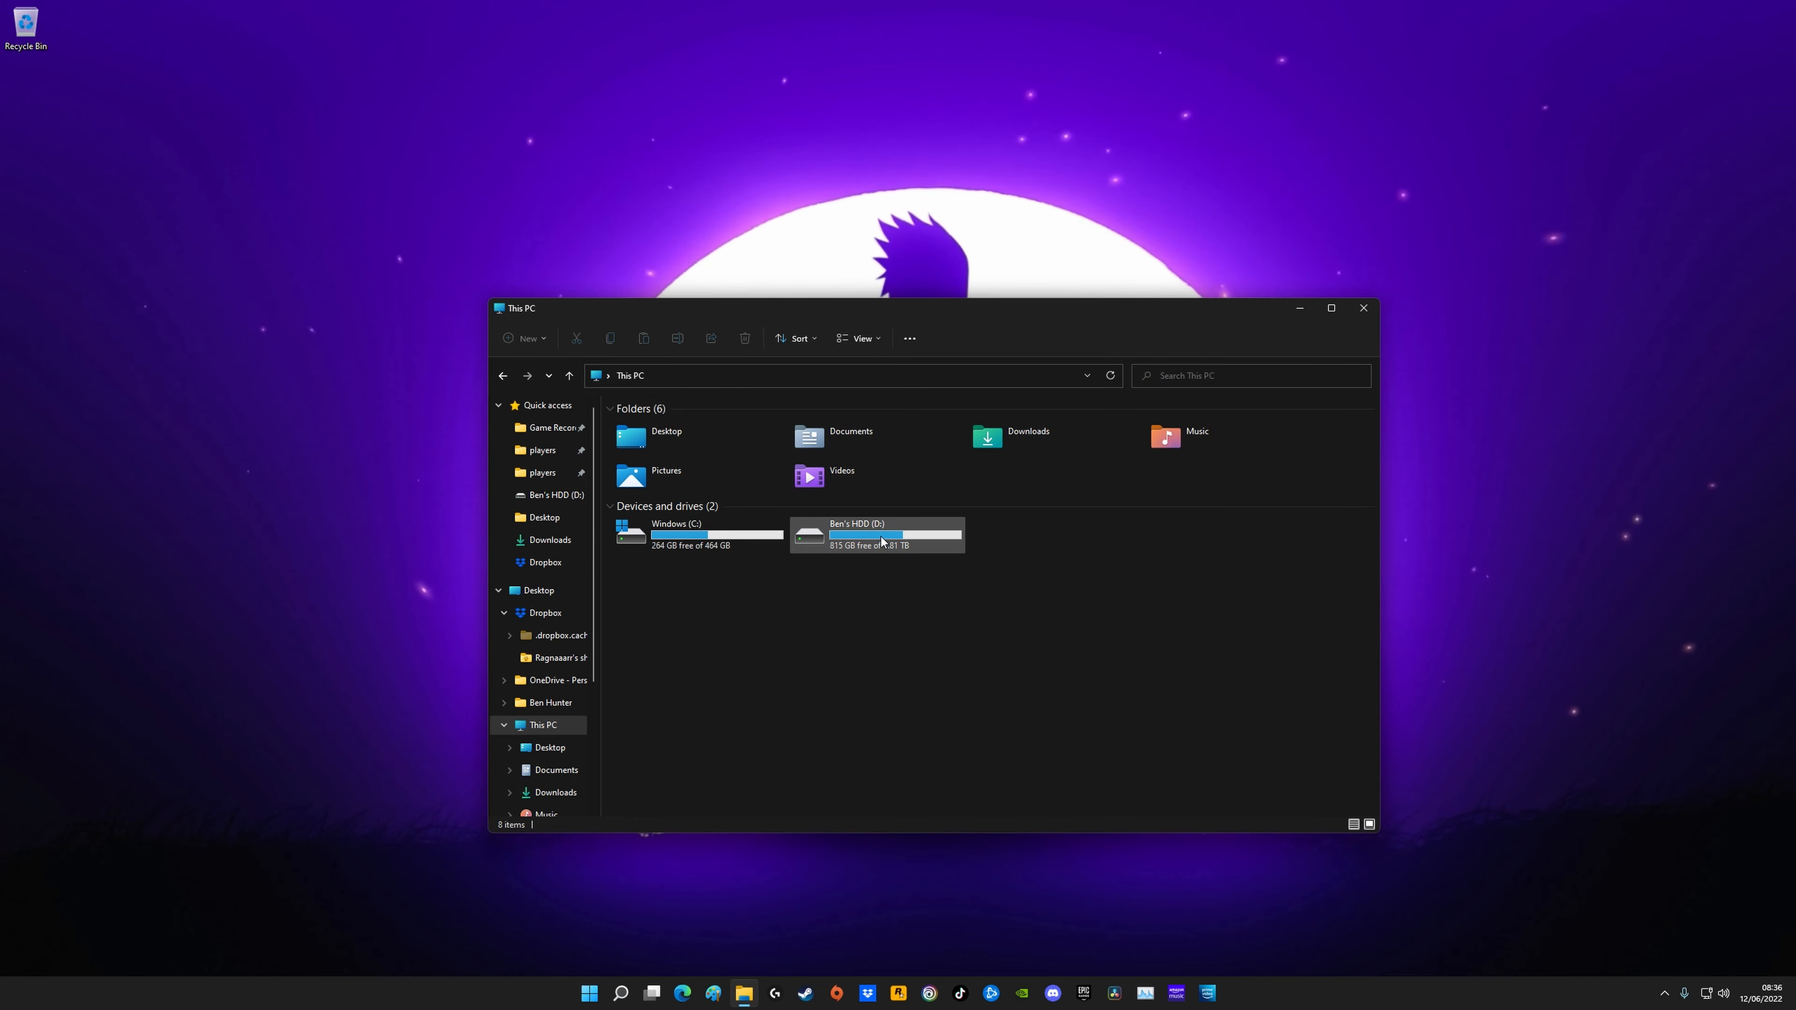
mouse_move(897, 539)
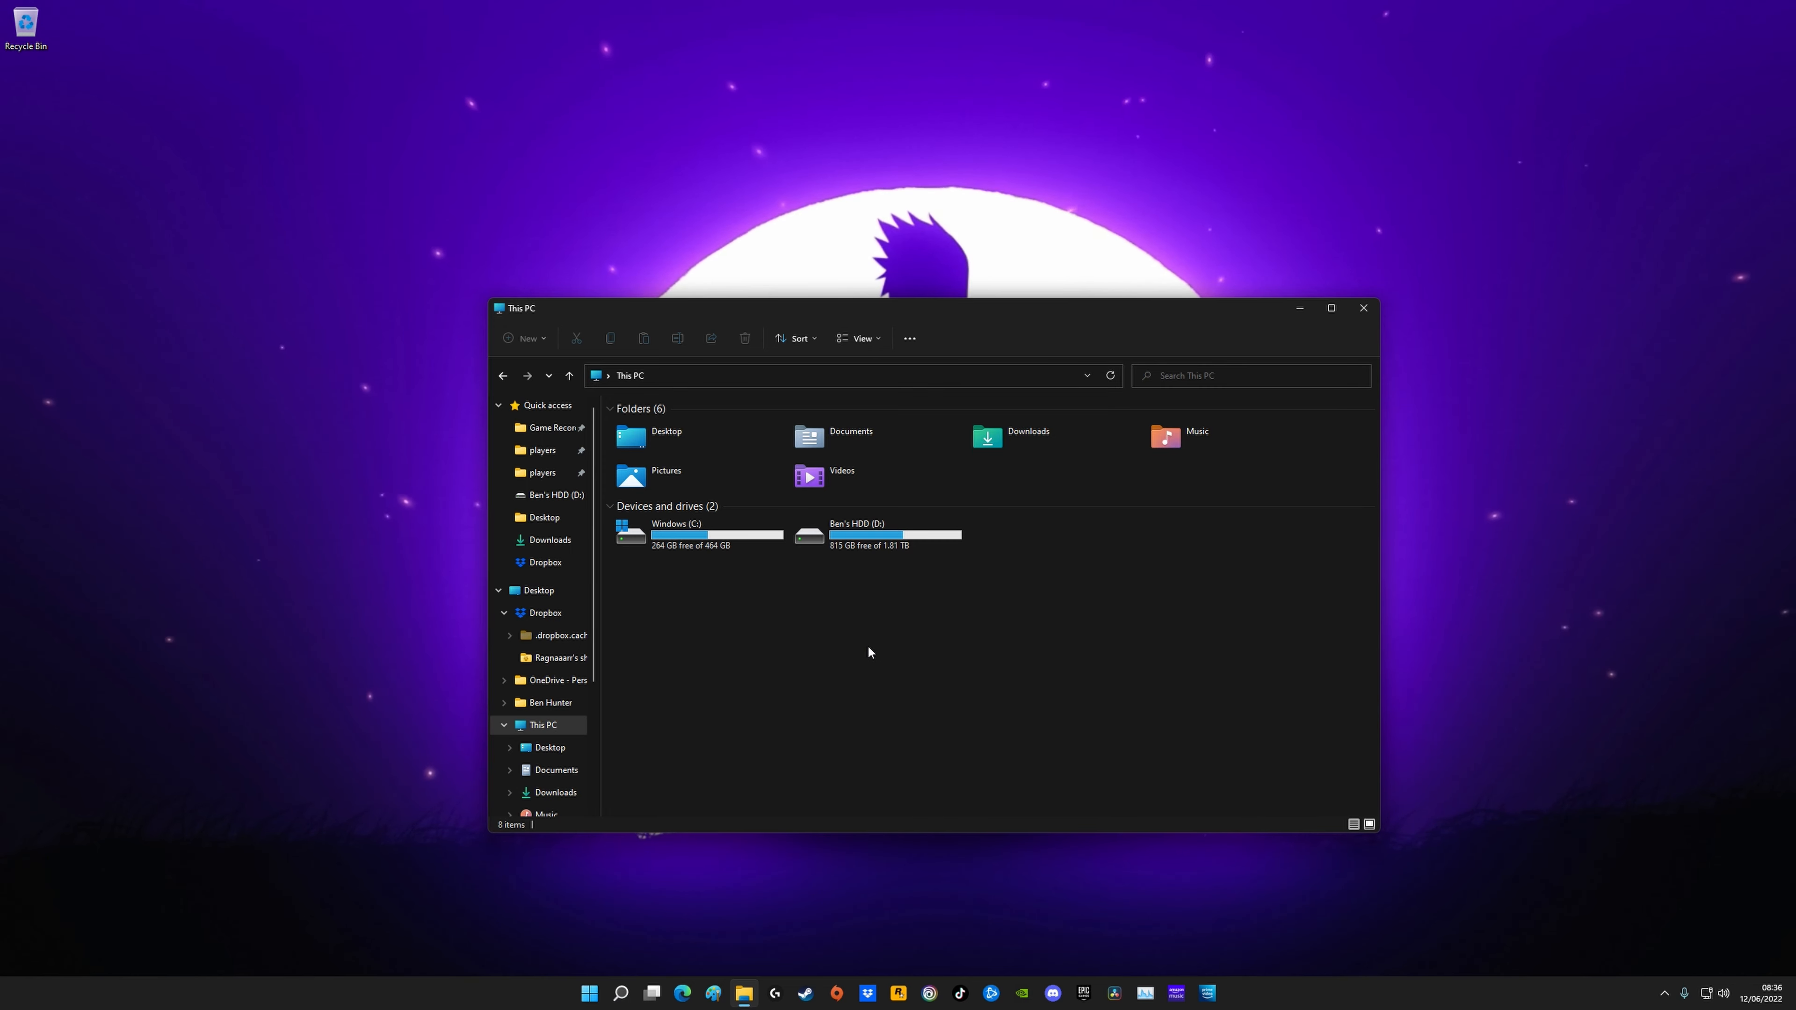
mouse_move(867, 628)
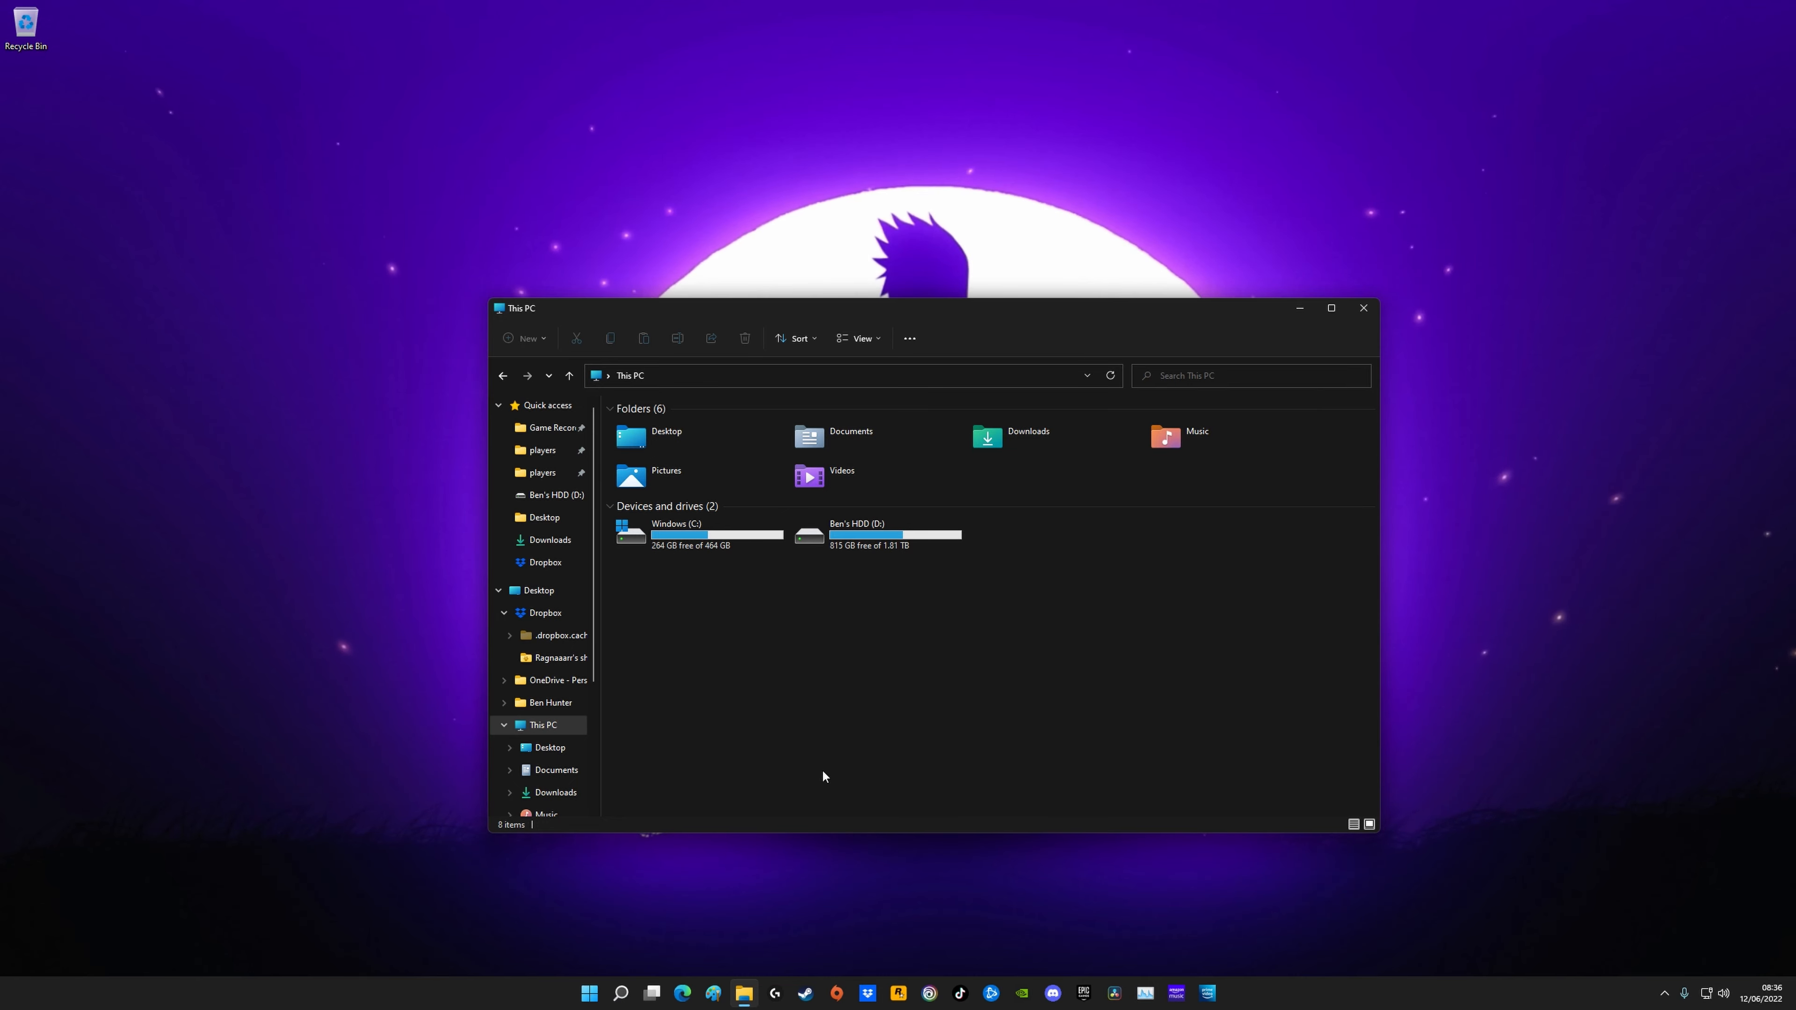
click(621, 991)
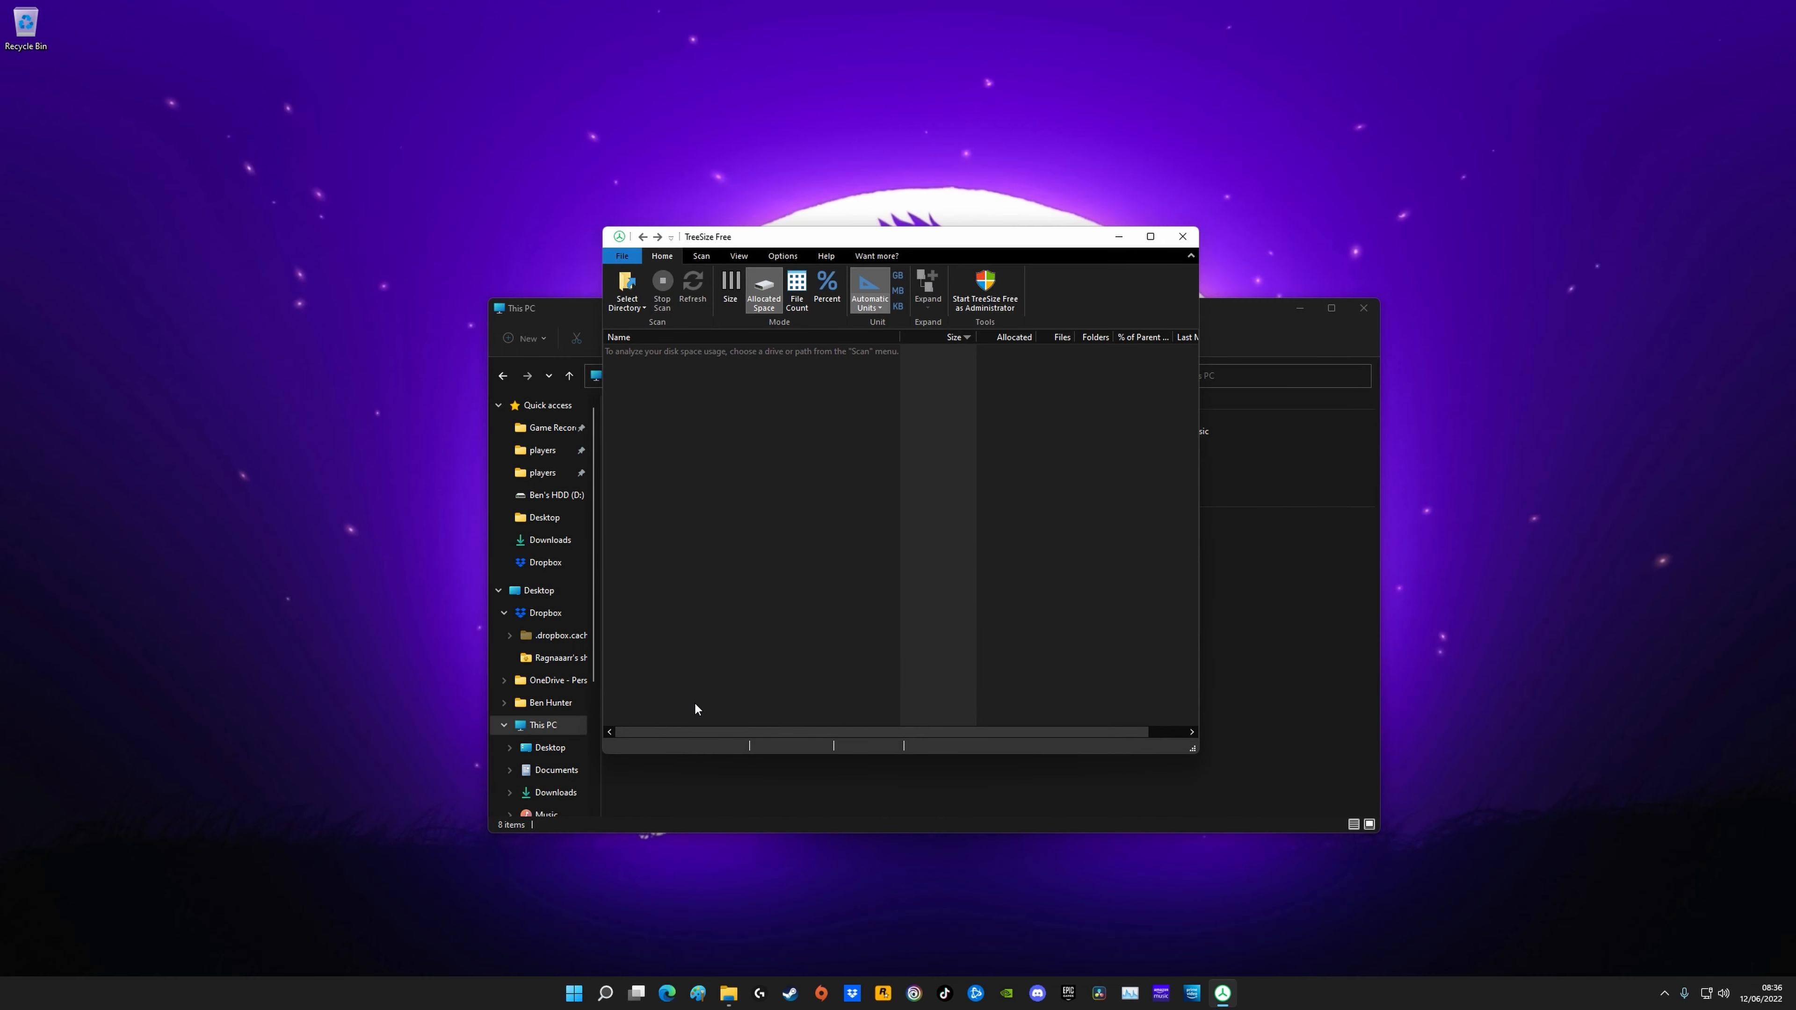
mouse_move(828, 607)
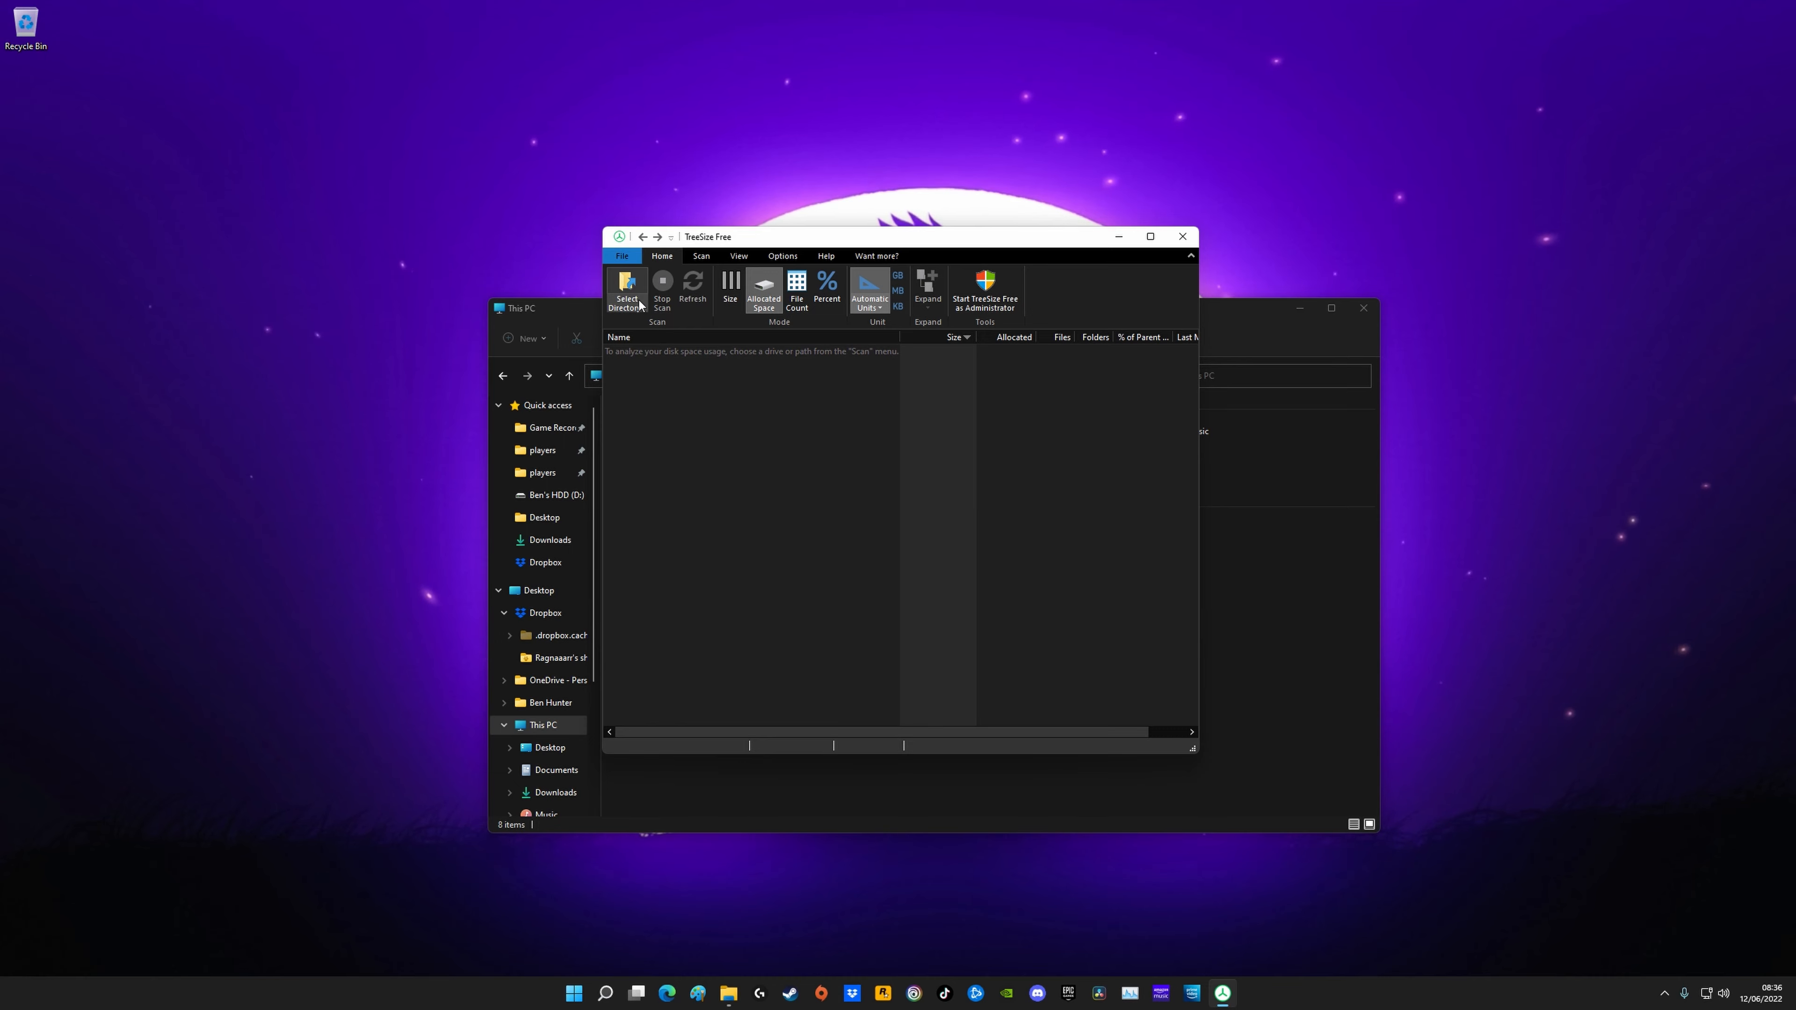
Step: Scan the Windows (C:) drive, continuing without admin privileges
click(626, 292)
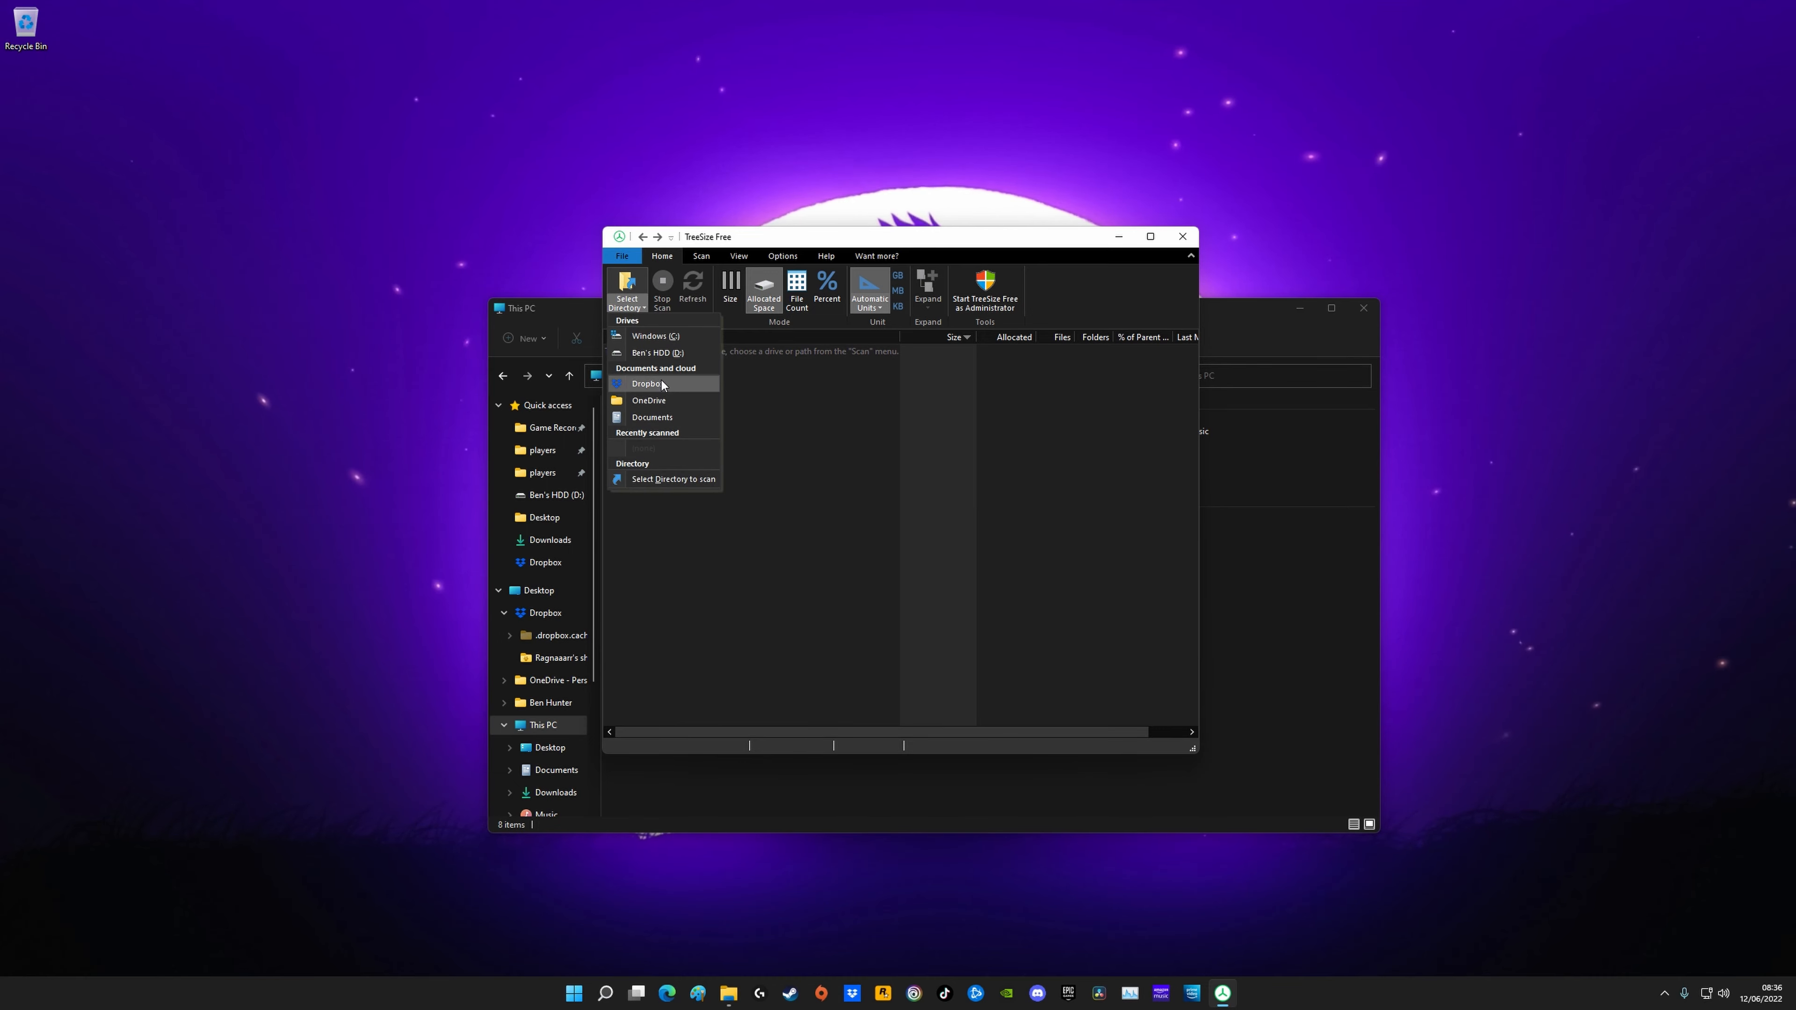
click(655, 336)
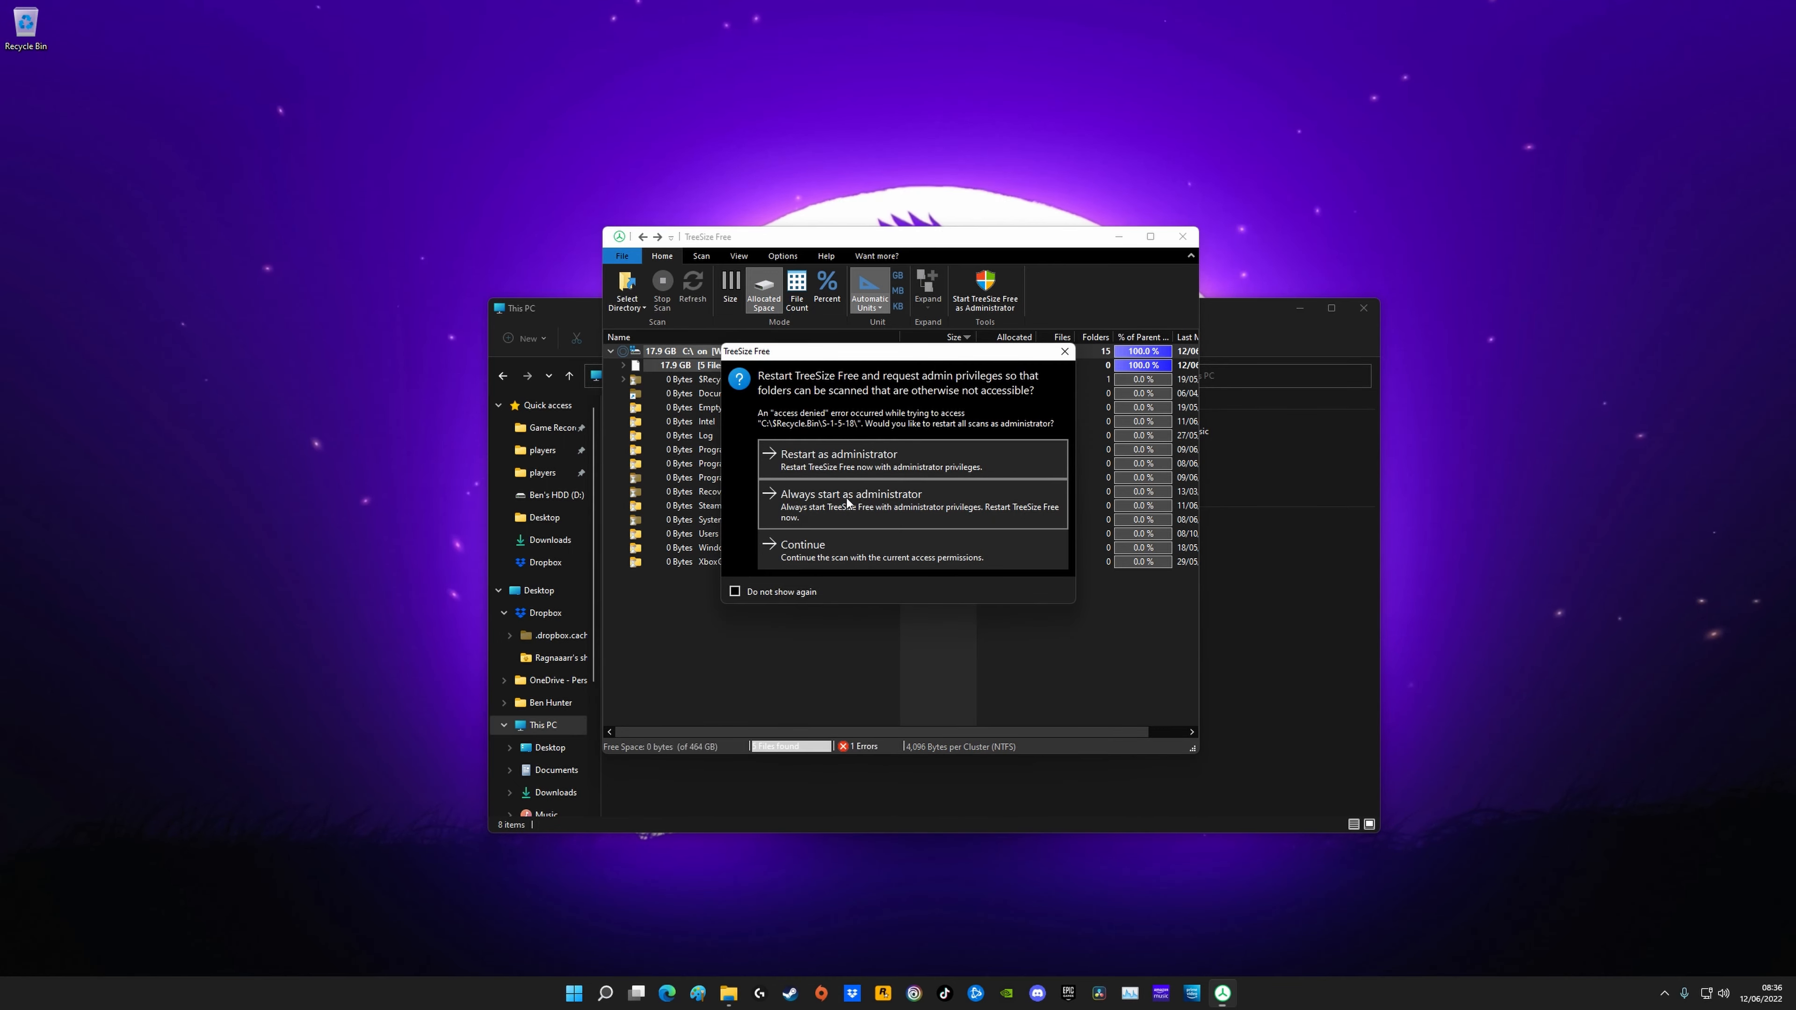
click(800, 545)
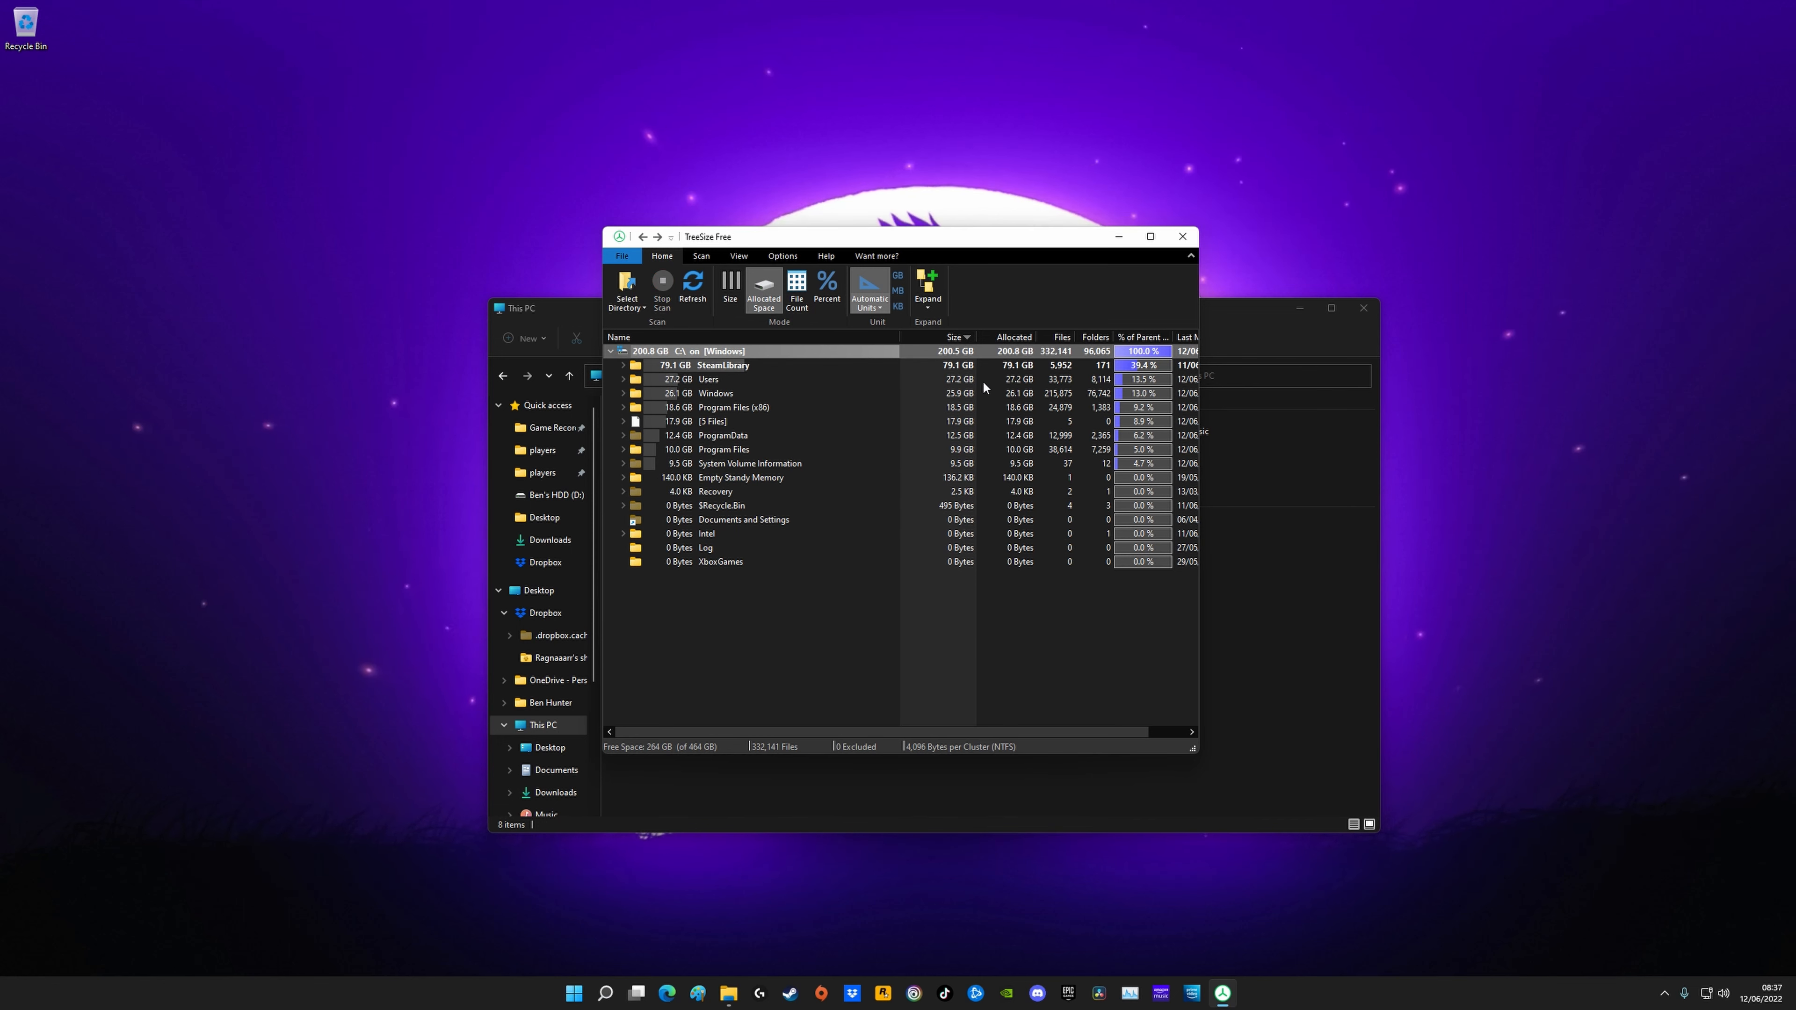
mouse_move(807, 465)
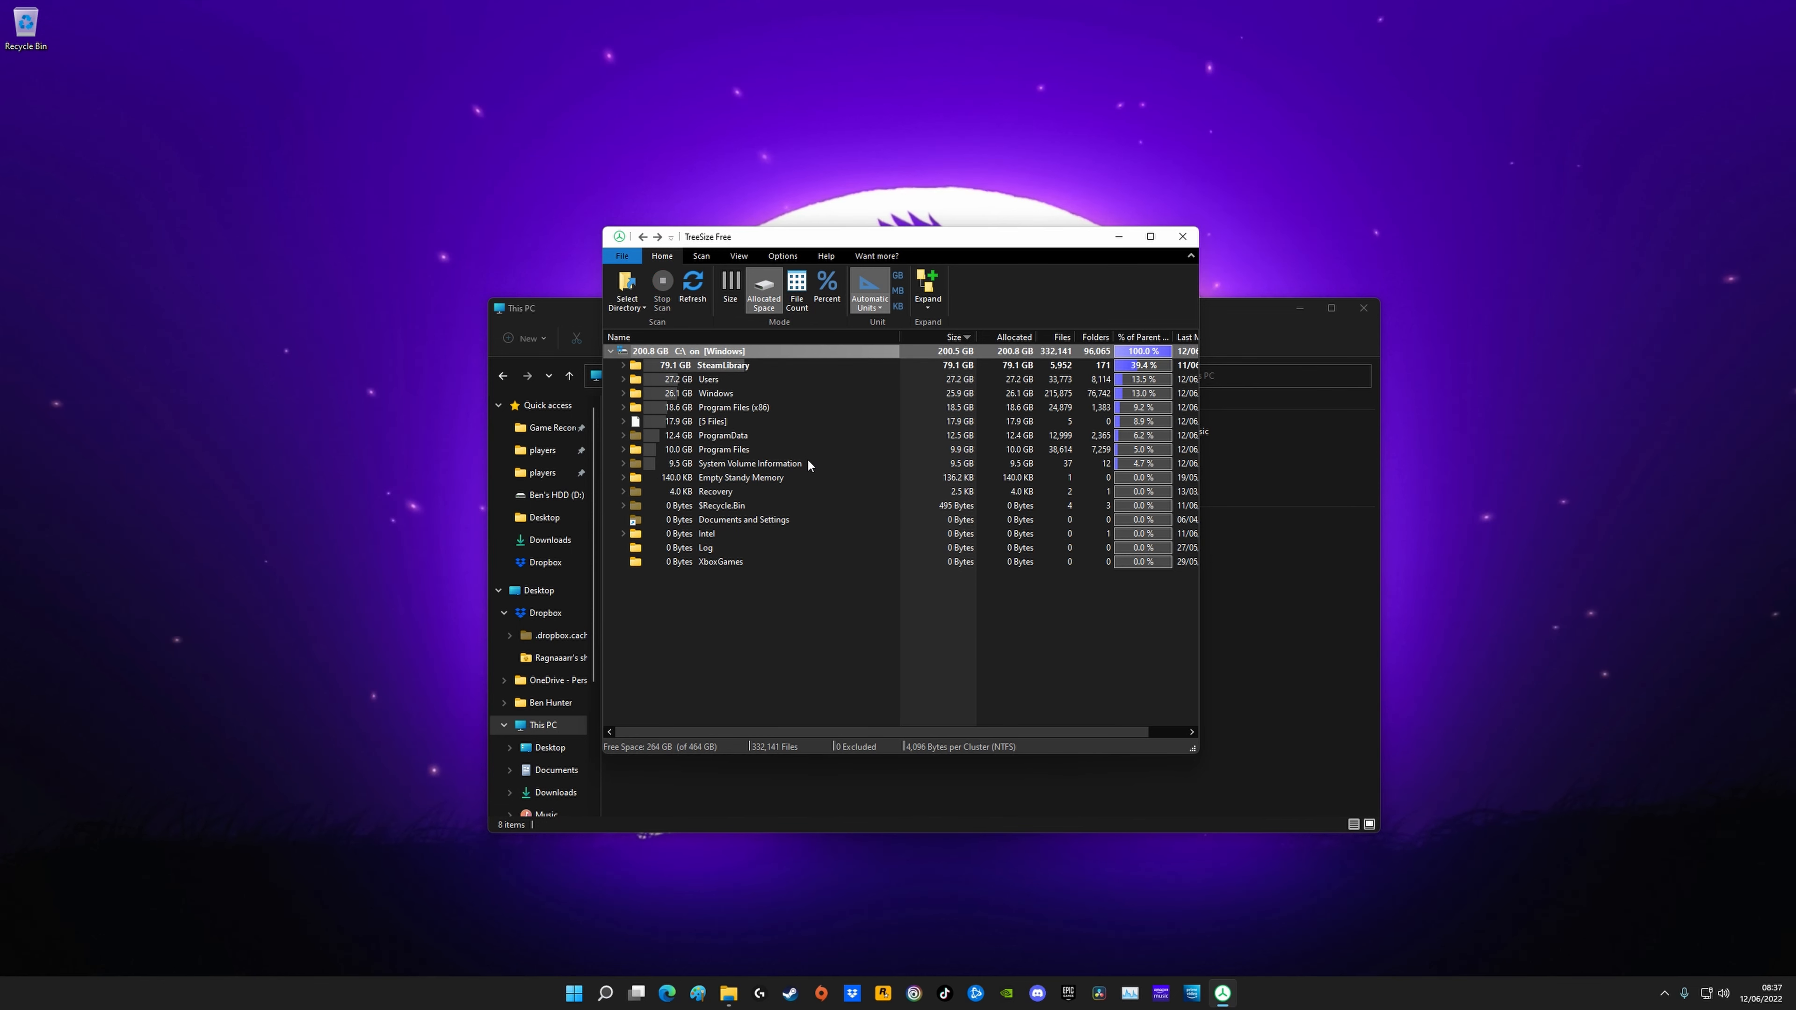
mouse_move(992, 397)
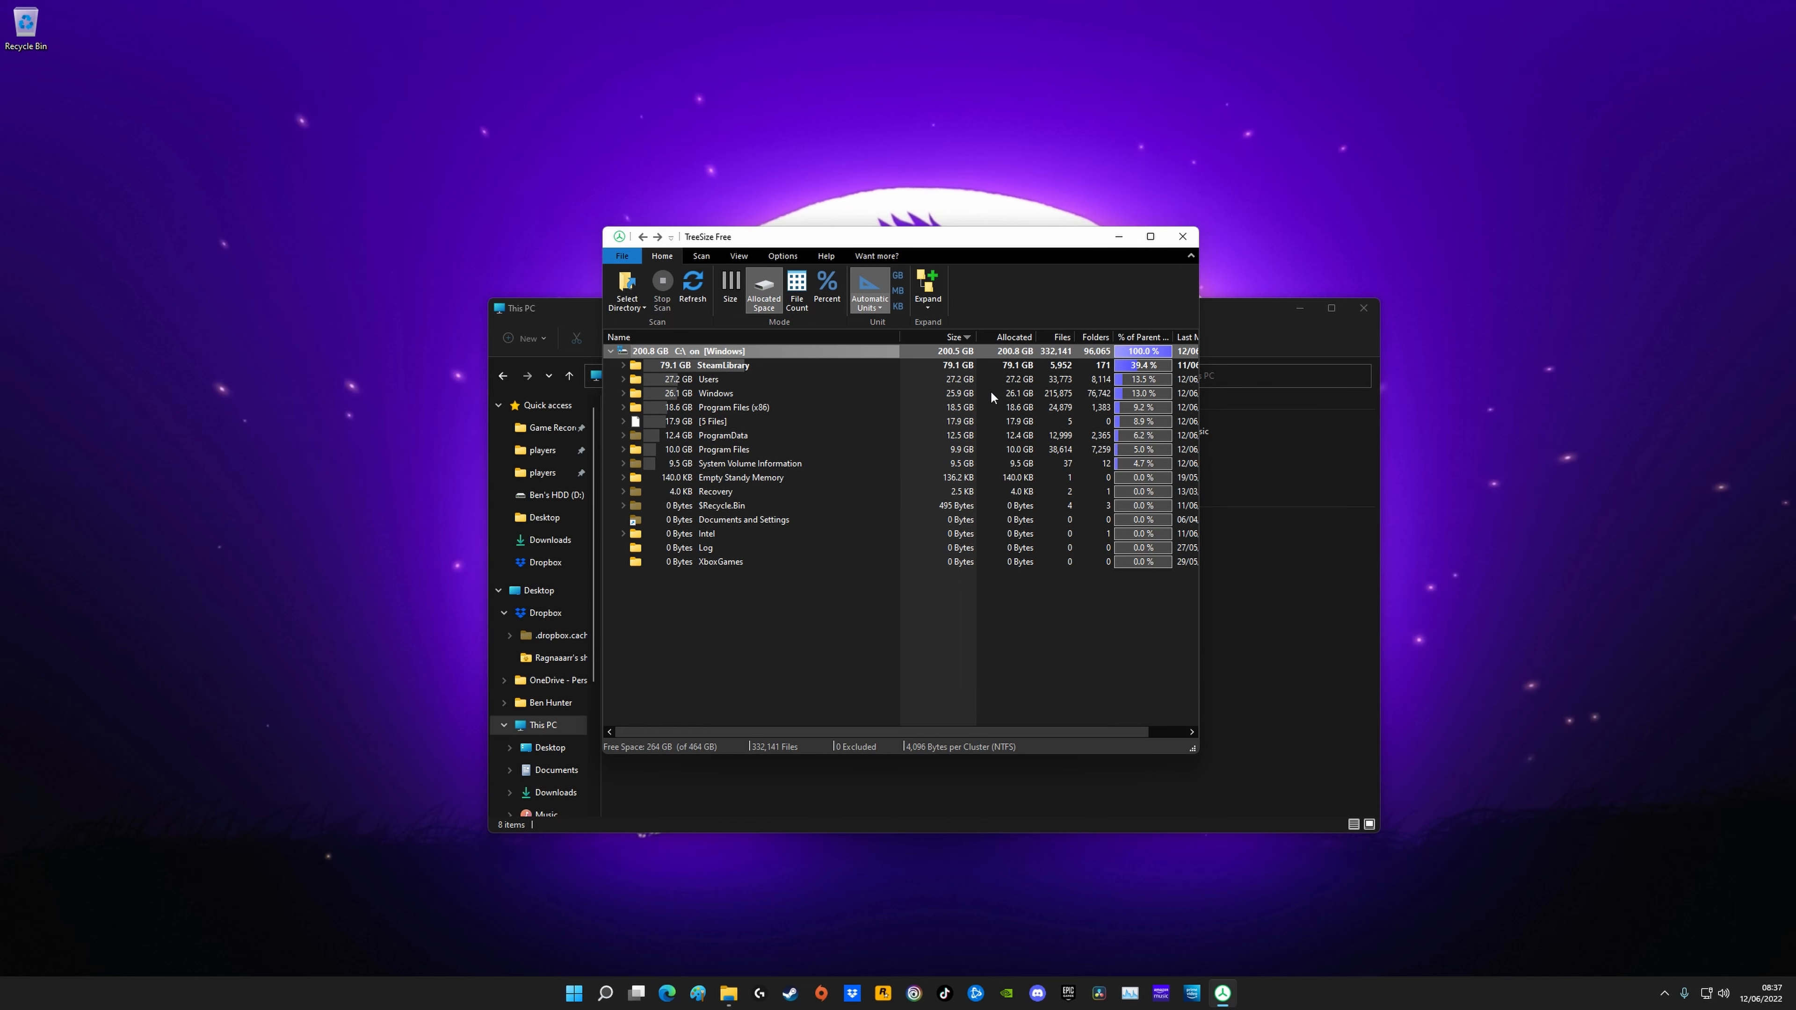
mouse_move(835, 377)
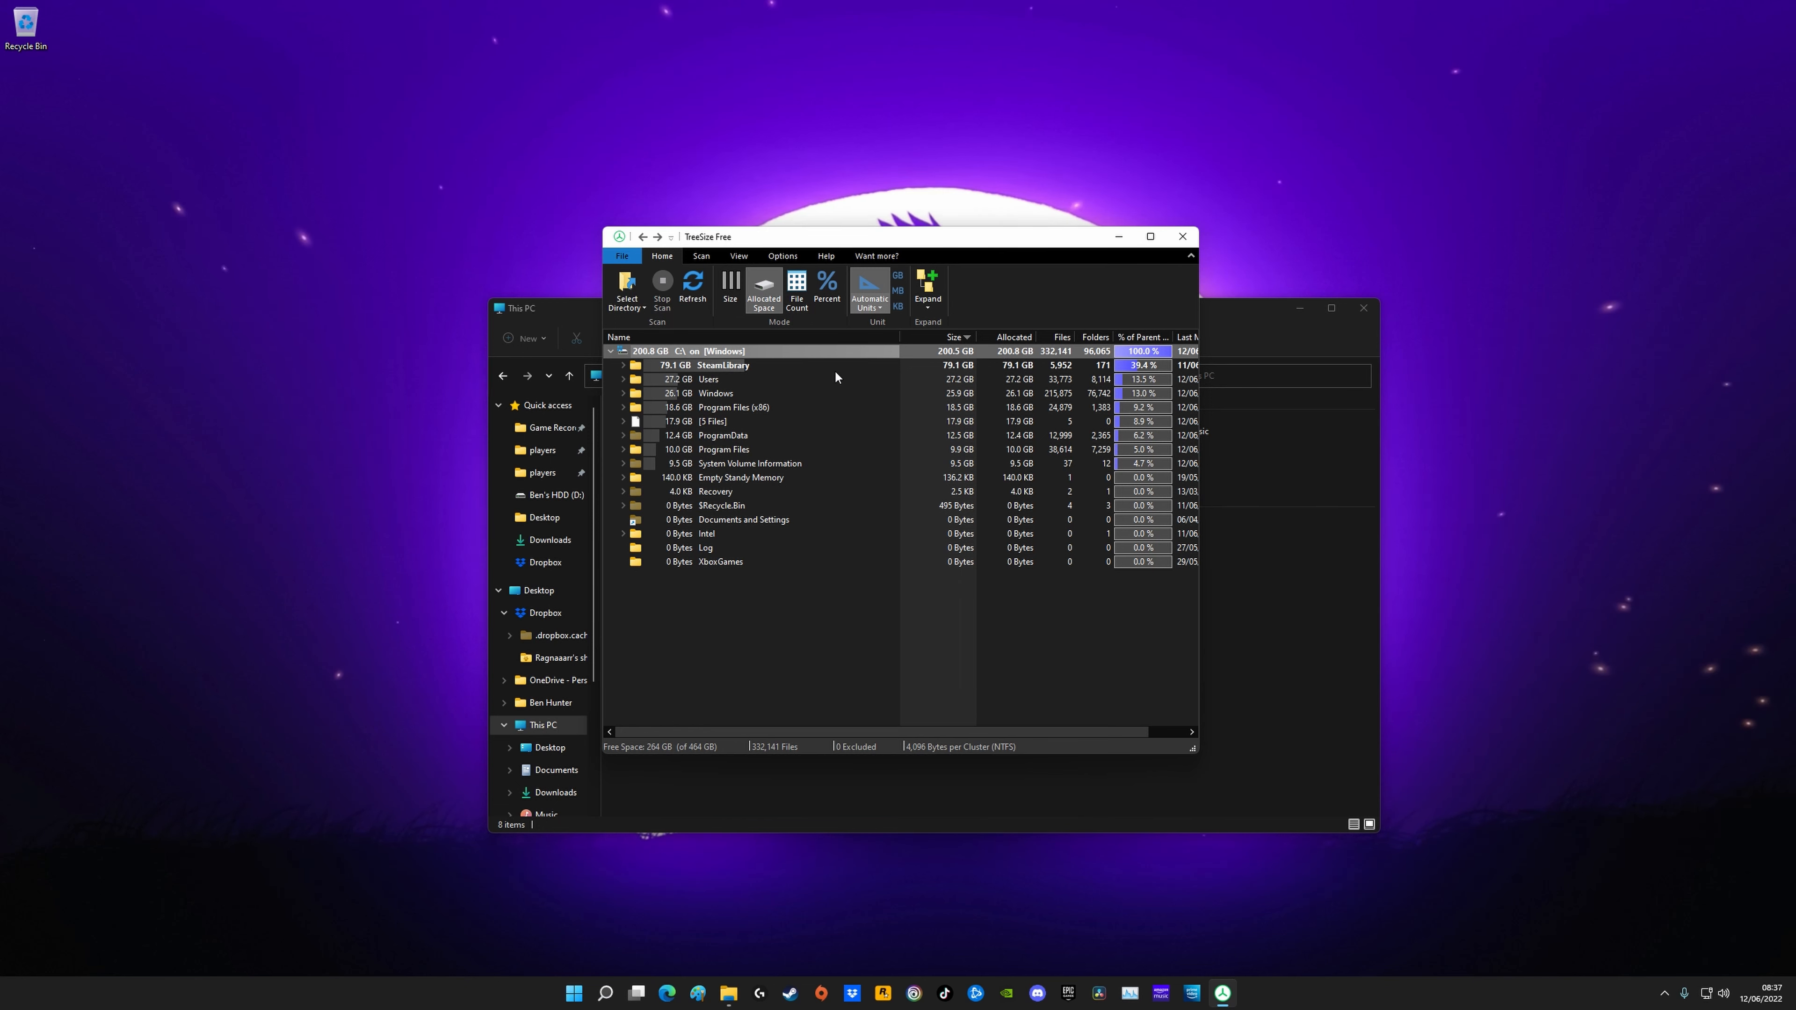
Step: Expand SteamLibrary > steamapps > common to see each installed game's size
click(622, 366)
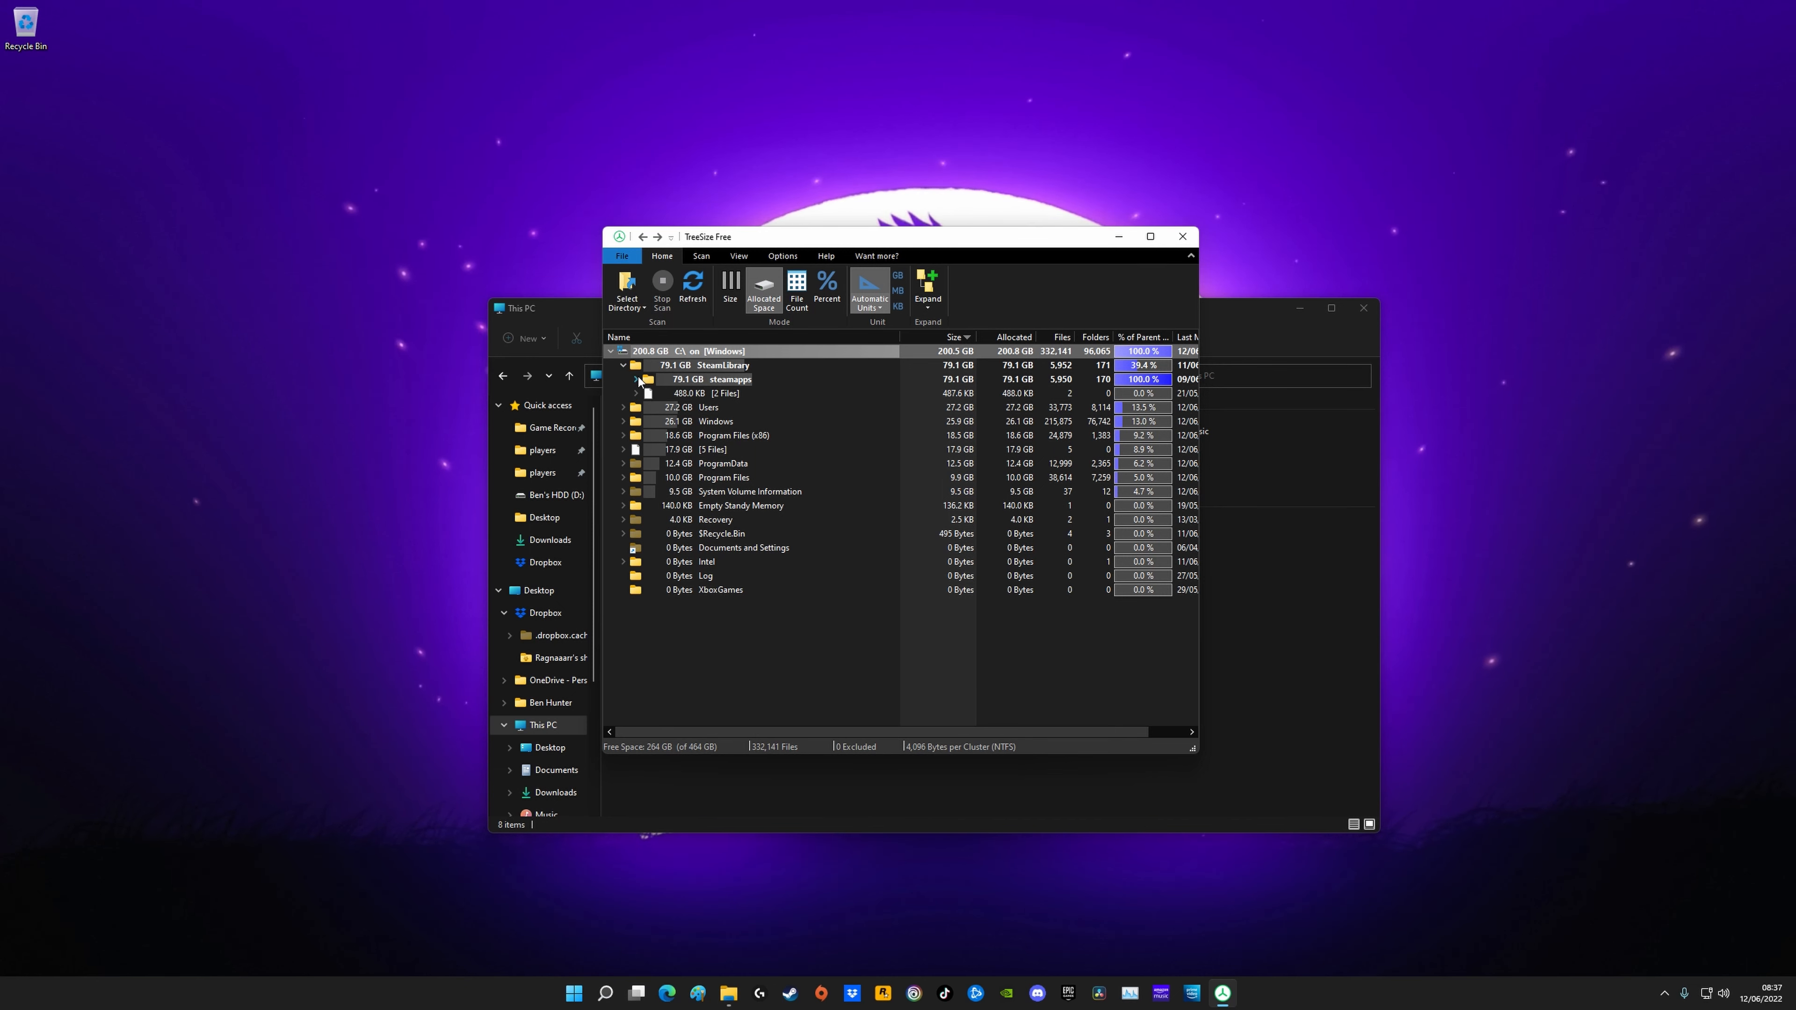
click(648, 379)
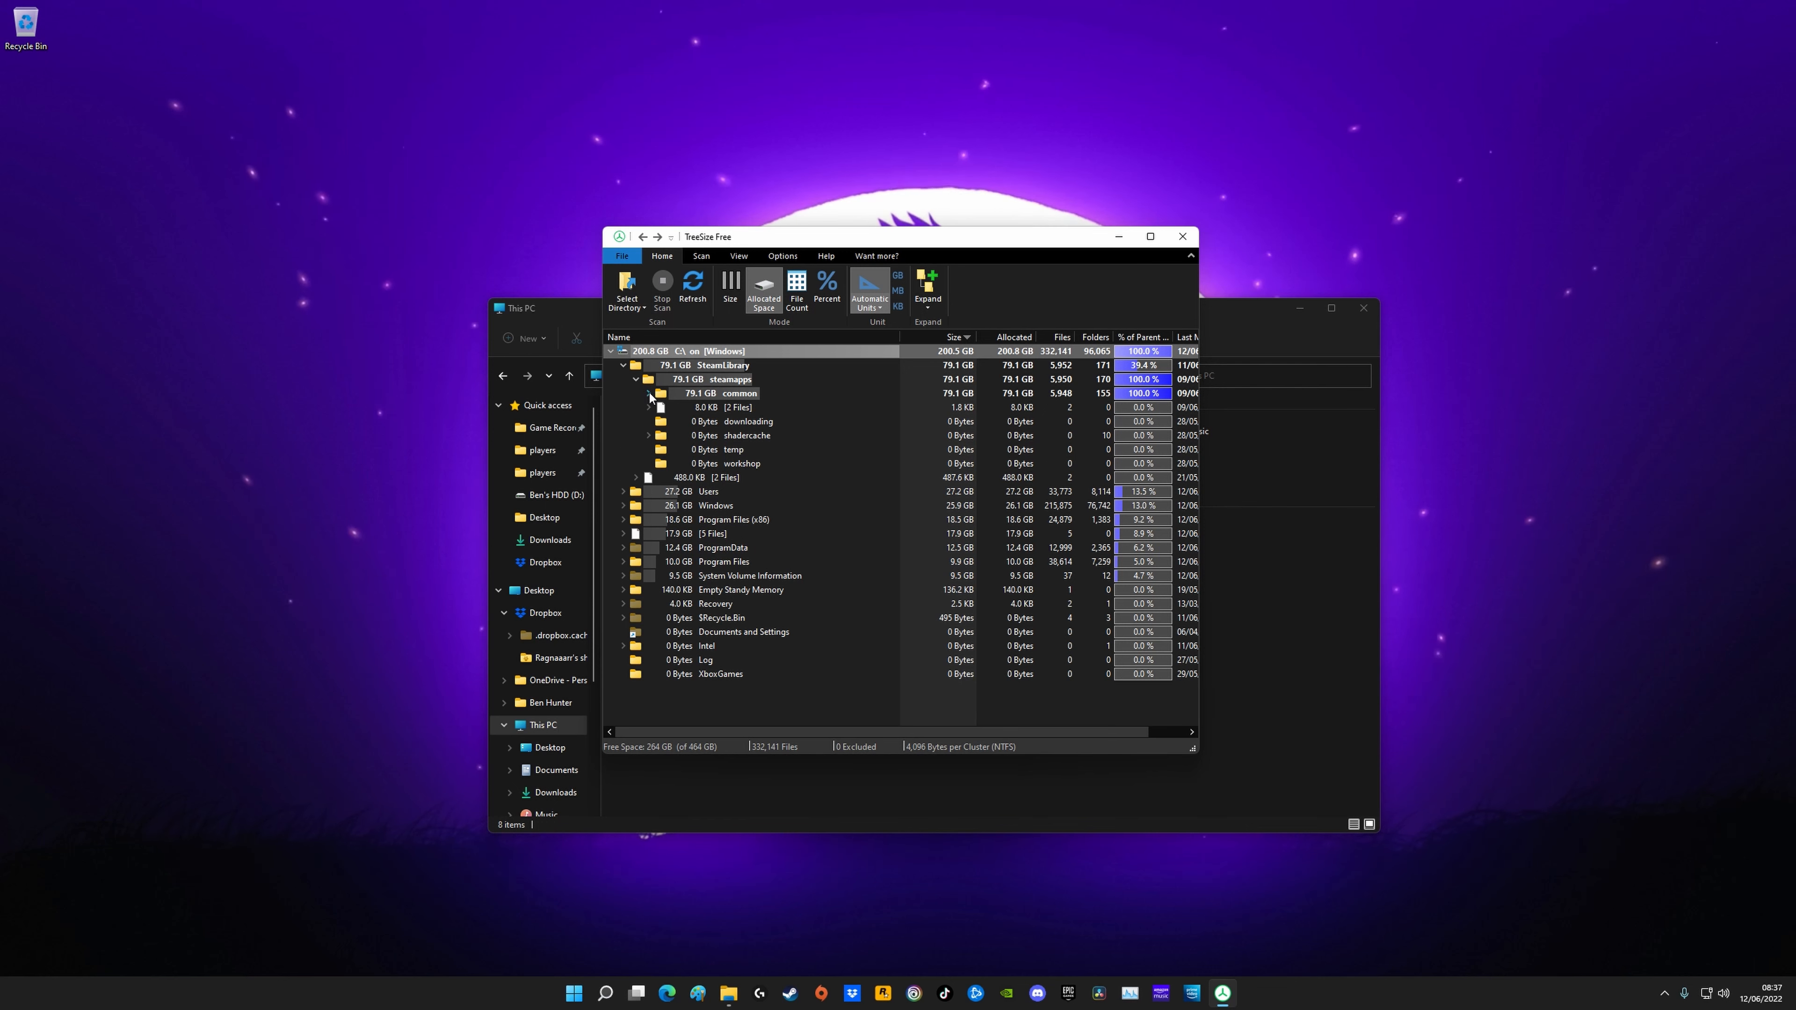
click(648, 393)
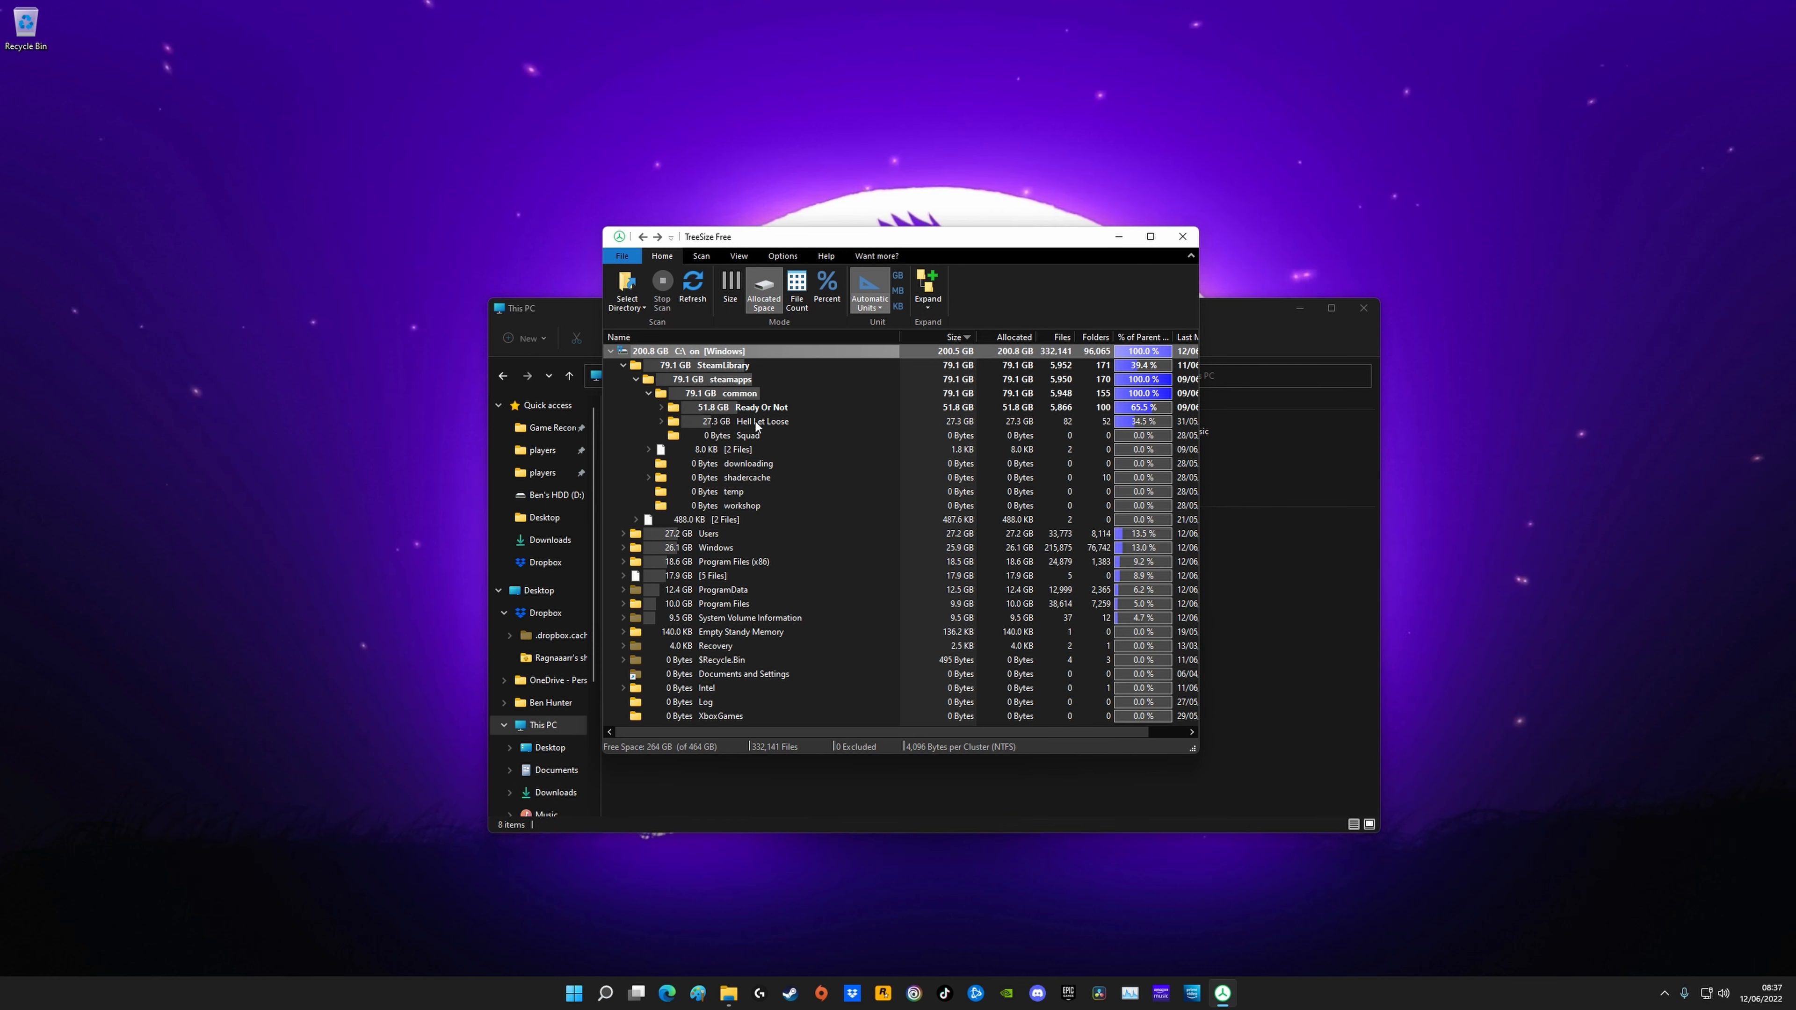
mouse_move(785, 423)
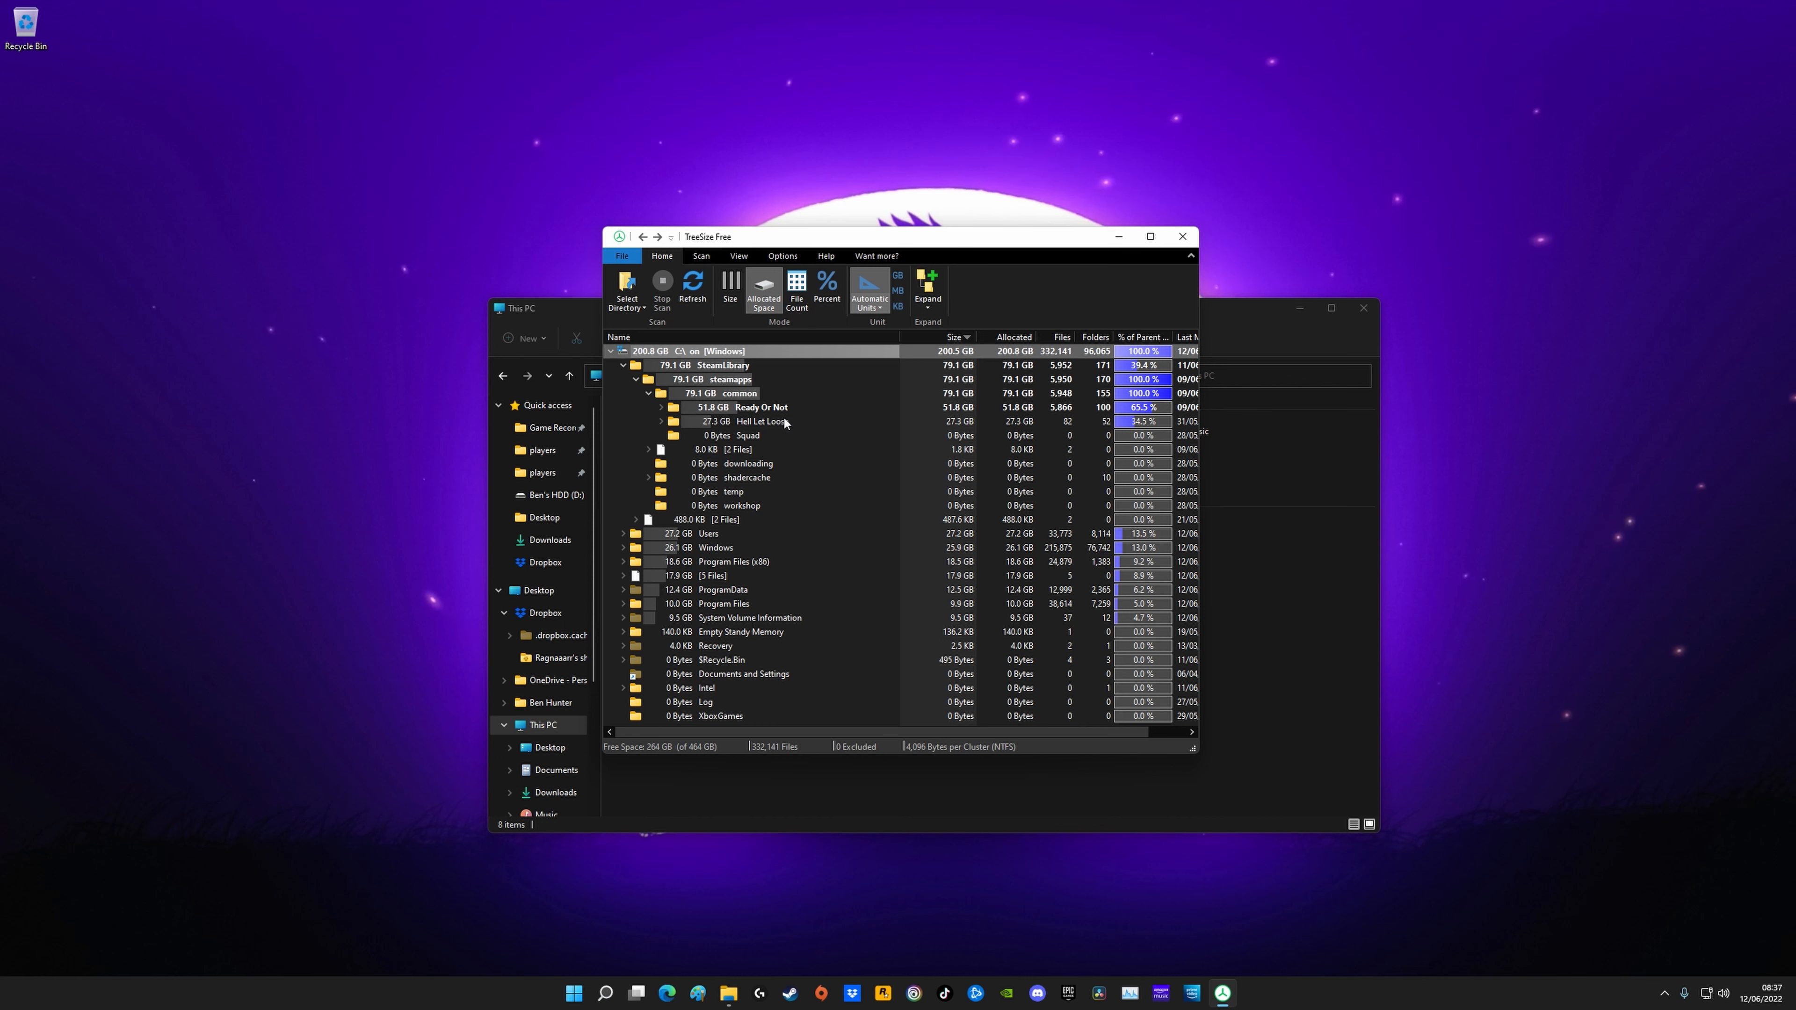
mouse_move(756, 422)
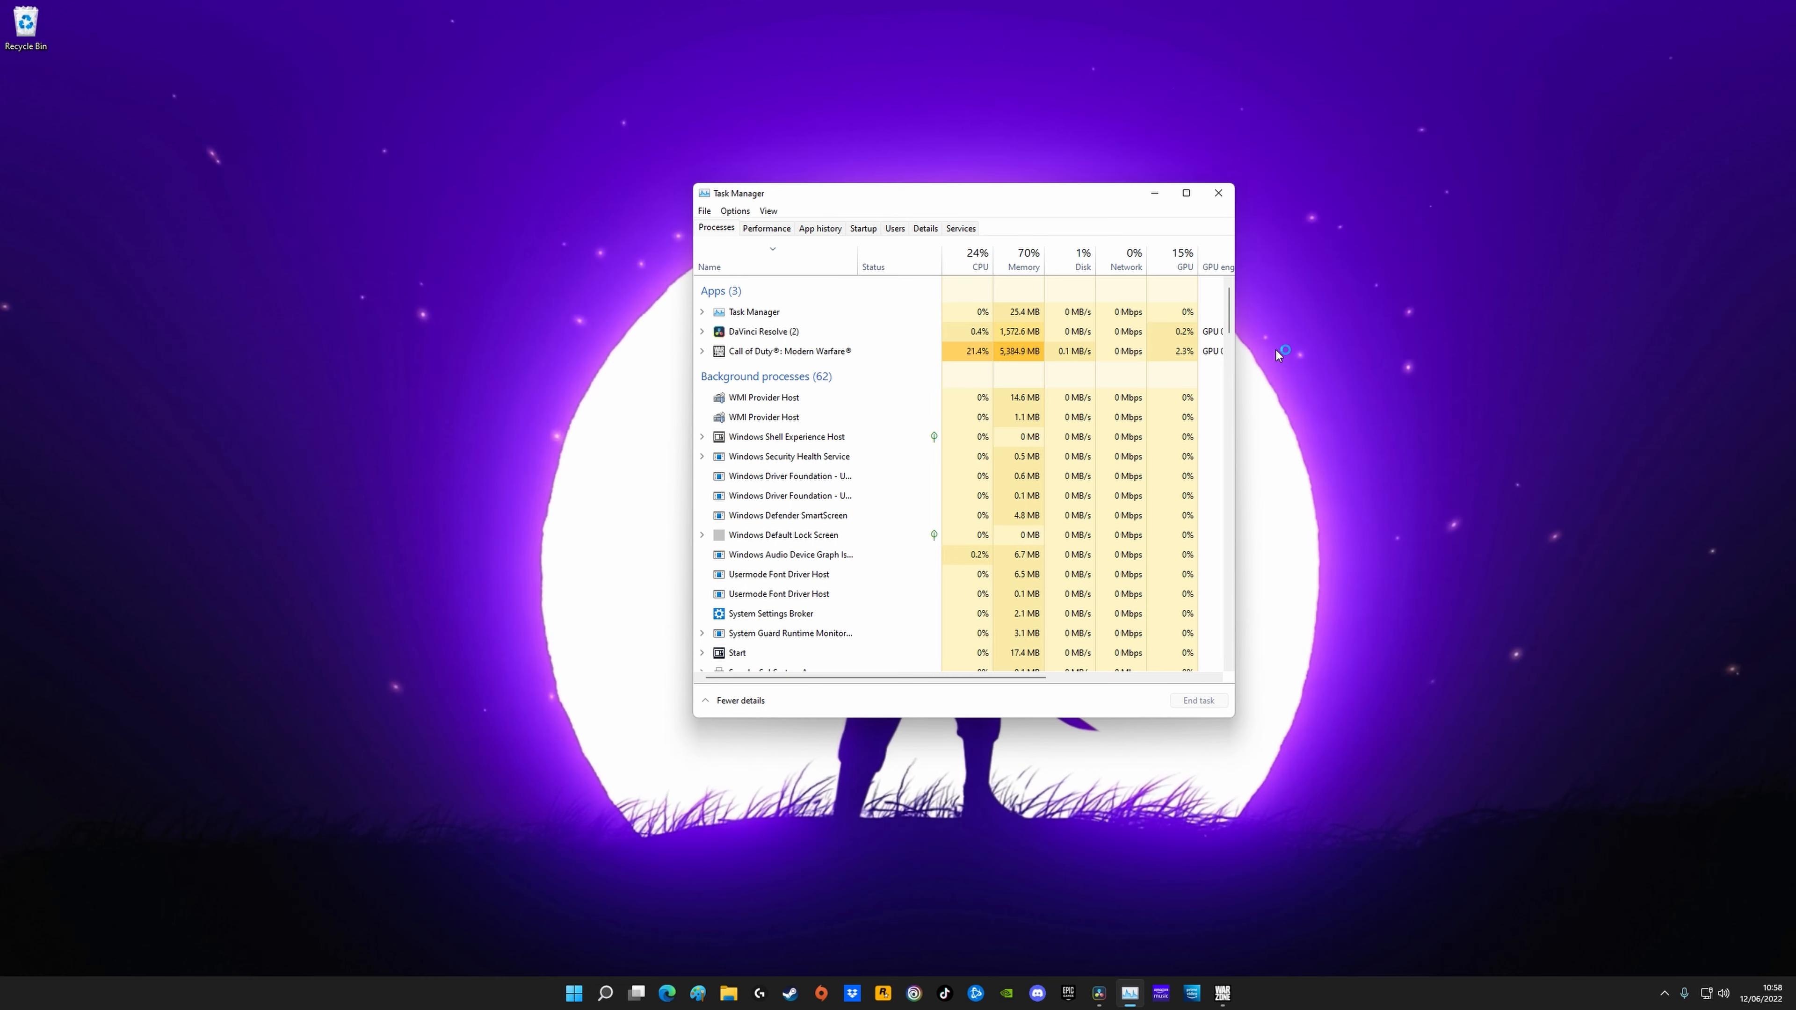
Step: Jump from the Call of Duty: Modern Warfare app to its process in Details
click(788, 351)
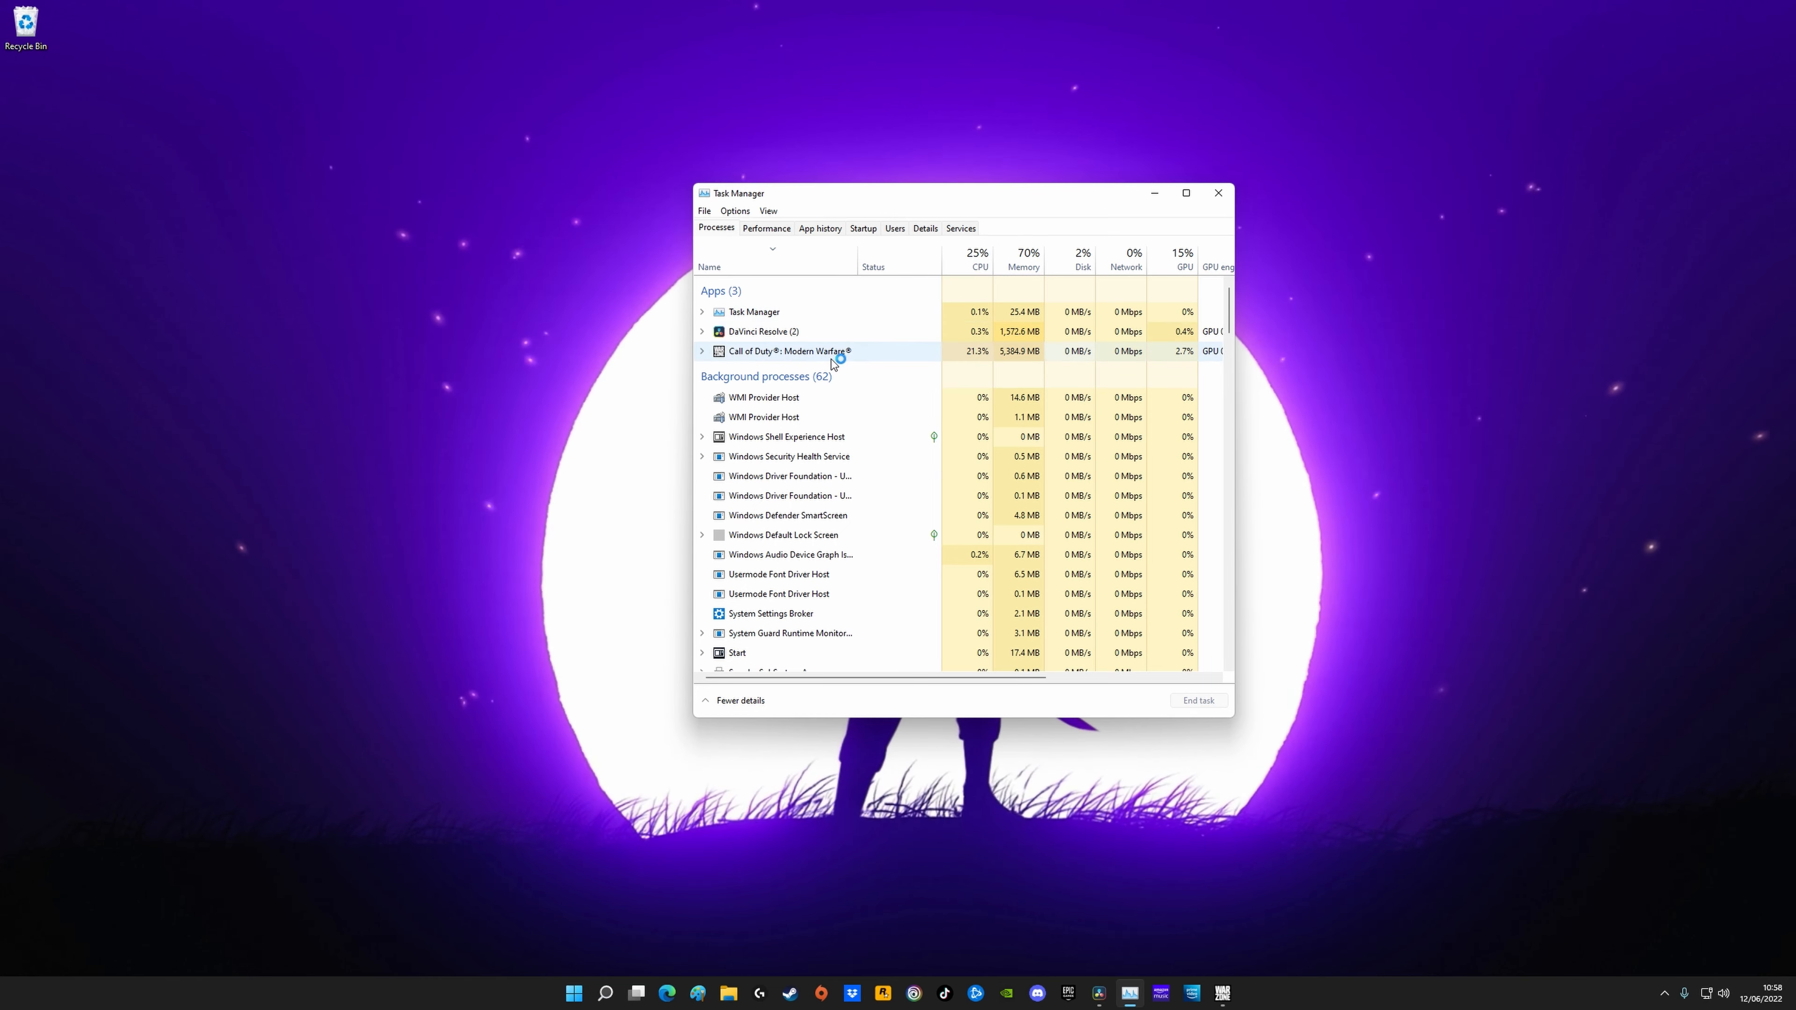
right_click(788, 350)
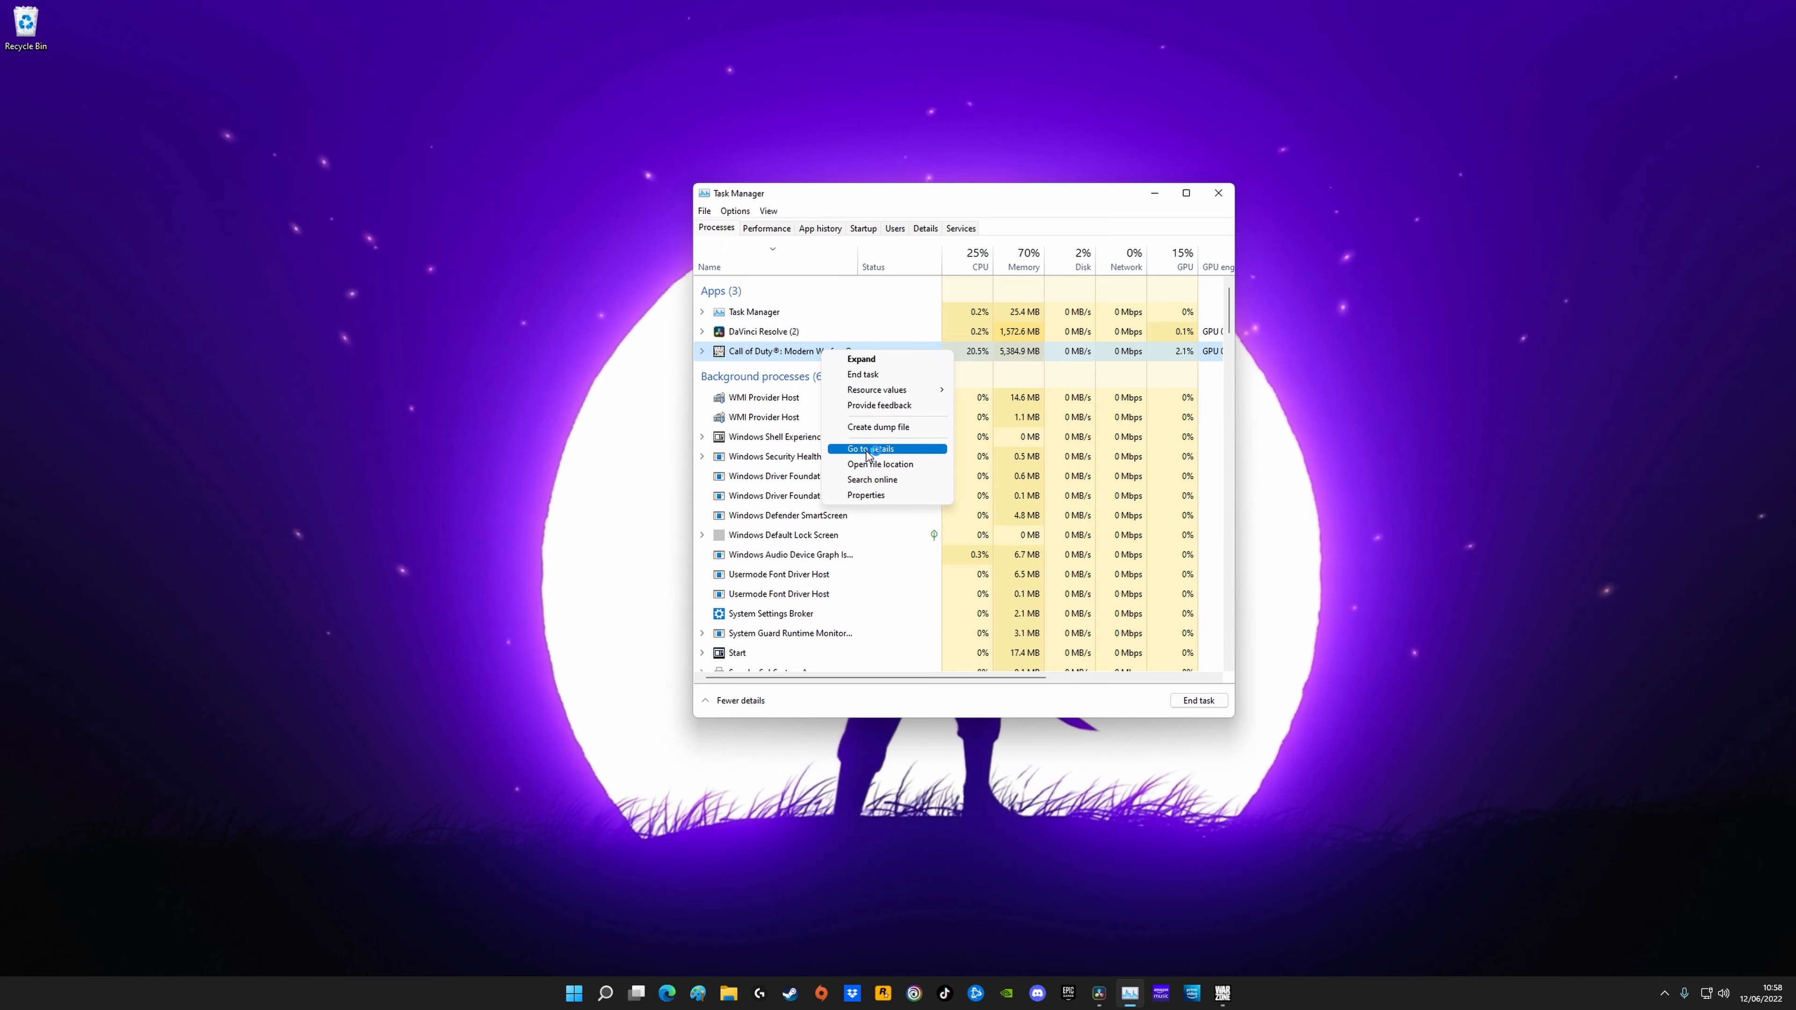
click(871, 448)
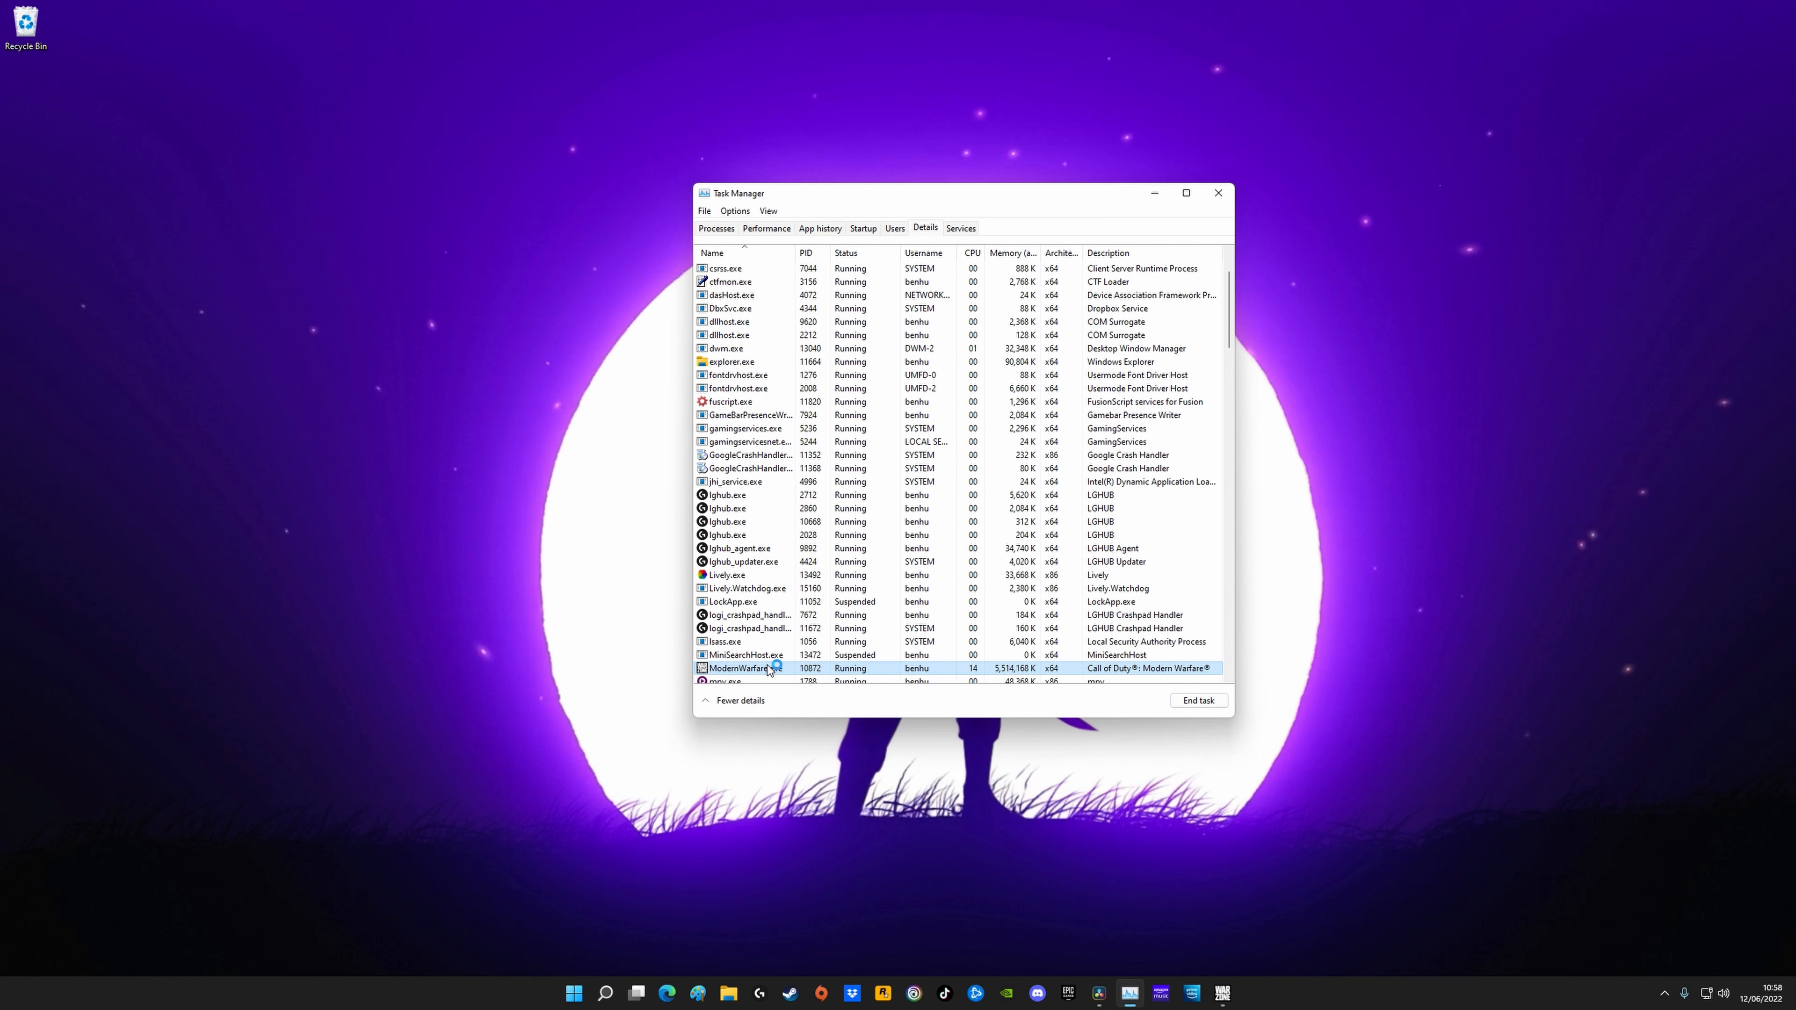
Step: Set the ModernWarfare.exe process priority to High
right_click(739, 668)
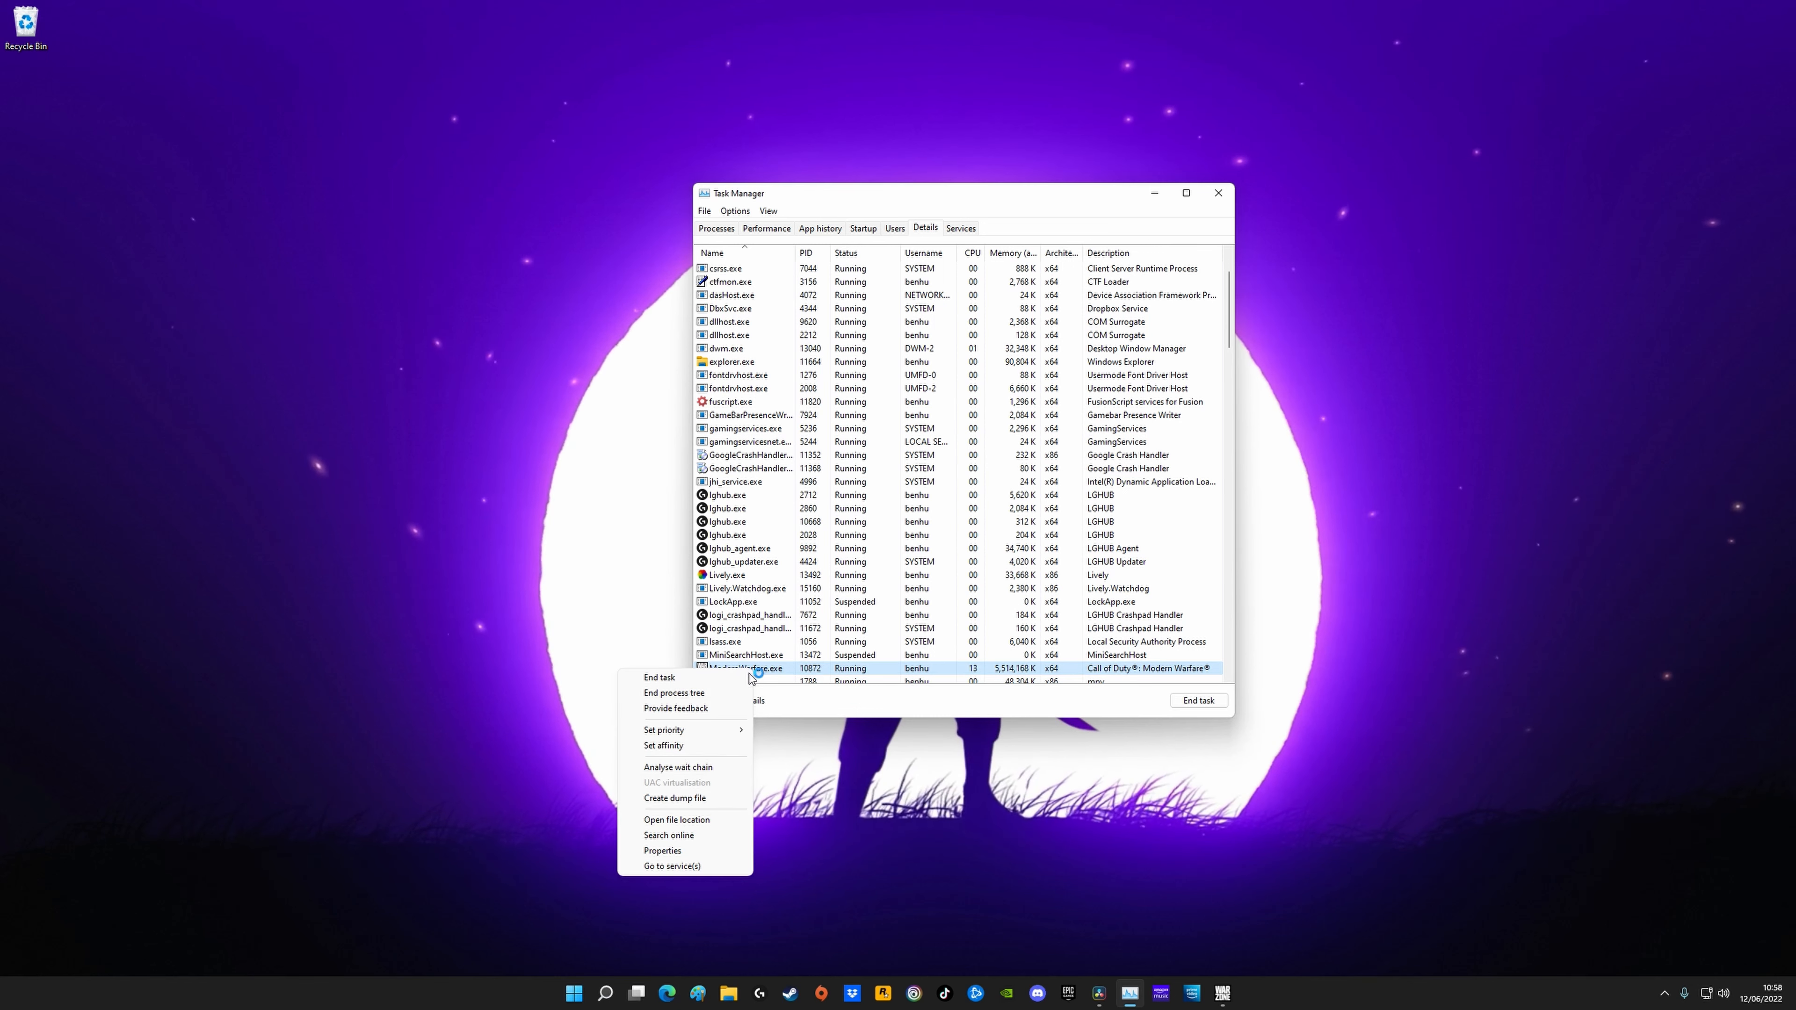
click(662, 730)
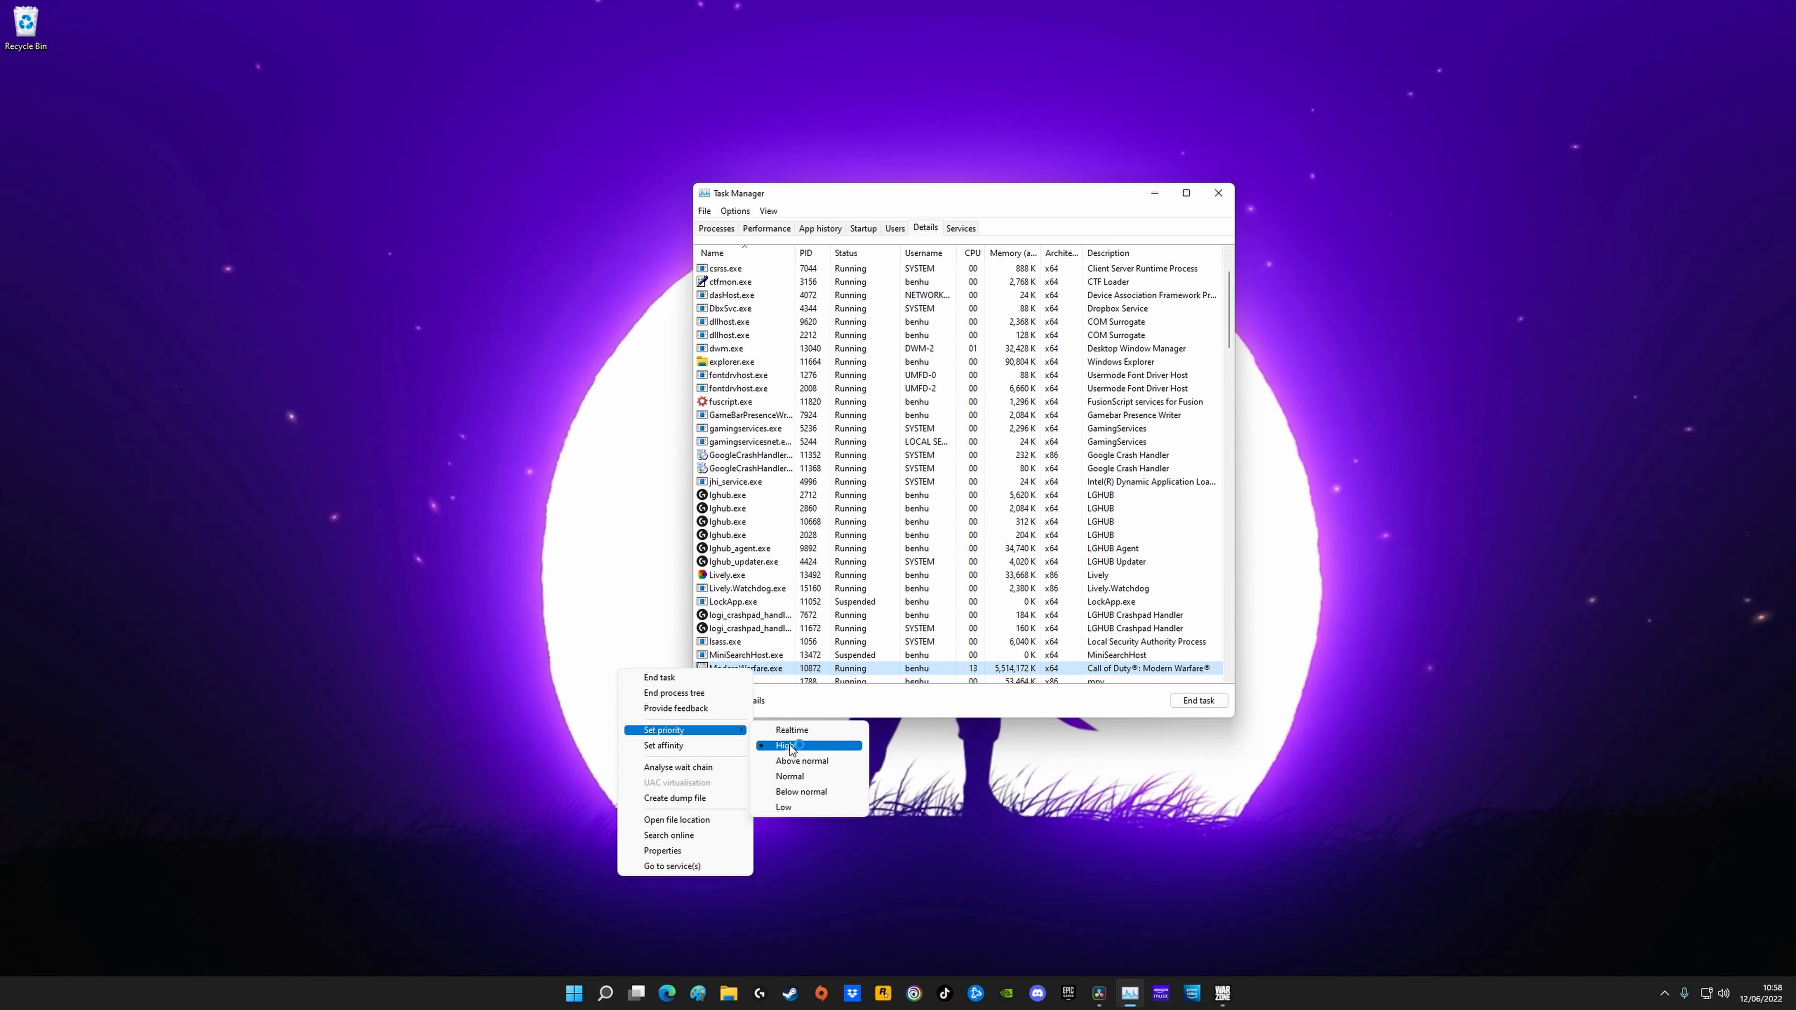
click(862, 228)
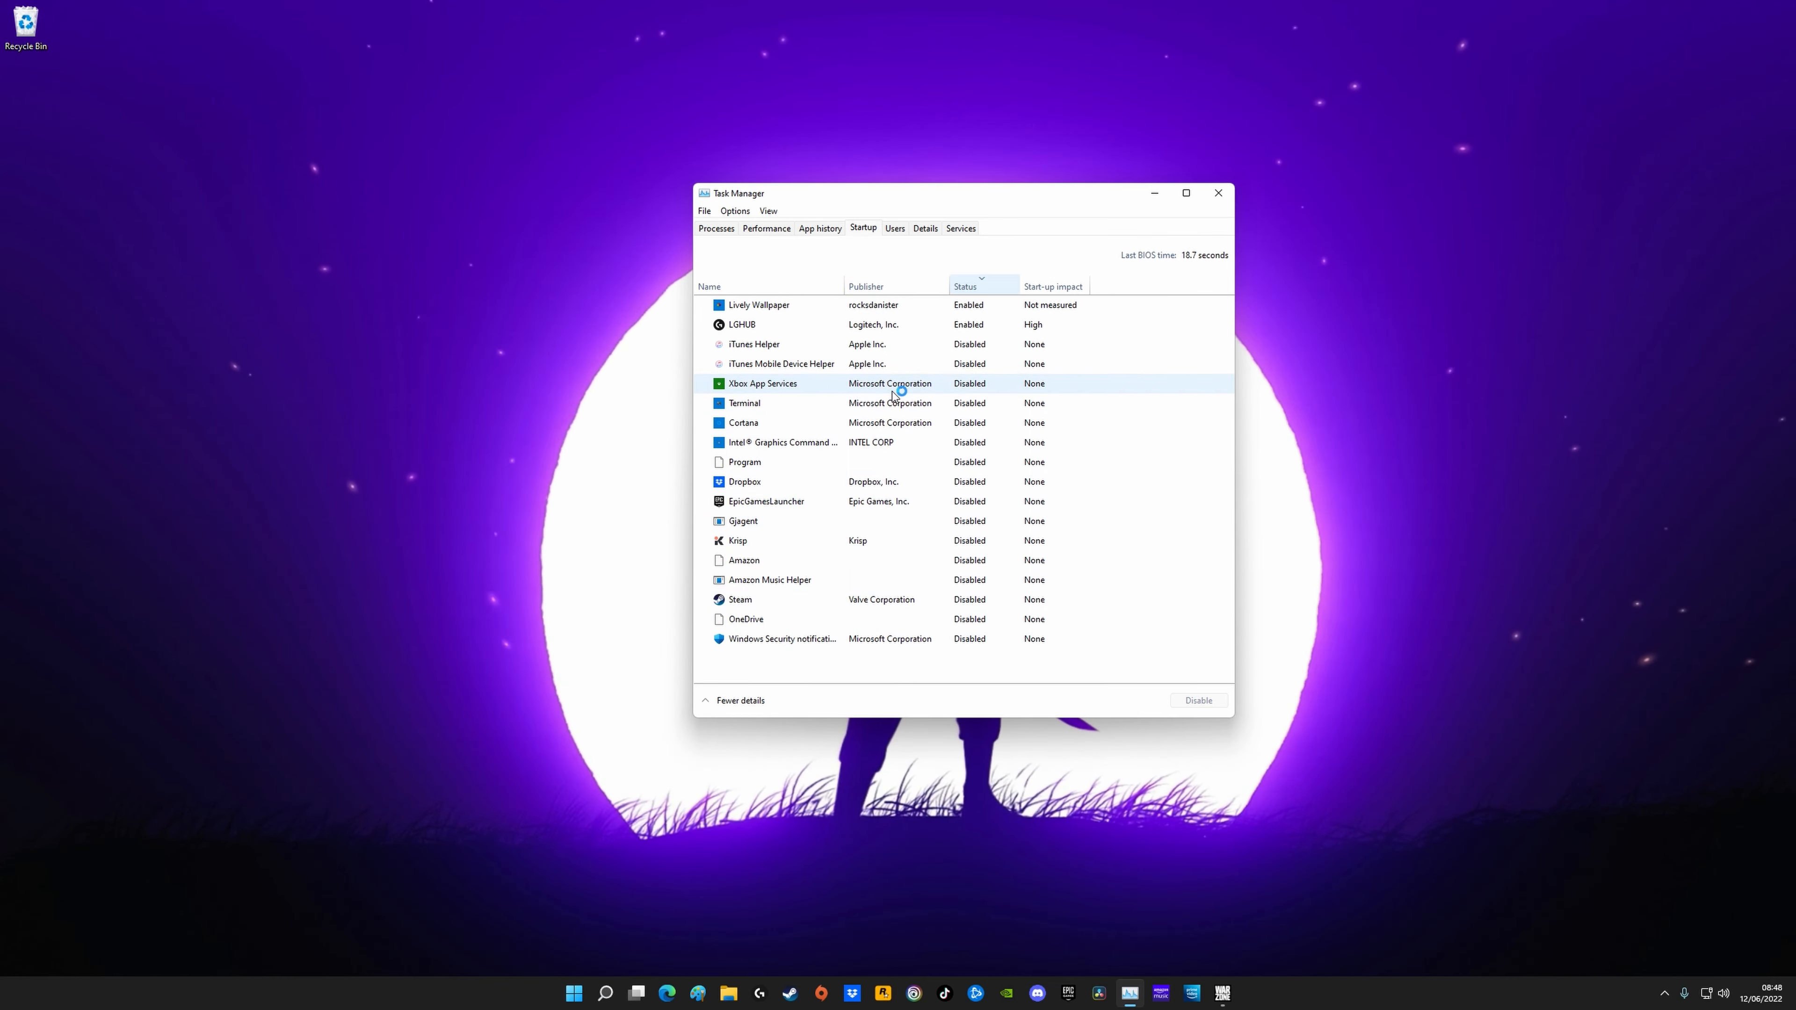
Step: Return from the Startup tab to the running Processes list
click(714, 228)
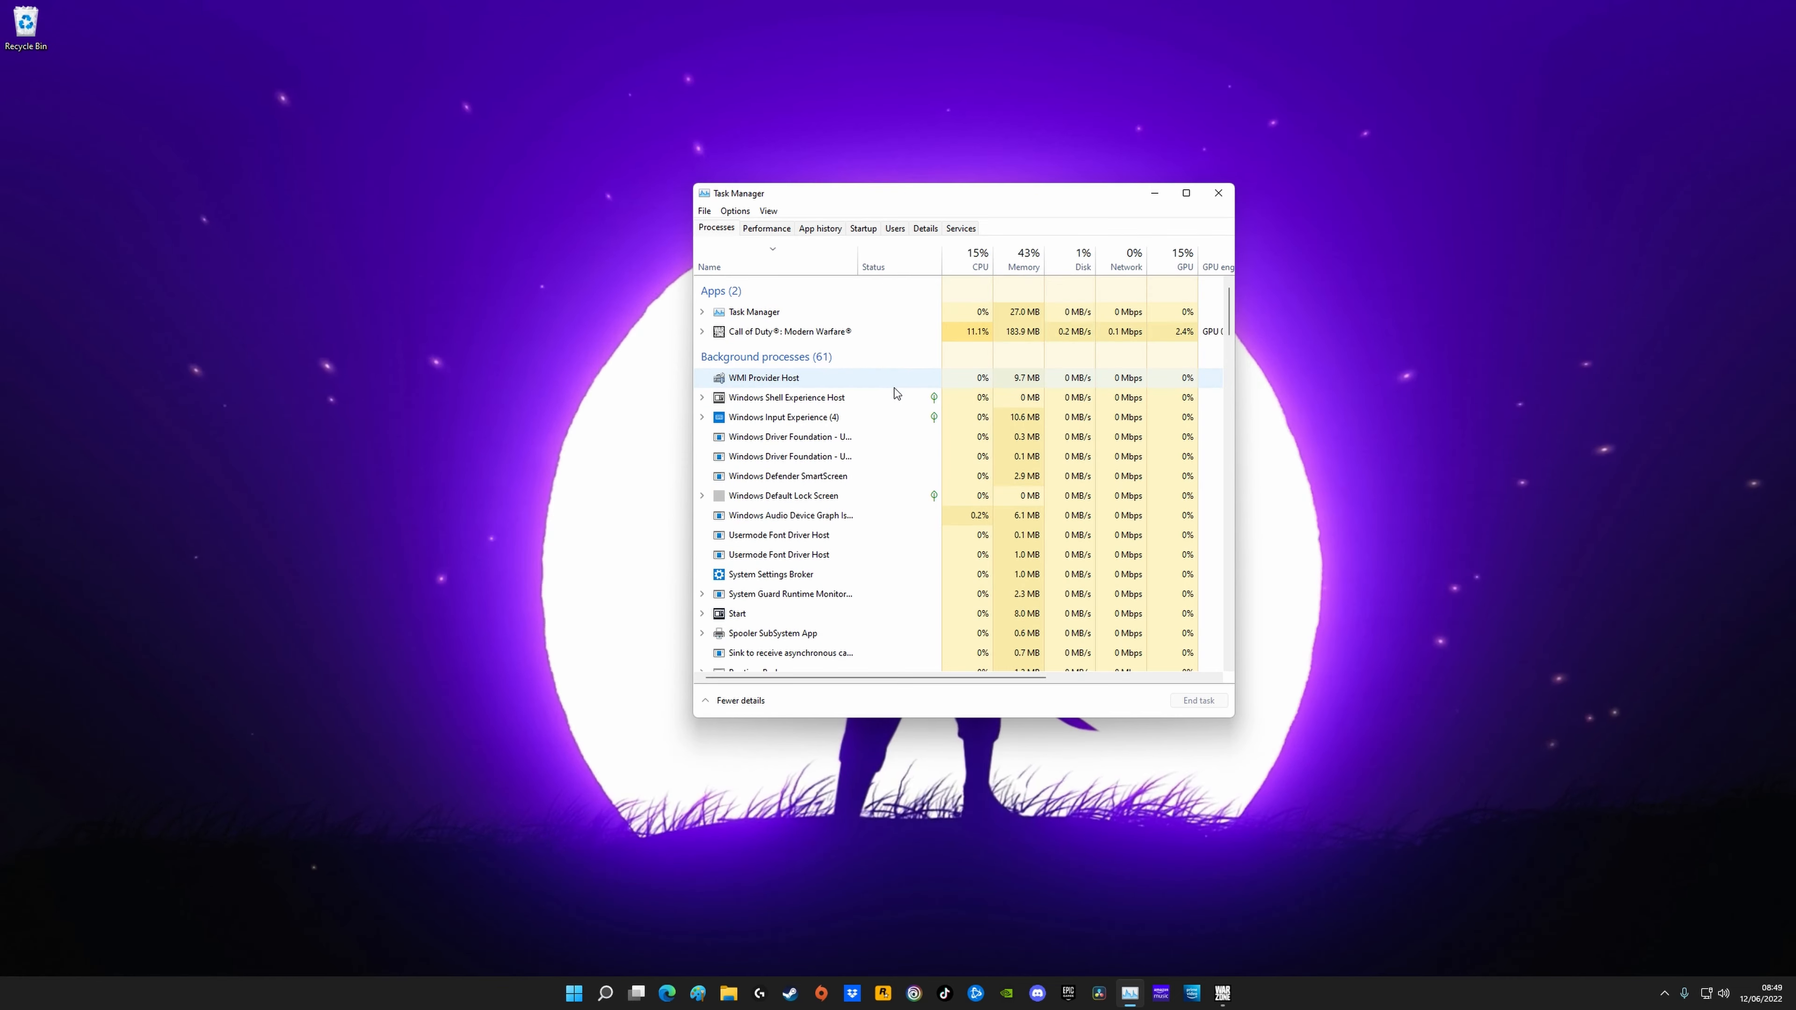
click(834, 699)
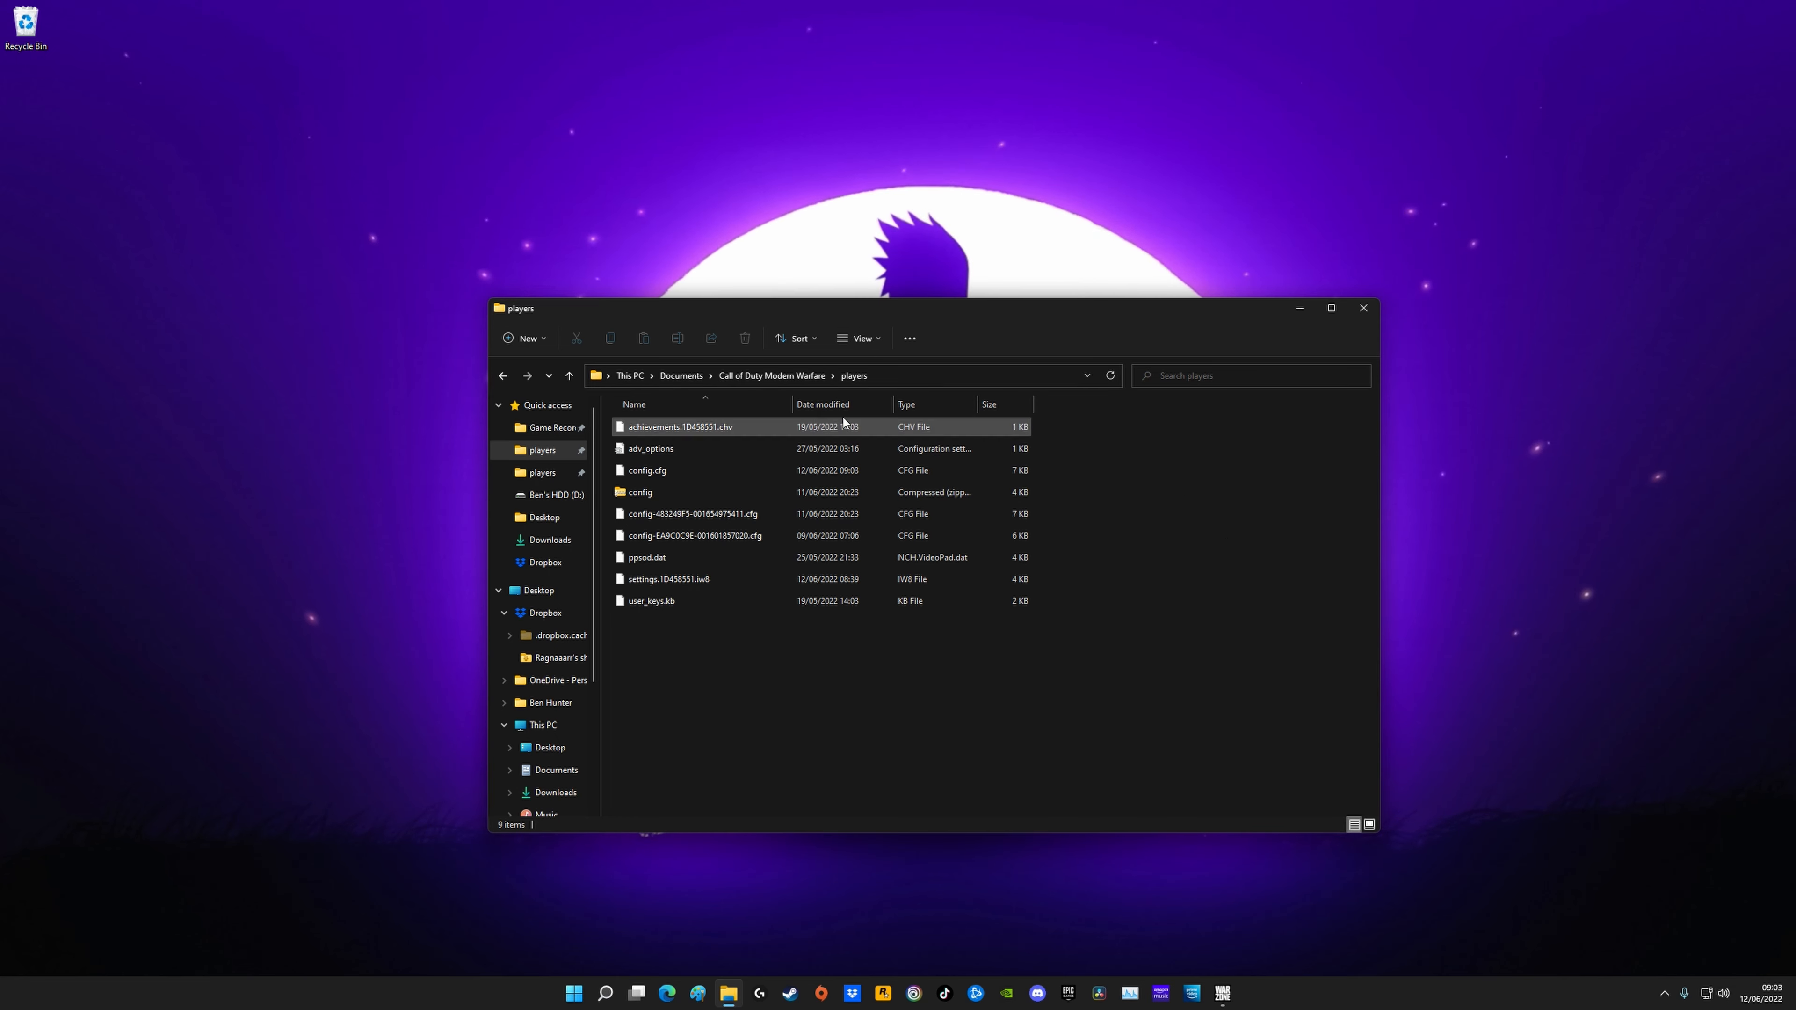
Step: Open adv_options from the Modern Warfare players folder after a detour into Vanguard's
click(710, 470)
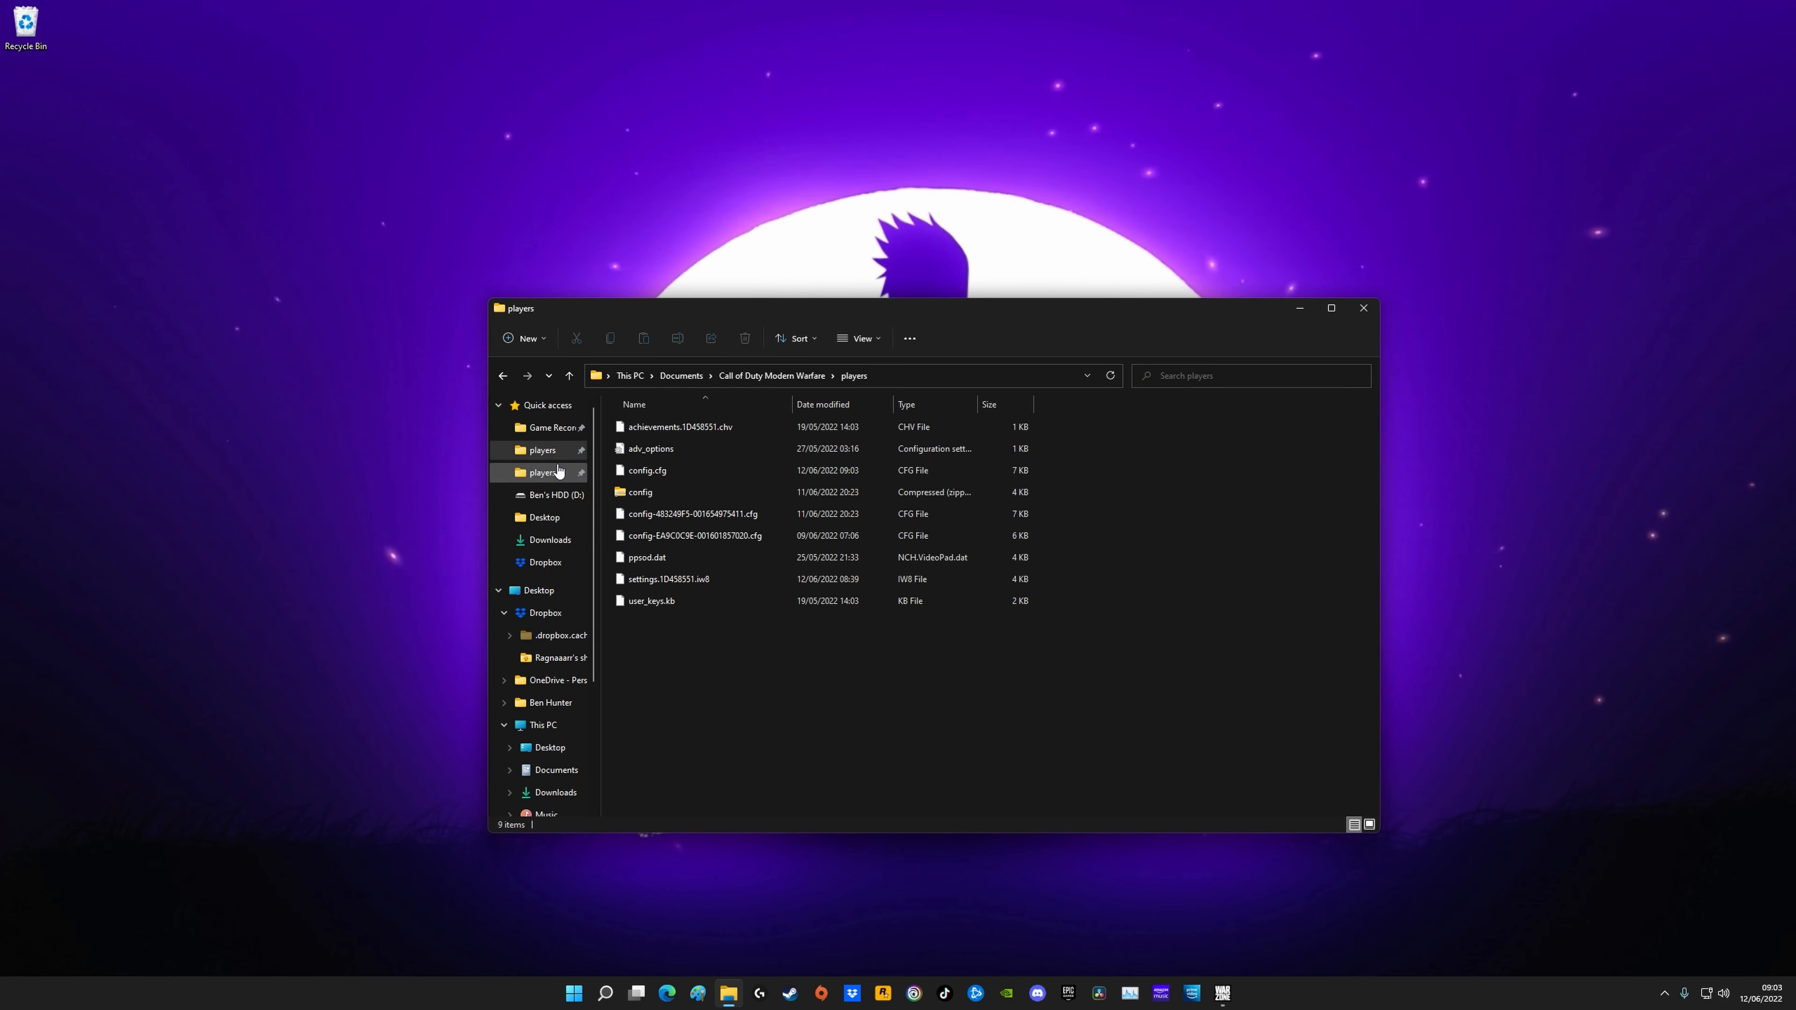
click(540, 449)
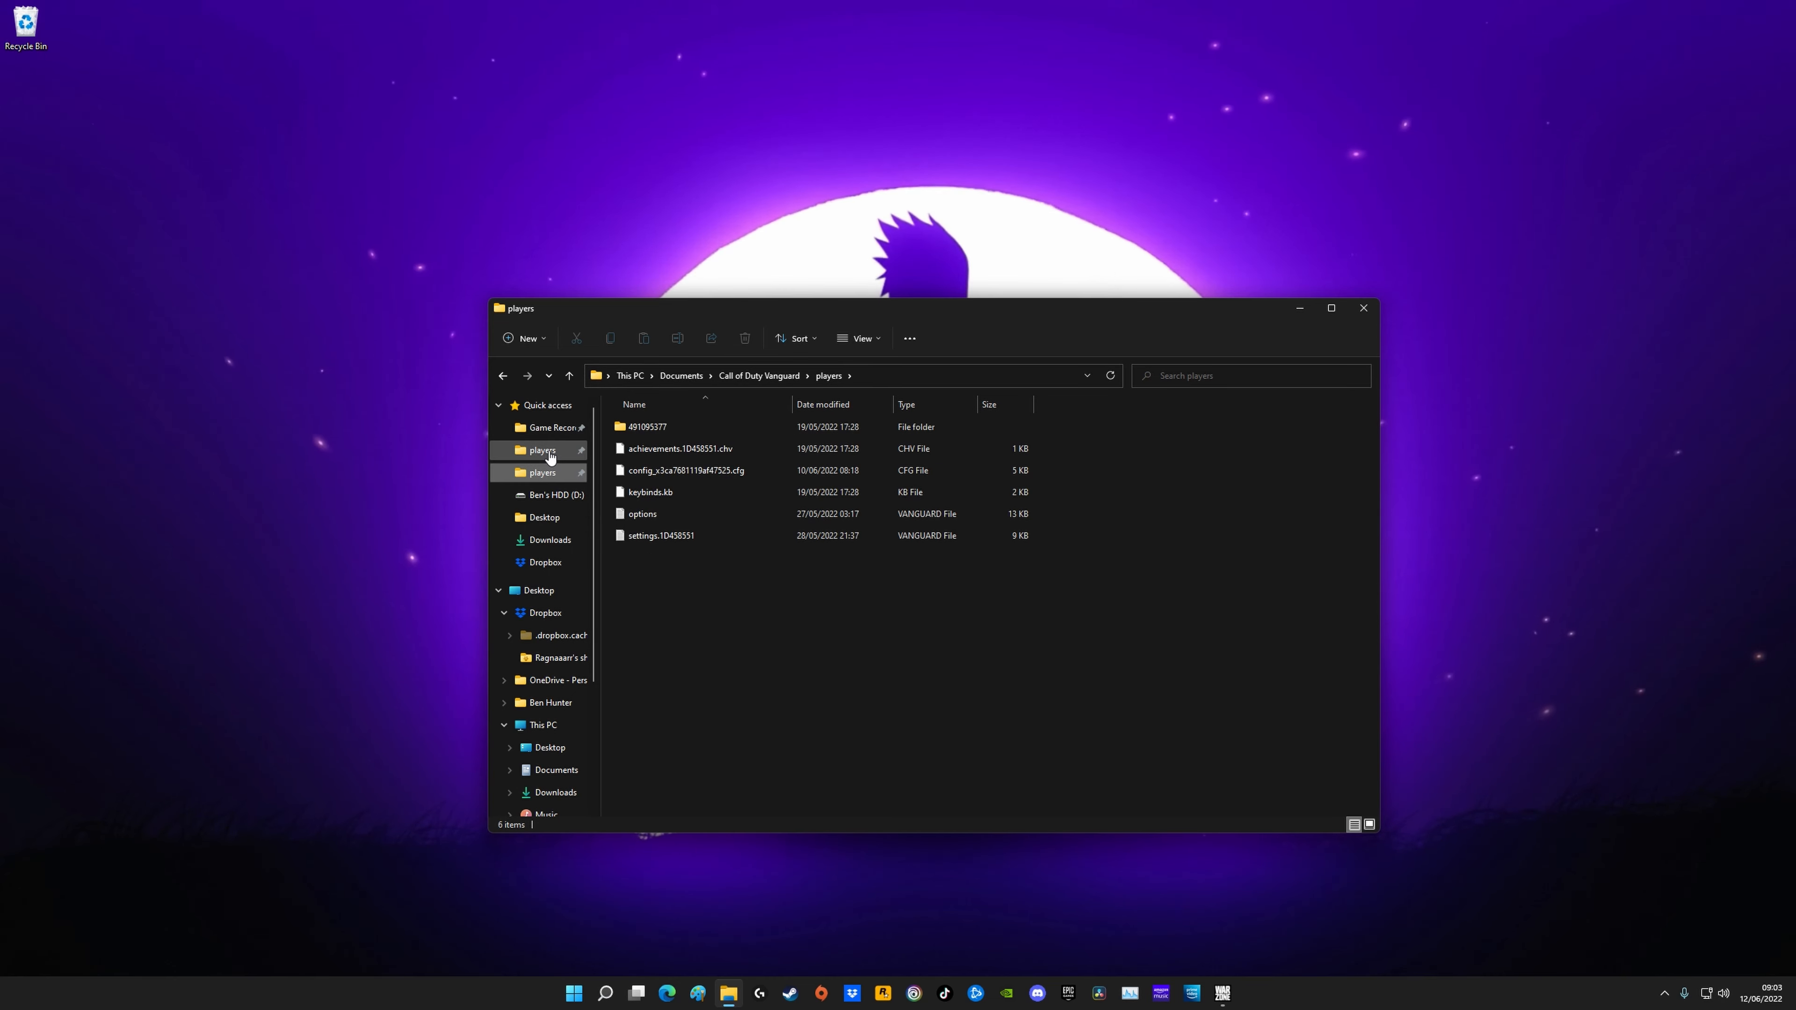
click(542, 449)
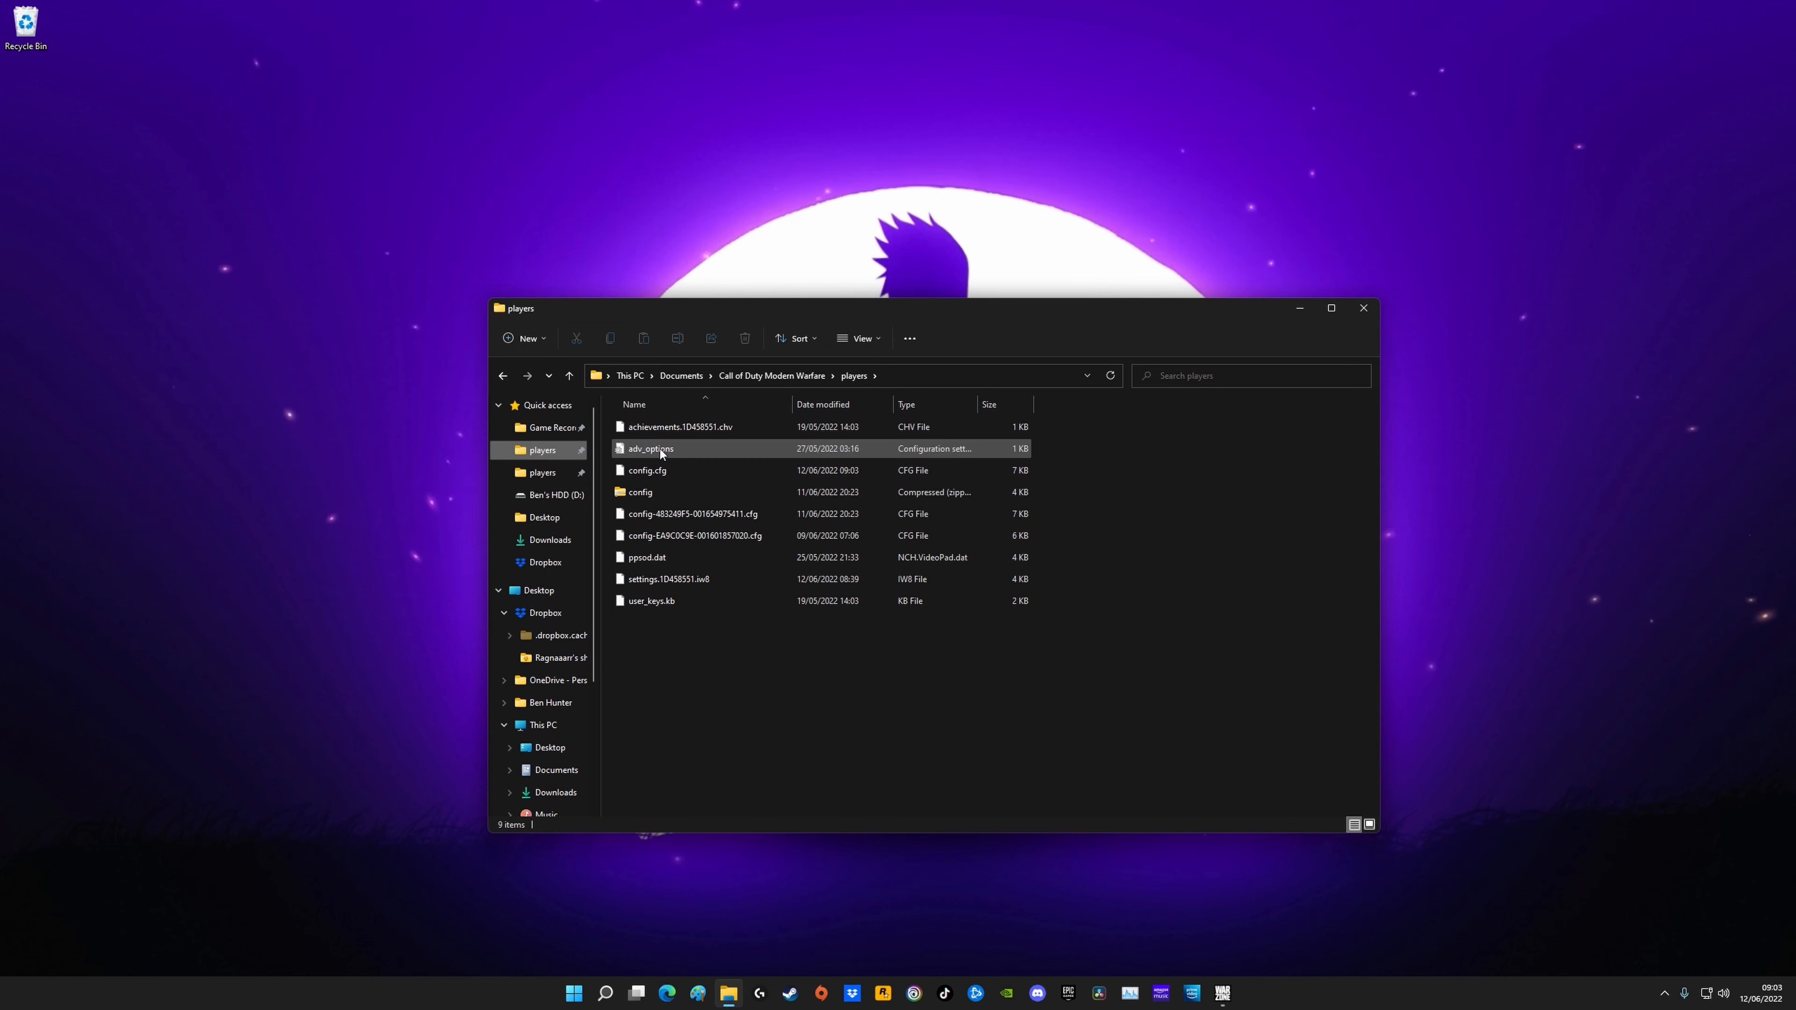
double_click(651, 448)
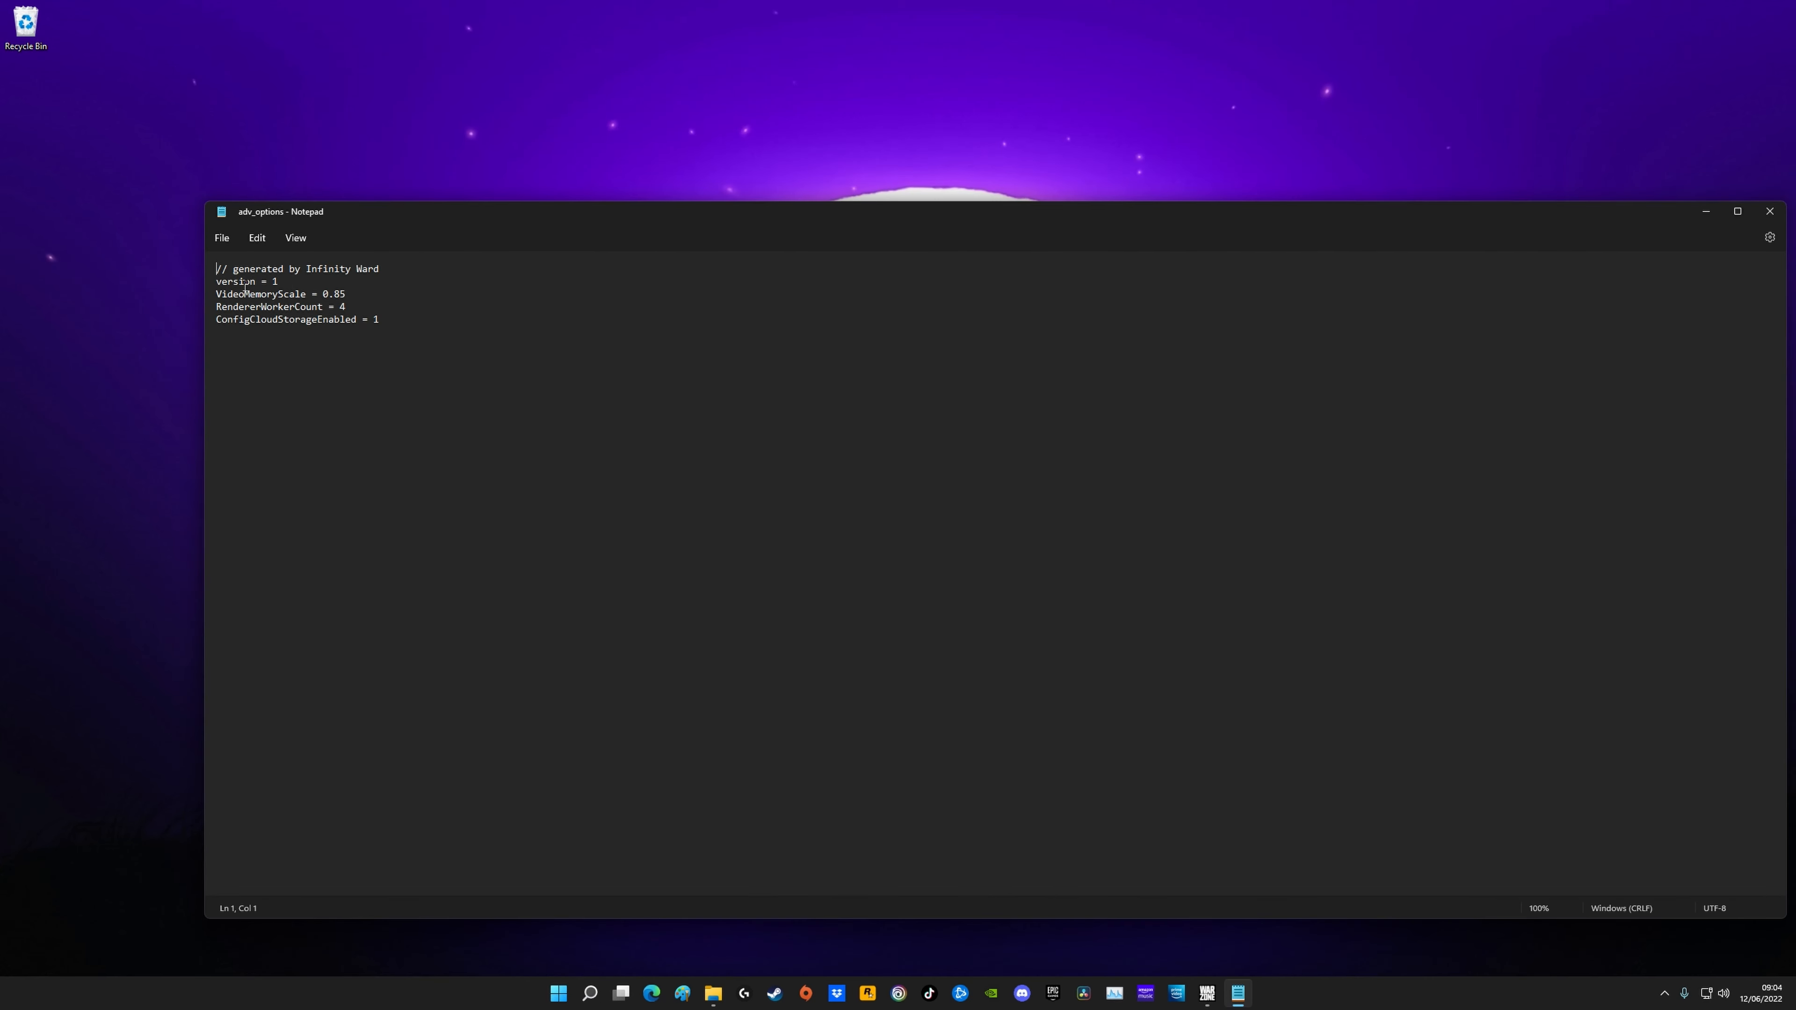
click(348, 293)
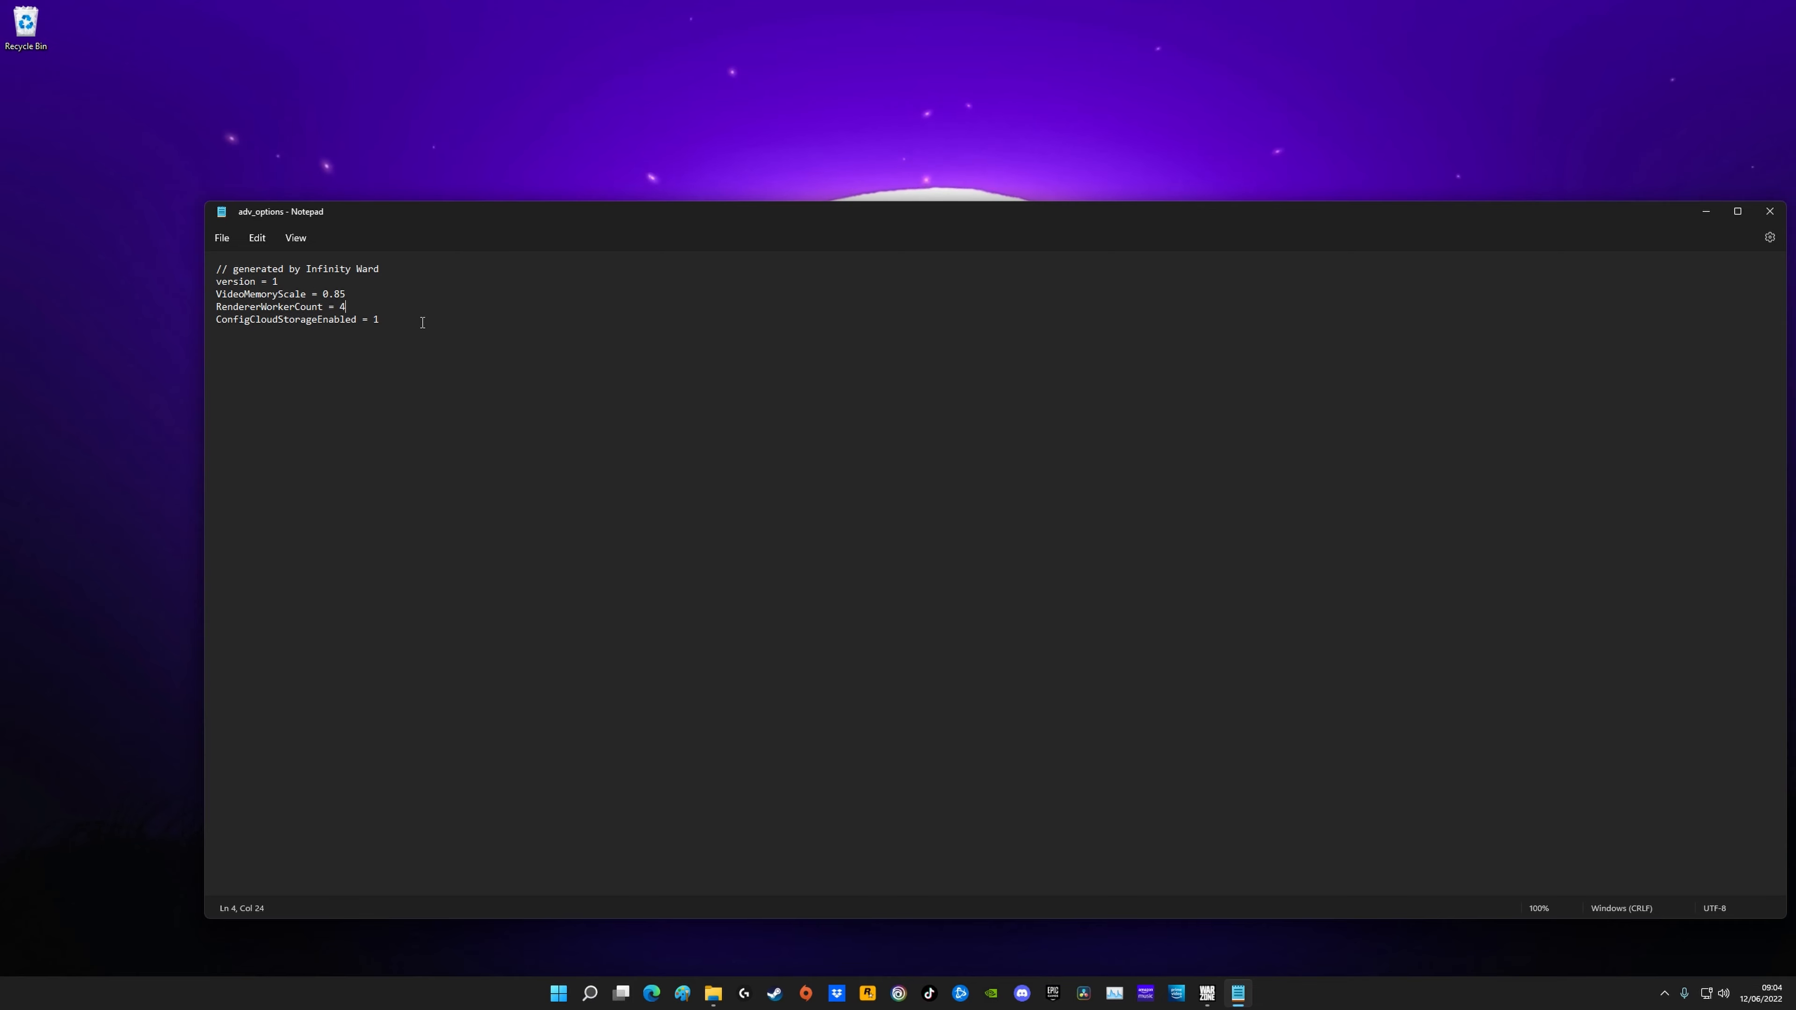
Step: Show the CPU performance graph with its cores and logical processors
click(1083, 993)
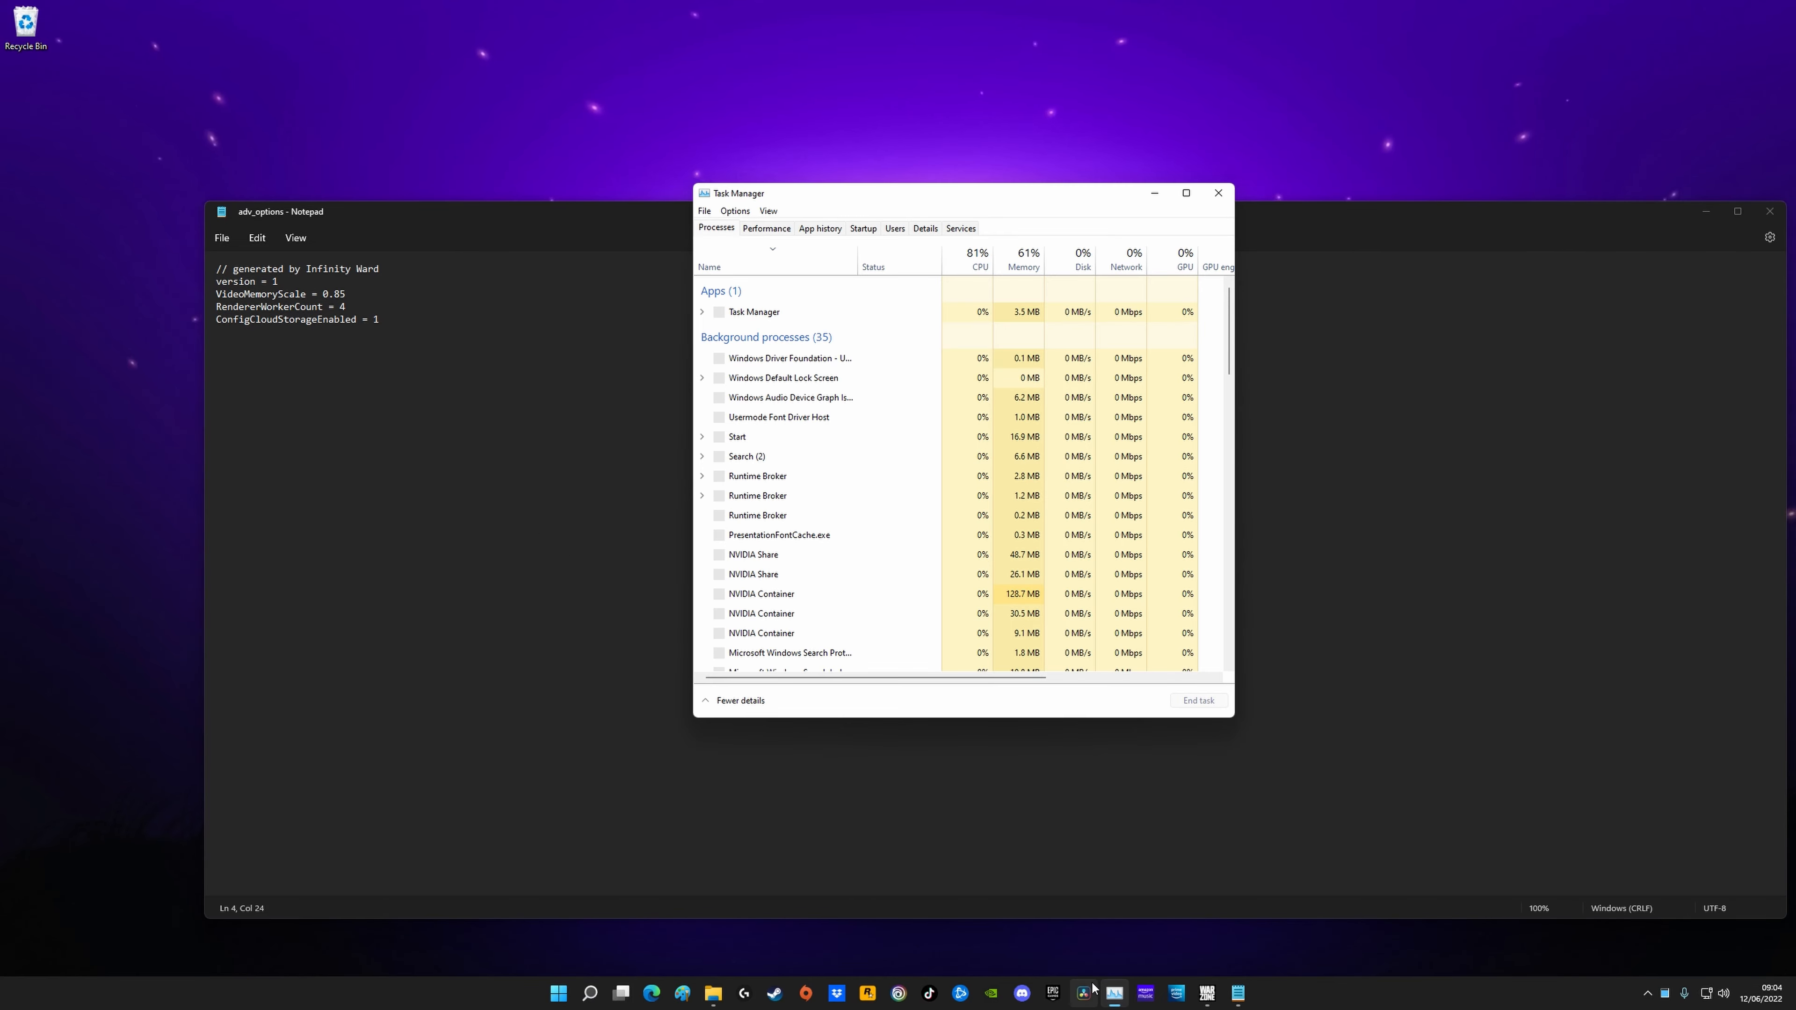
click(766, 228)
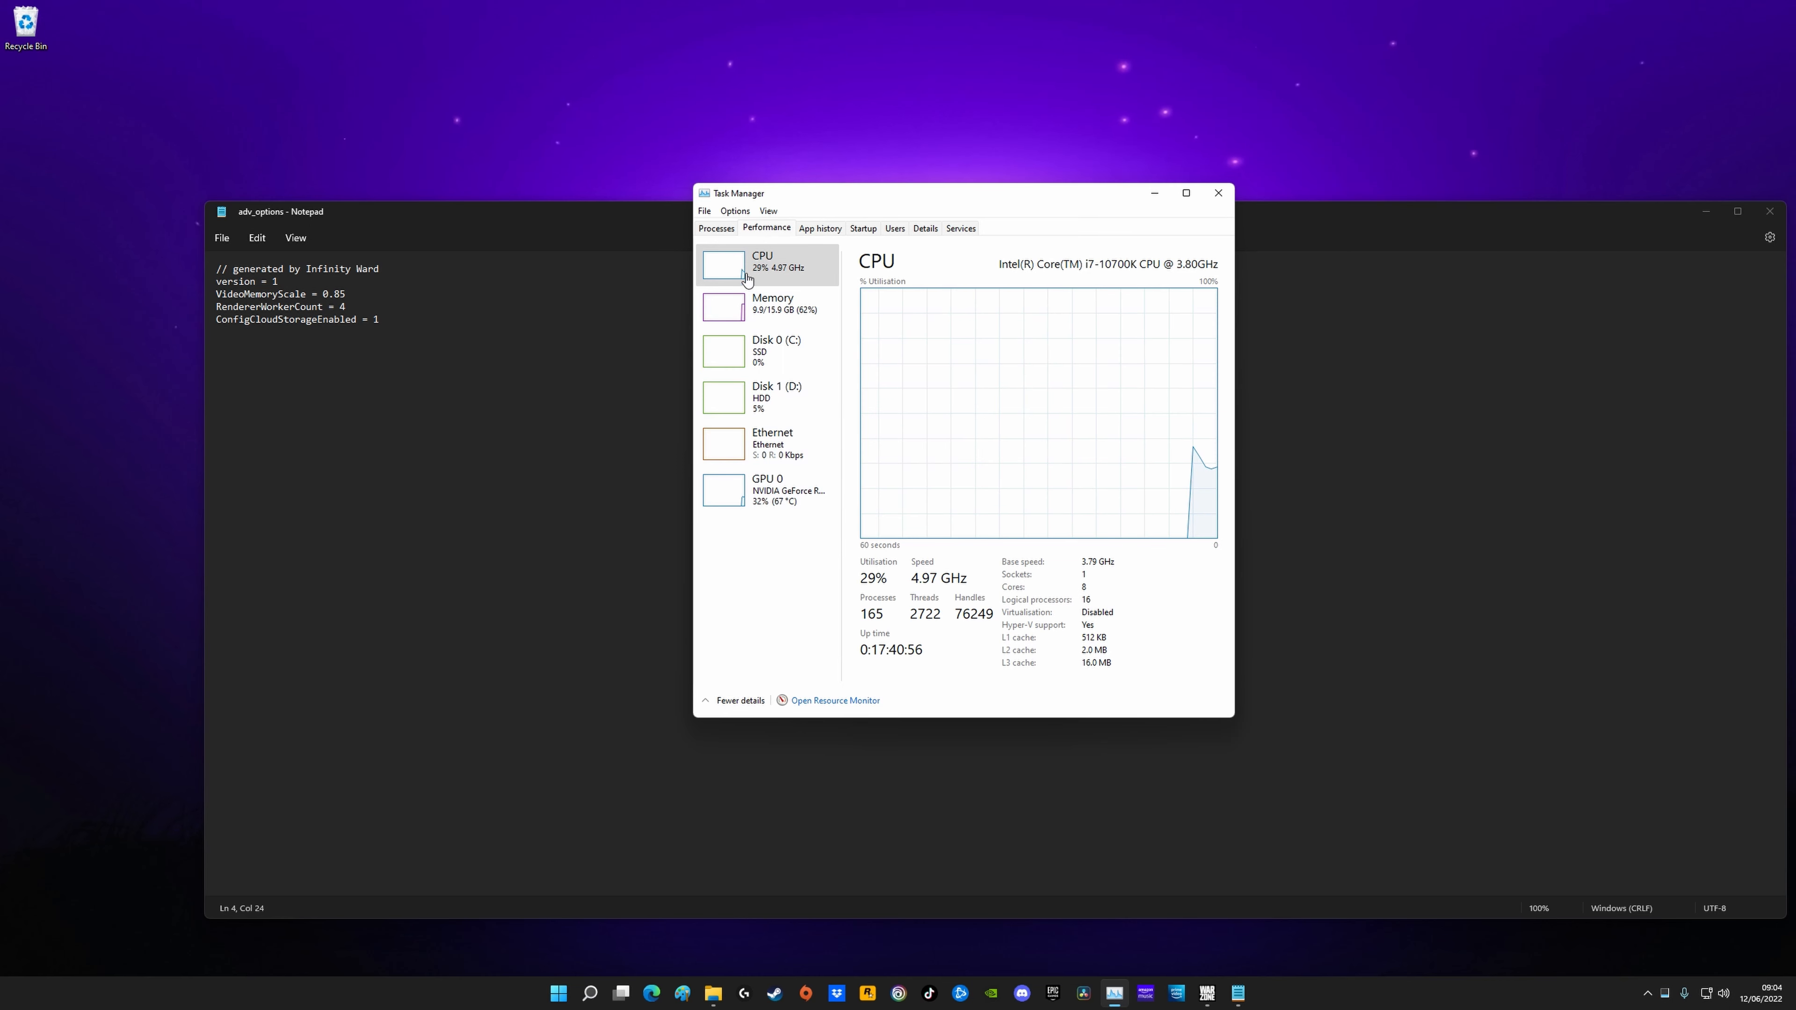
mouse_move(1031, 596)
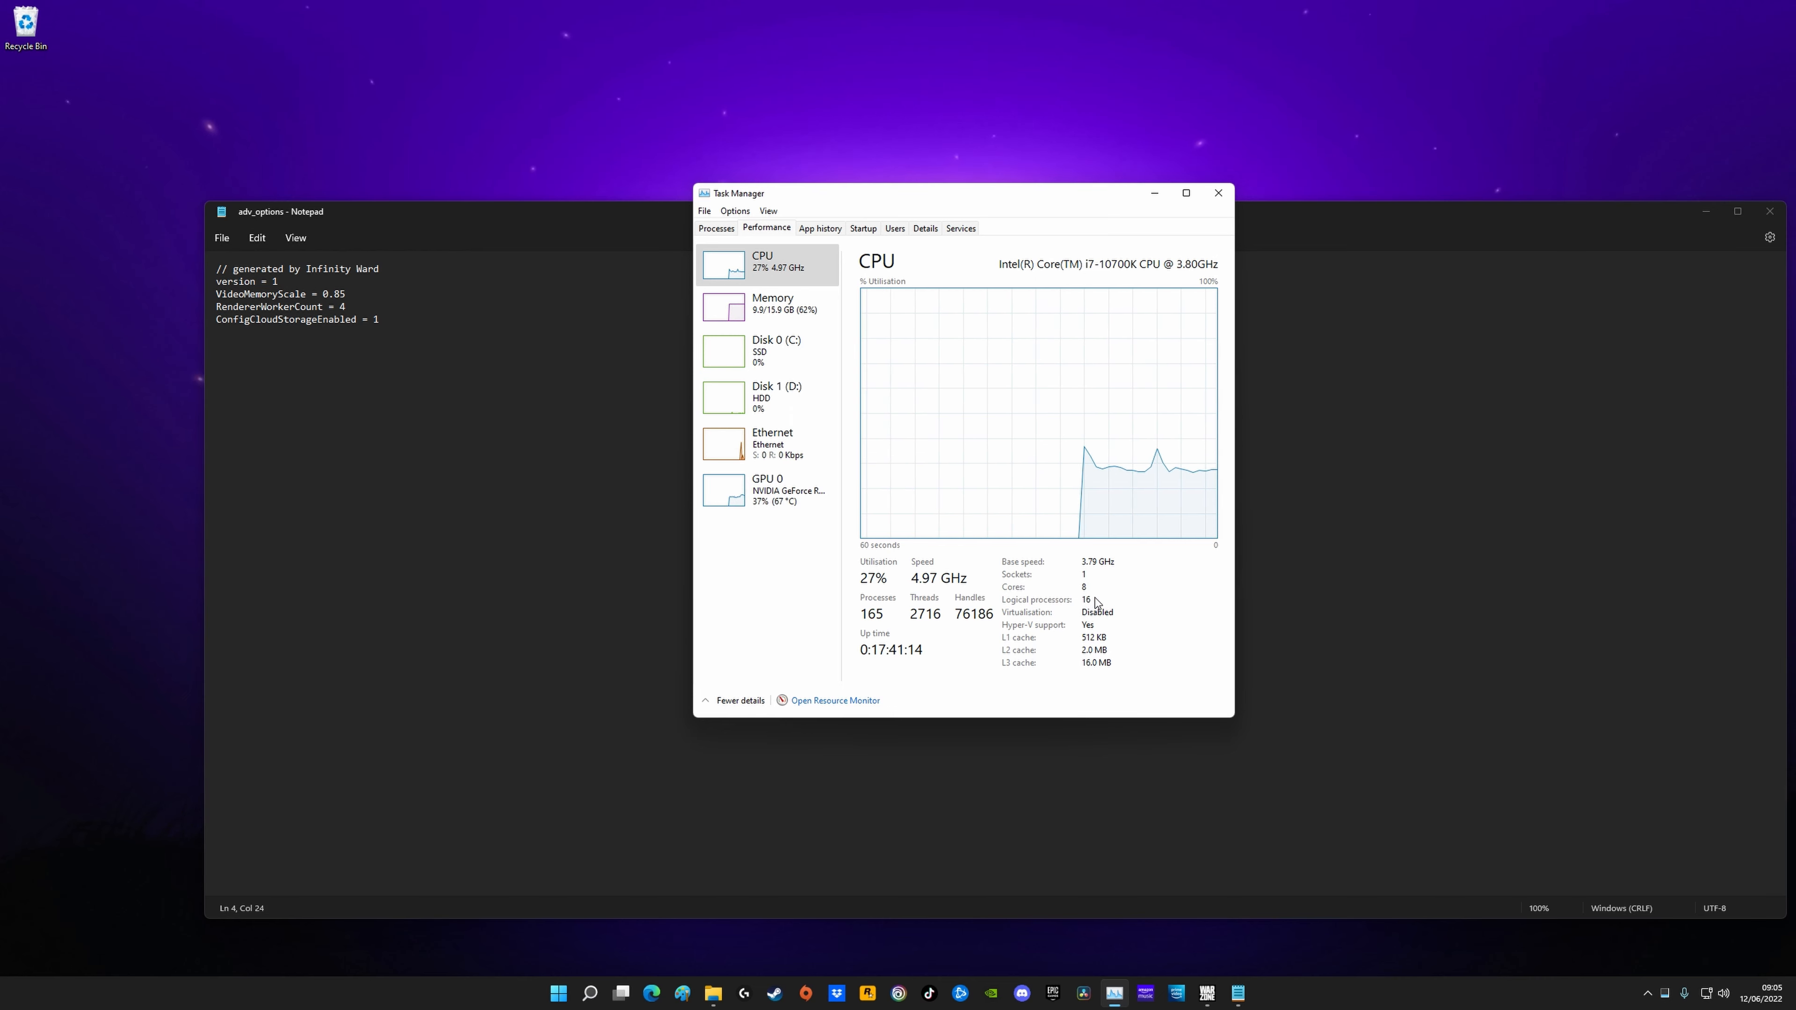
mouse_move(1129, 612)
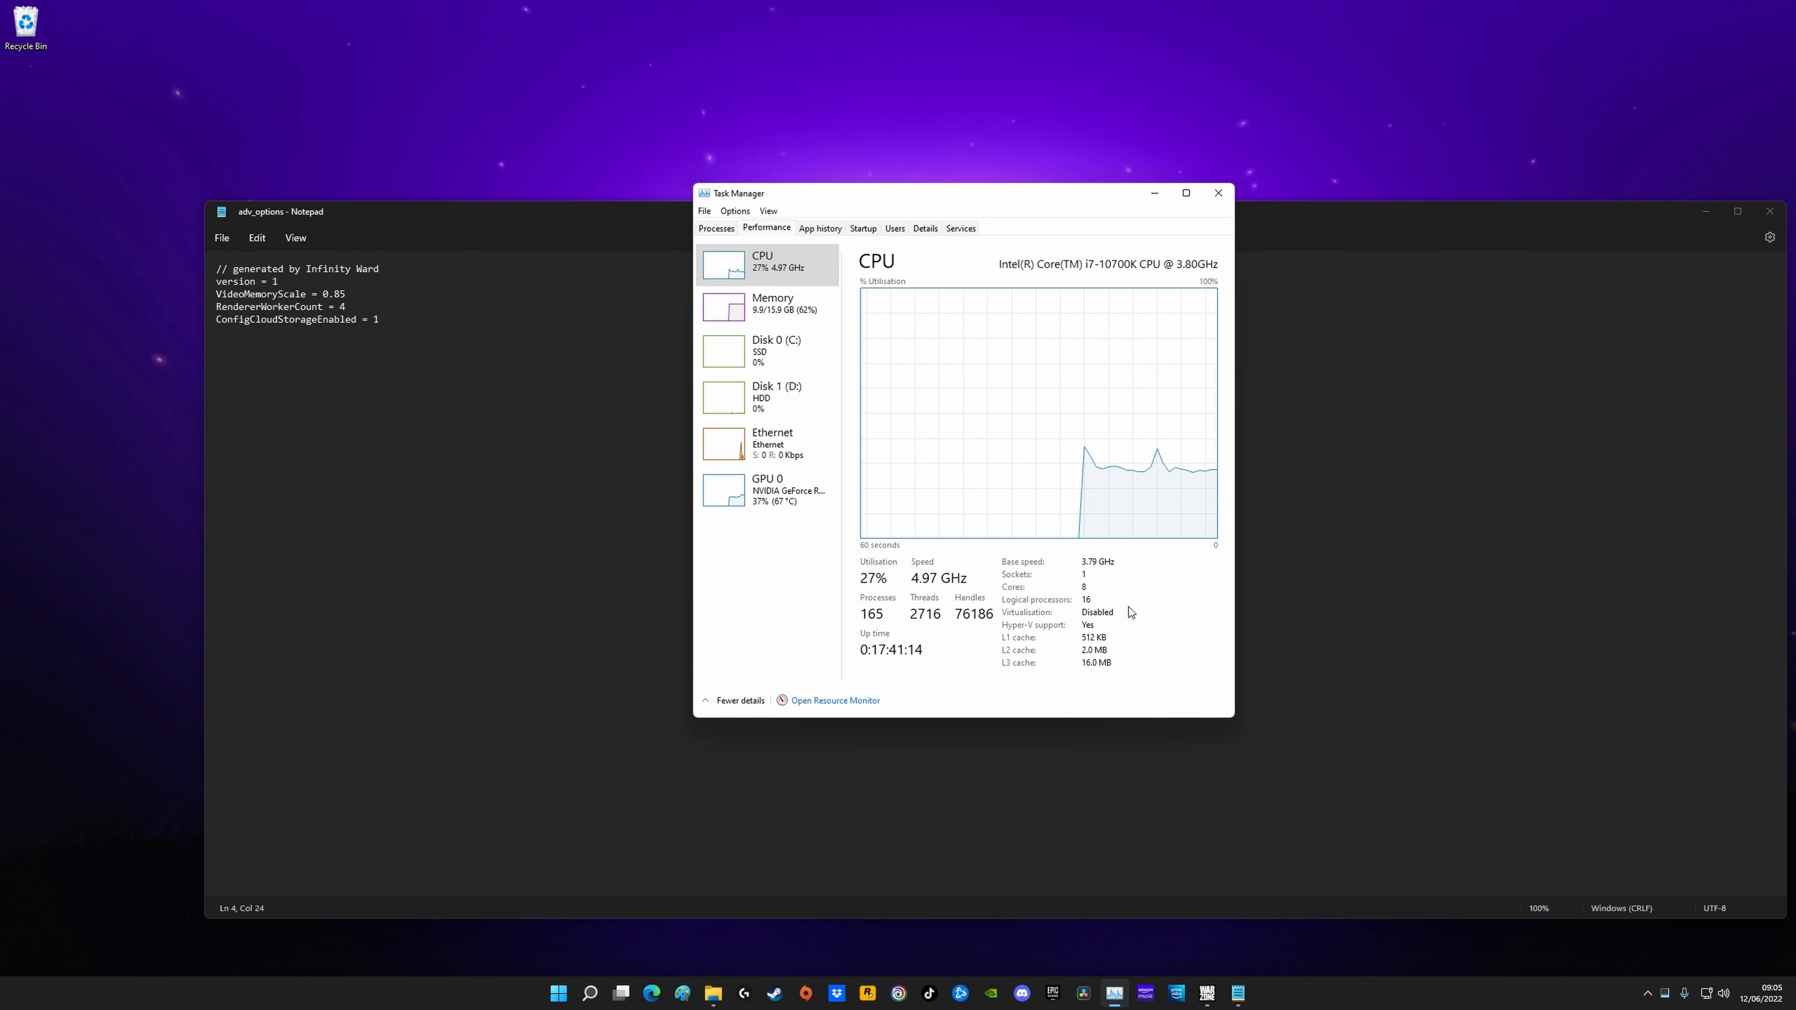
mouse_move(639, 489)
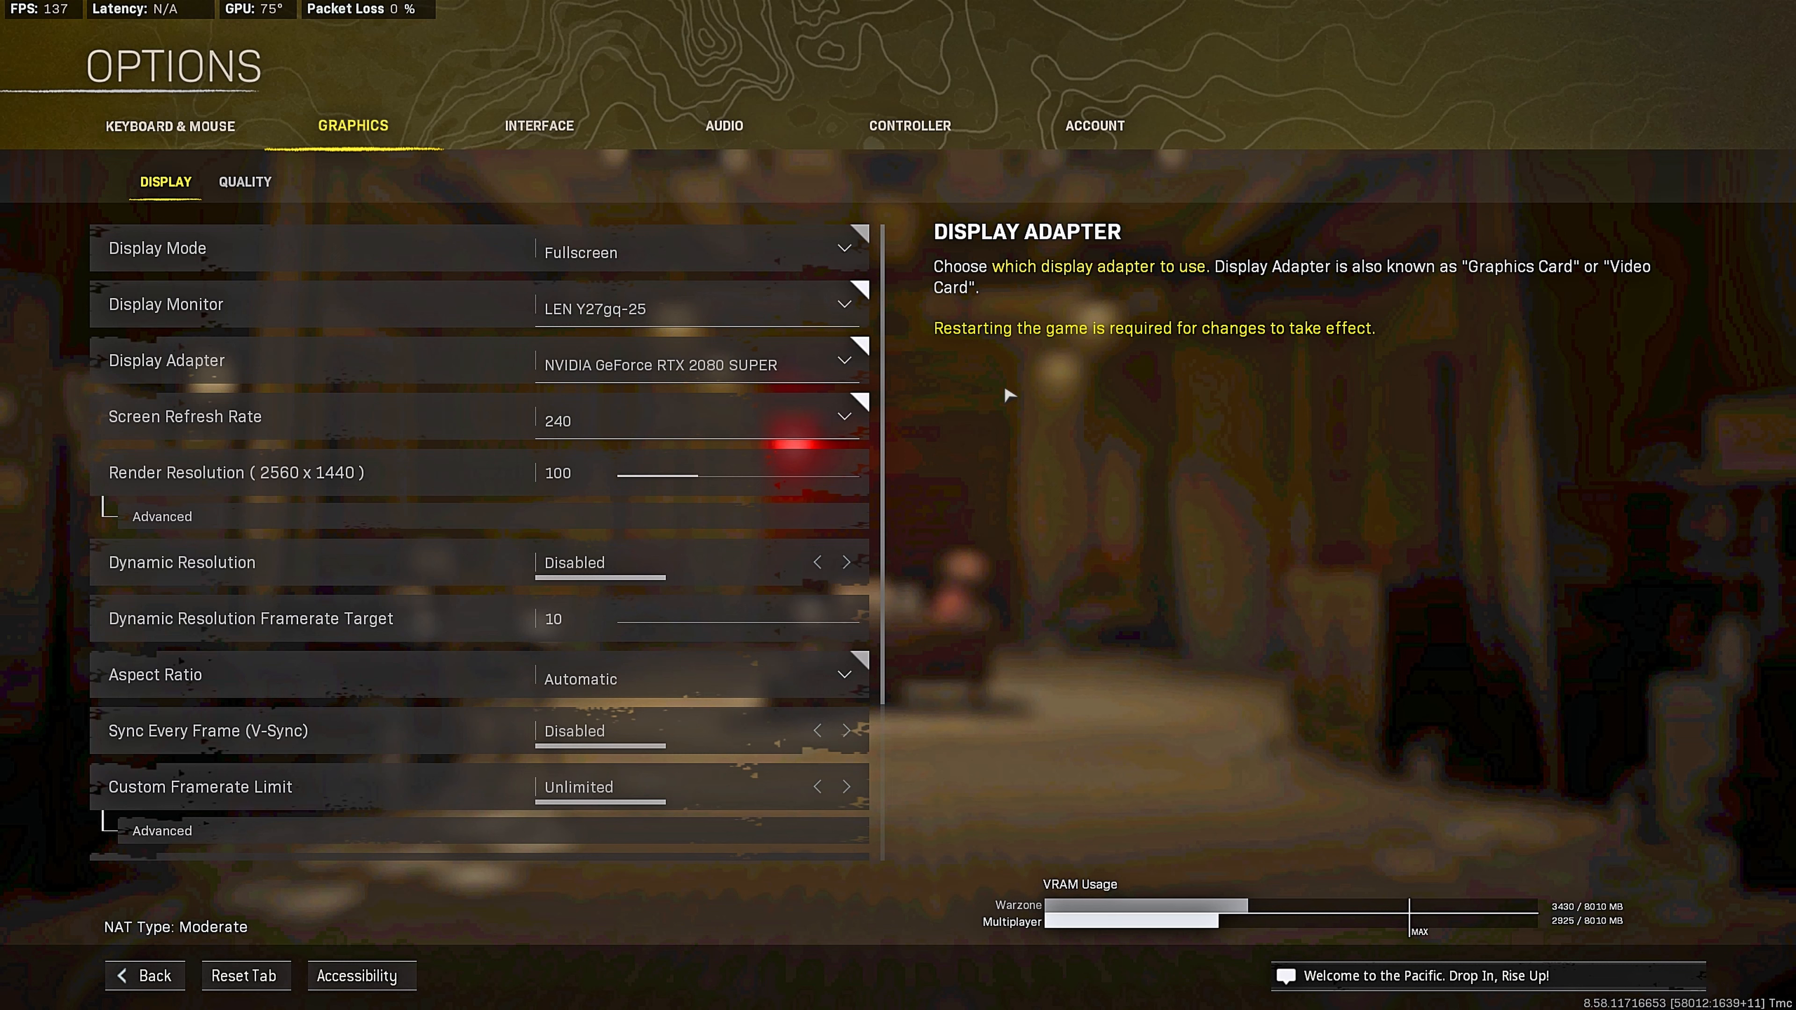
mouse_move(458, 249)
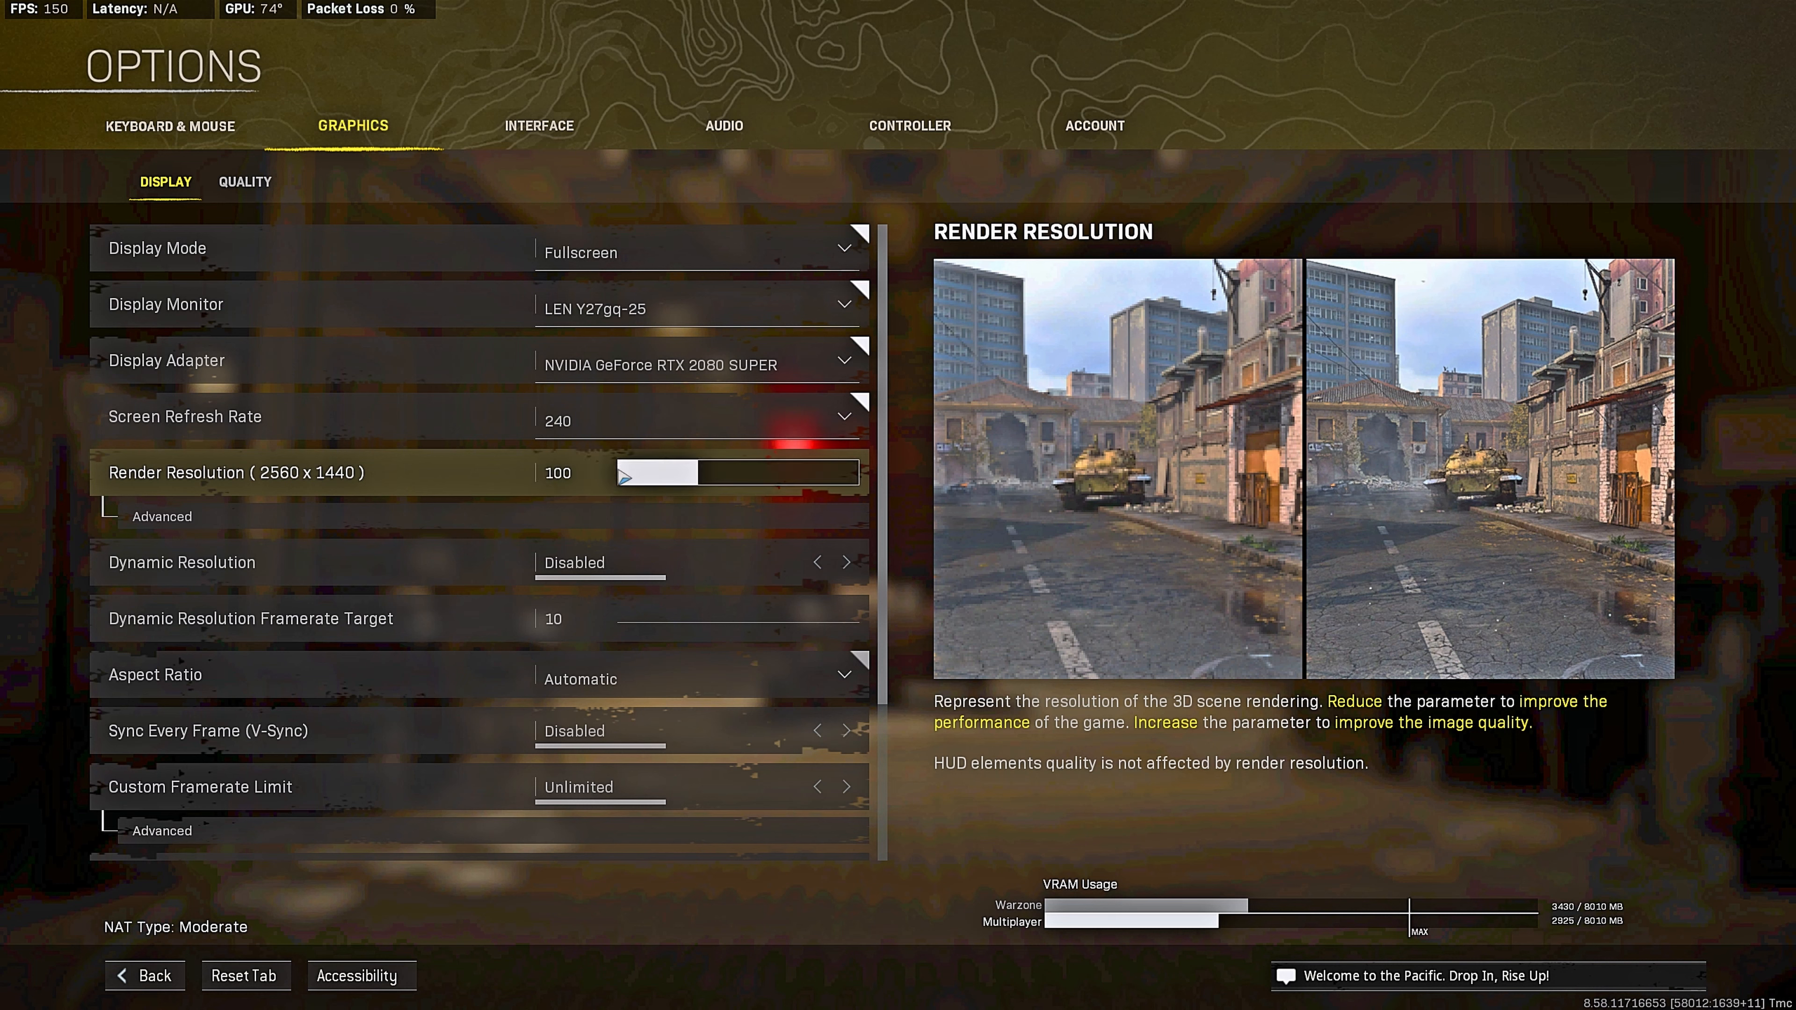
click(699, 528)
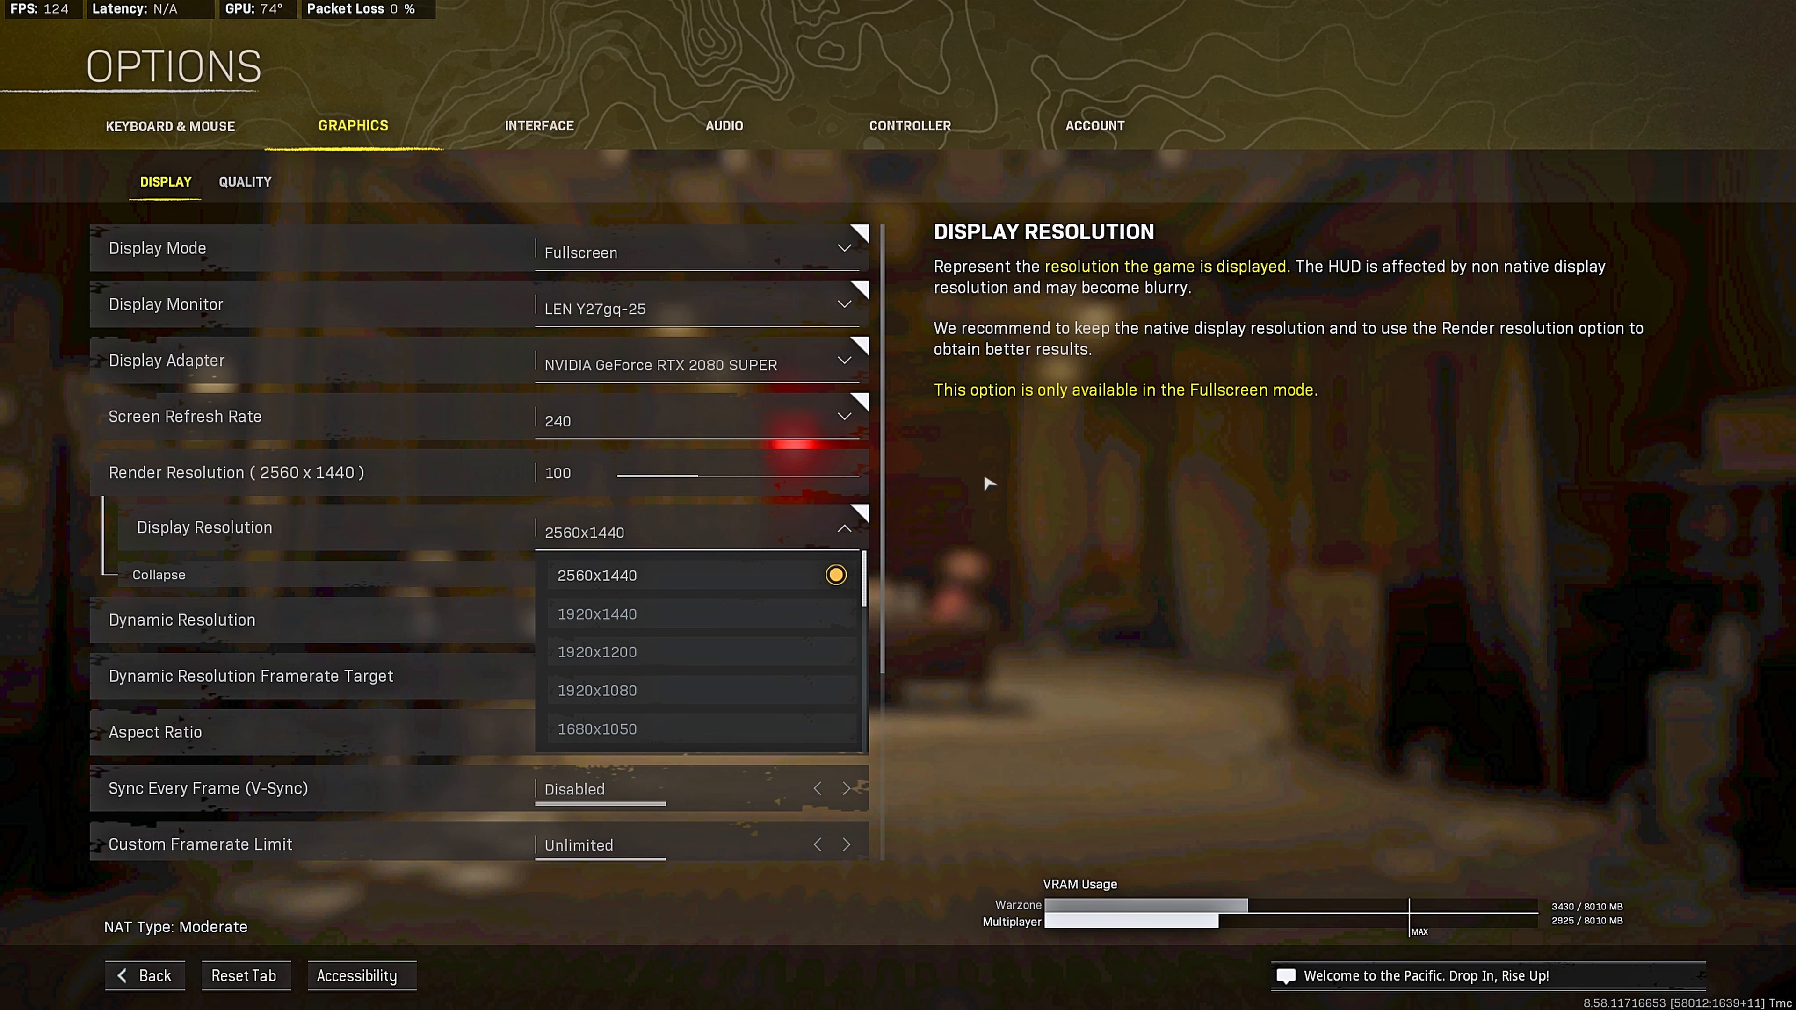
click(158, 574)
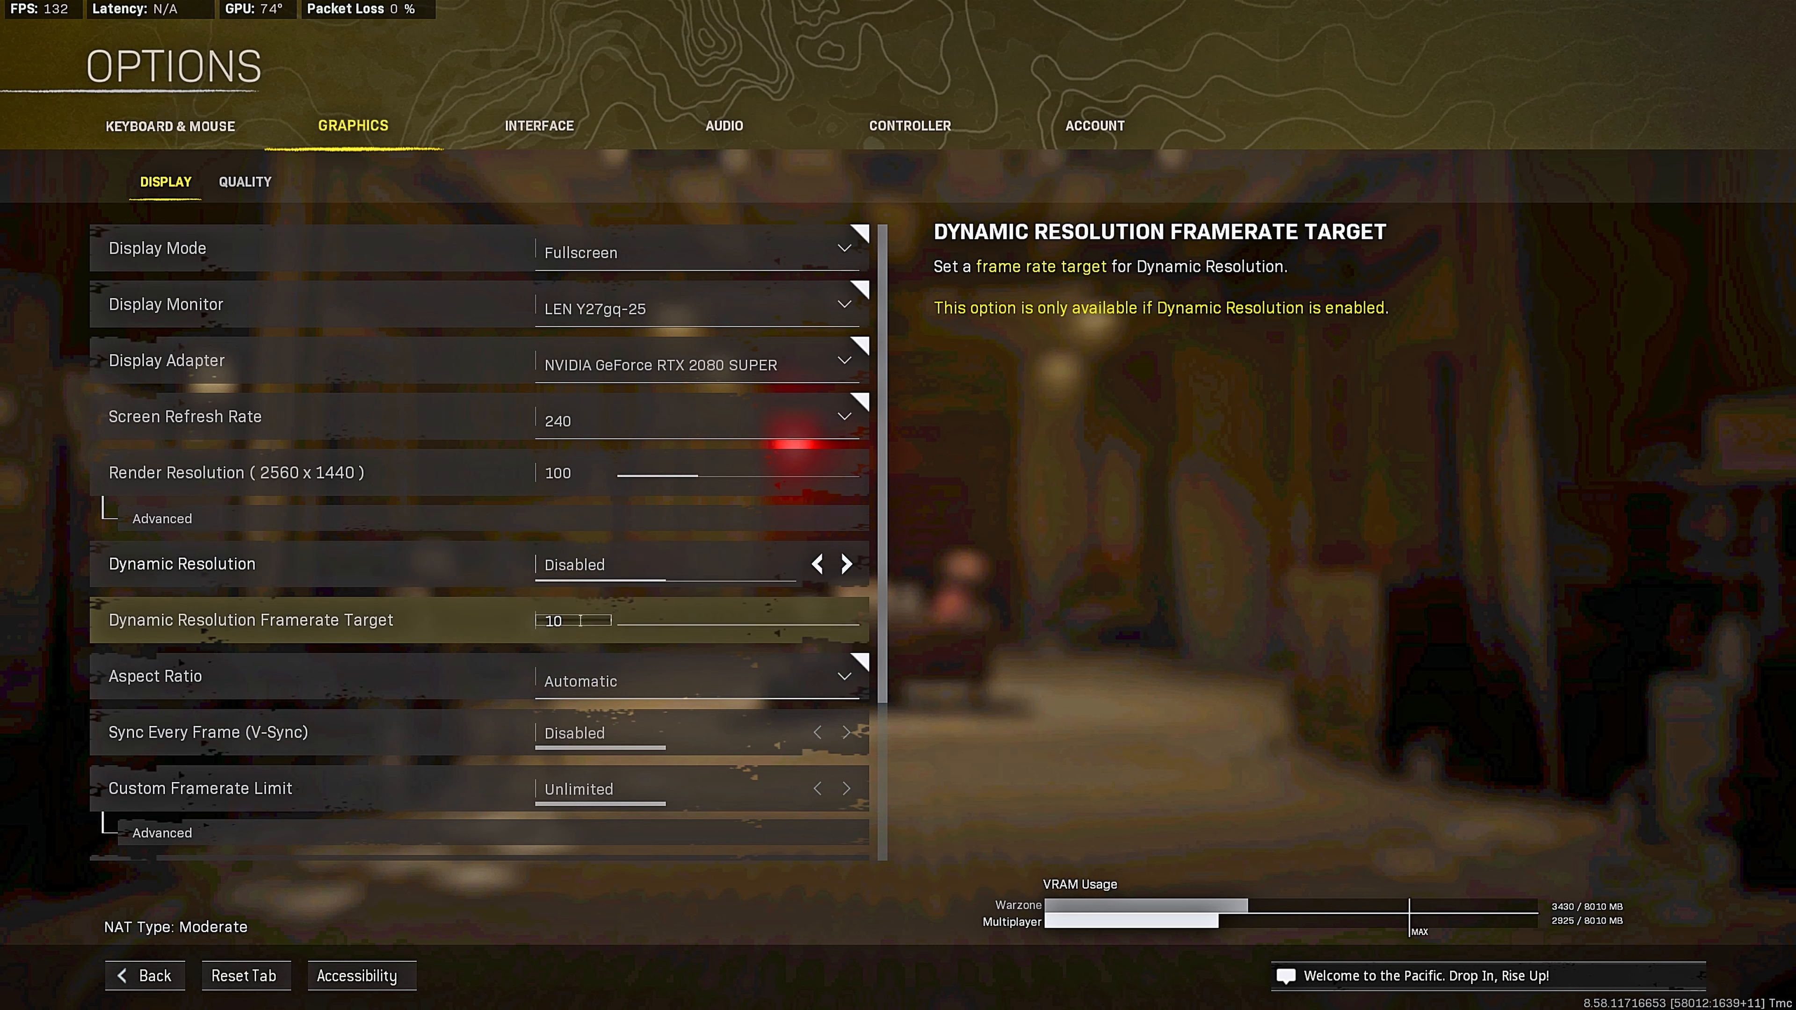
click(573, 619)
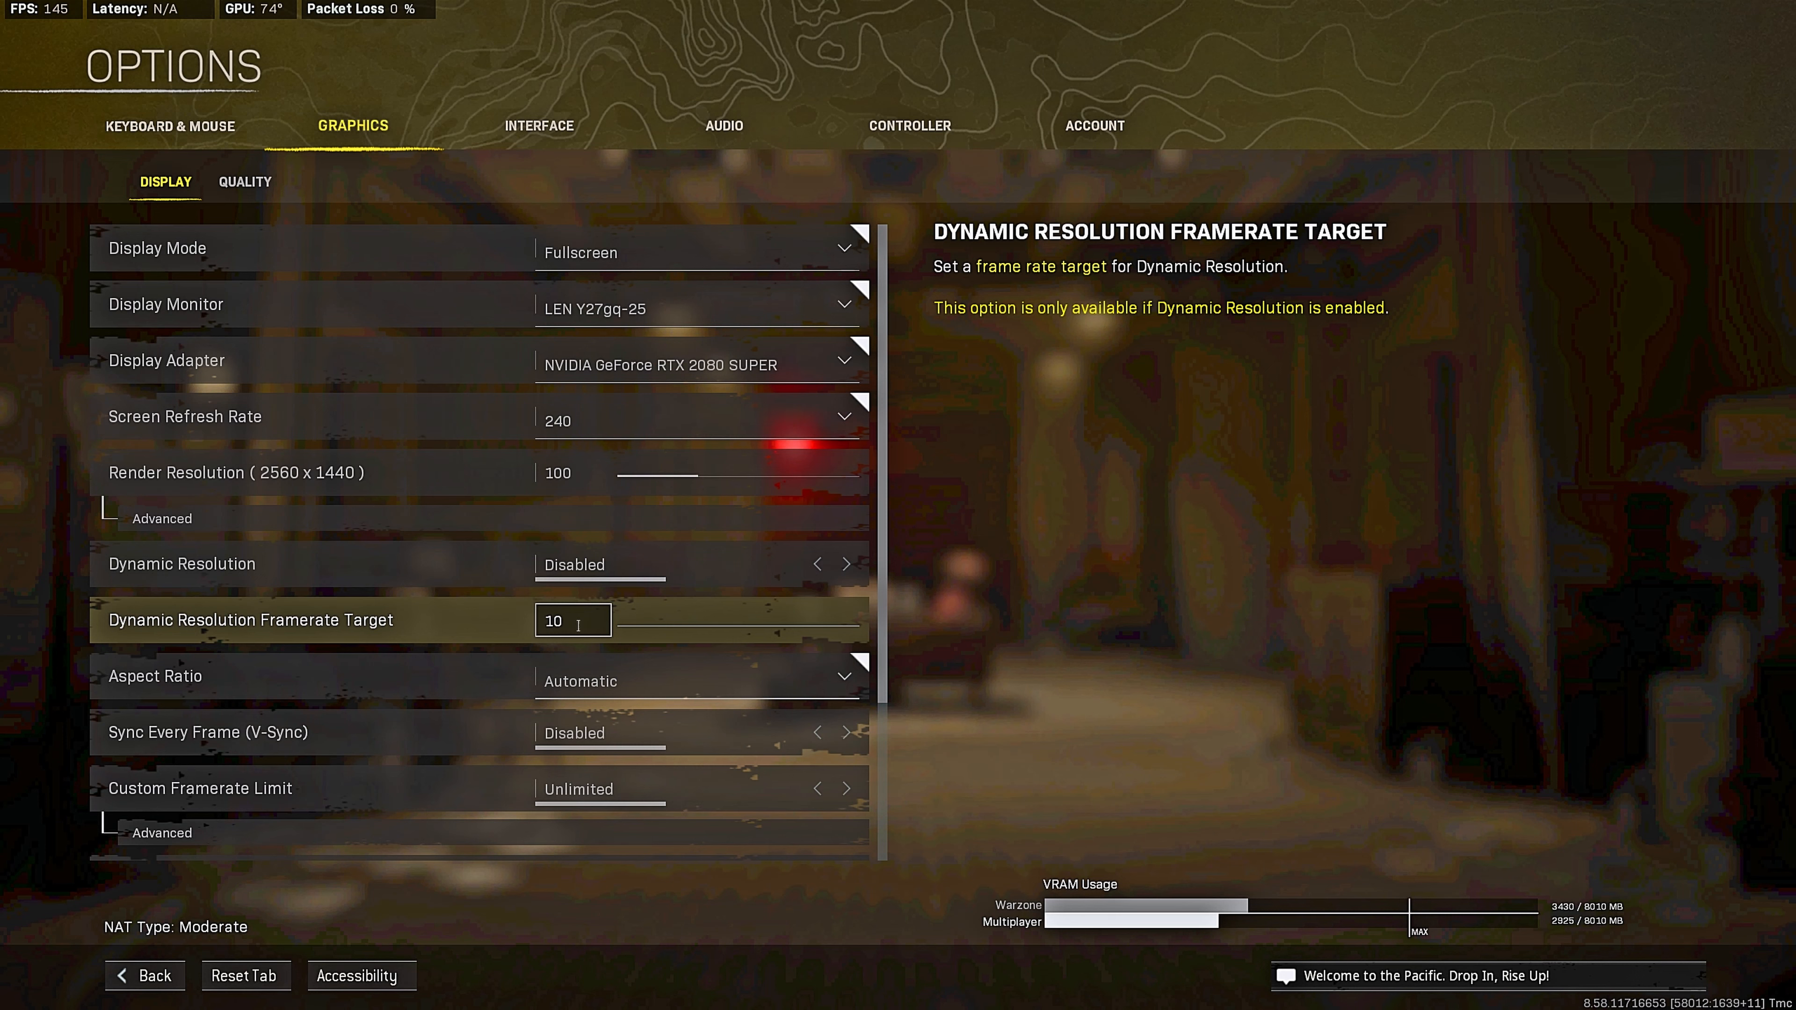
scroll(down, 3)
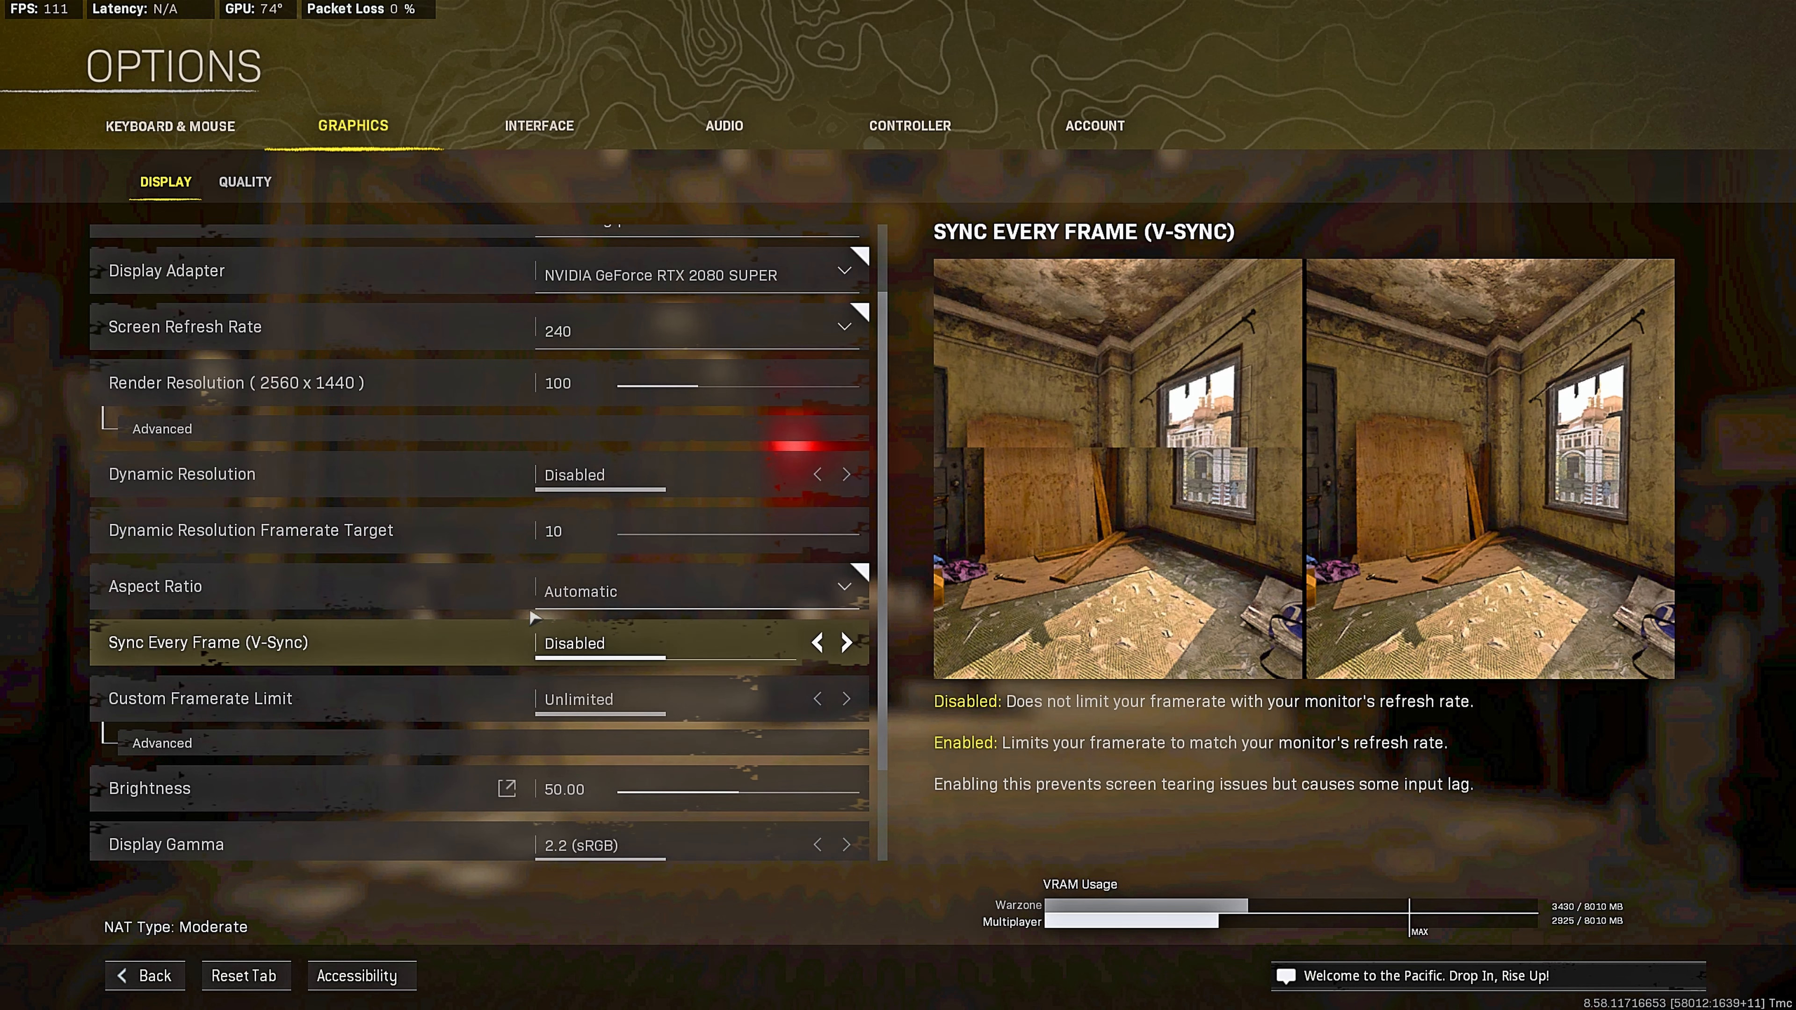
mouse_move(658, 653)
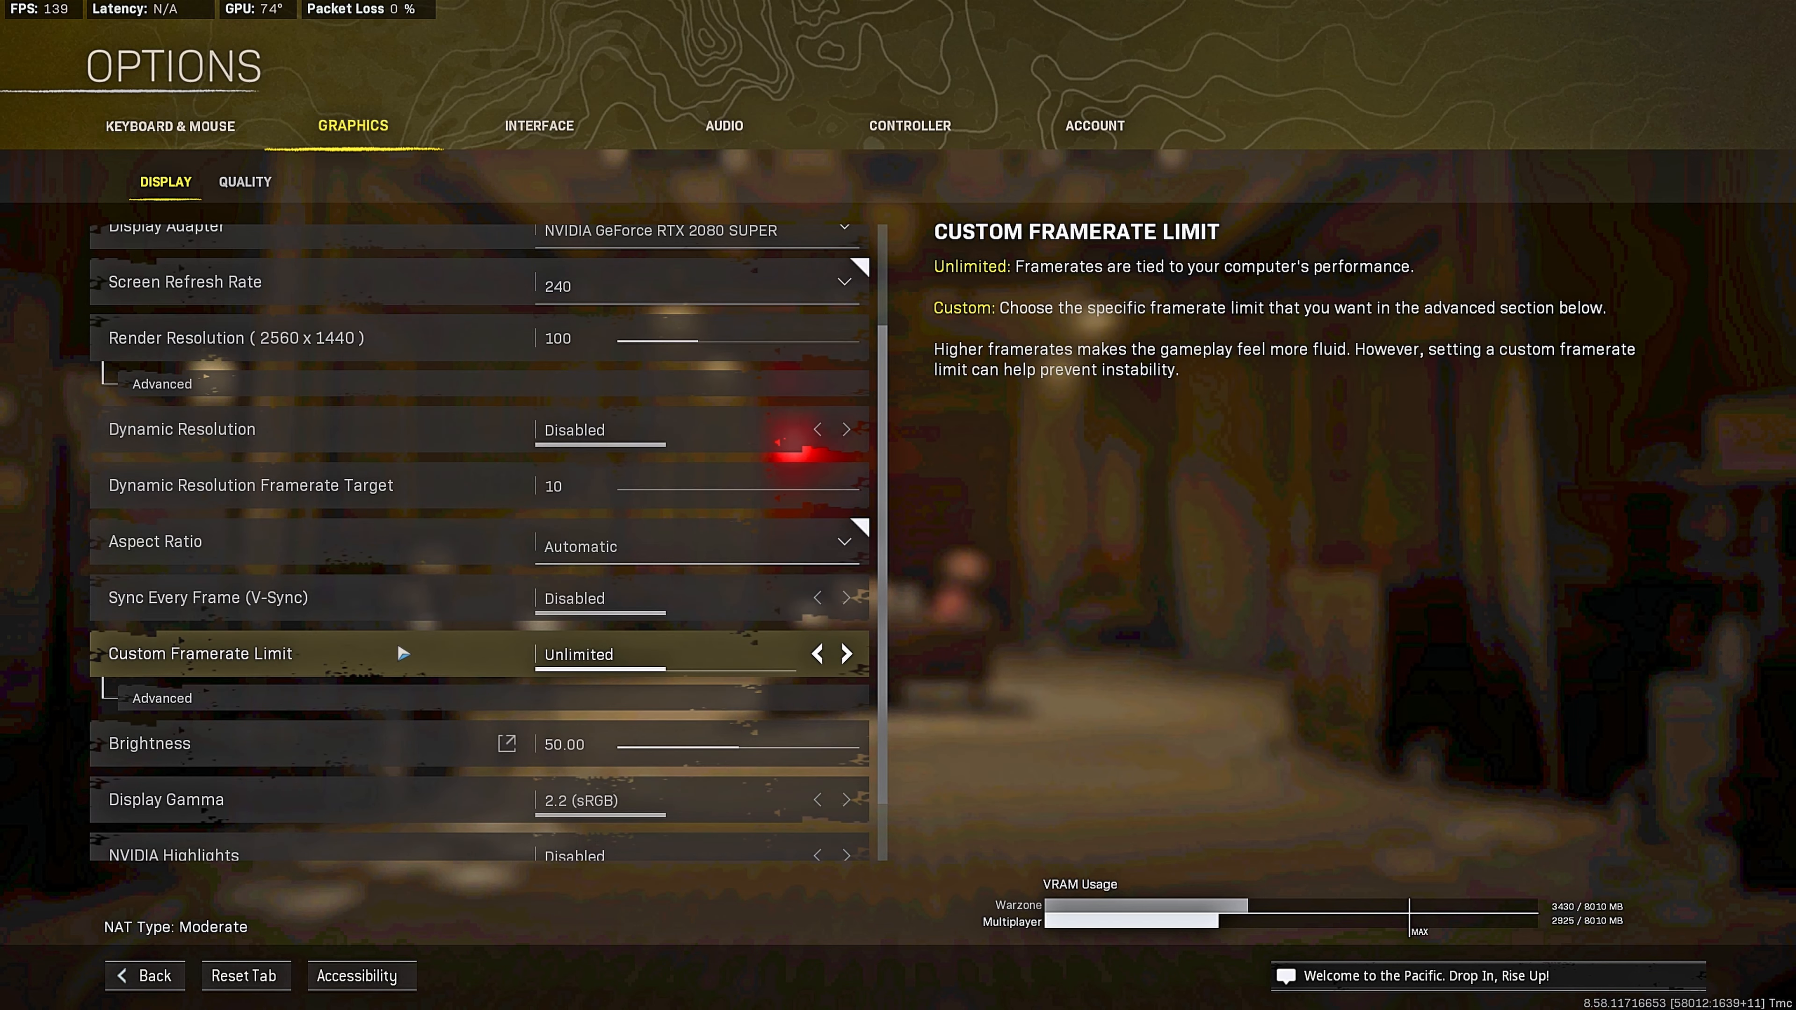
scroll(down, 3)
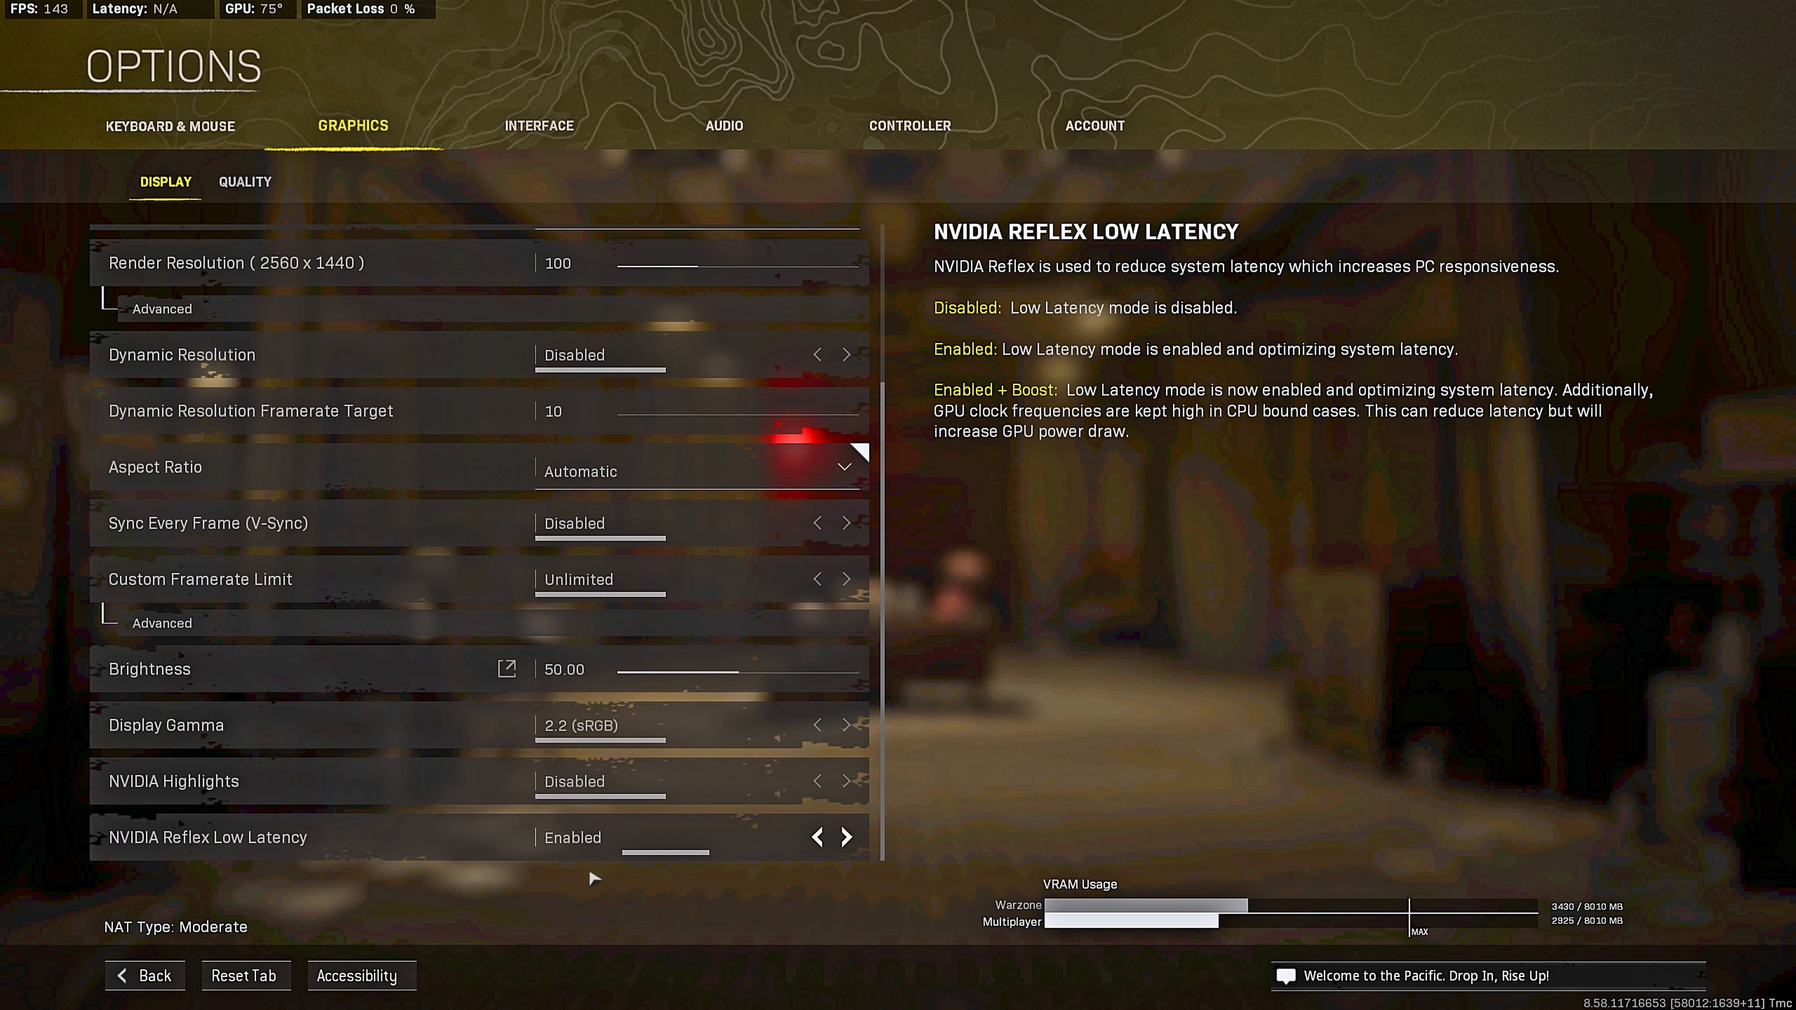
mouse_move(979, 759)
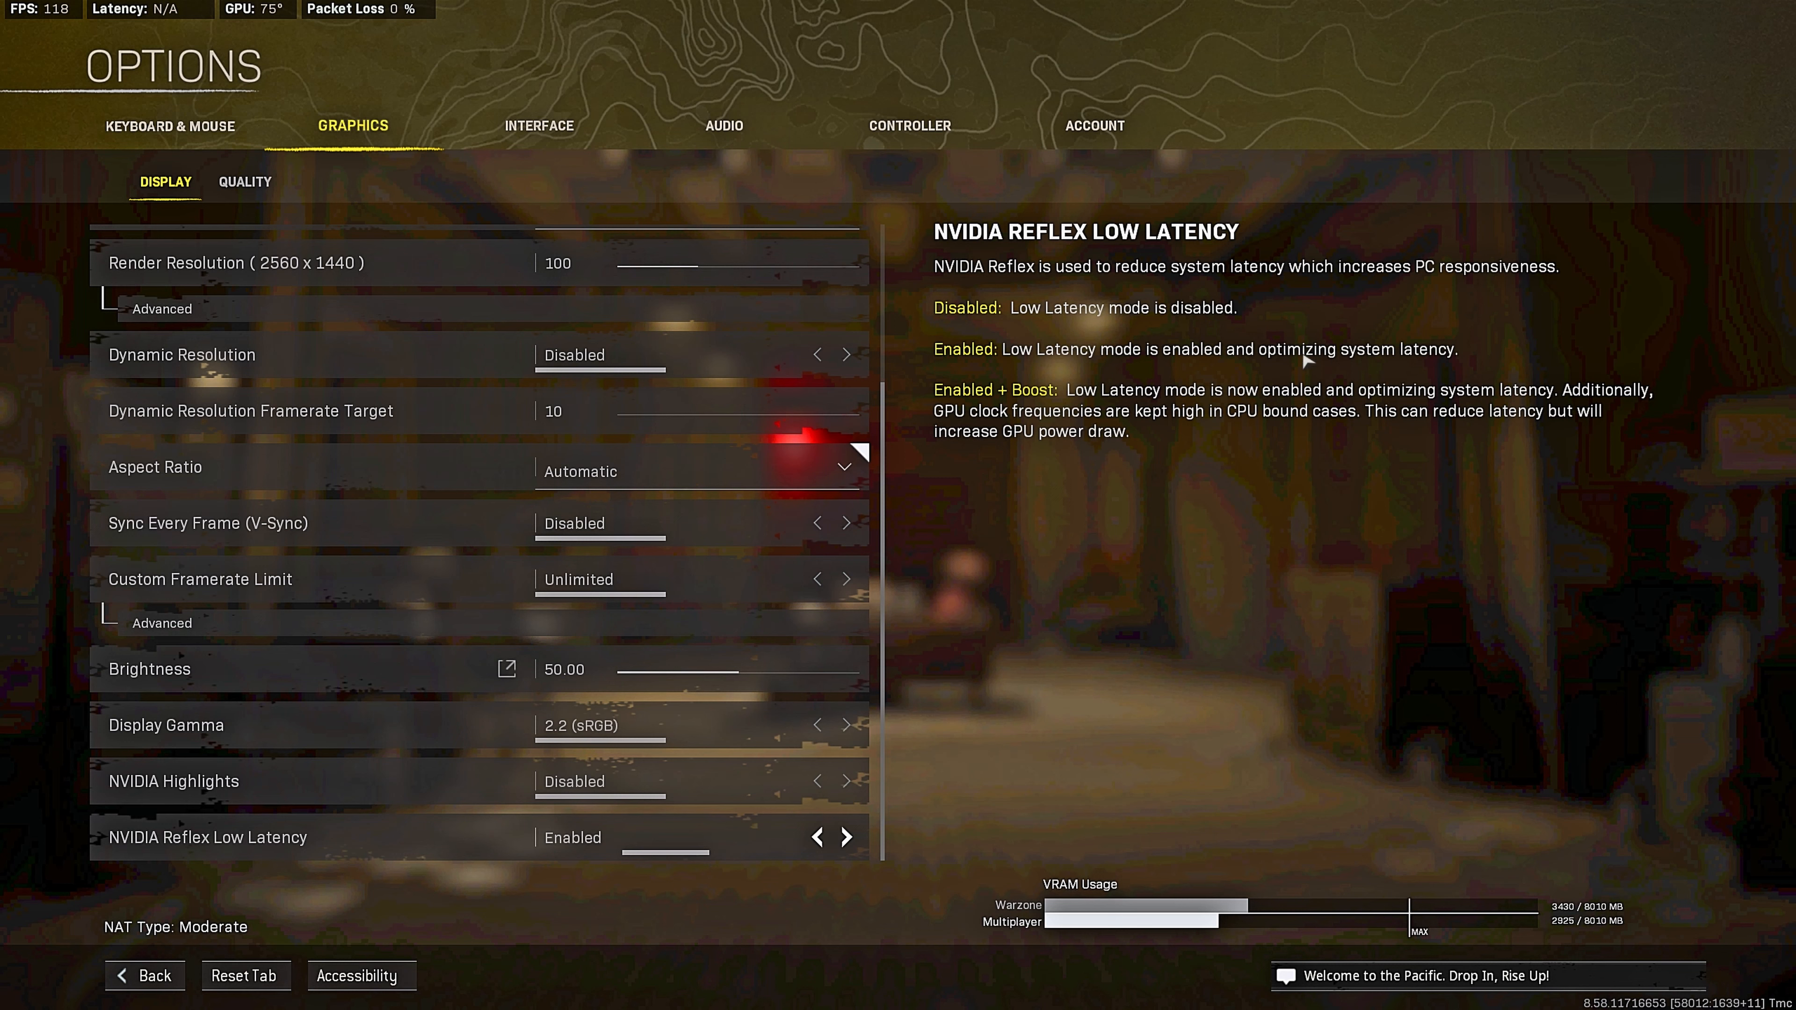
Step: Compare Texture Resolution at High and Normal in Graphics Quality, leaving it on Normal
click(244, 181)
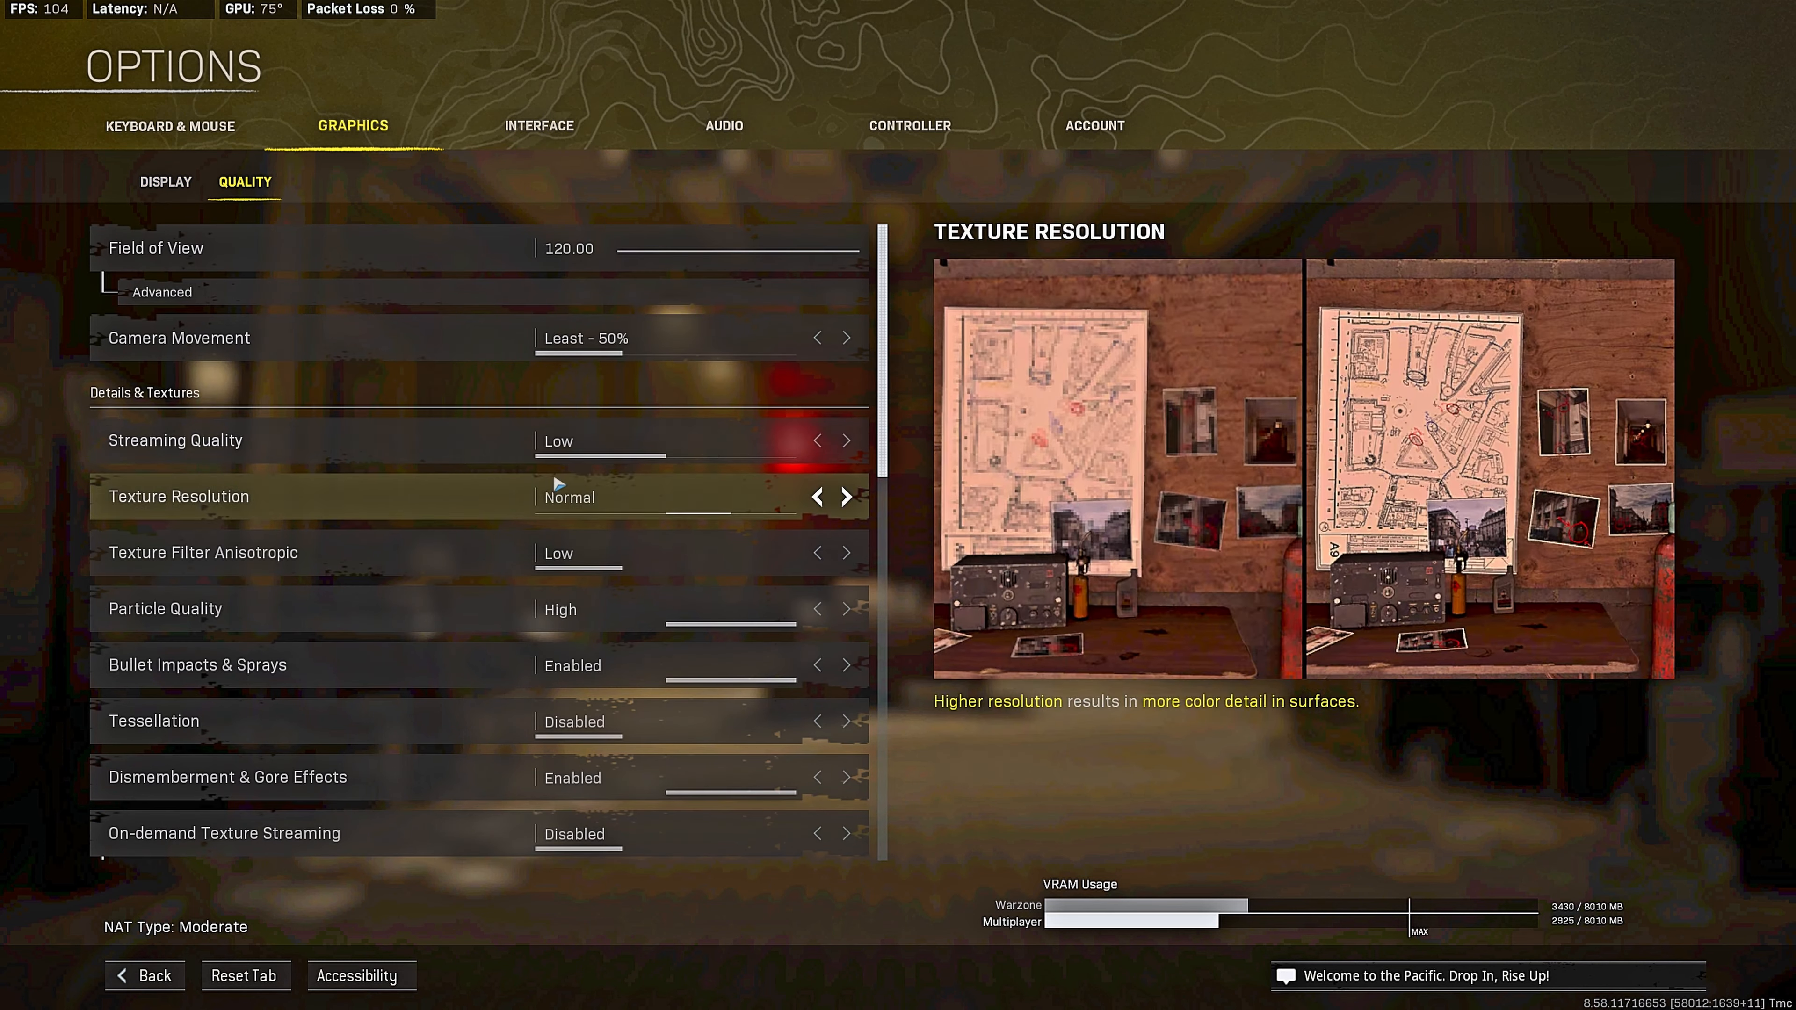
mouse_move(154, 247)
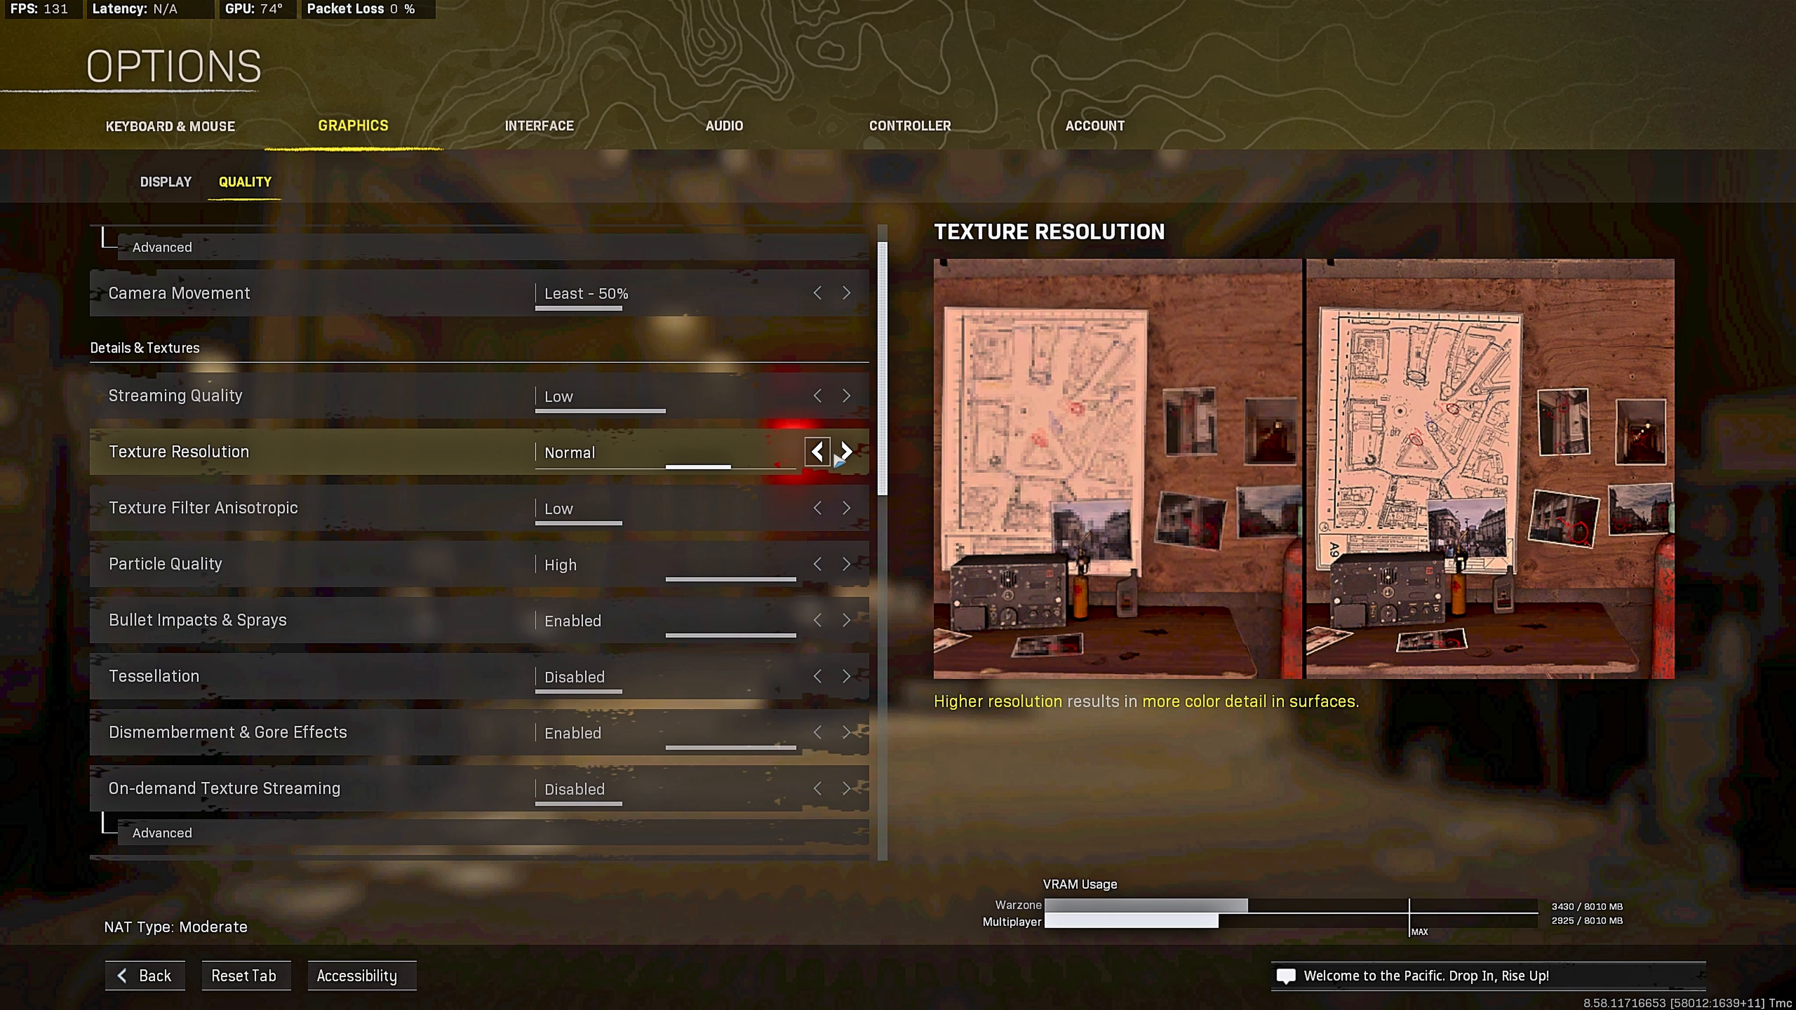
click(847, 451)
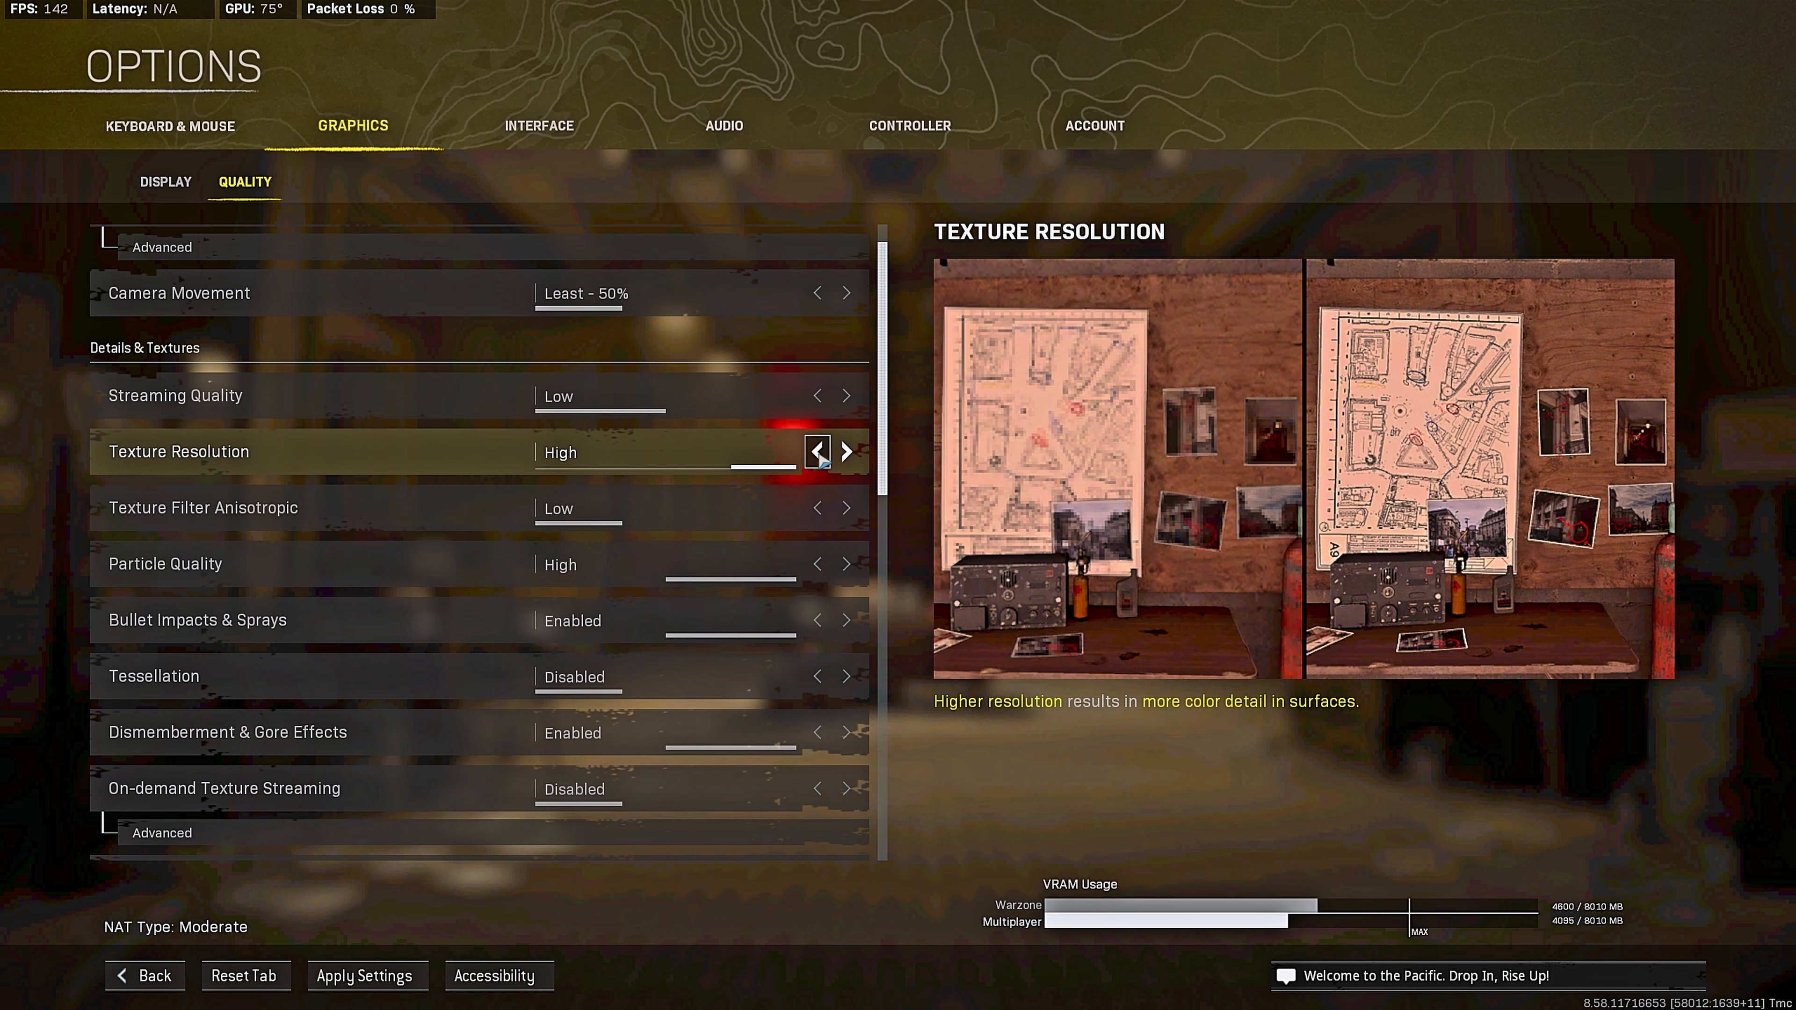
click(817, 451)
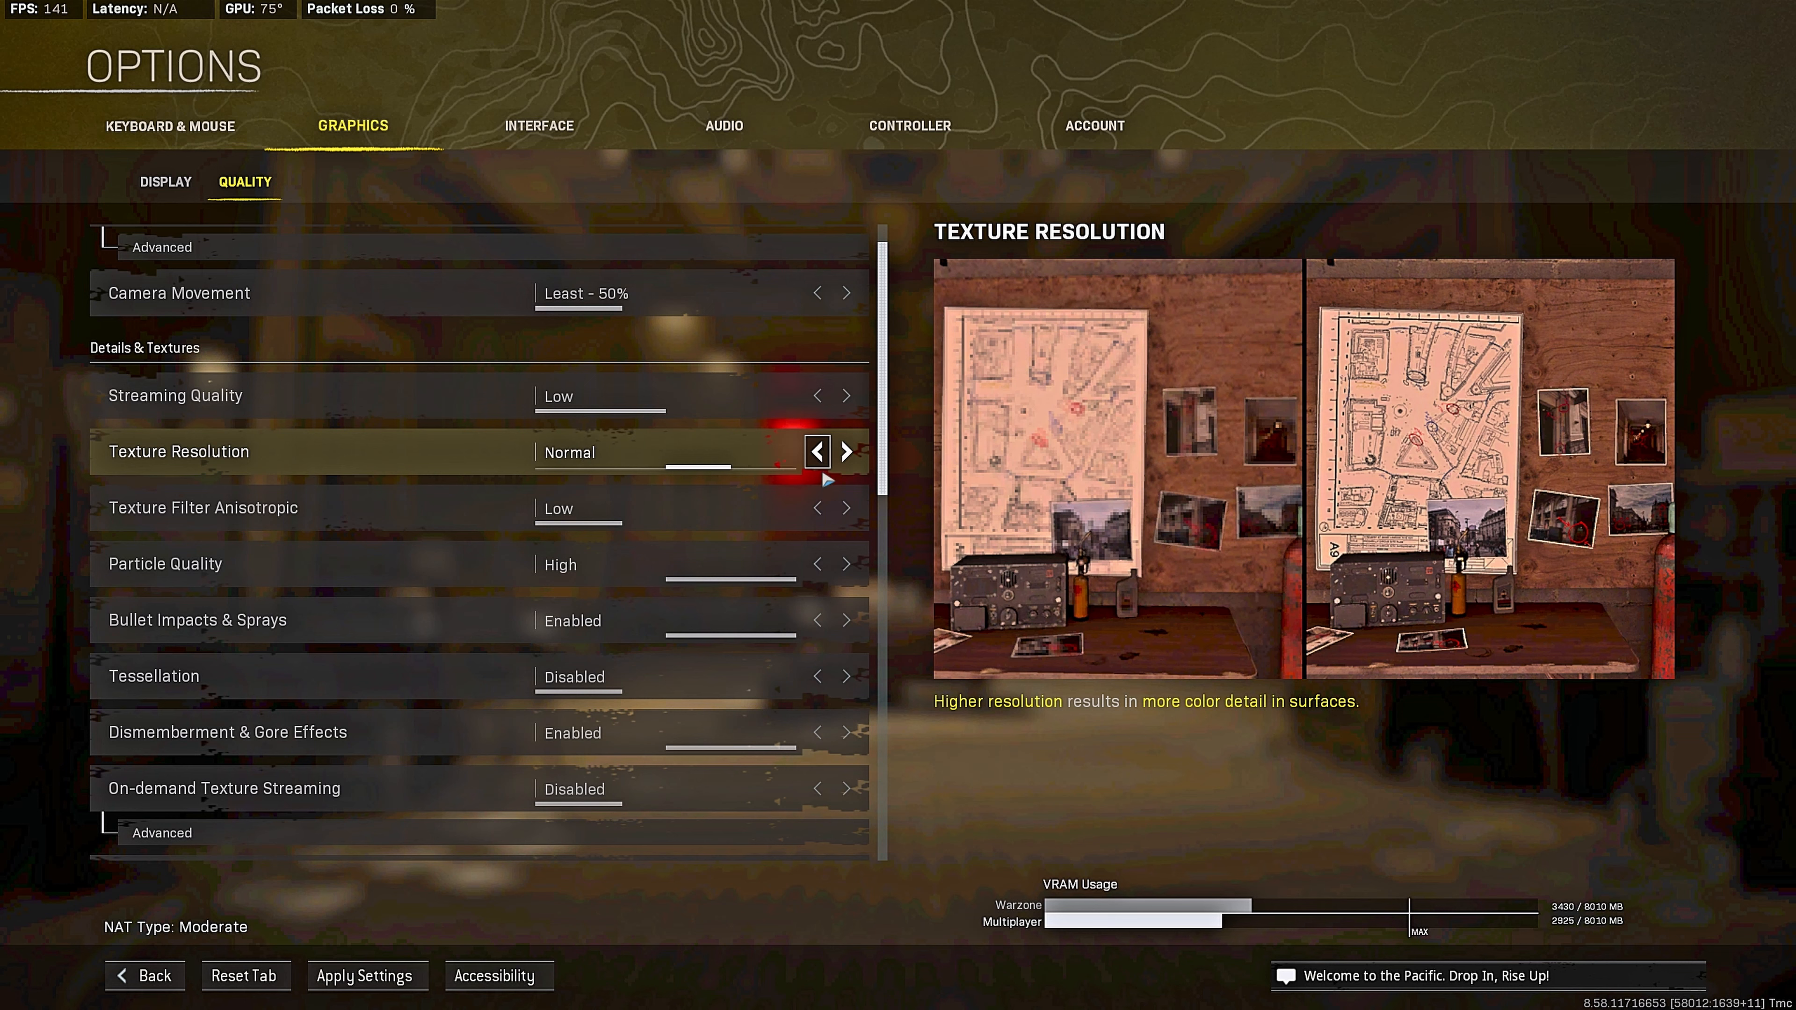
click(846, 451)
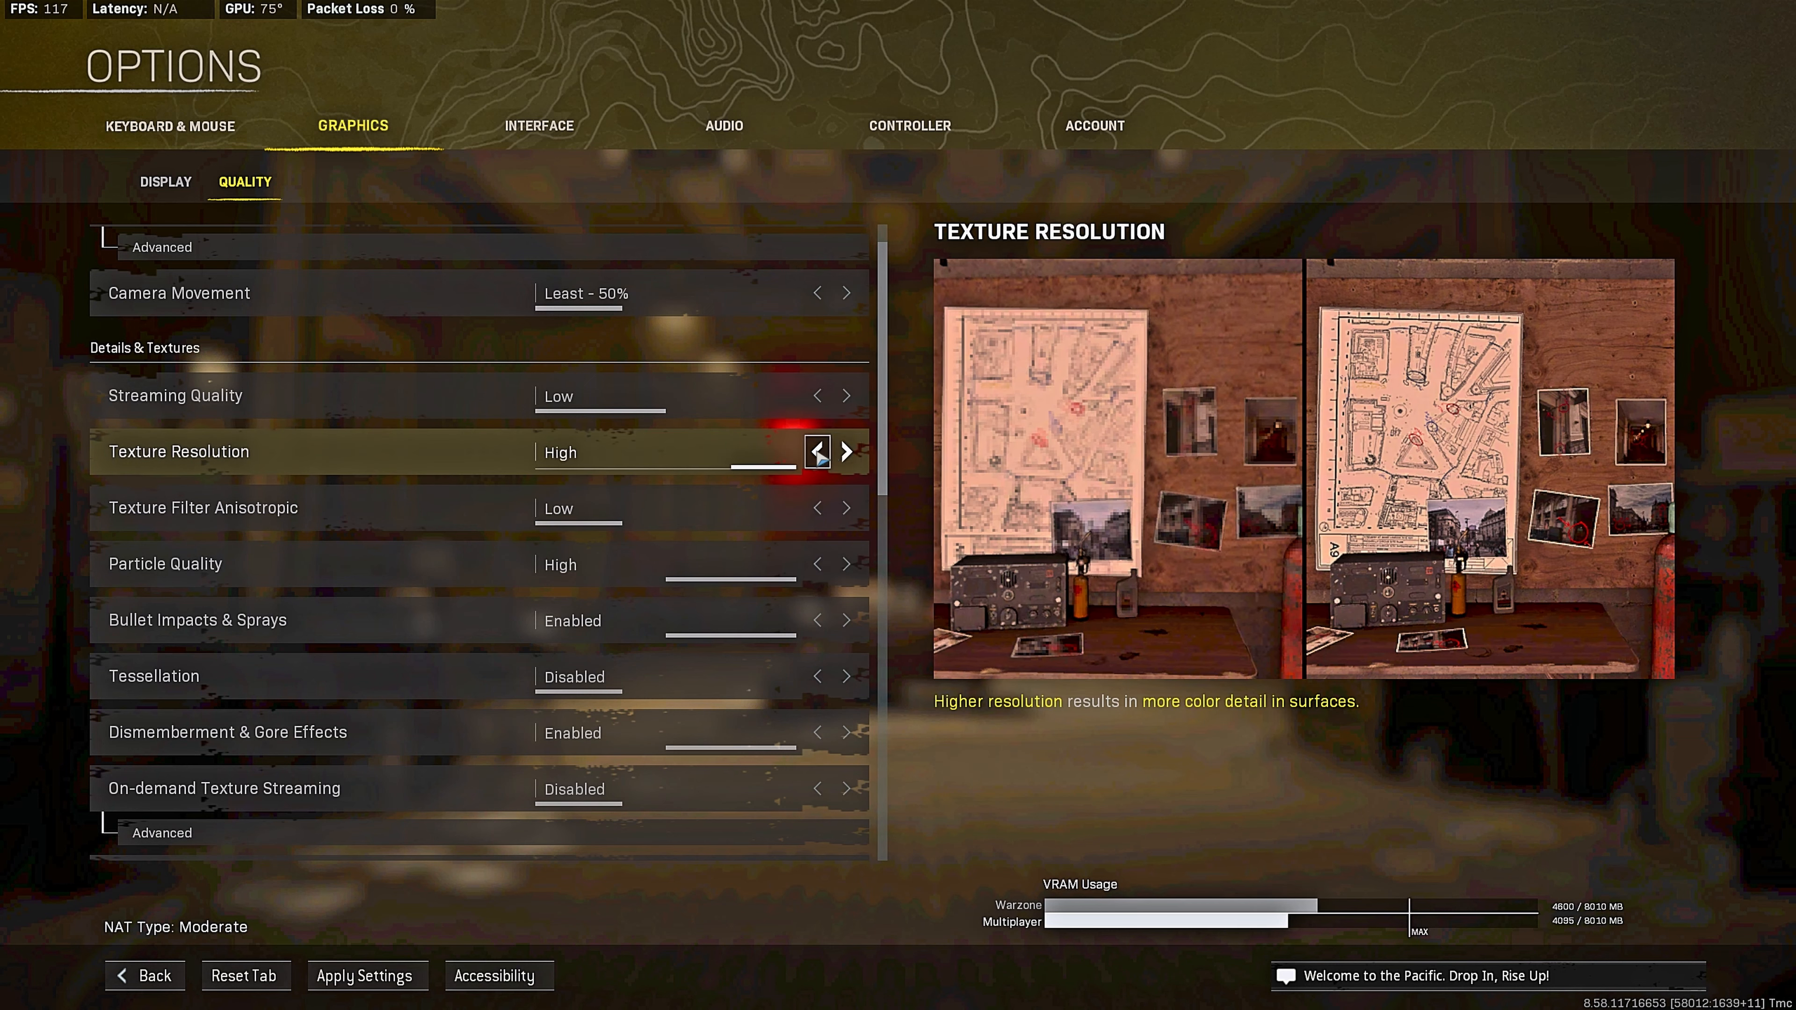
click(816, 451)
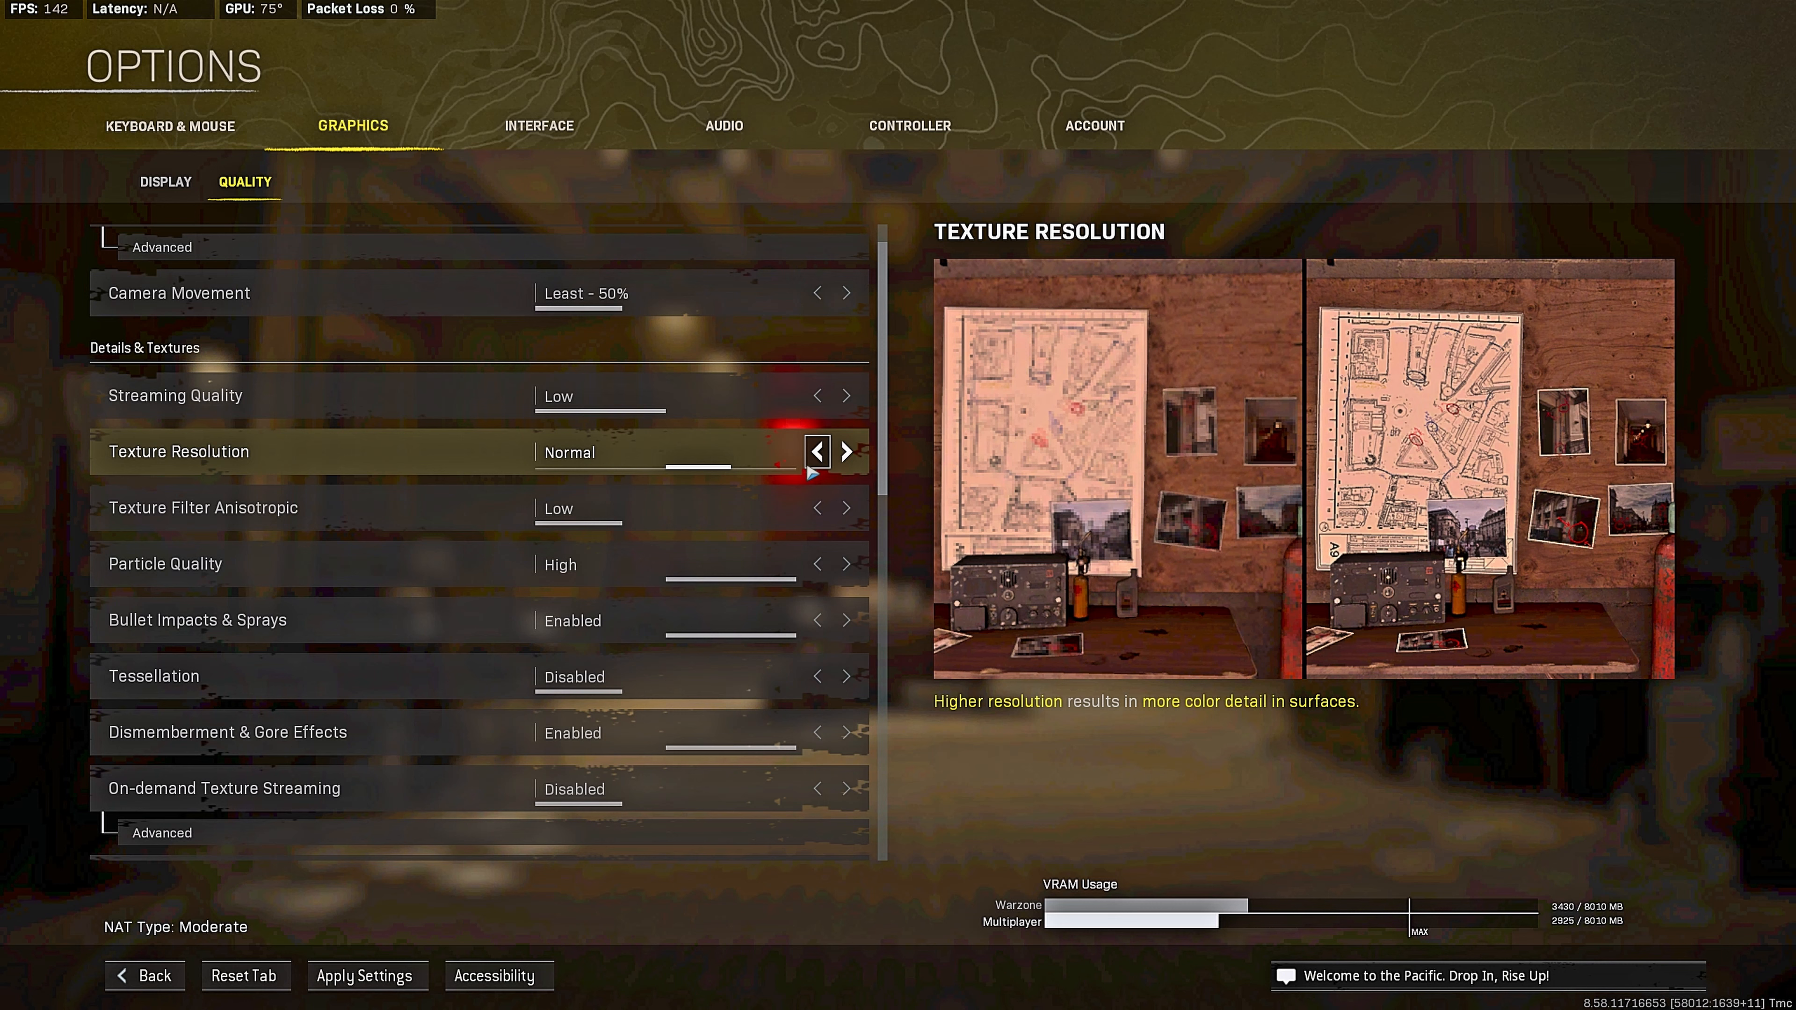
mouse_move(481, 643)
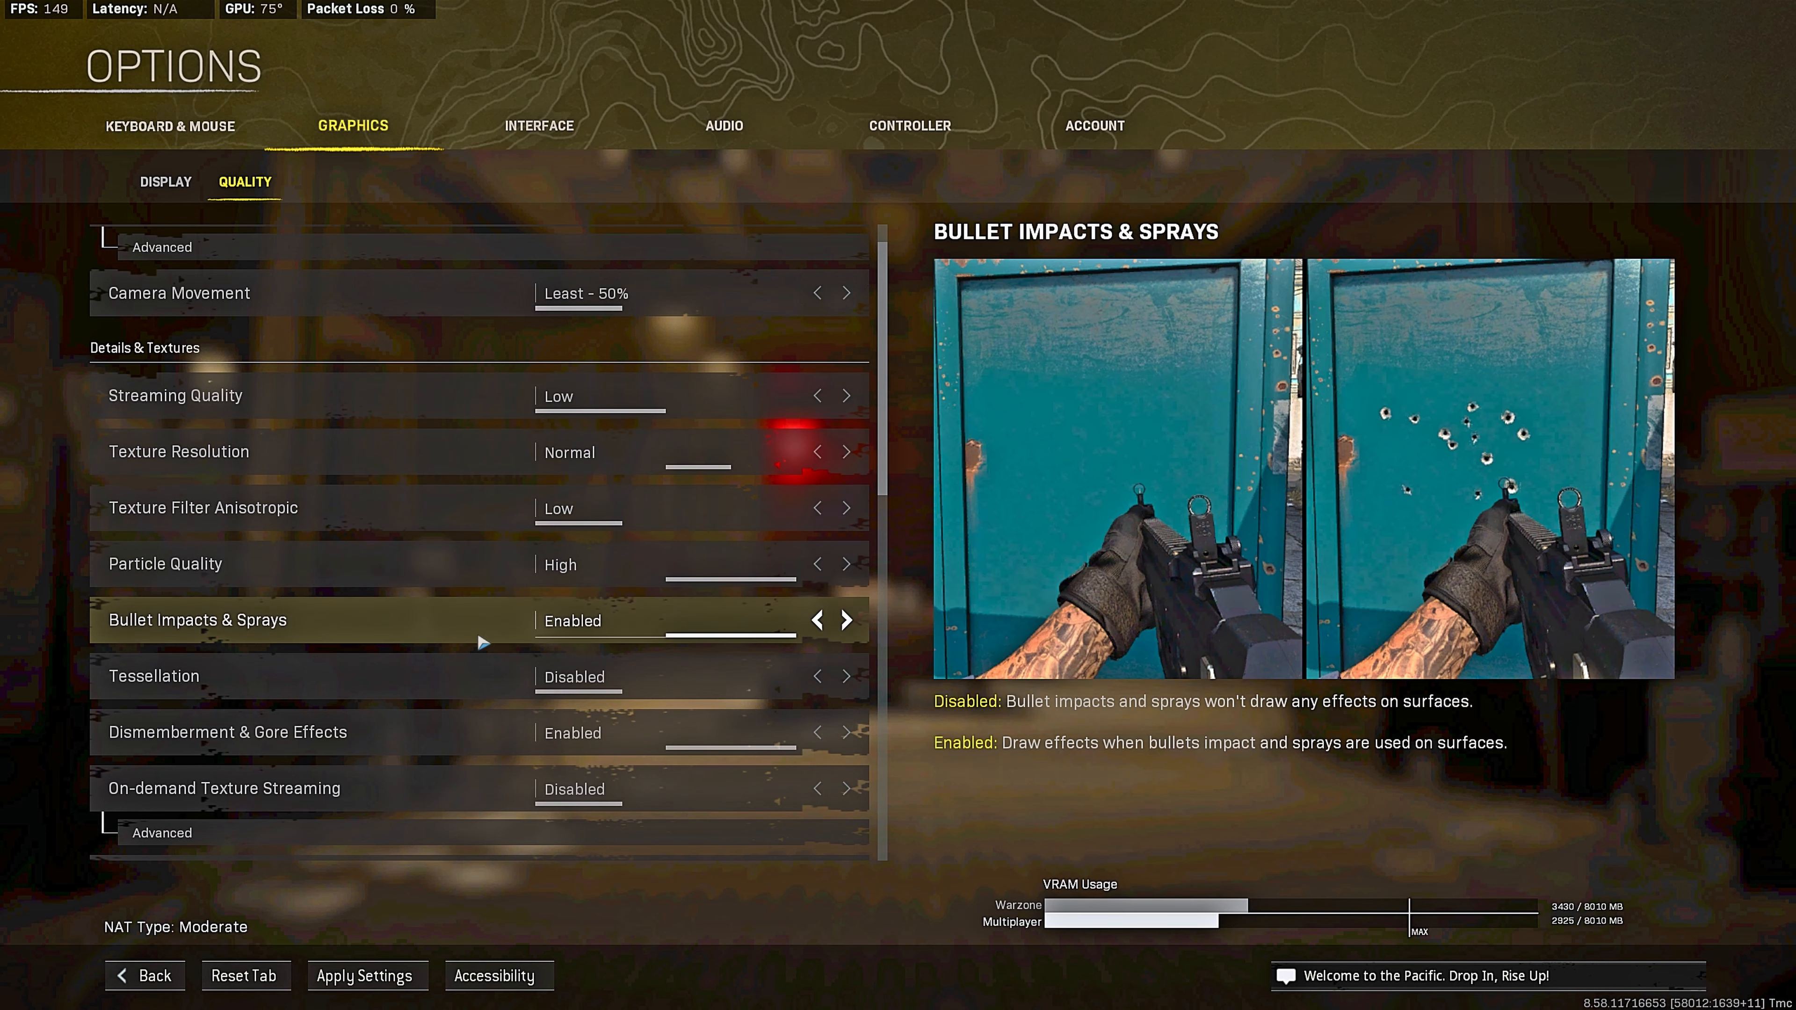
mouse_move(407, 507)
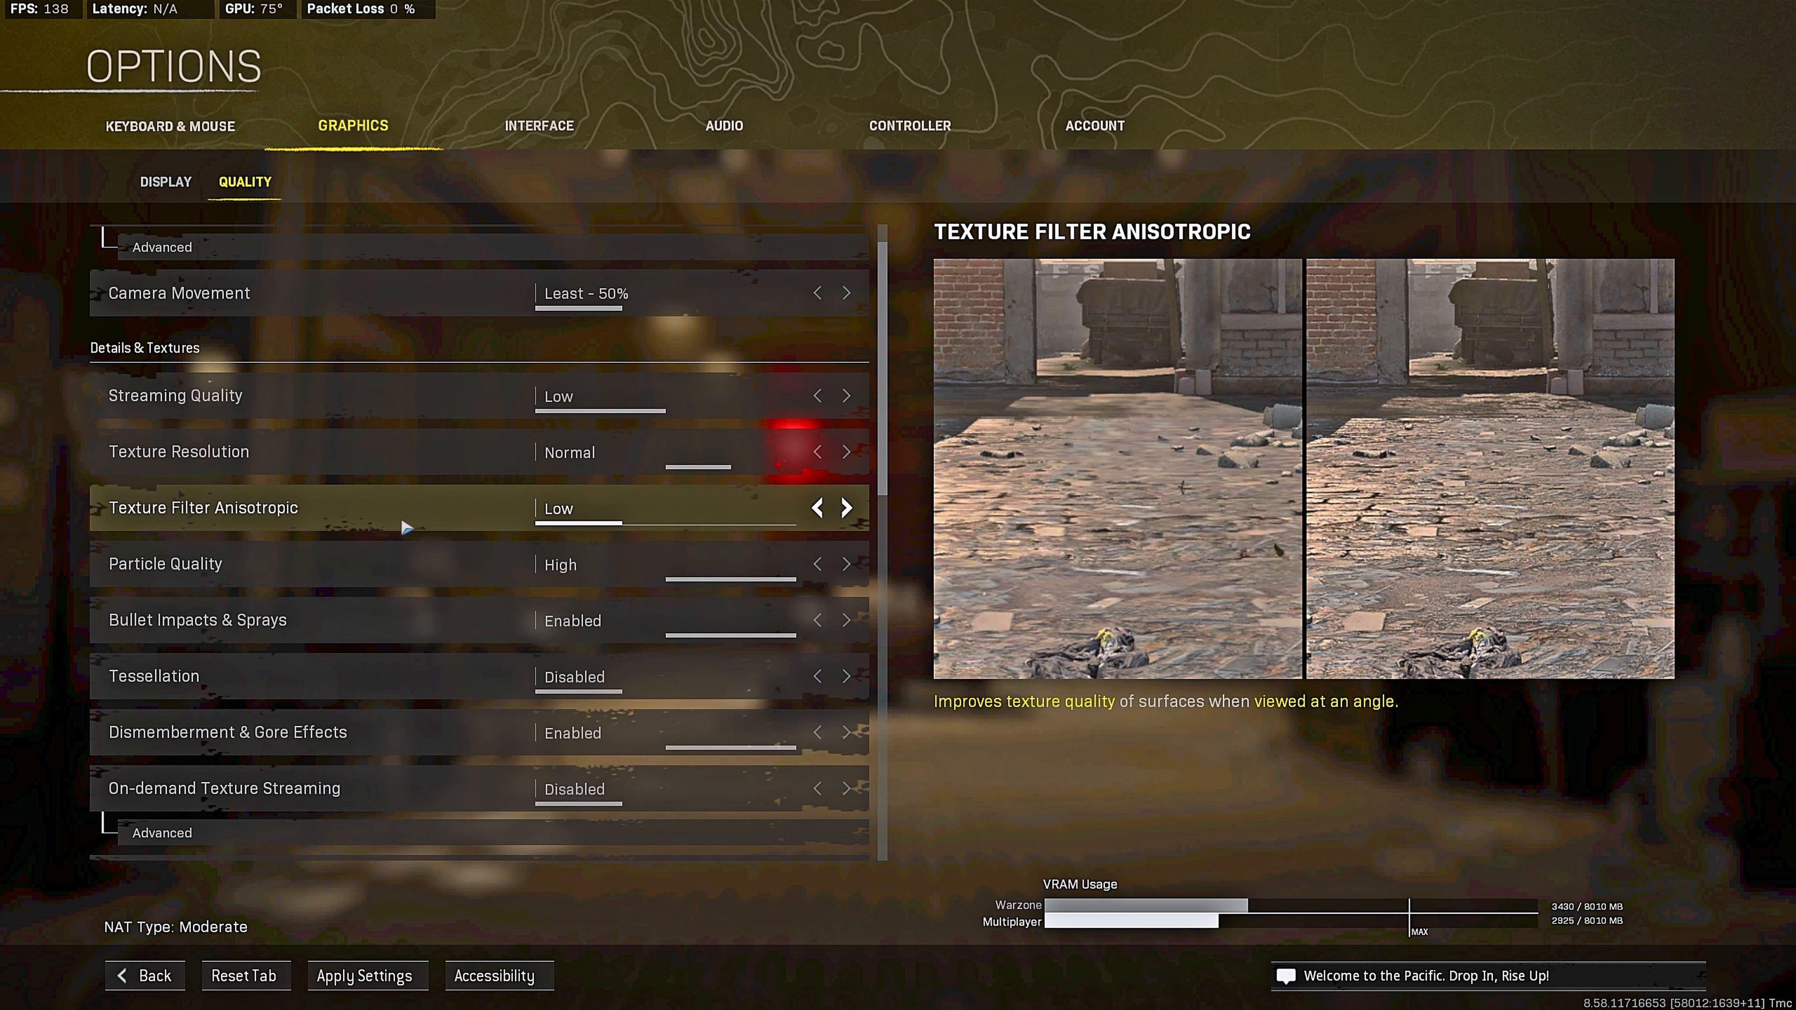
Step: Read the Particle Quality explanation and scroll down the remaining quality options
click(163, 564)
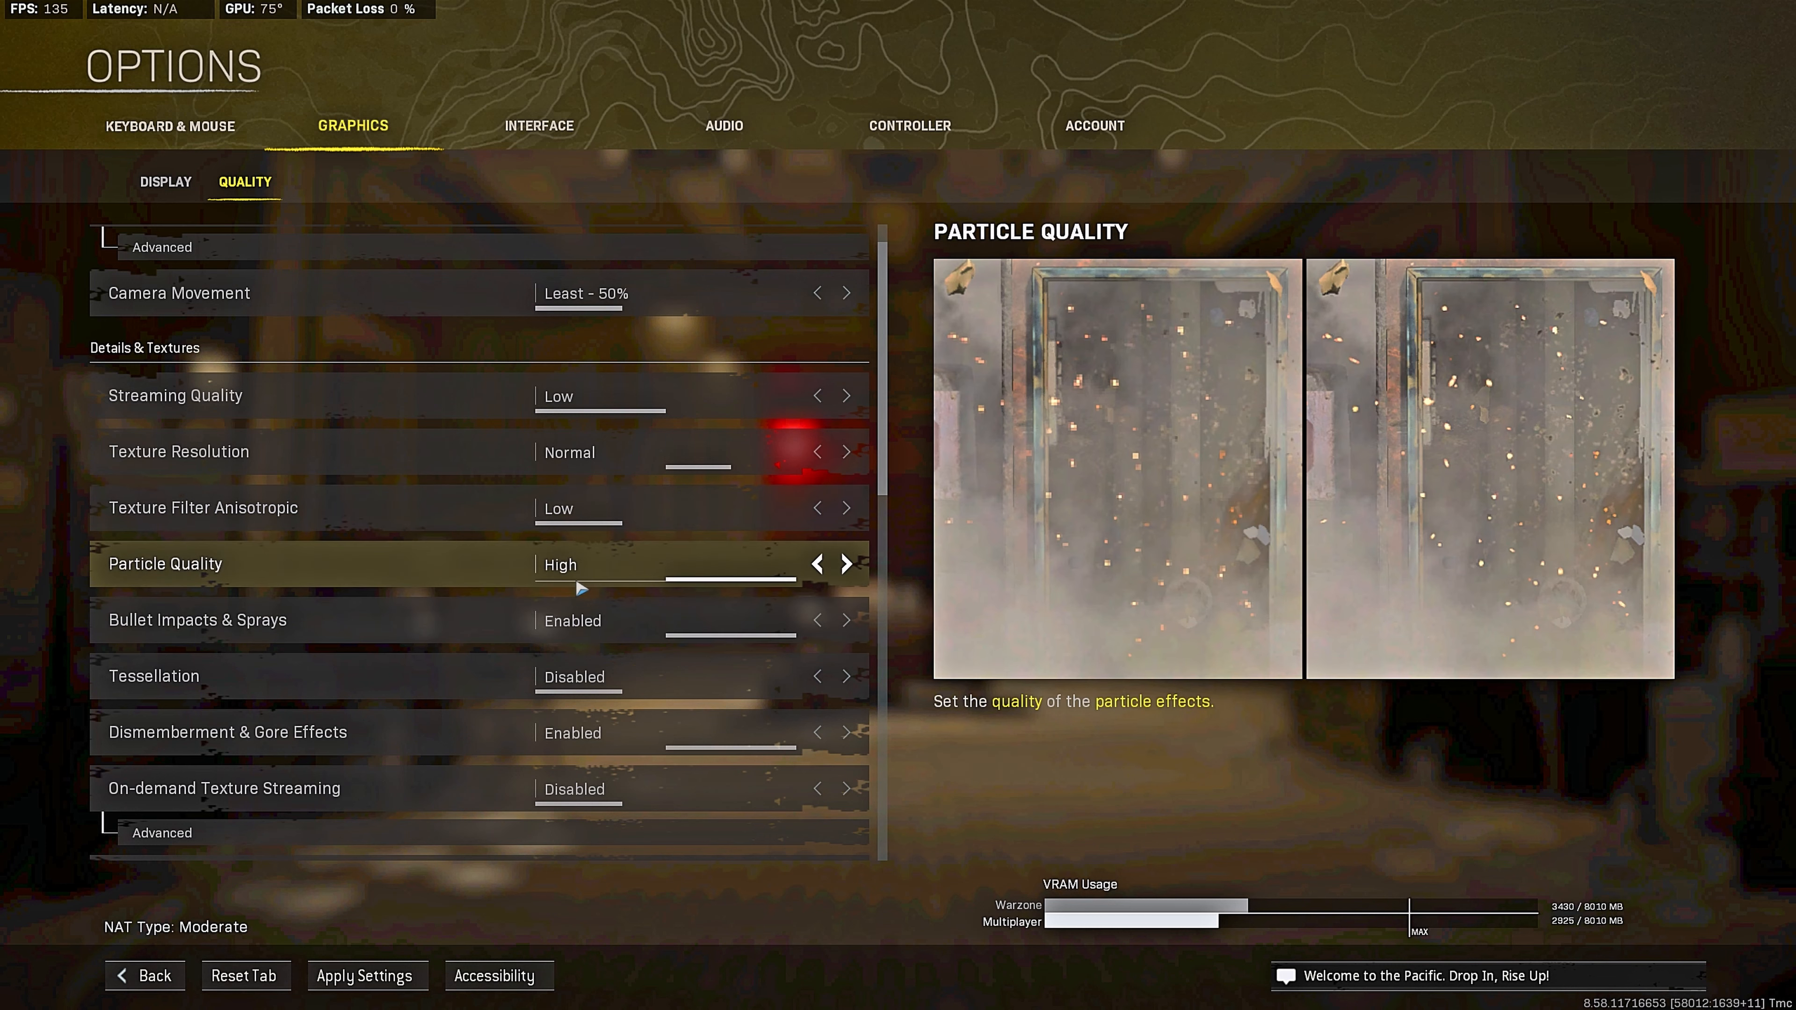
mouse_move(748, 573)
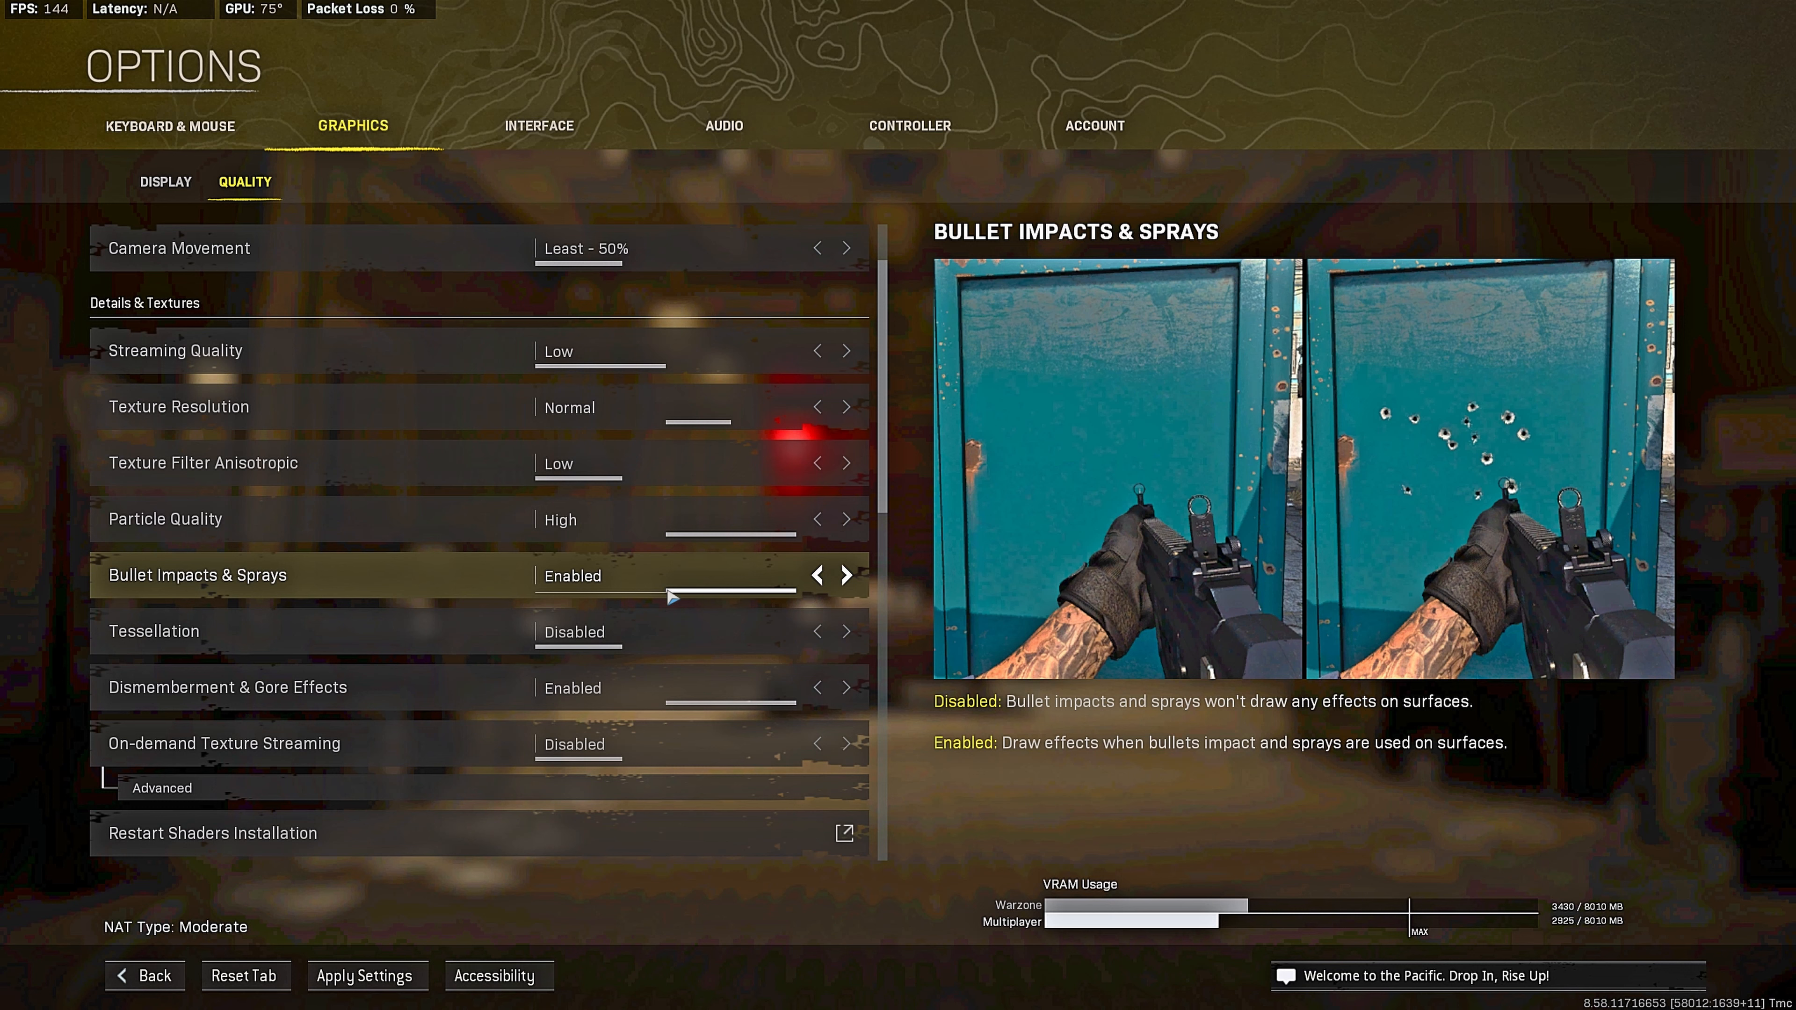
scroll(down, 3)
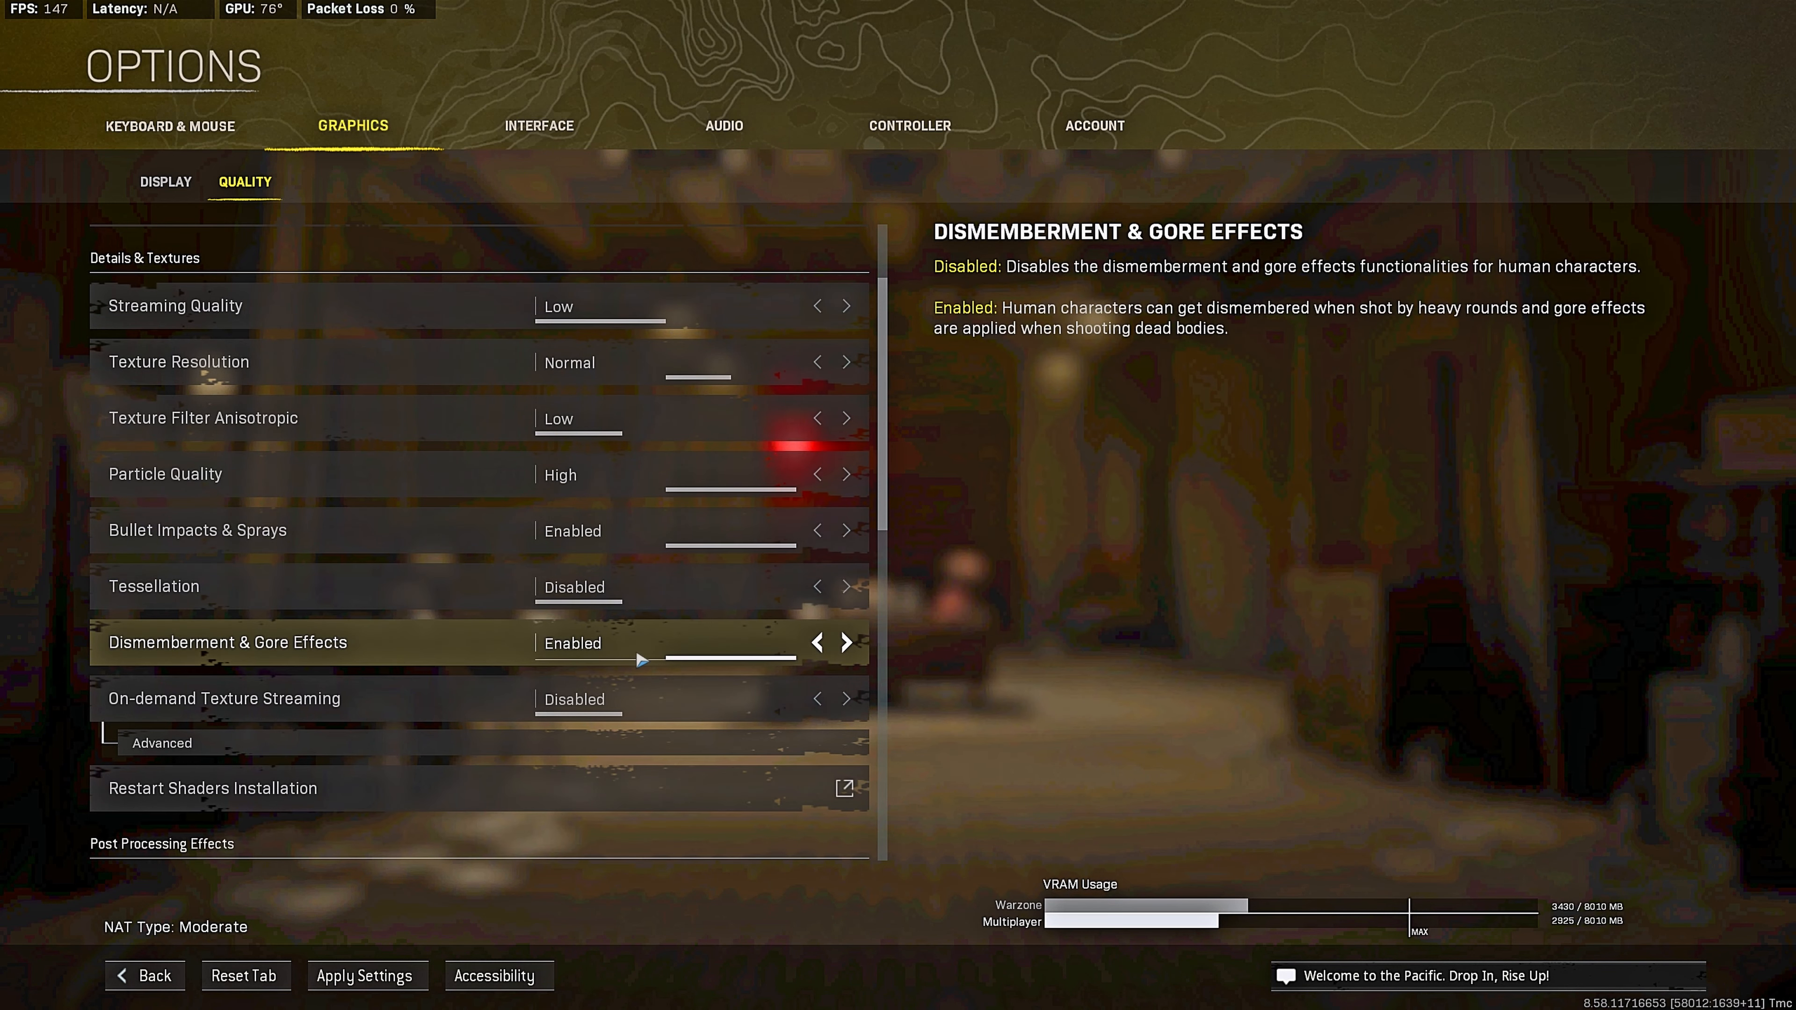
scroll(down, 3)
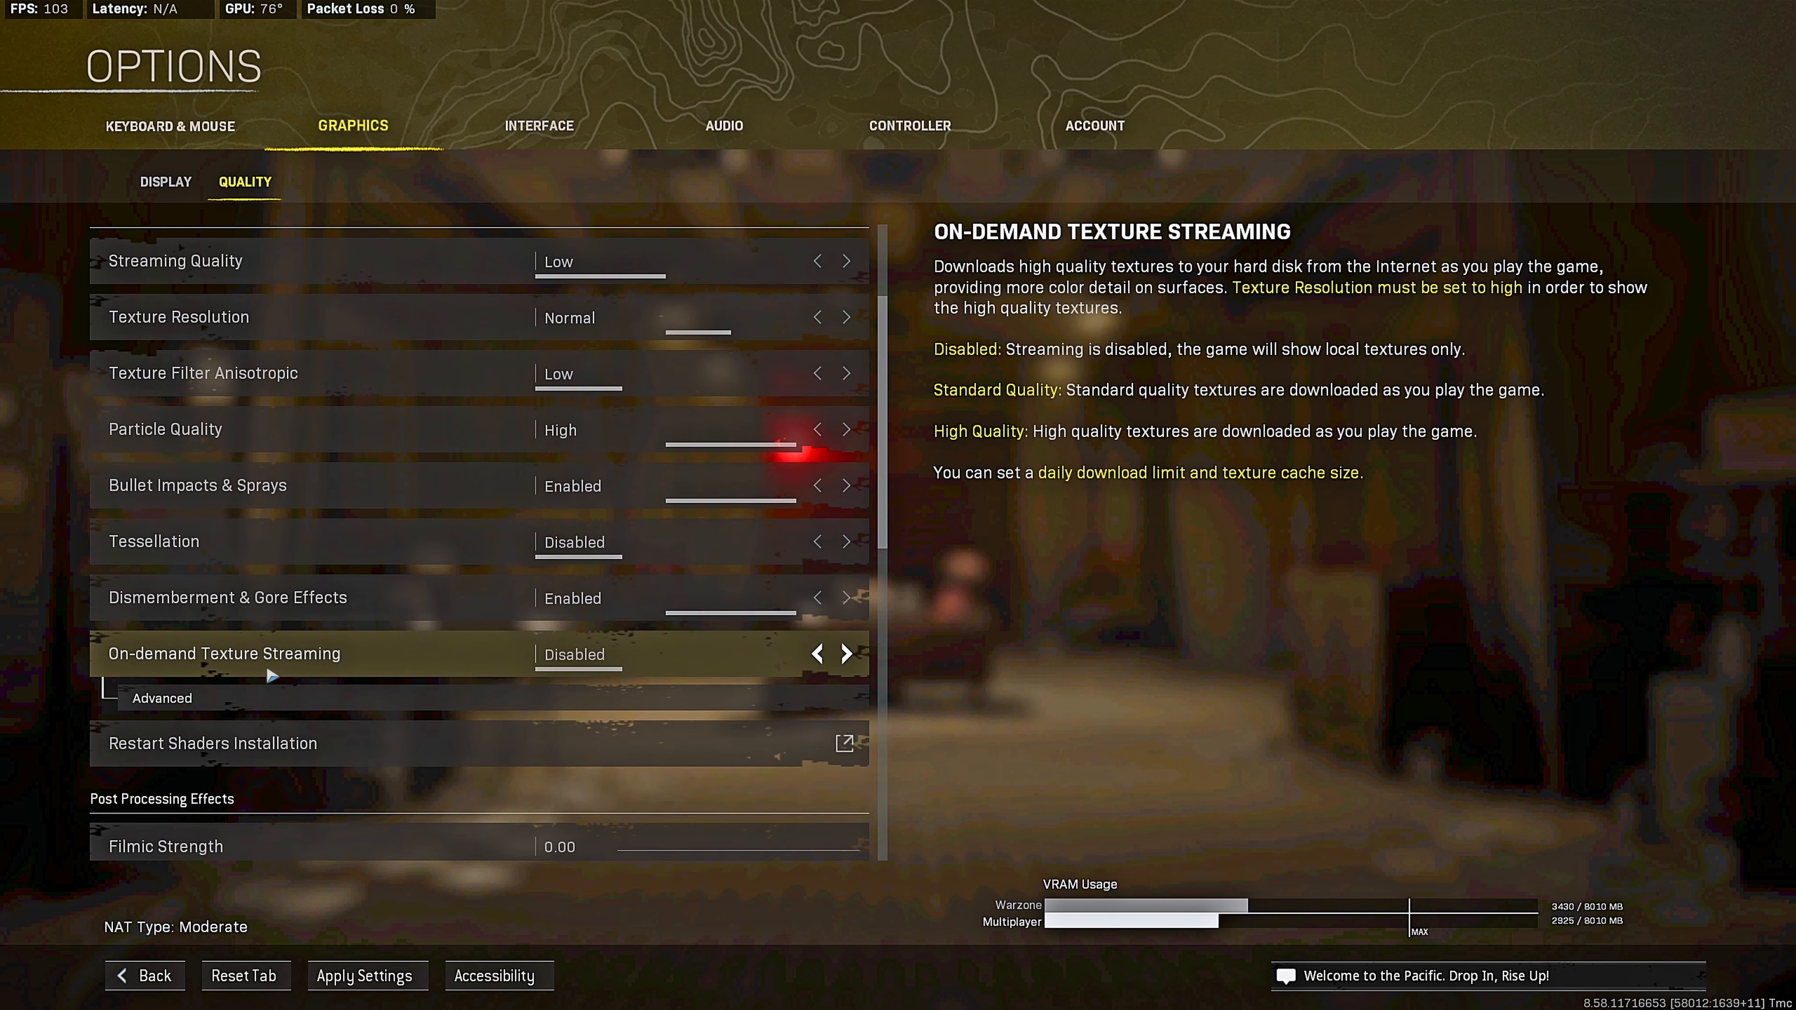
click(160, 698)
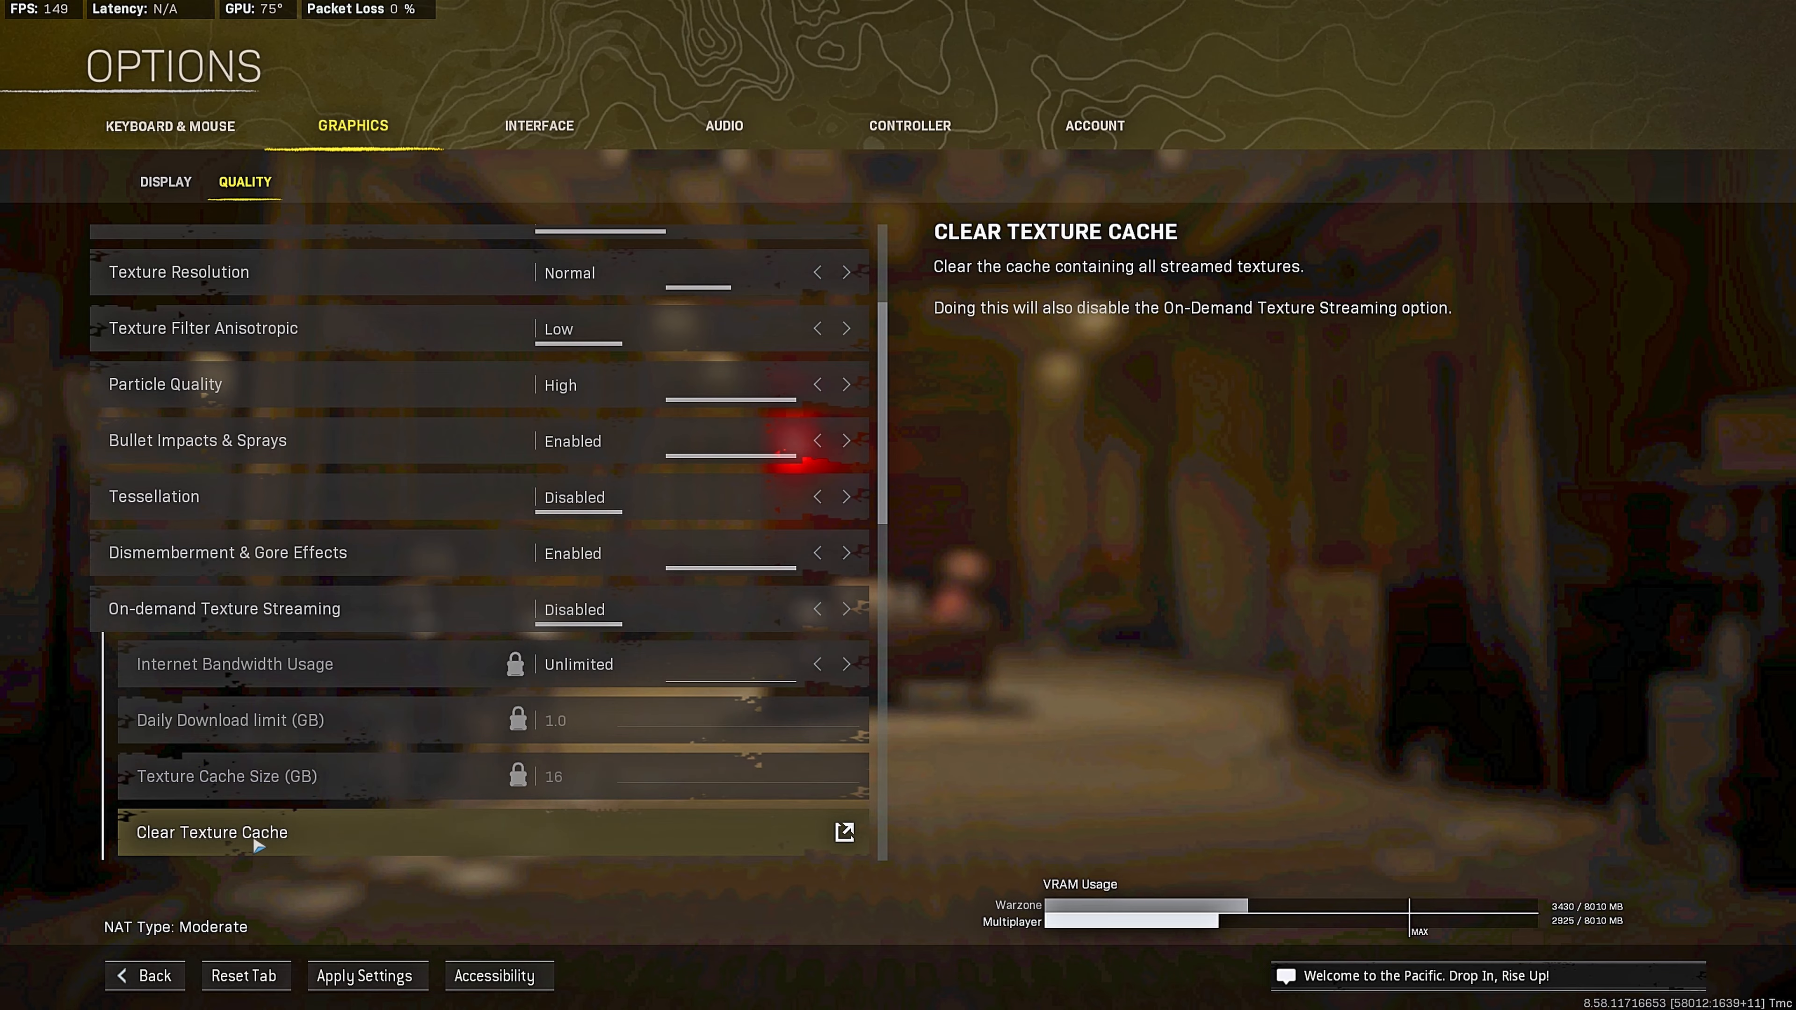
scroll(down, 3)
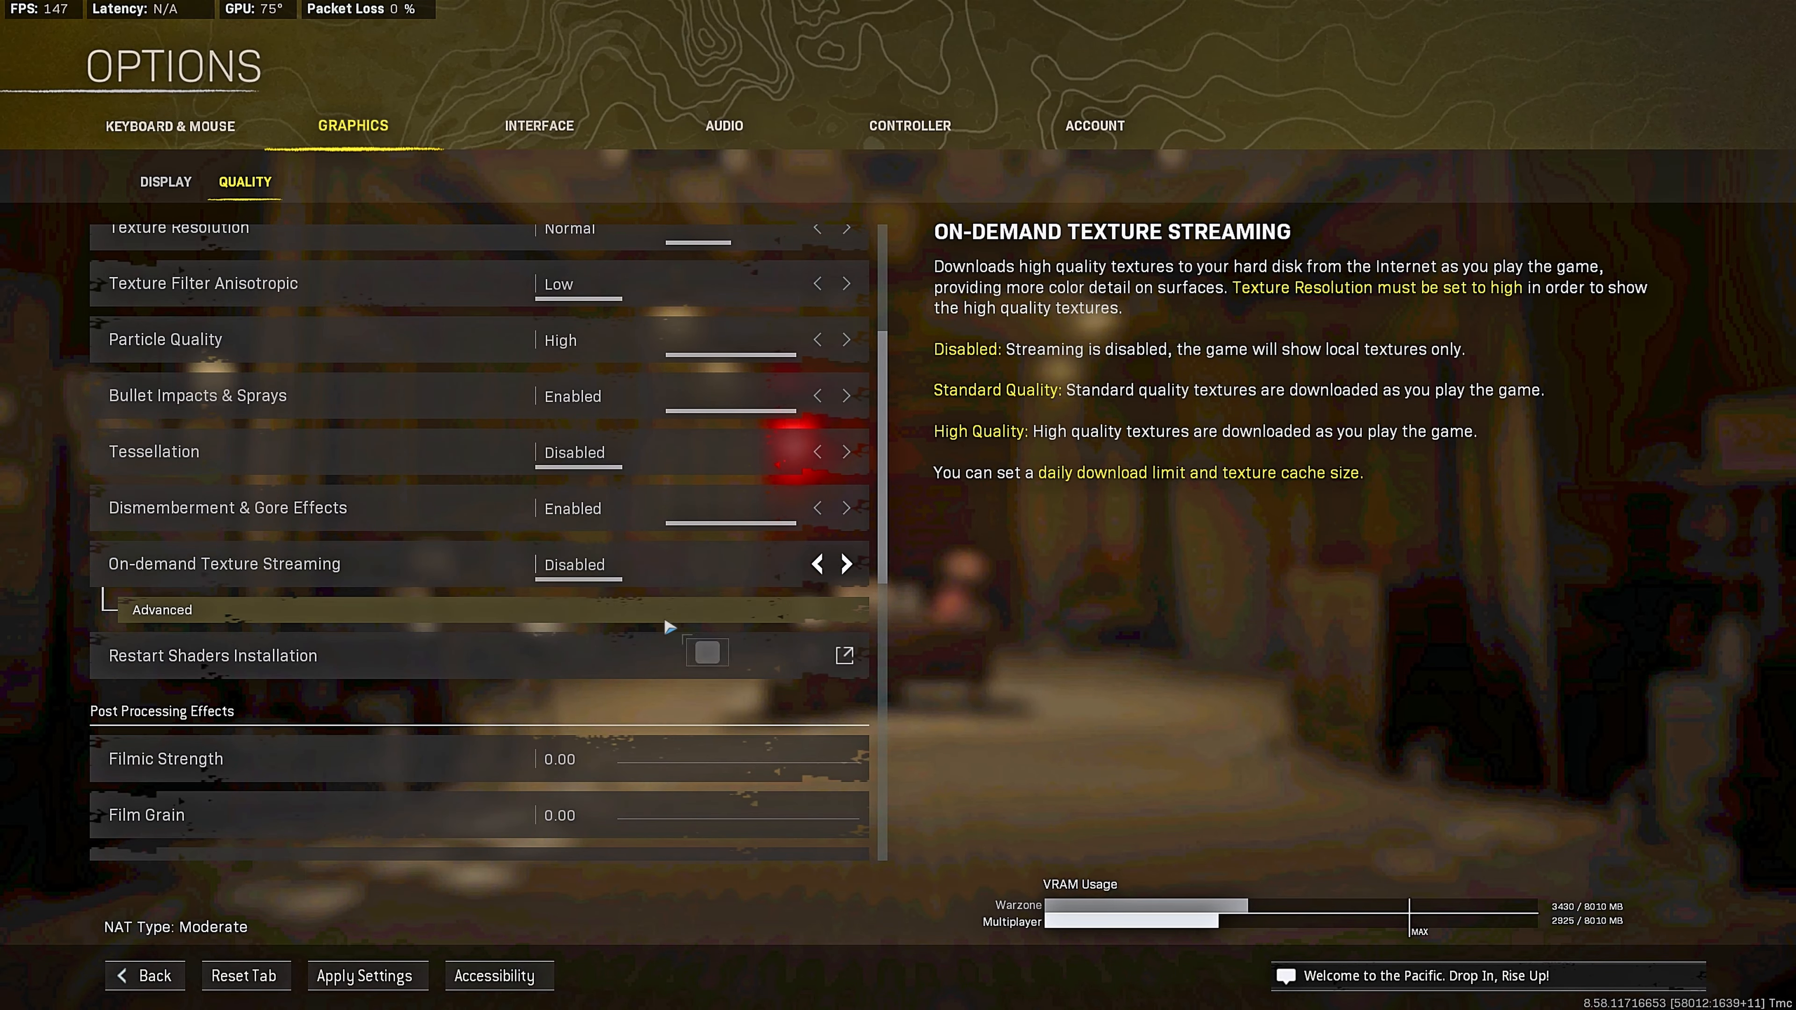
scroll(down, 3)
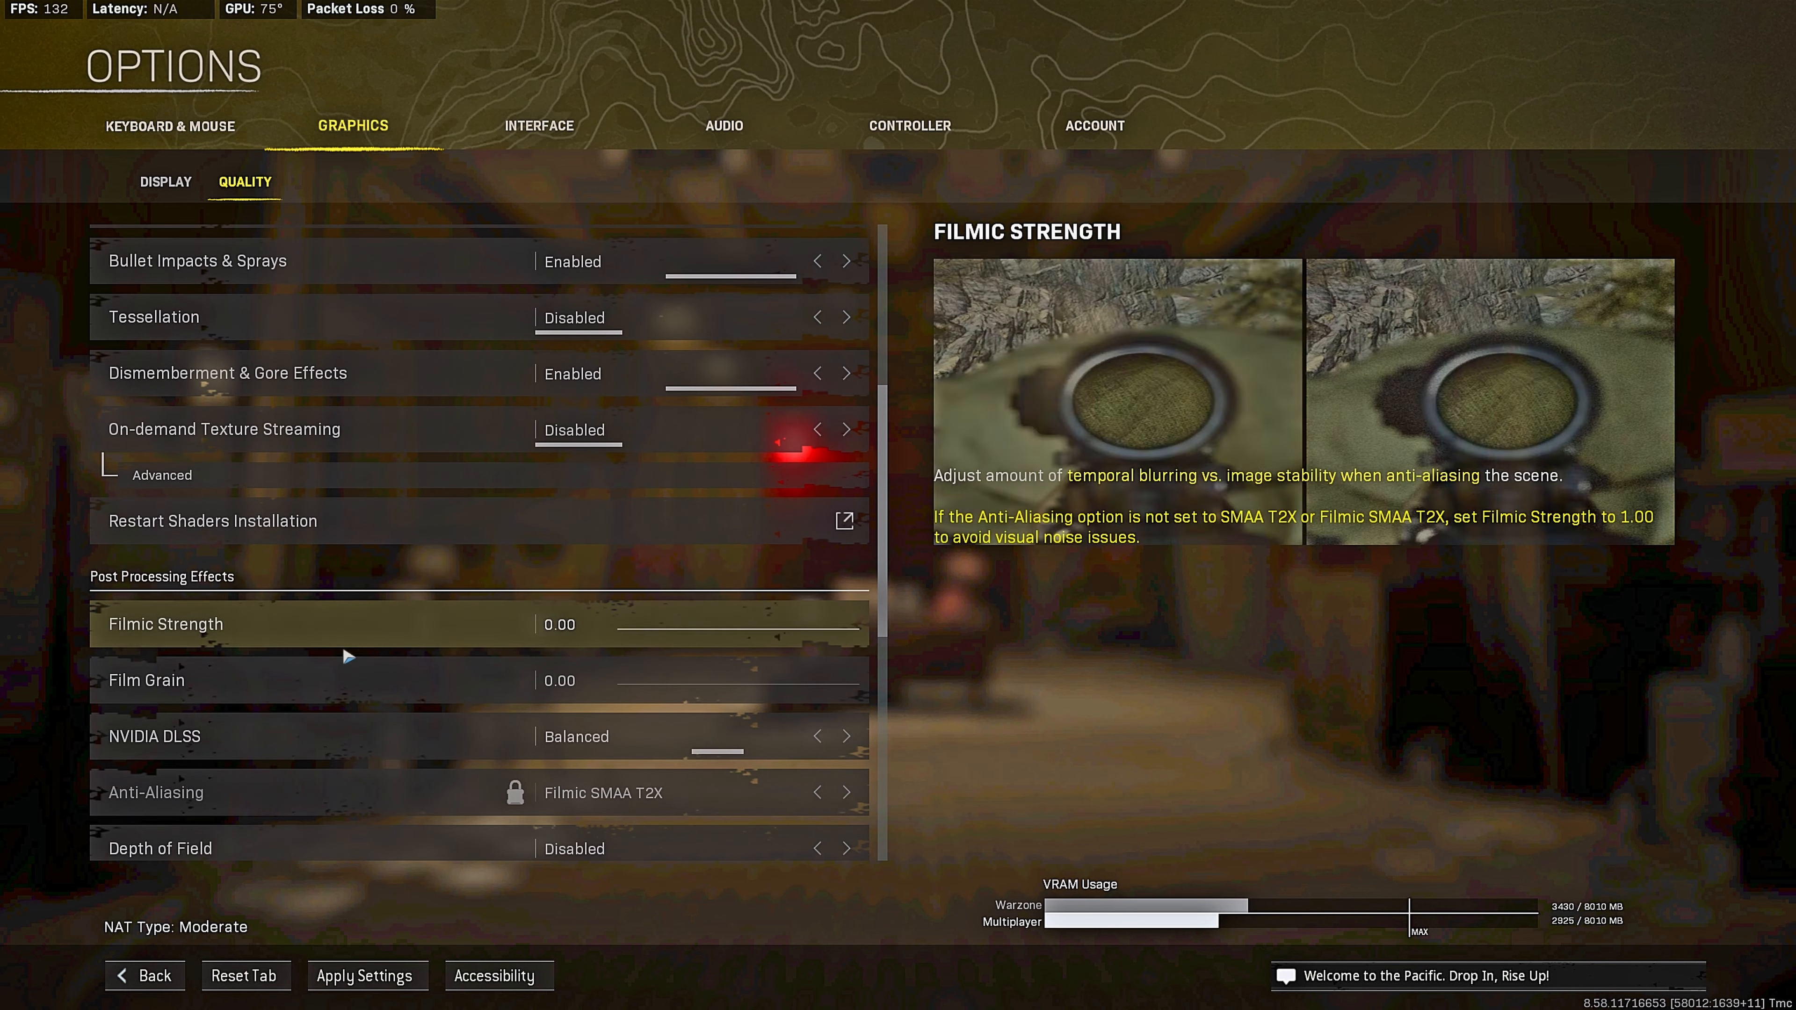
scroll(down, 3)
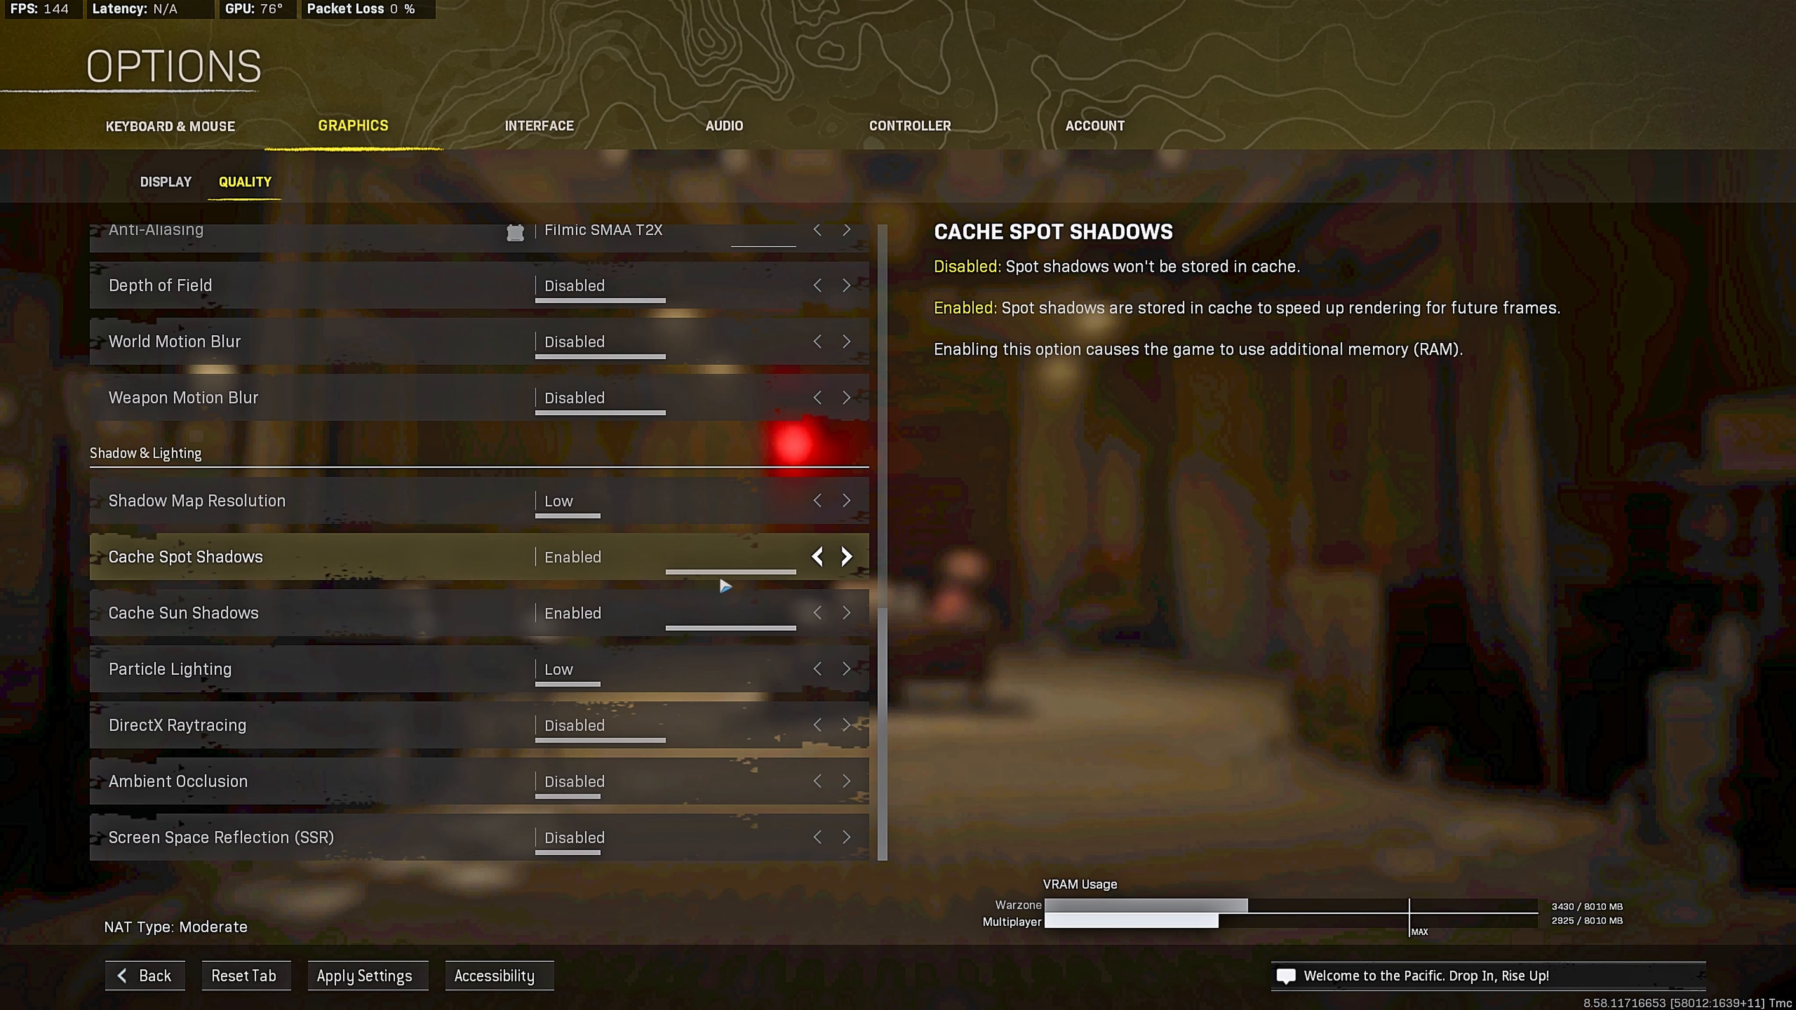
mouse_move(338, 682)
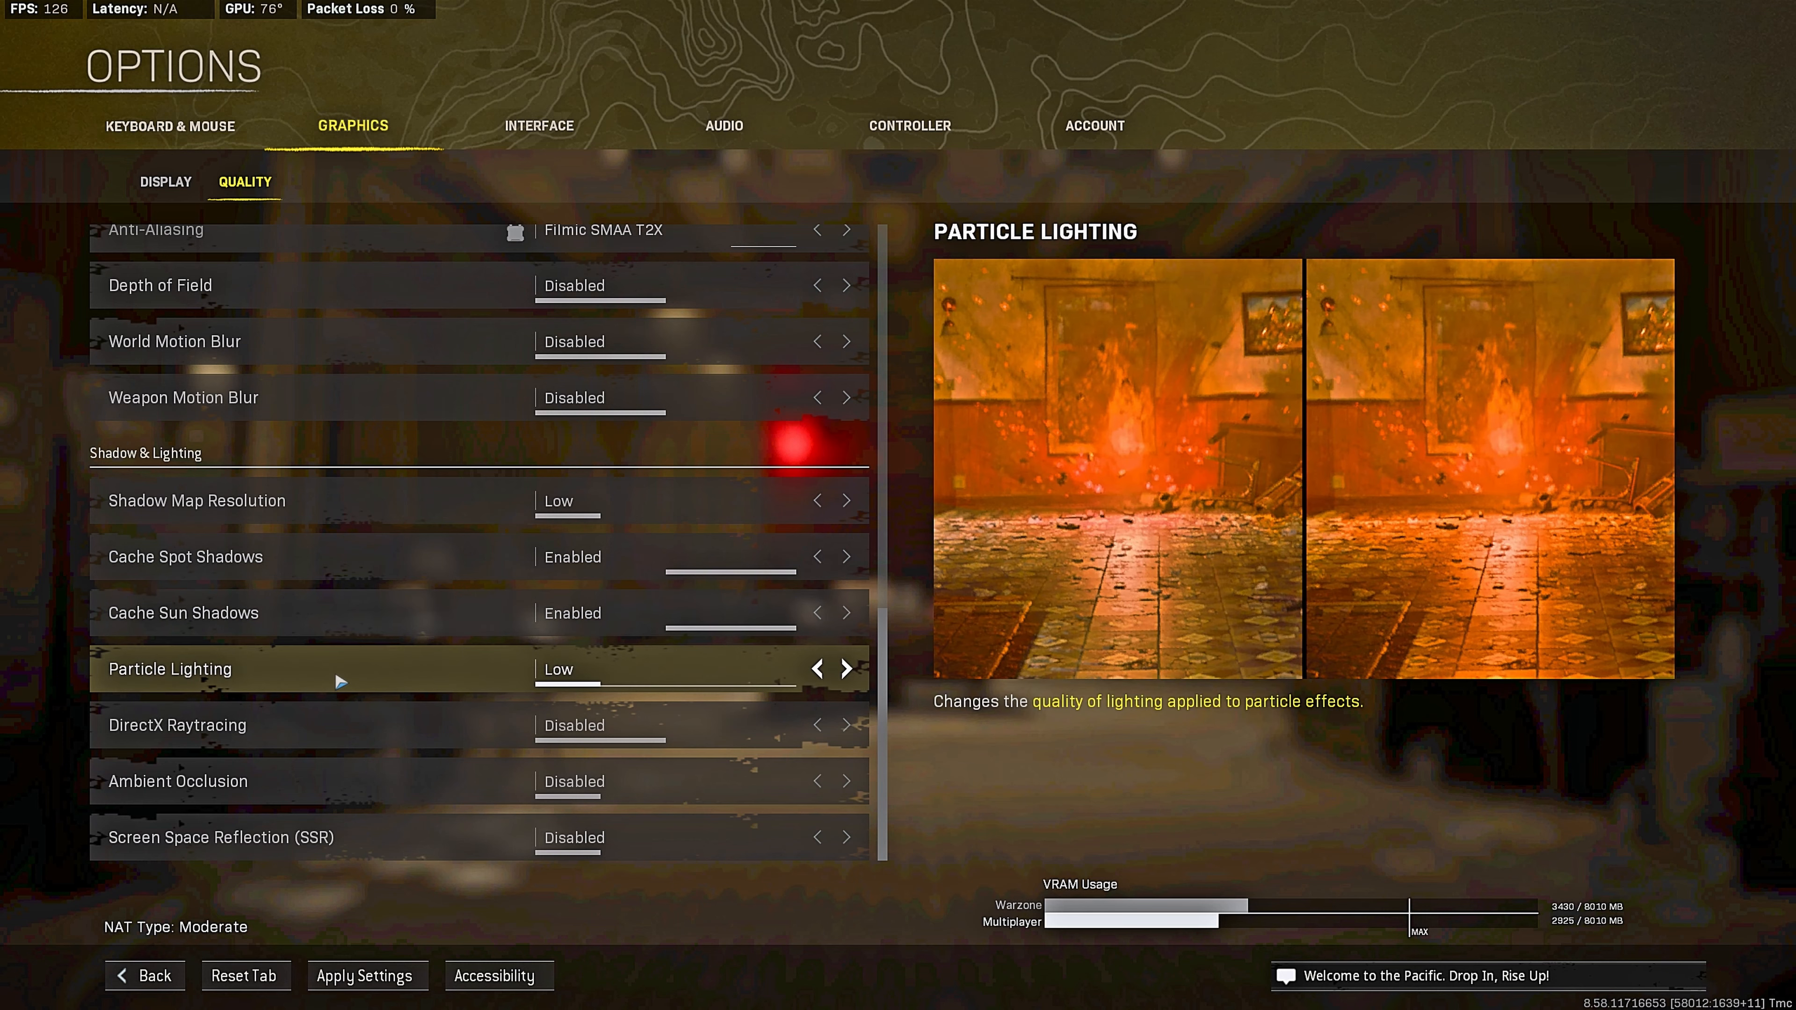